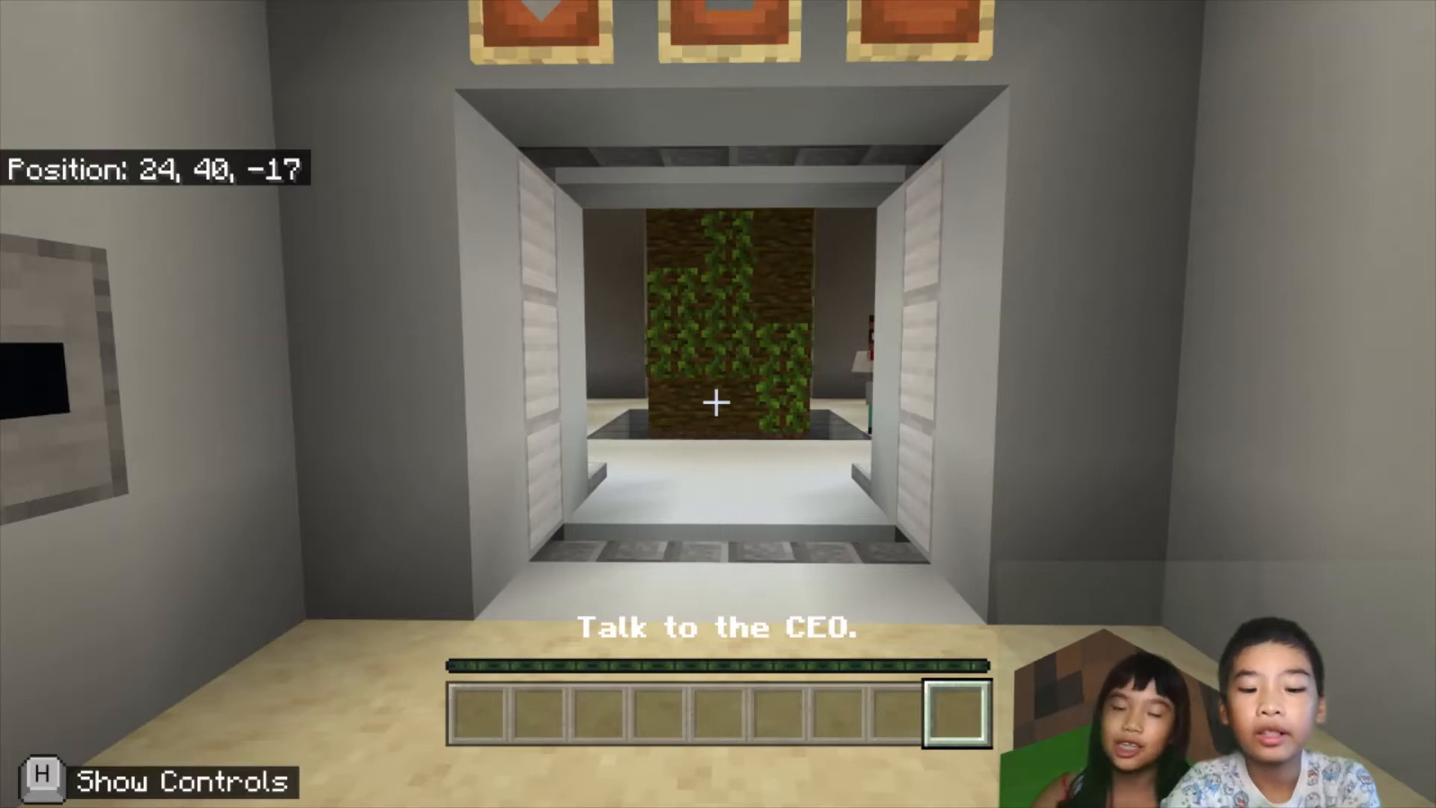
Walk to the CEO, hear the tree-planting briefing with the Agent, and dismiss the message.
{"action": "key", "text": "w"}
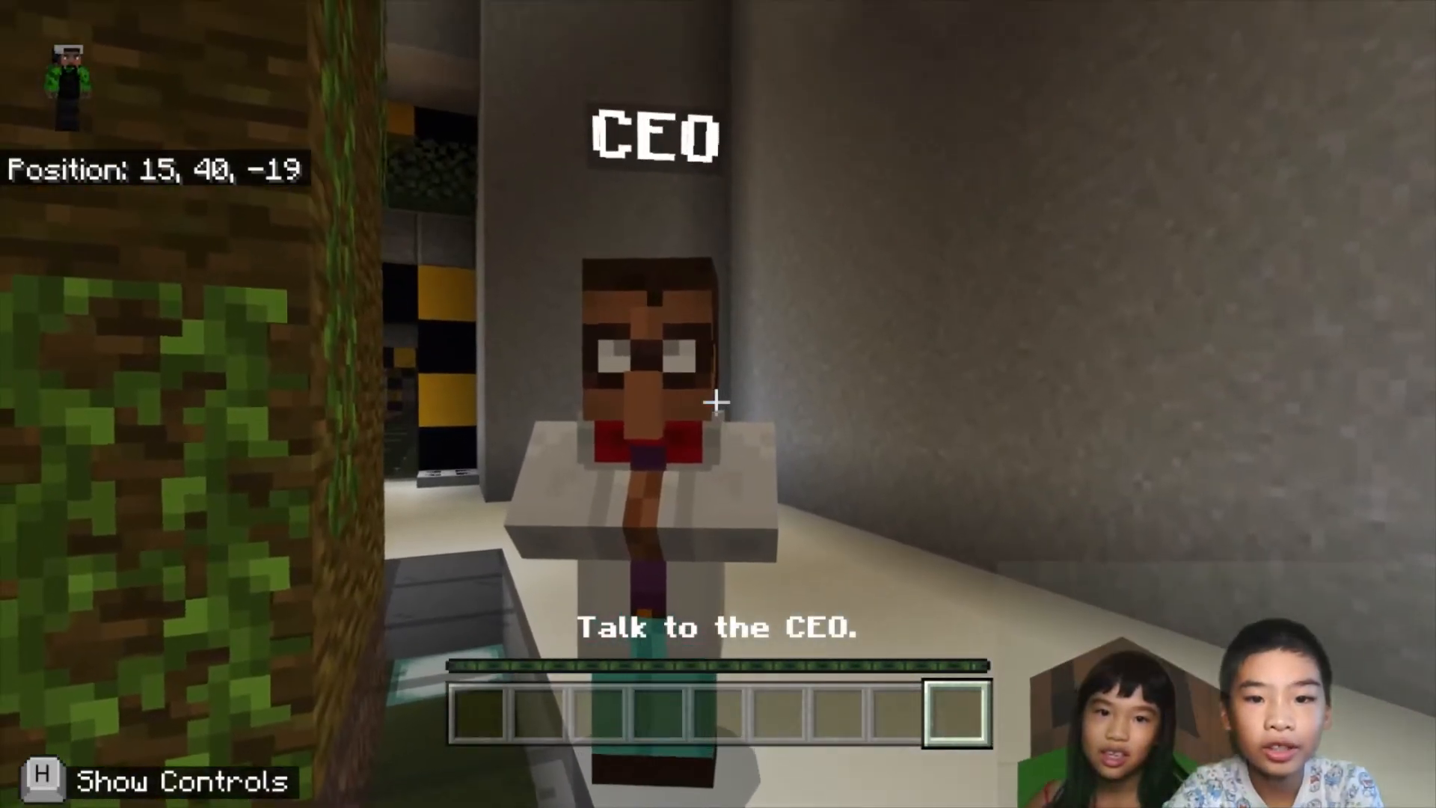
{"action": "left_click", "coordinate": [716, 401]}
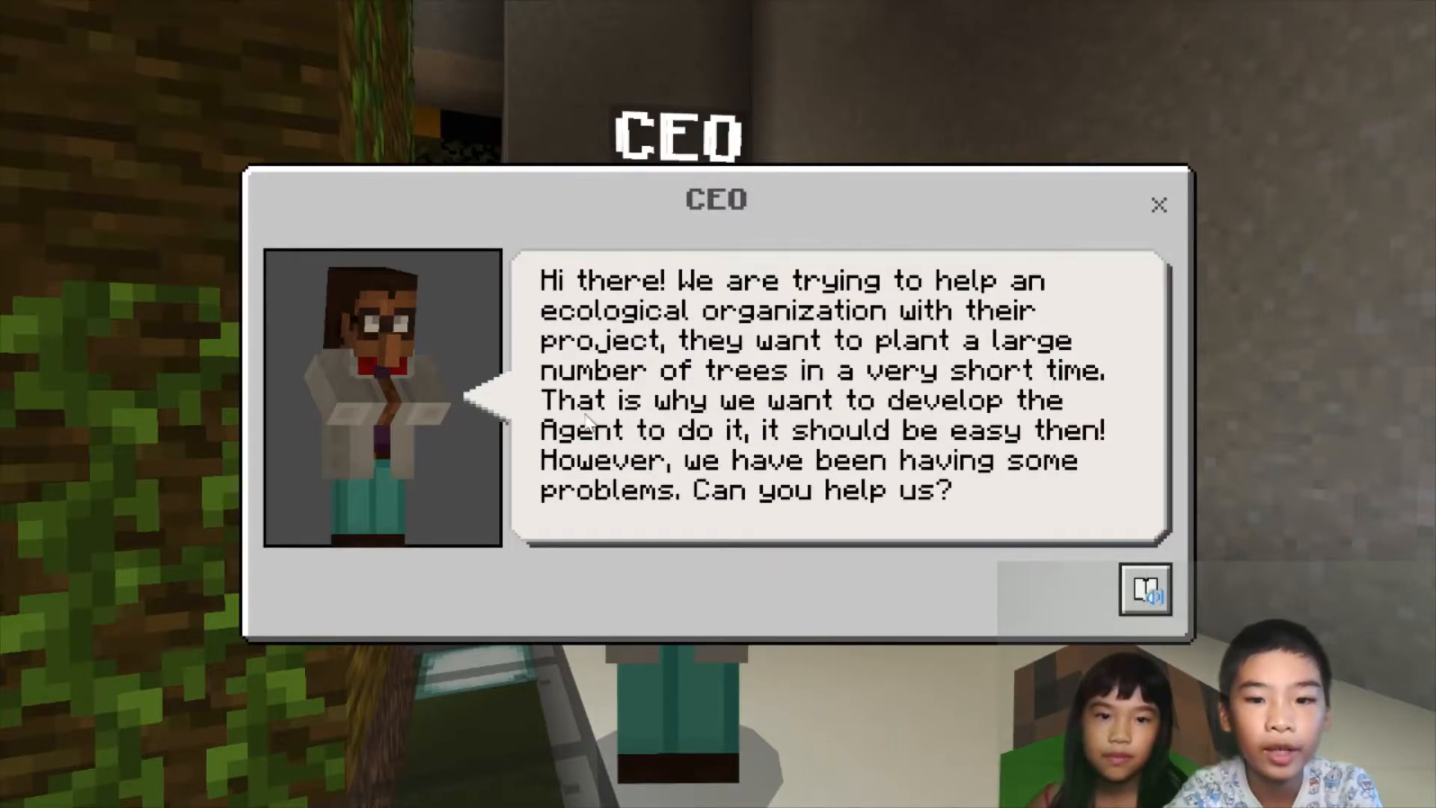
{"action": "mouse_move", "coordinate": [778, 431]}
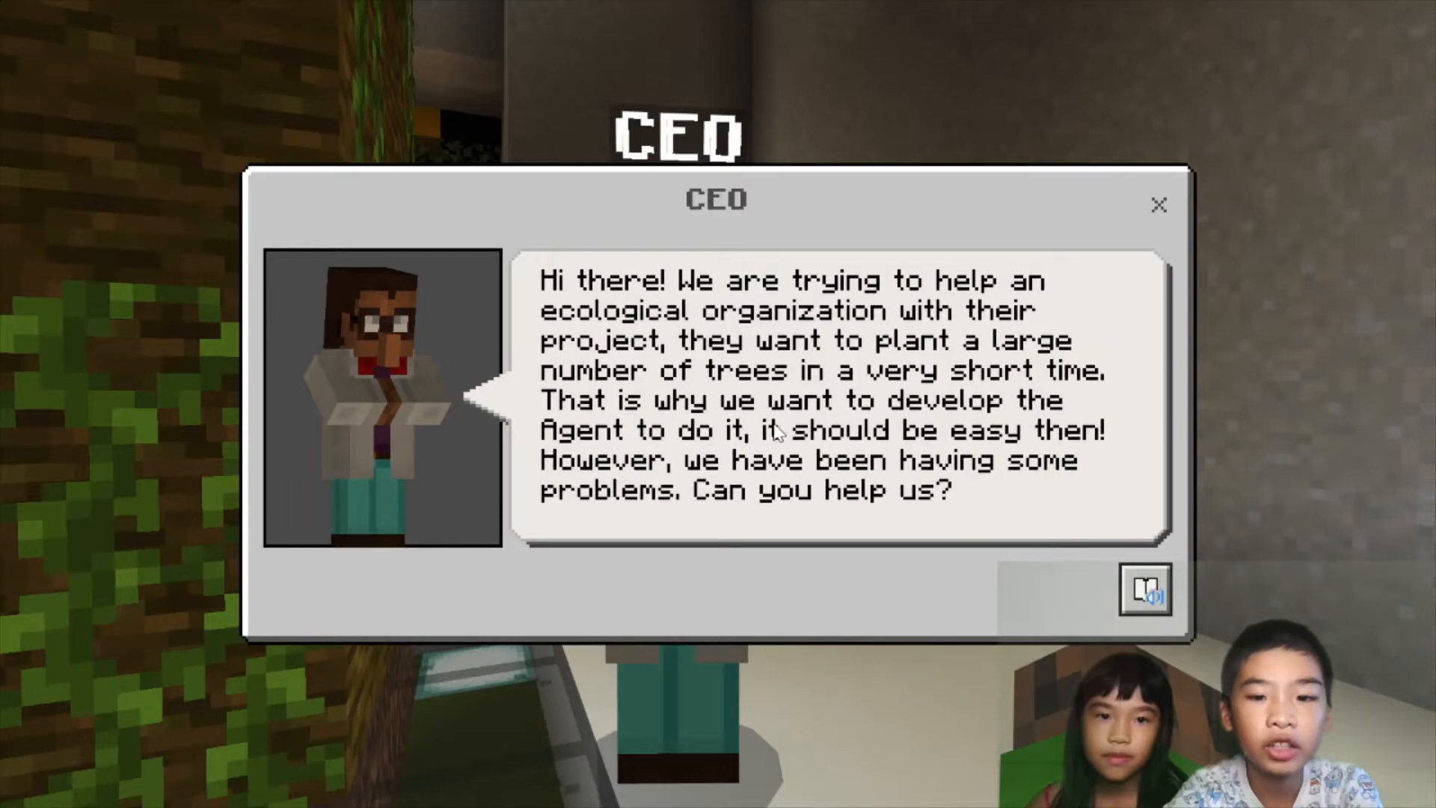
{"action": "mouse_move", "coordinate": [802, 476]}
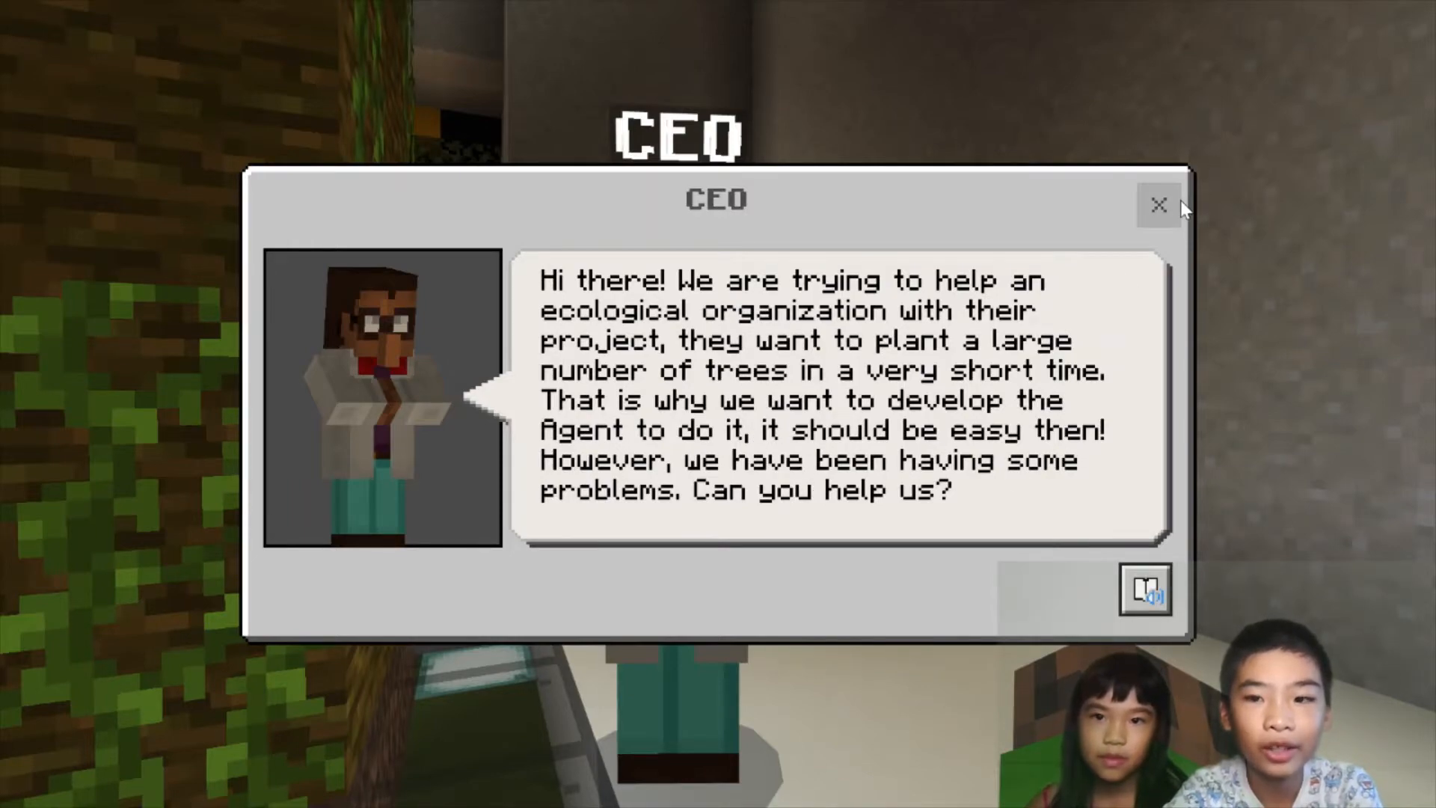
{"action": "left_click", "coordinate": [1160, 204]}
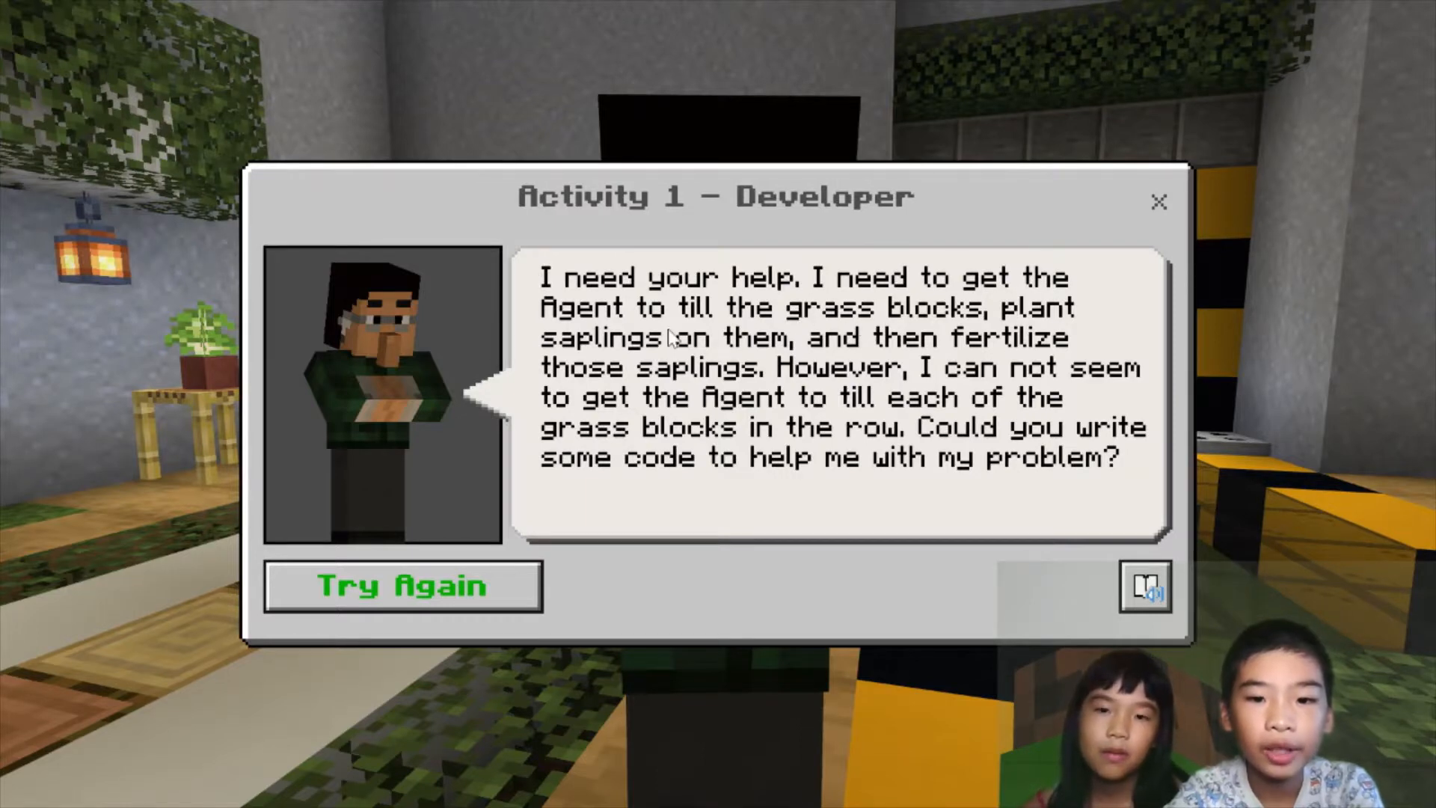
{"action": "mouse_move", "coordinate": [582, 380]}
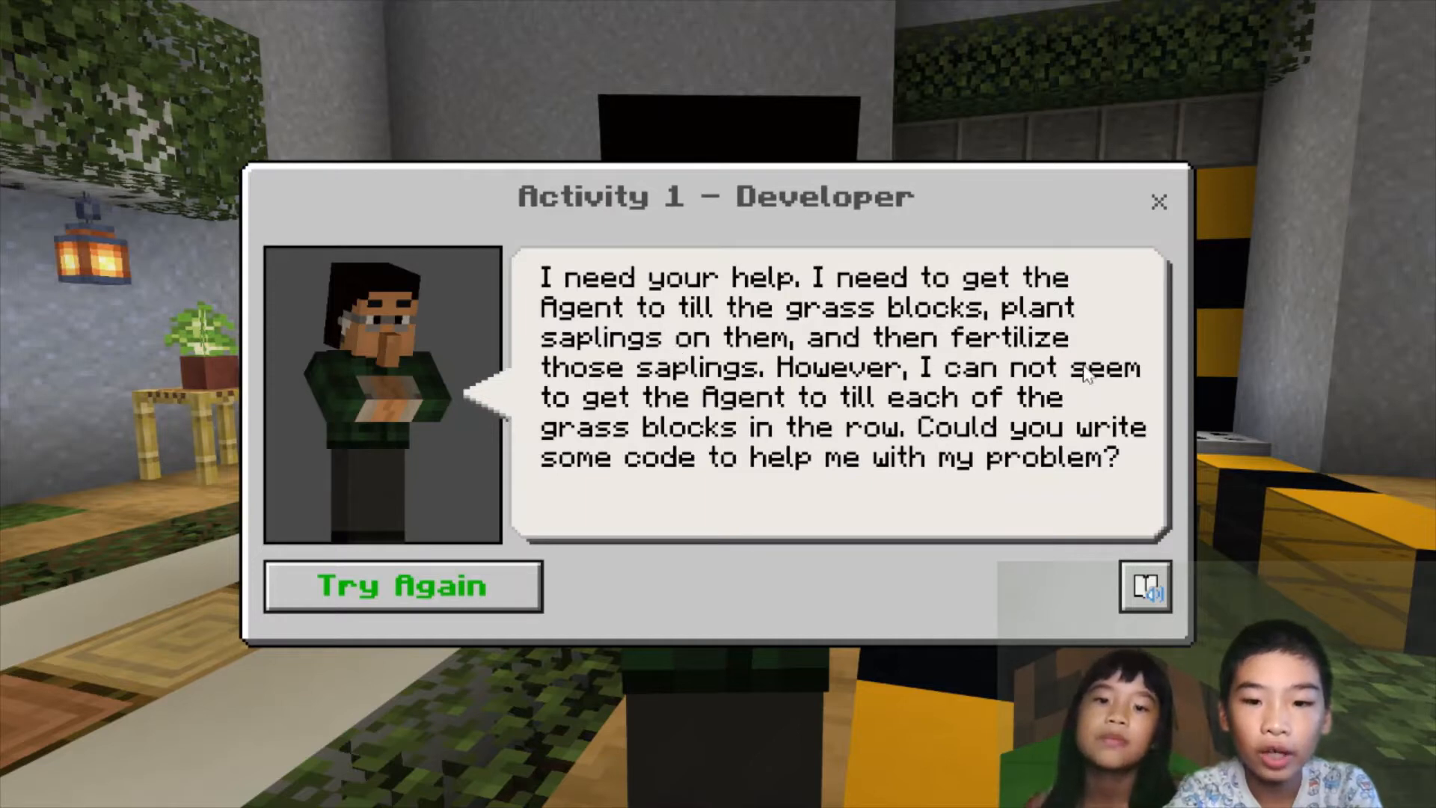
{"action": "mouse_move", "coordinate": [902, 410]}
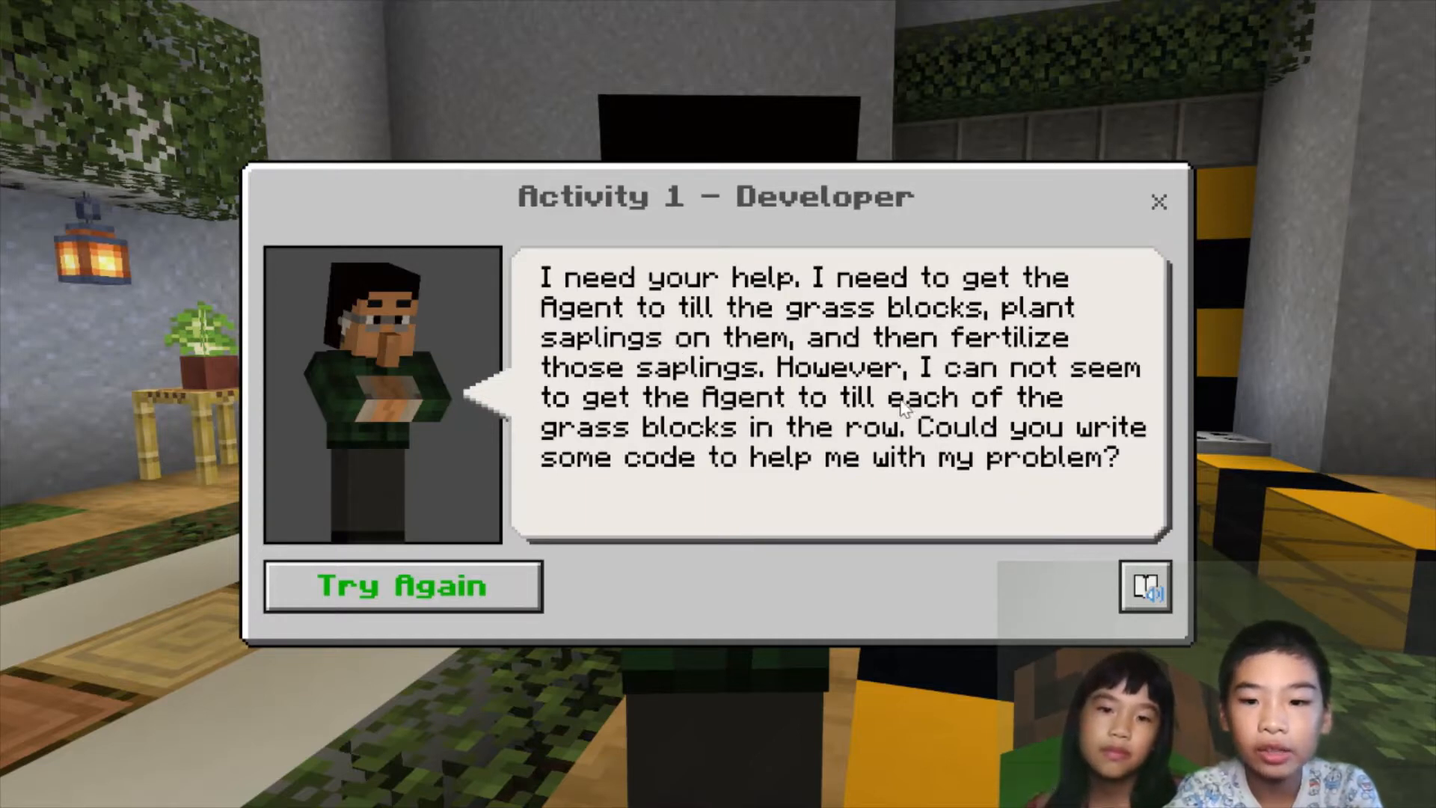
{"action": "mouse_move", "coordinate": [949, 427]}
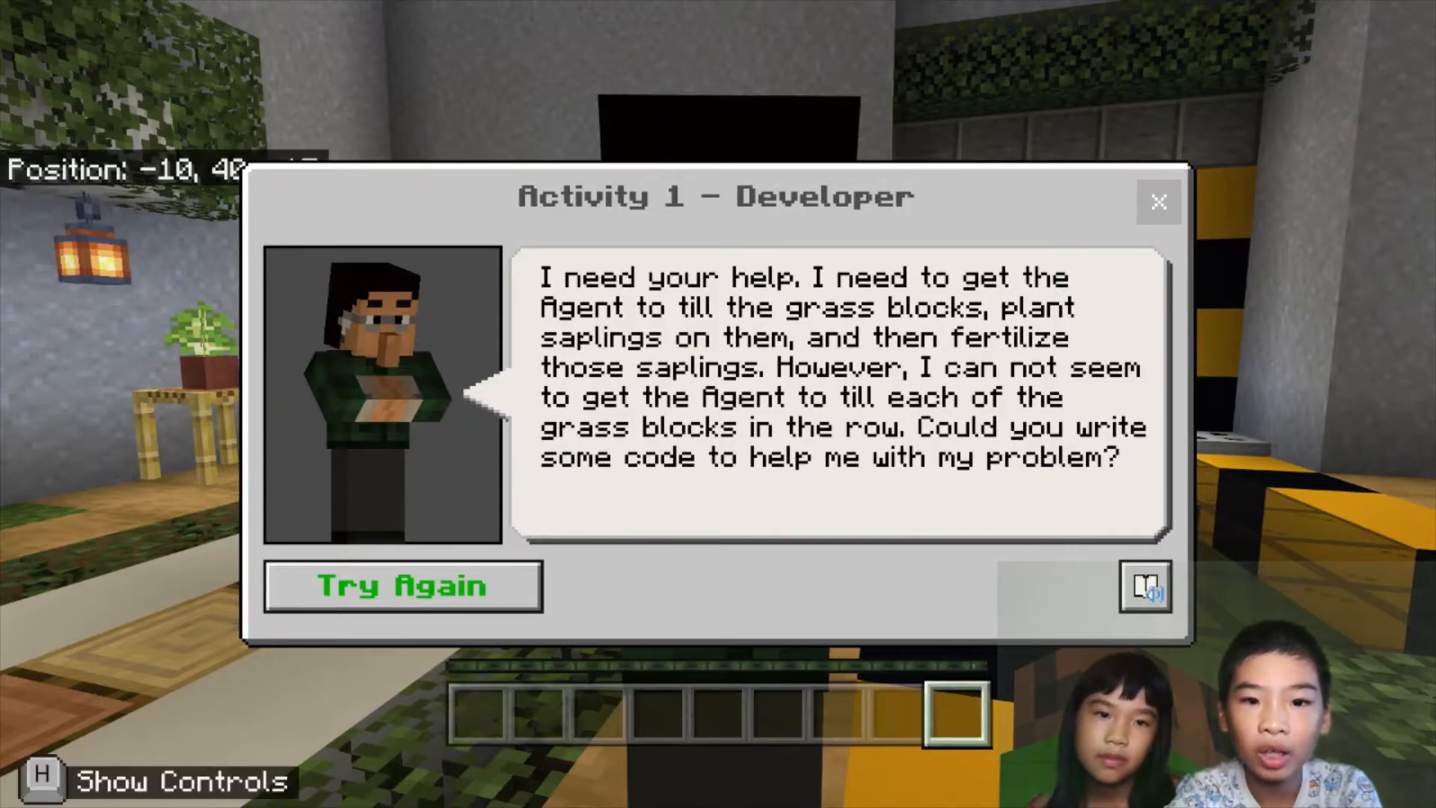
Dismiss the Developer's Activity 1 request to till grass and plant saplings.
{"action": "left_click", "coordinate": [1144, 586]}
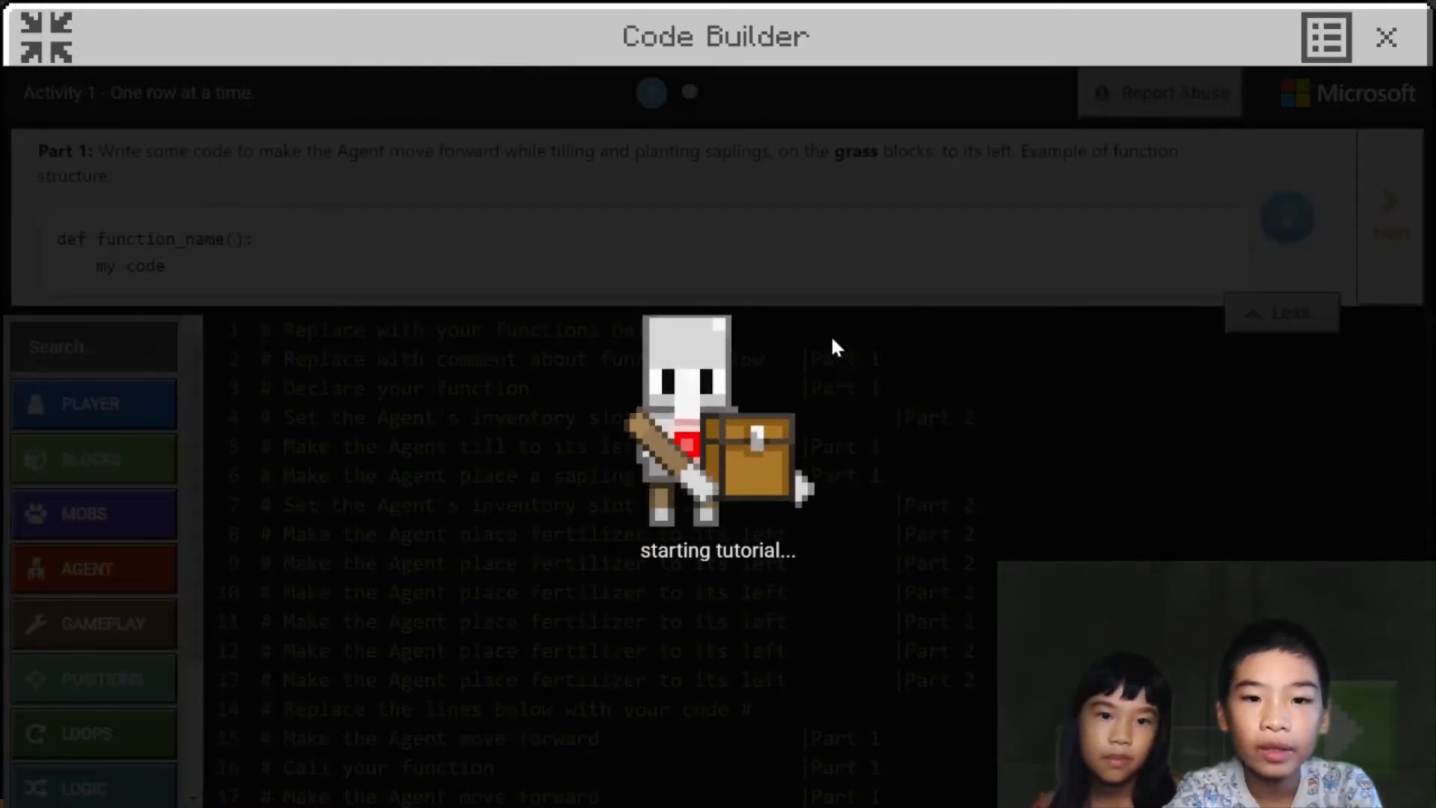
{"action": "mouse_move", "coordinate": [898, 422]}
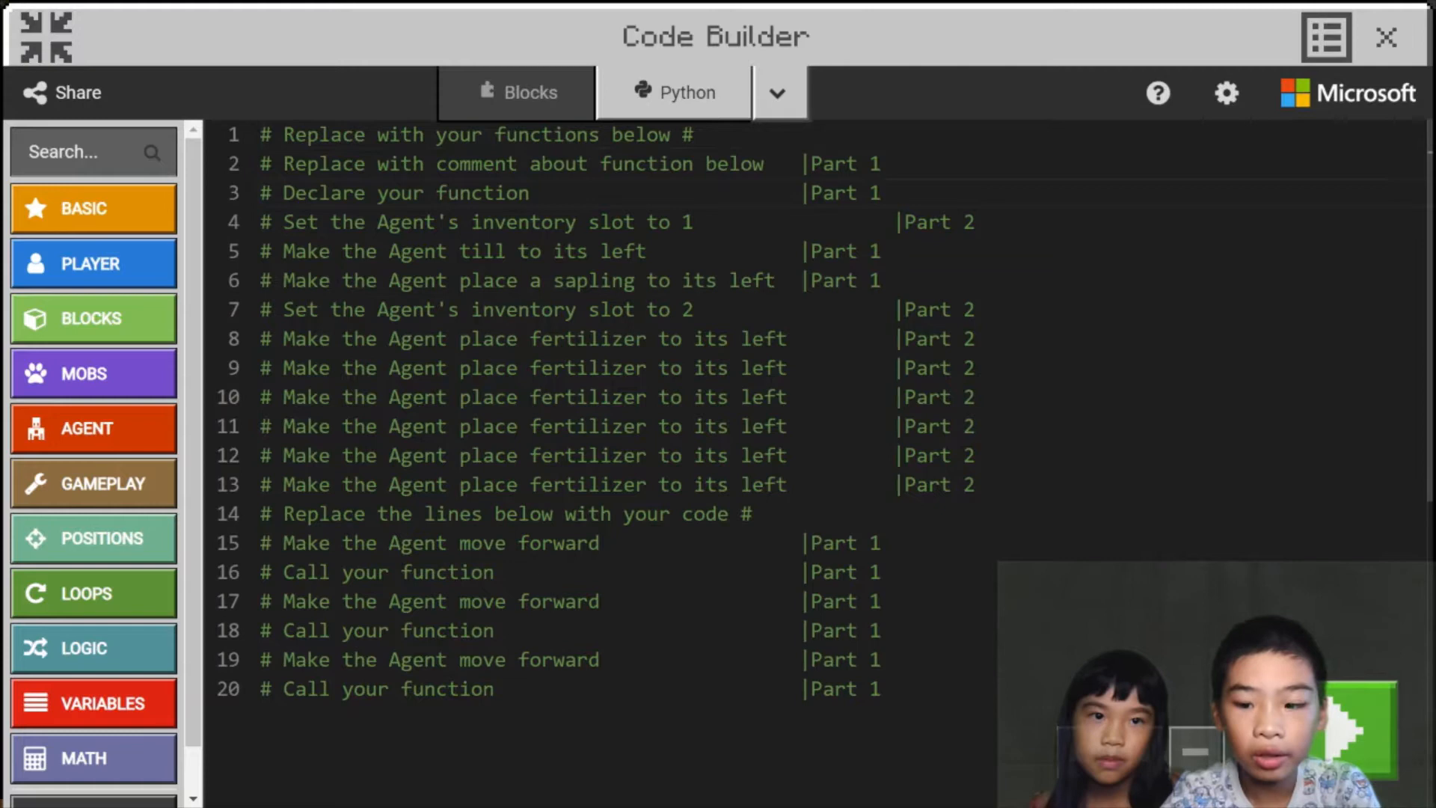
Define plant() containing agent.till(LEFT), then return to the game world.
{"action": "type", "text": "def"}
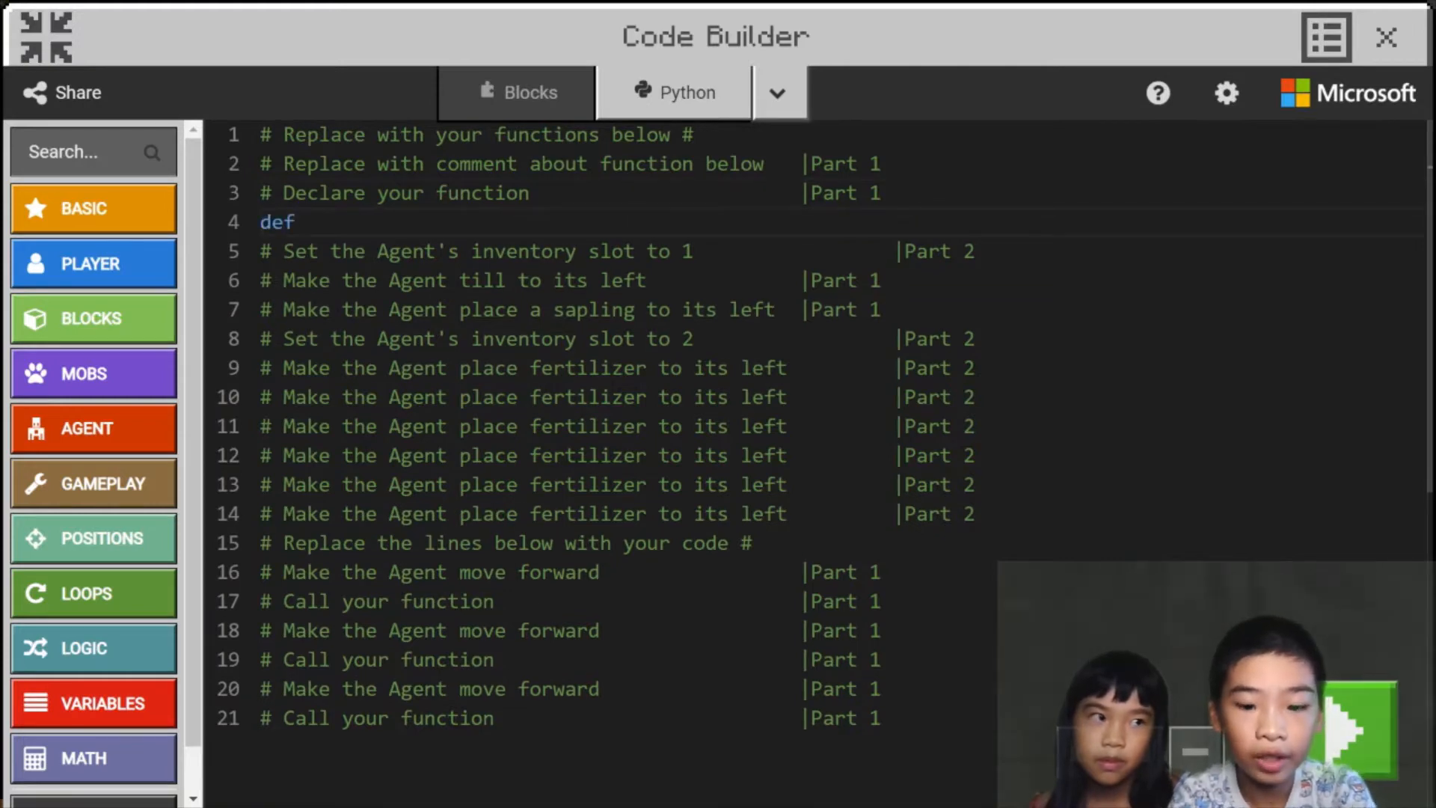
{"action": "type", "text": "plant()"}
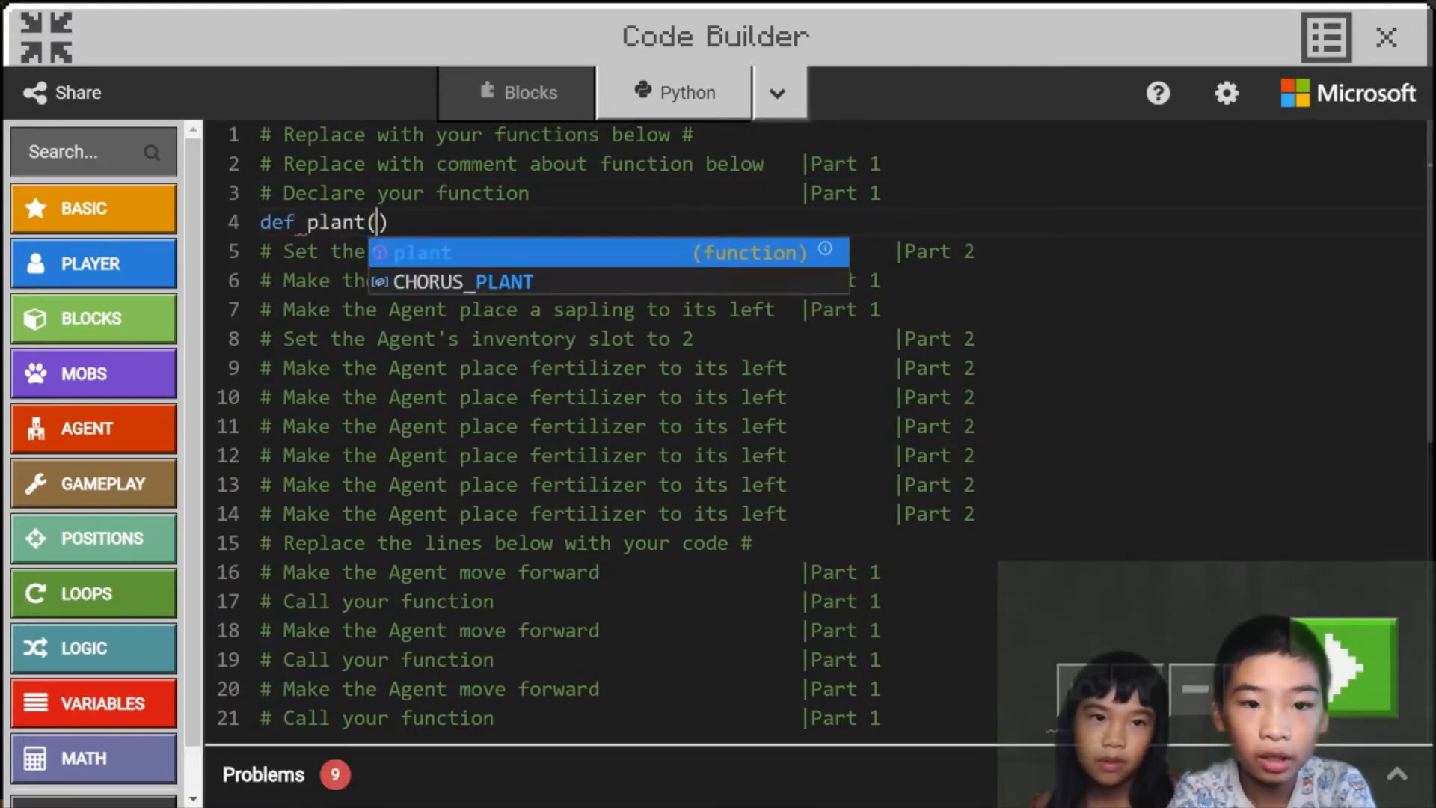
{"action": "type", "text": ":"}
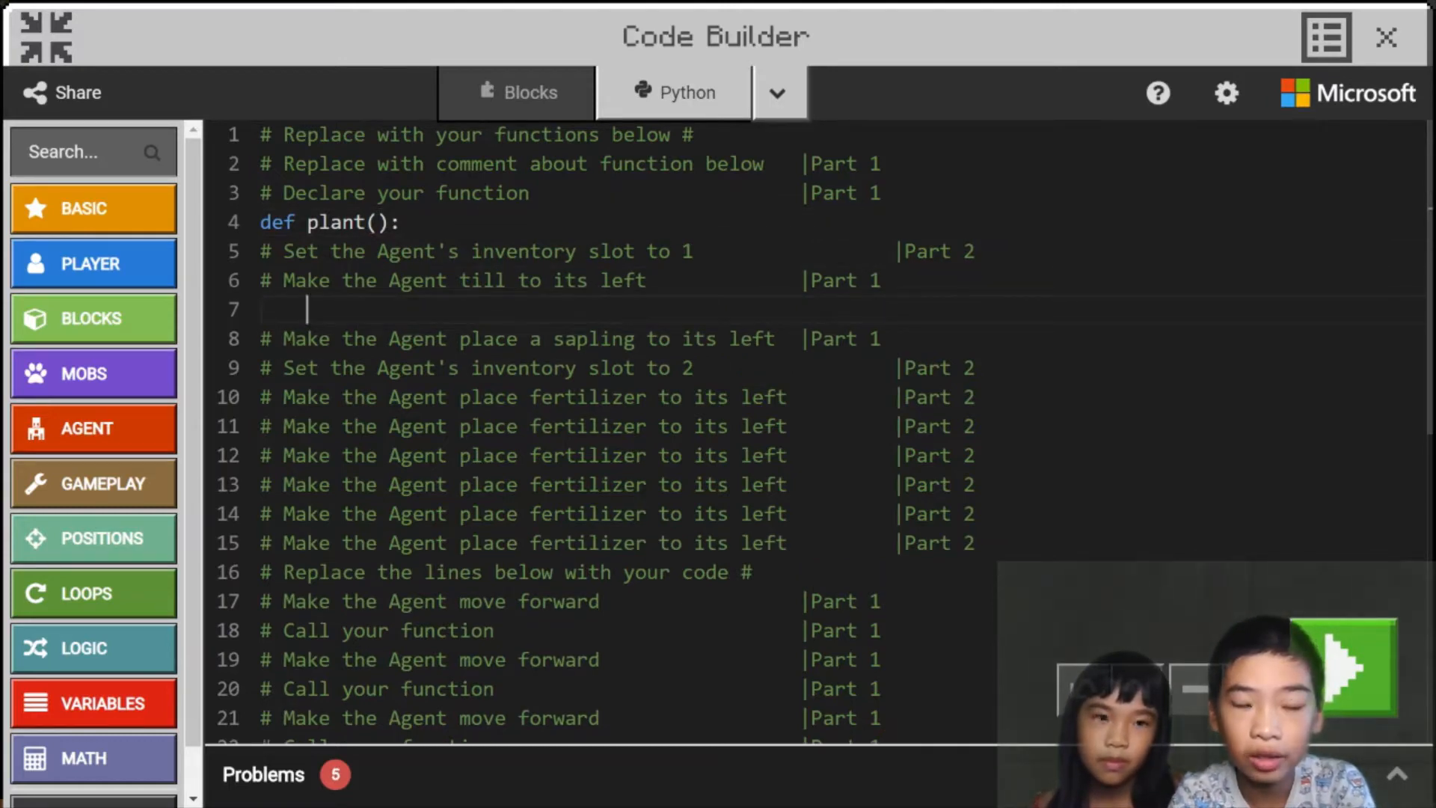
{"action": "type", "text": "agent.til"}
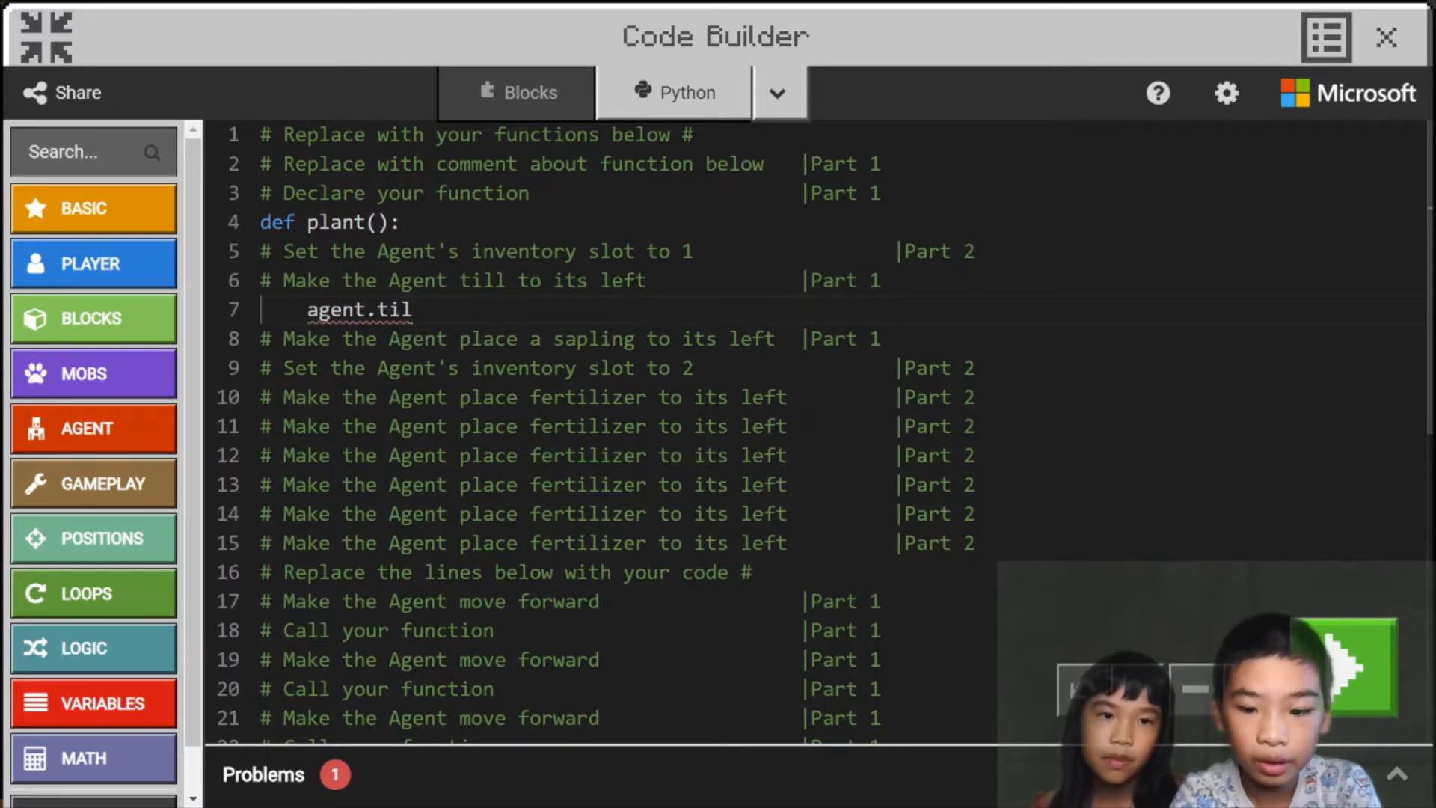
{"action": "type", "text": "l"}
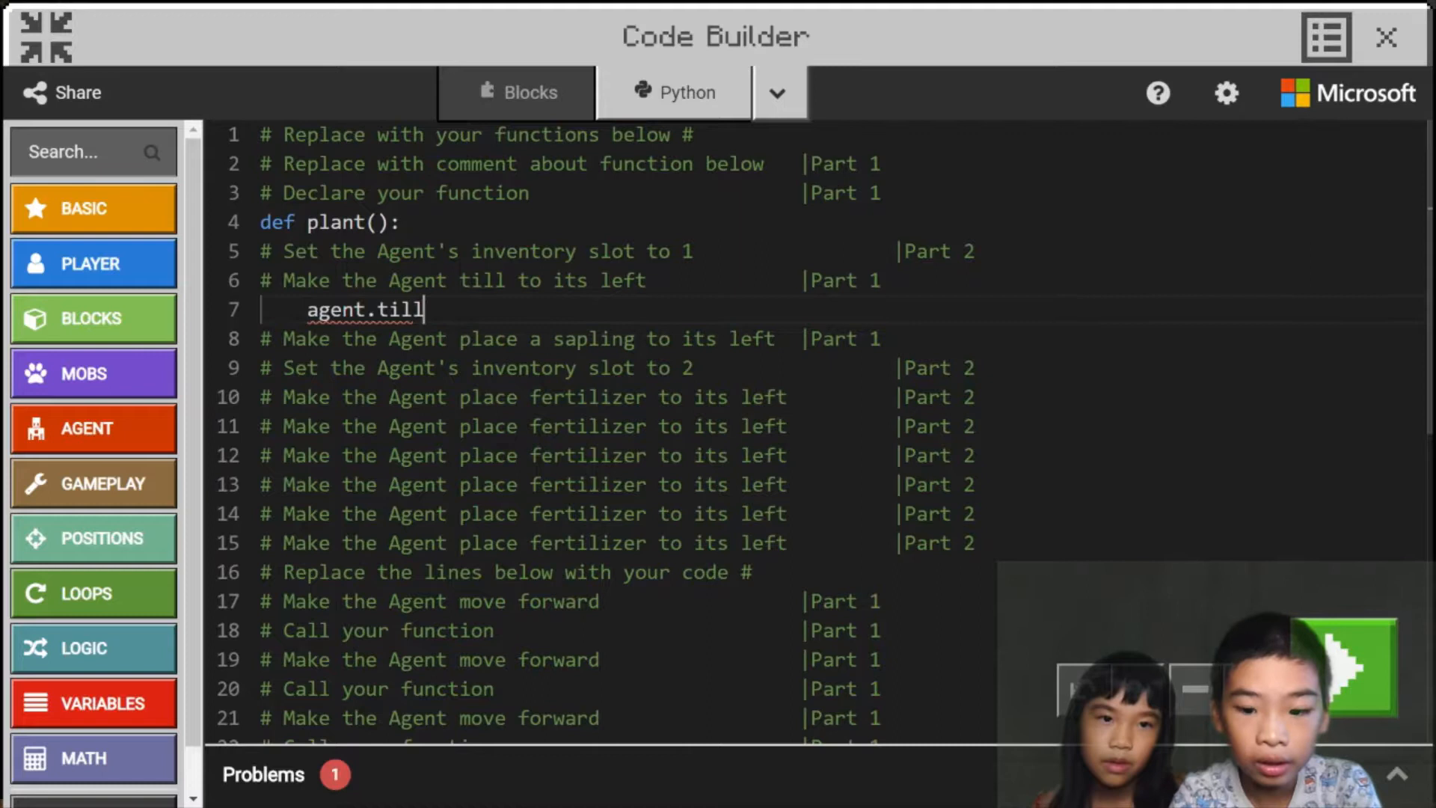
{"action": "type", "text": "(LEFT)"}
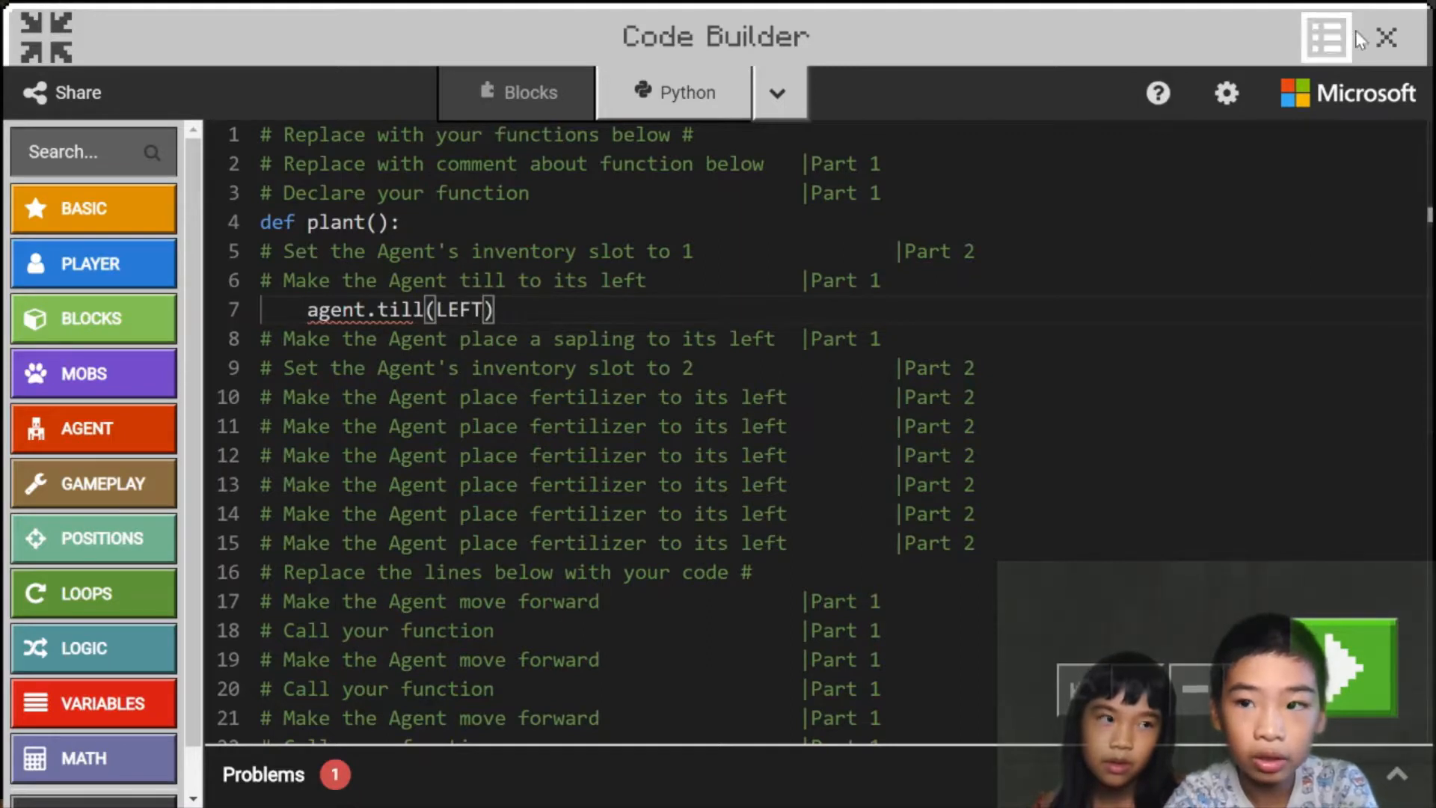
{"action": "left_click", "coordinate": [1385, 36]}
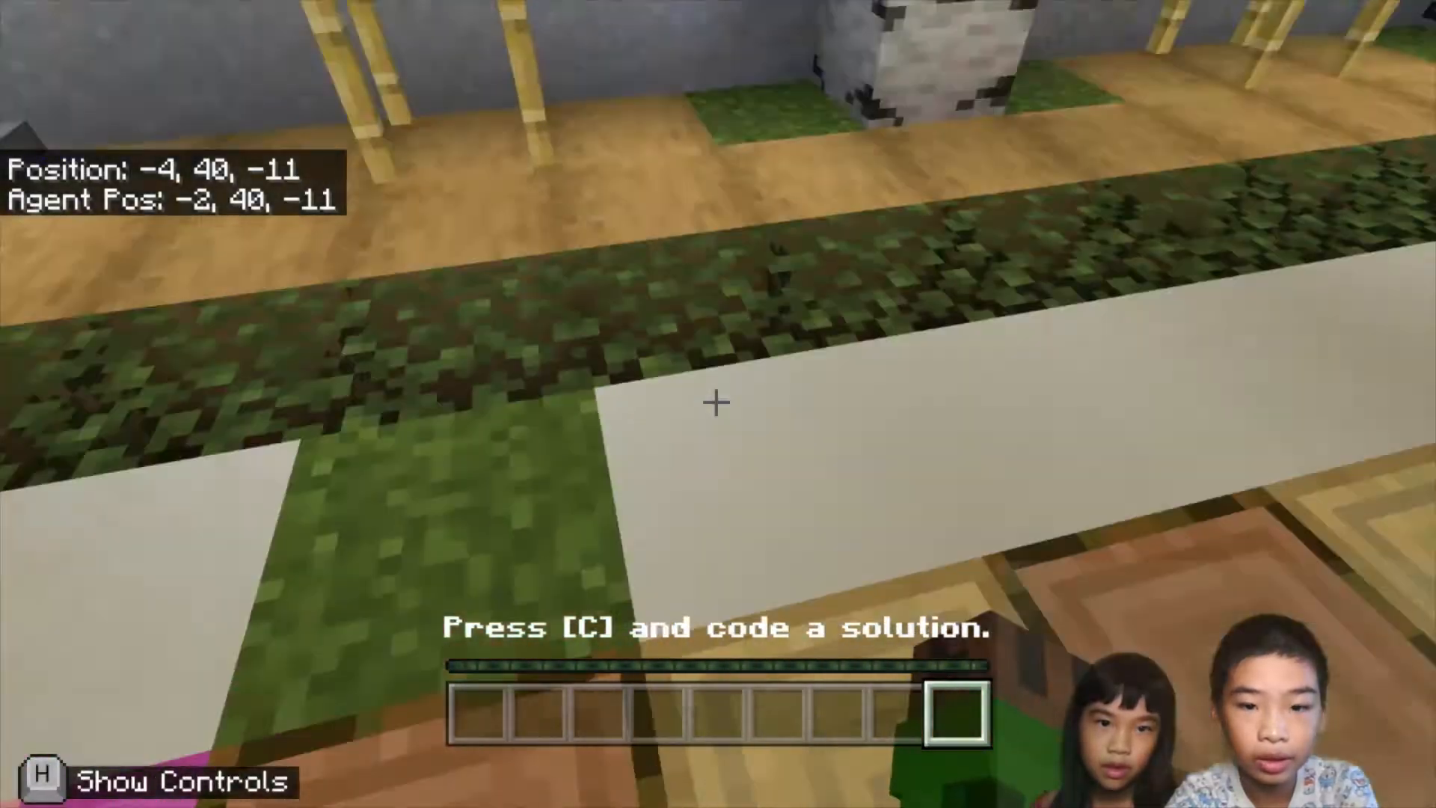
Add agent.place(LEFT) to plant() so it places a sapling after tilling.
{"action": "key", "text": "c"}
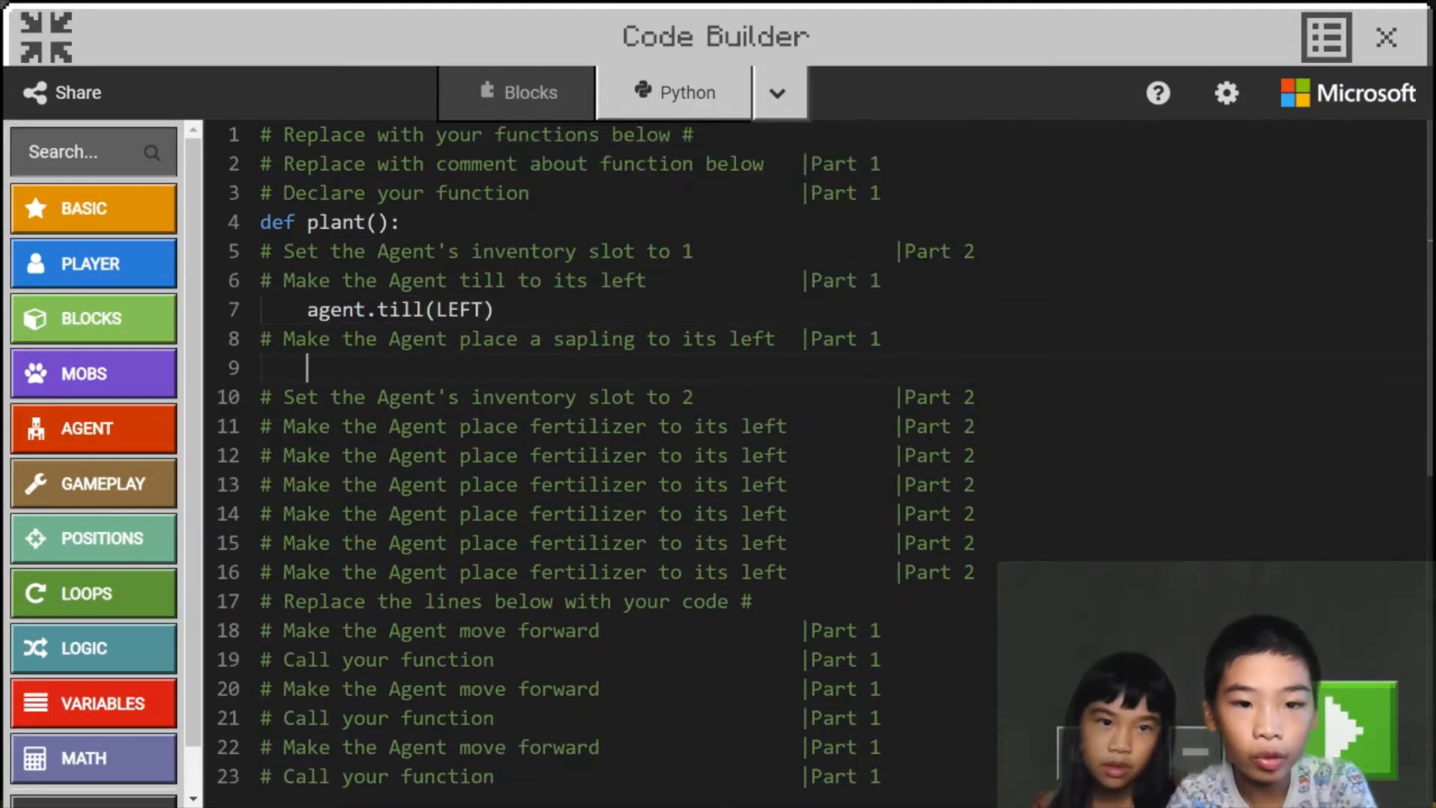
{"action": "type", "text": "agen"}
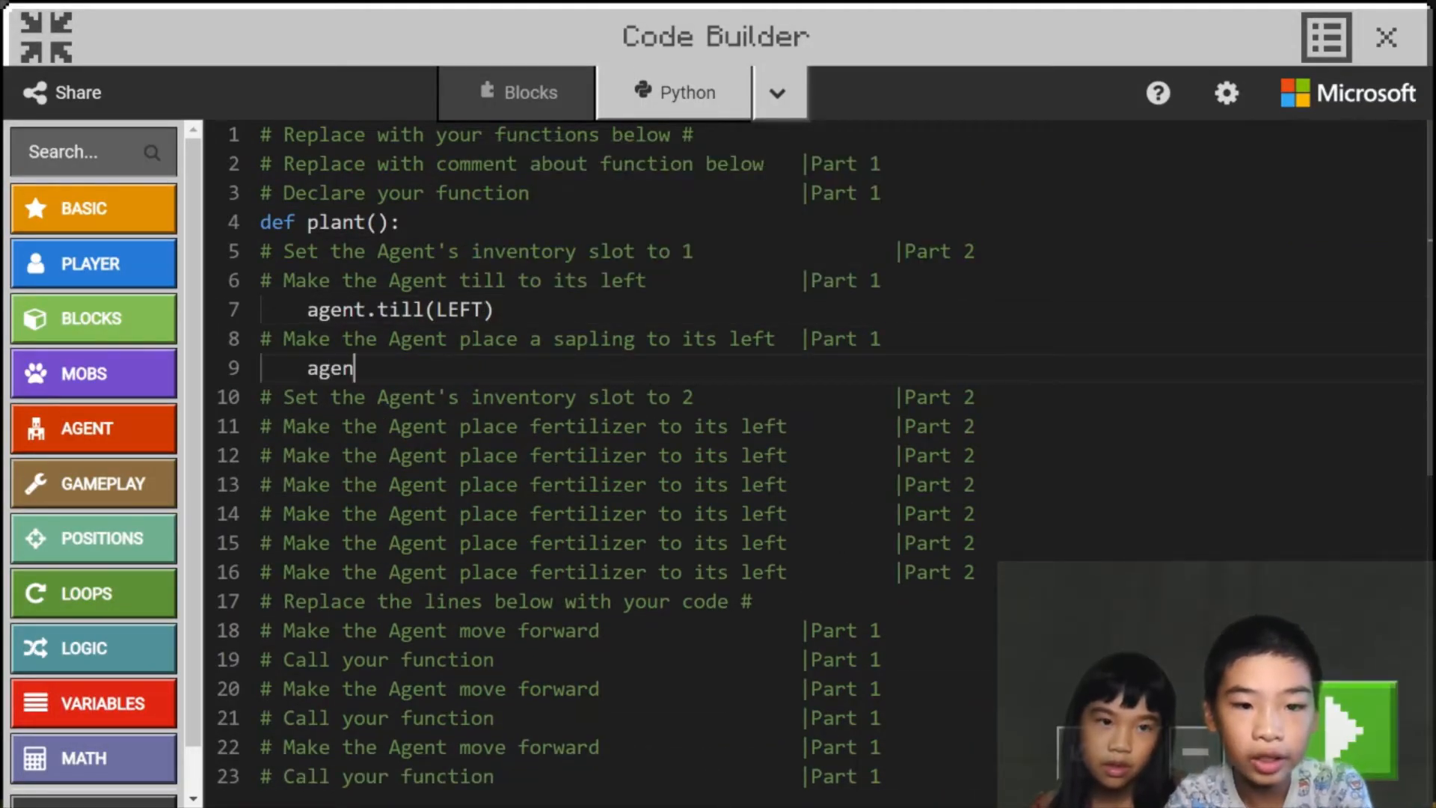
{"action": "type", "text": "t.place()"}
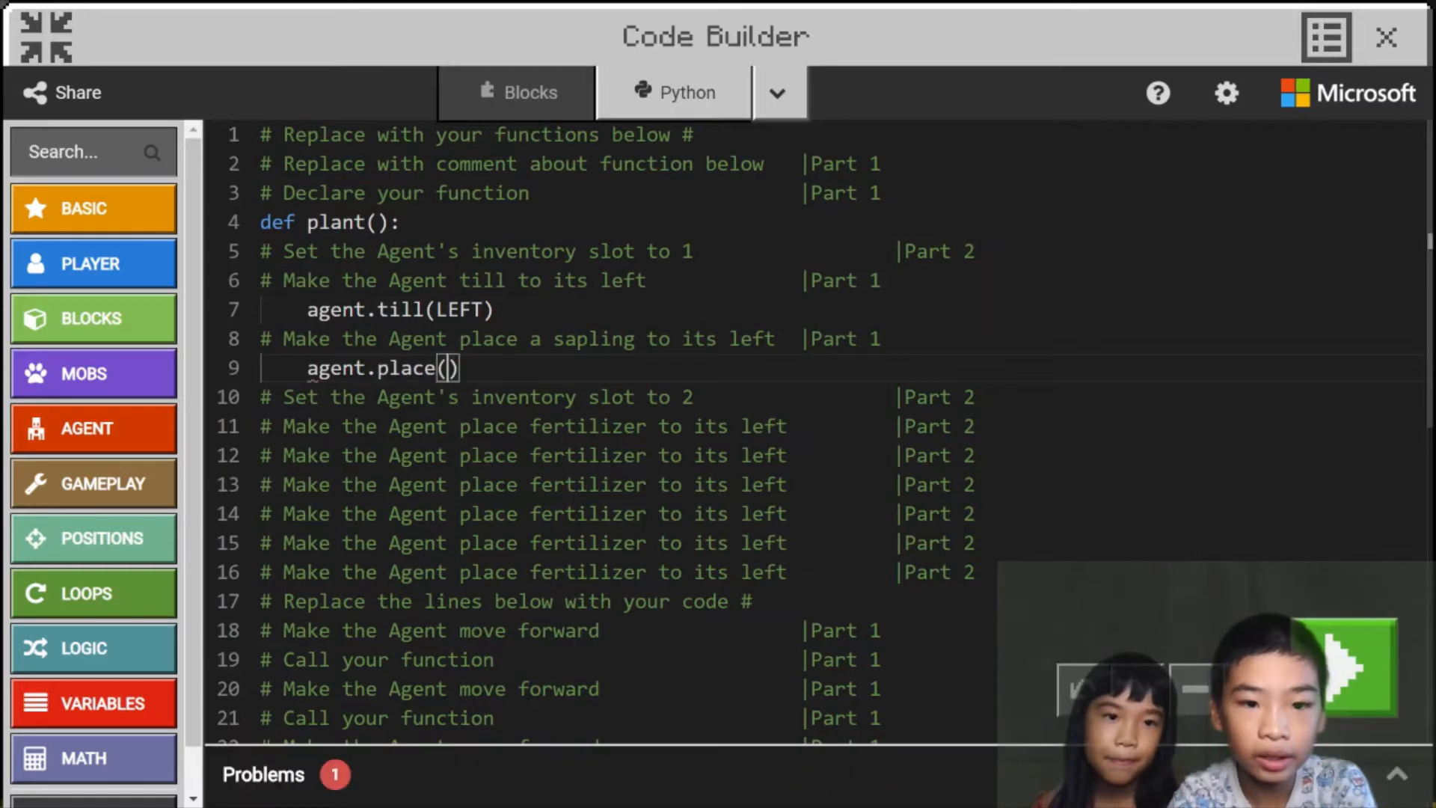
{"action": "type", "text": "LEFT"}
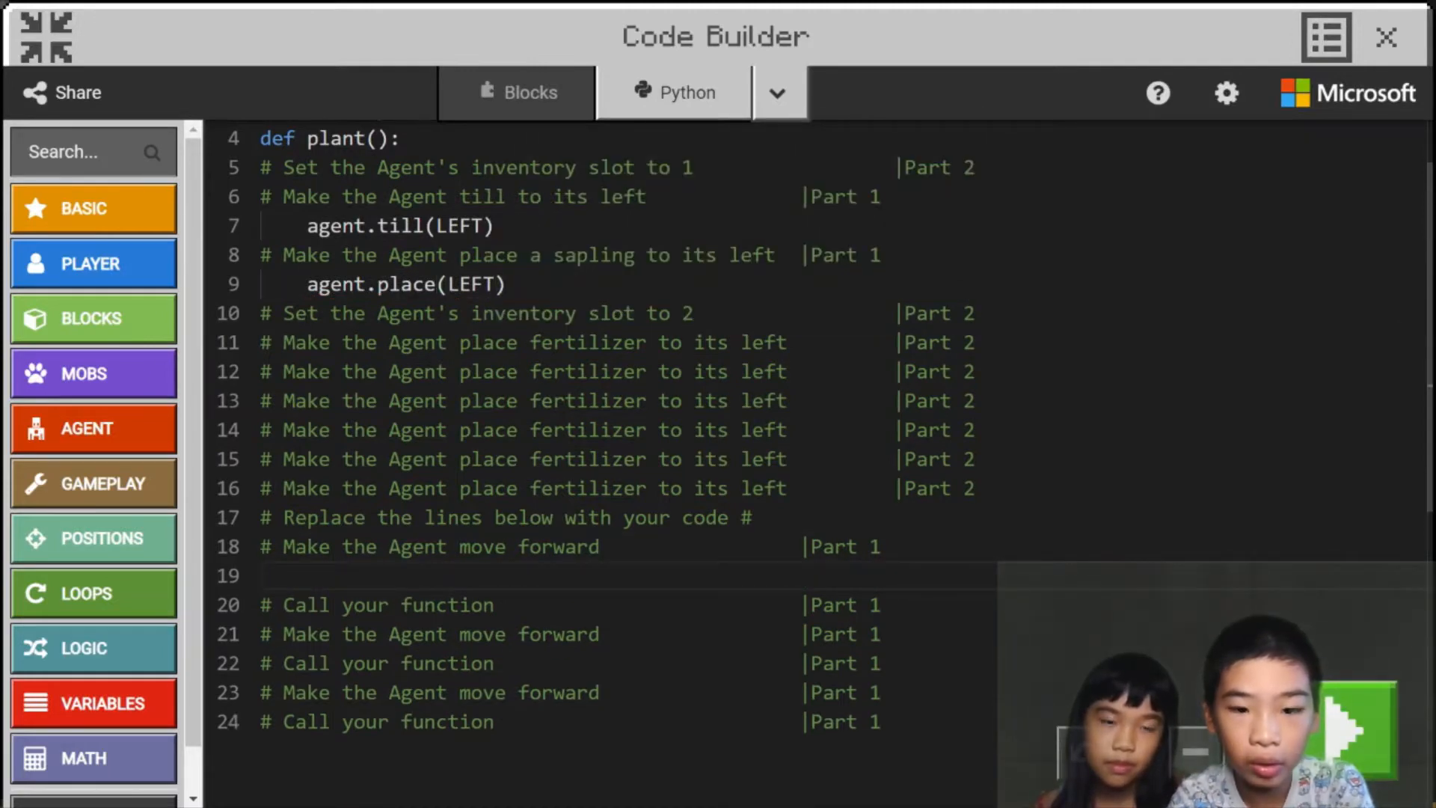
In the main code, move the Agent forward 1, call plant(), then move forward 6.
{"action": "type", "text": "agent.mo"}
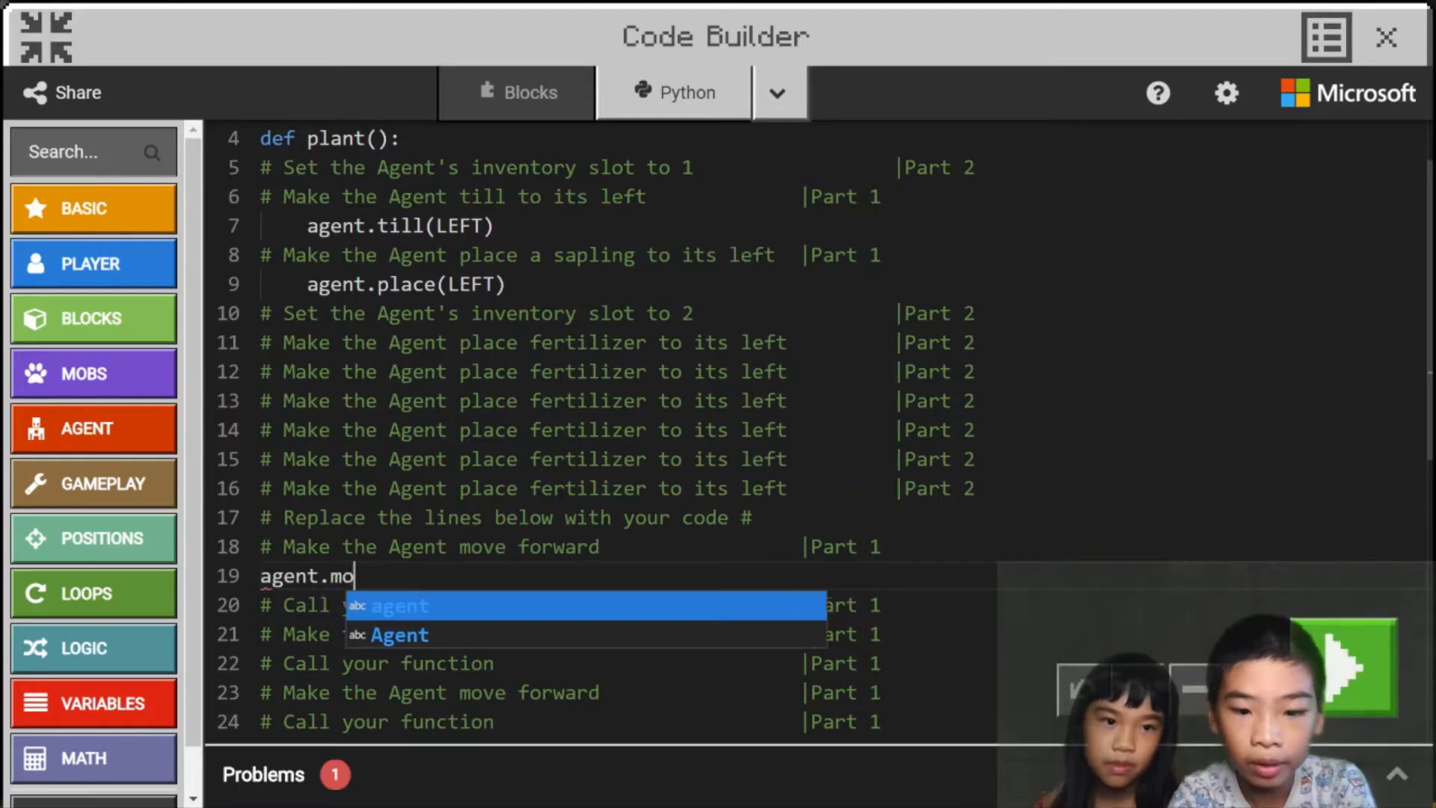
{"action": "type", "text": "ve(FORWARD, 1"}
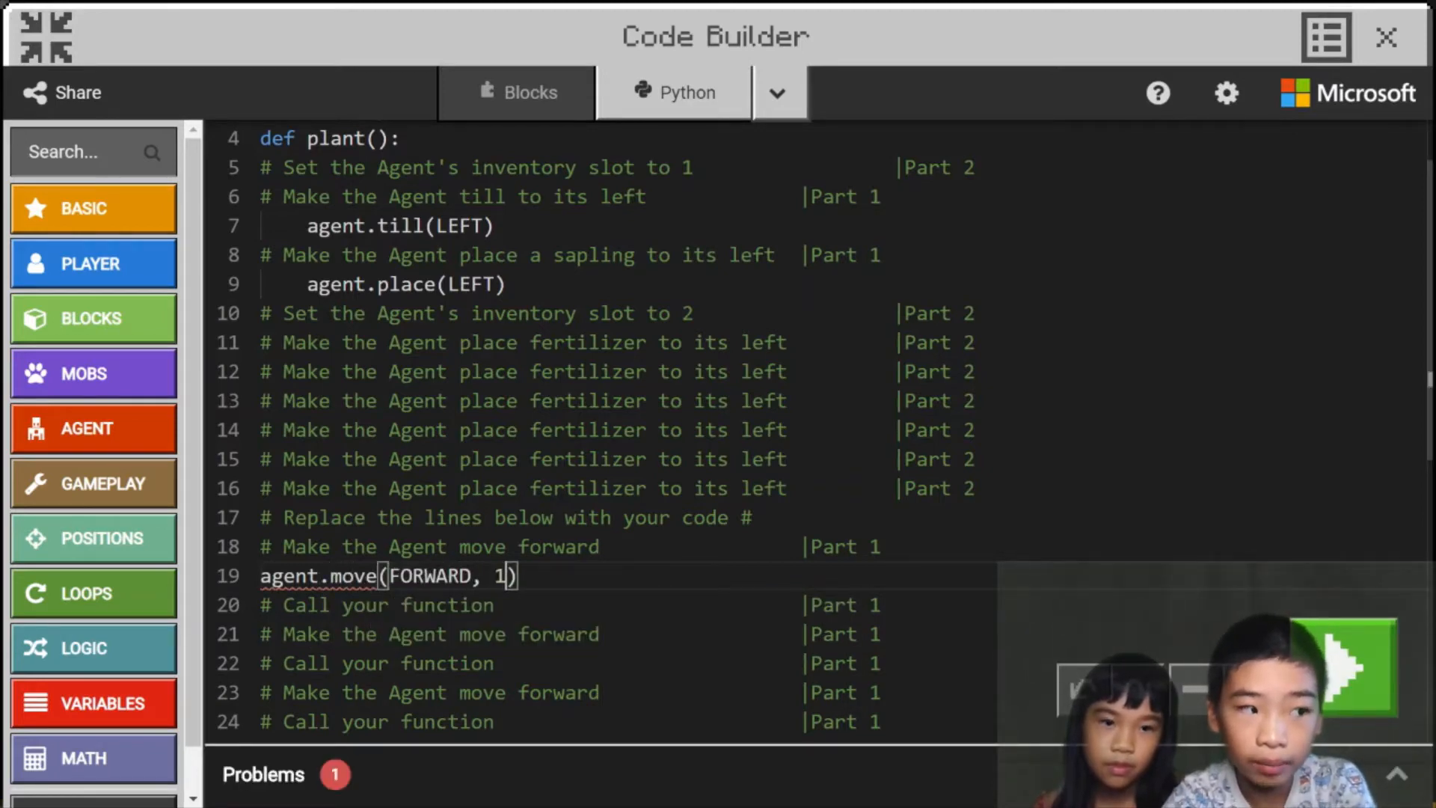
{"action": "key", "text": "enter"}
{"action": "type", "text": "plant"}
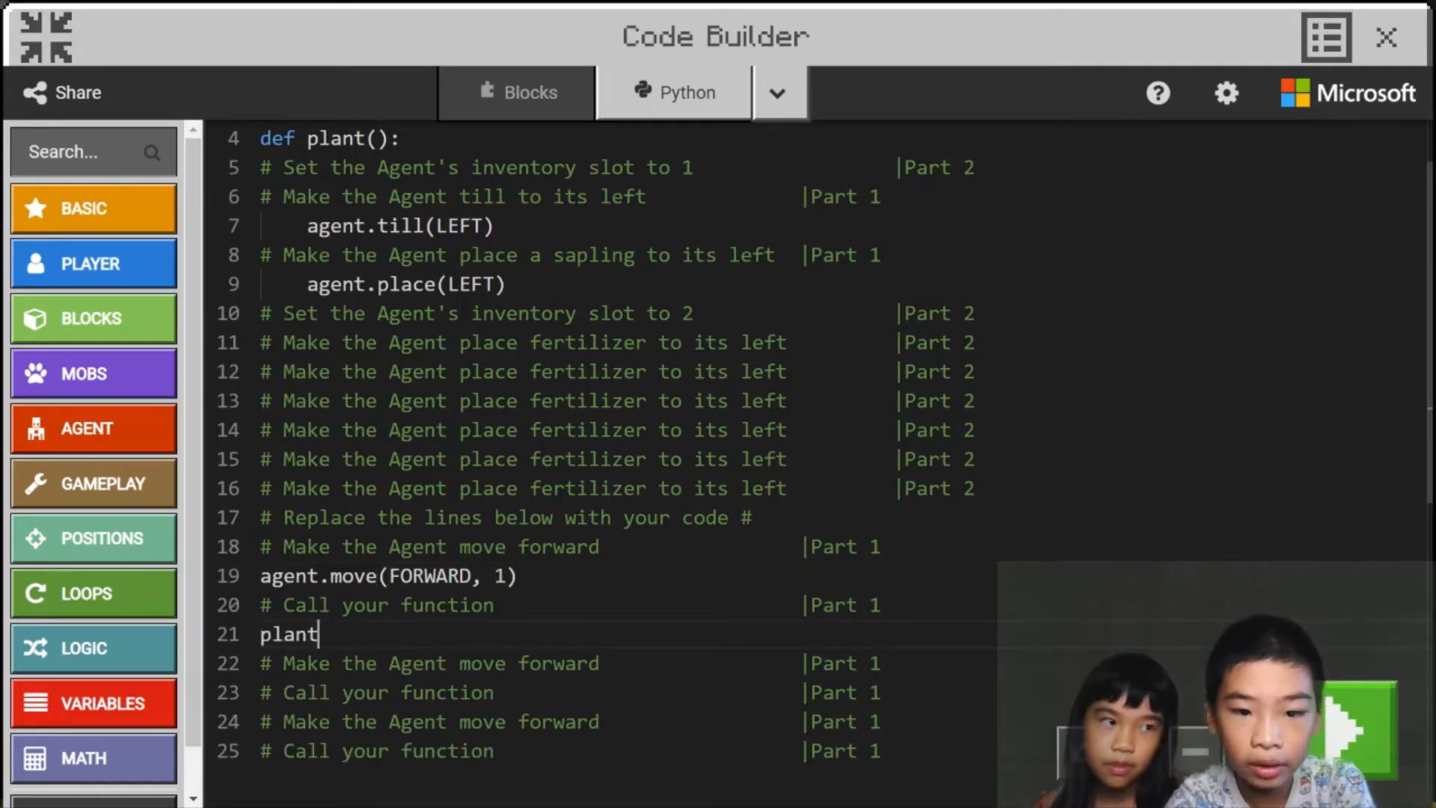
{"action": "type", "text": "()"}
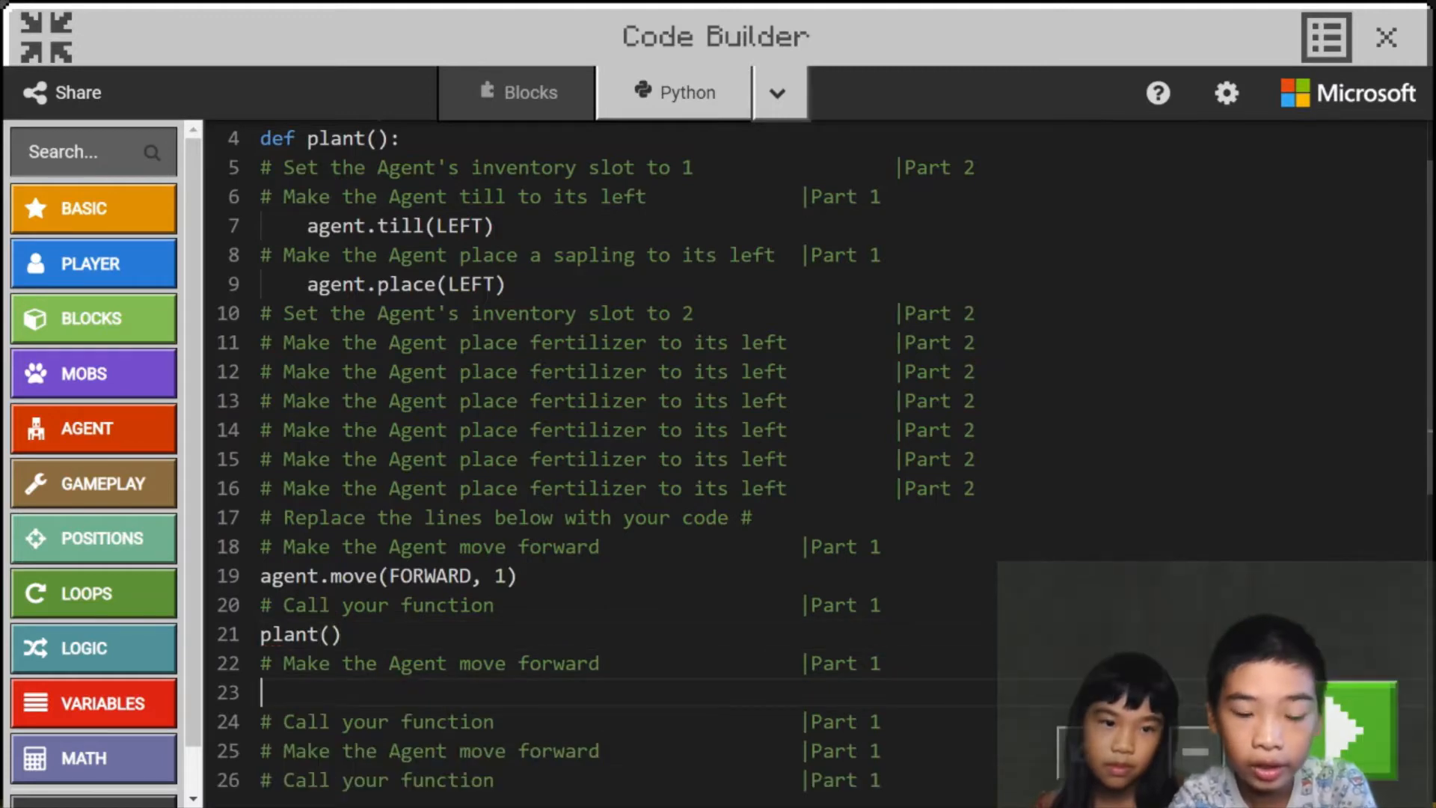
{"action": "type", "text": "agent."}
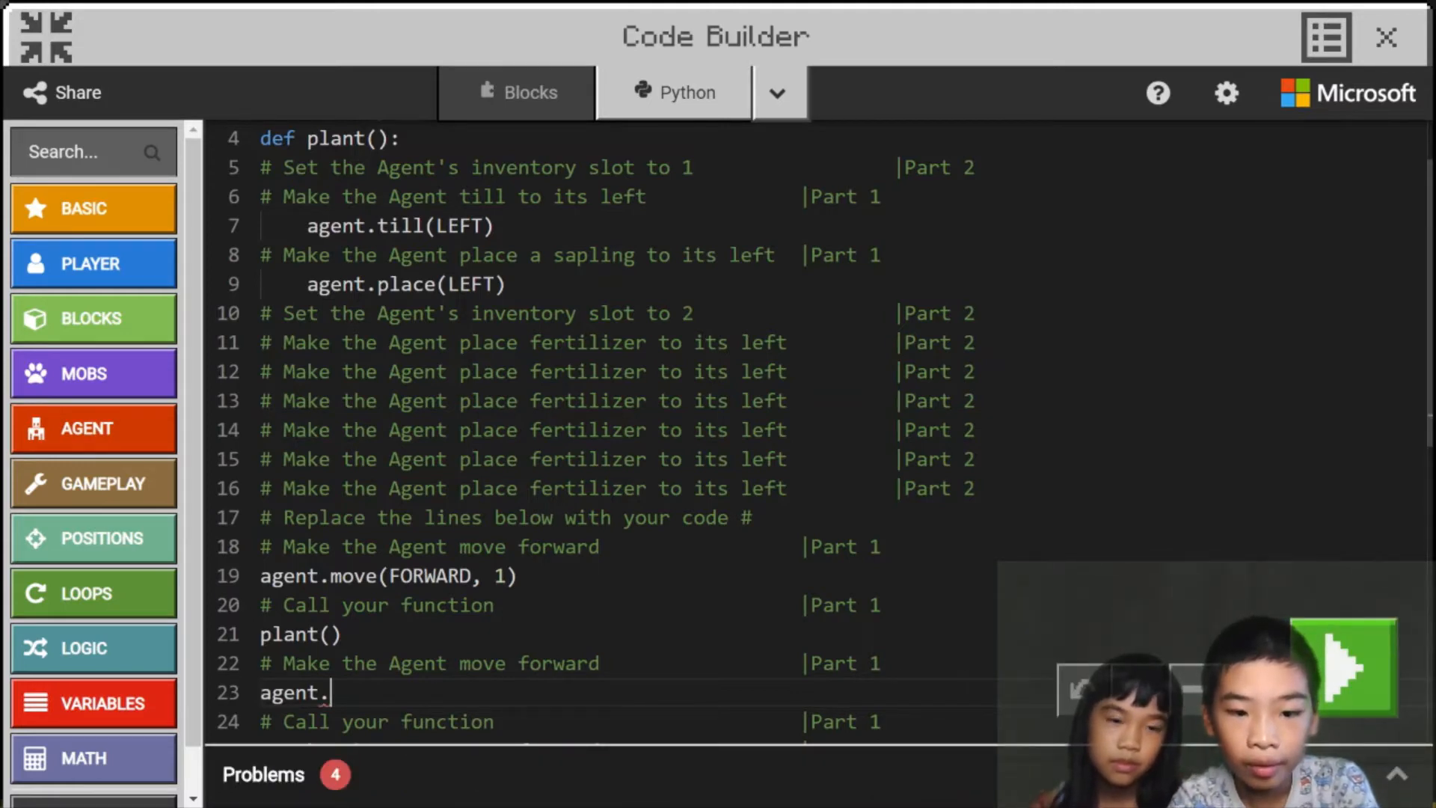
{"action": "type", "text": "move(FORWARD,"}
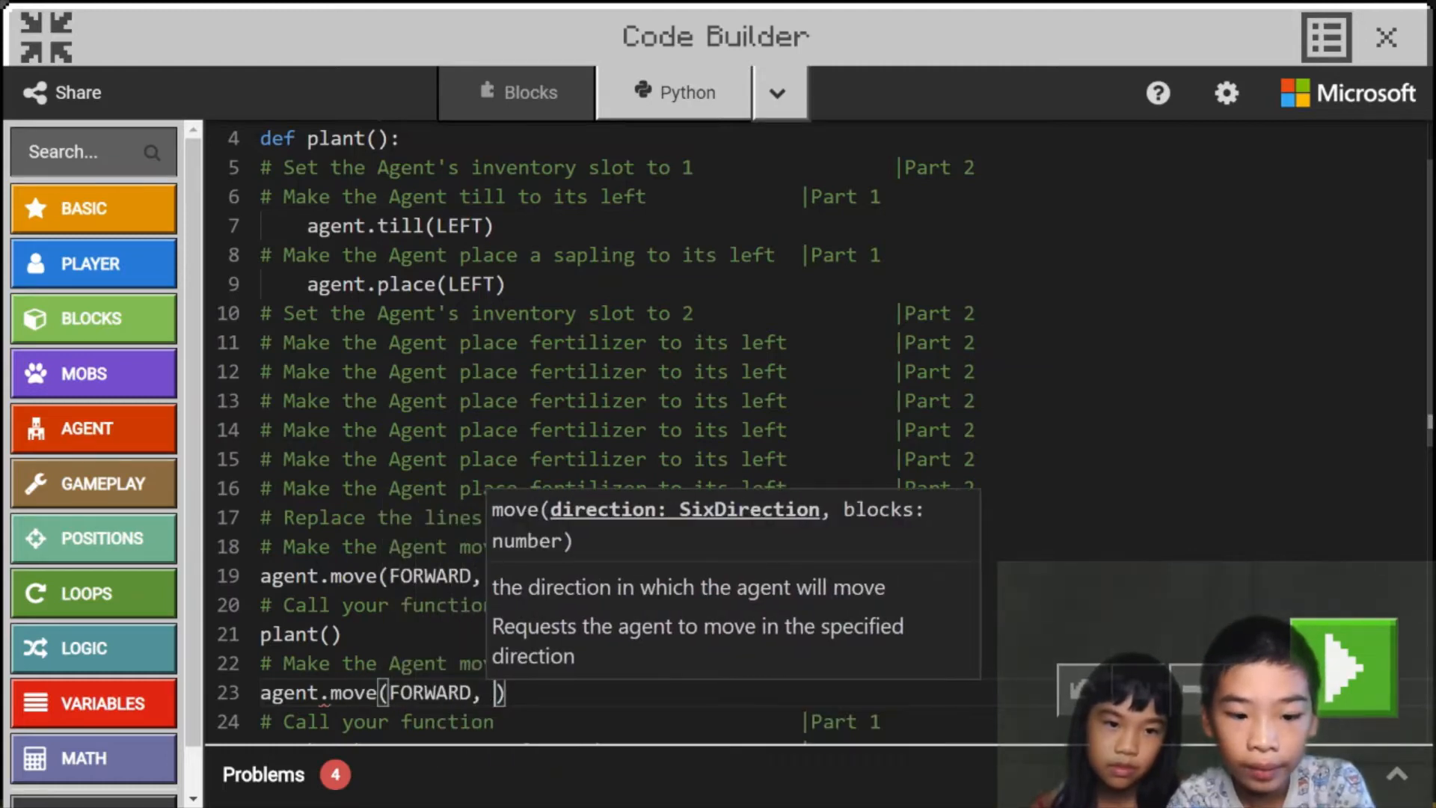
{"action": "type", "text": "6"}
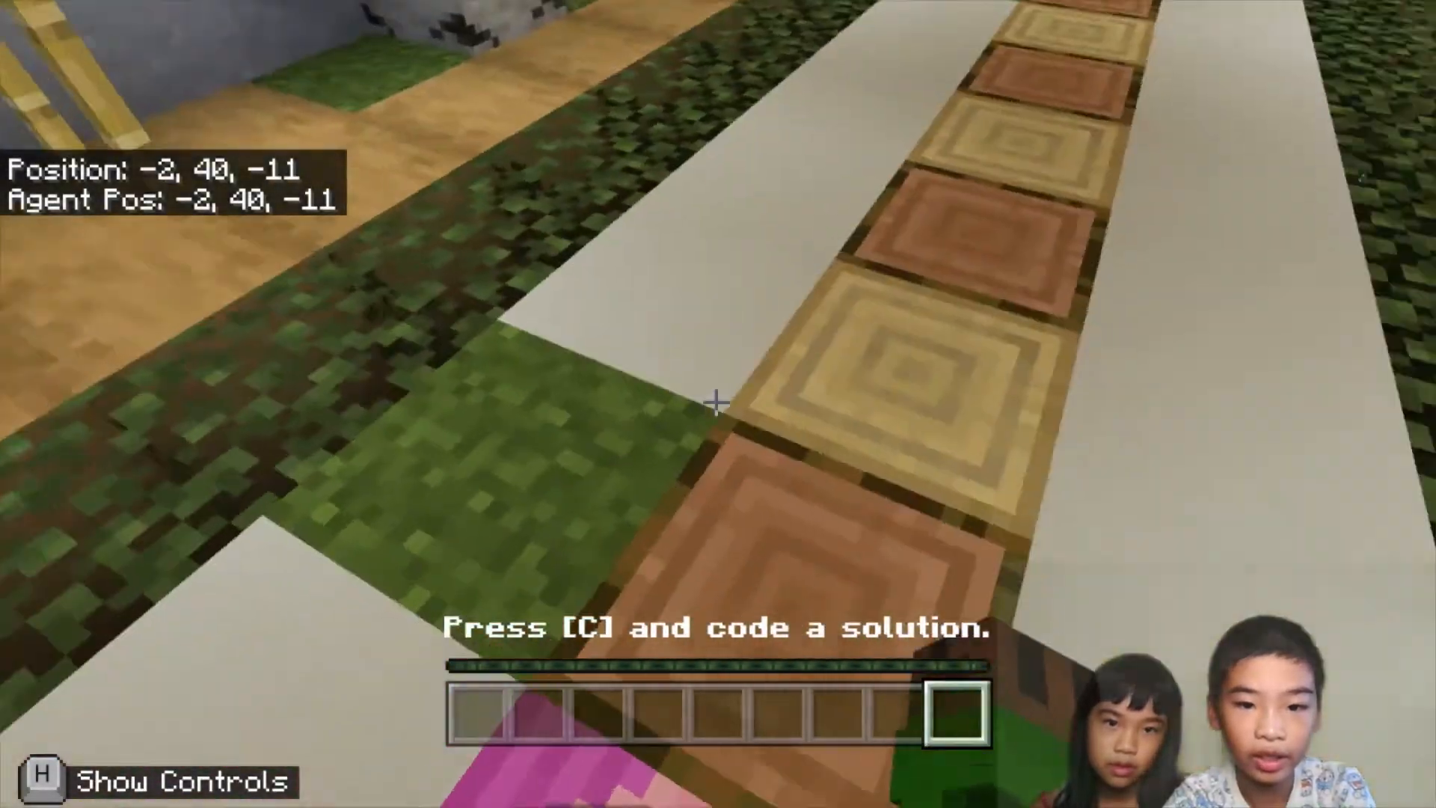
{"action": "key", "text": "w"}
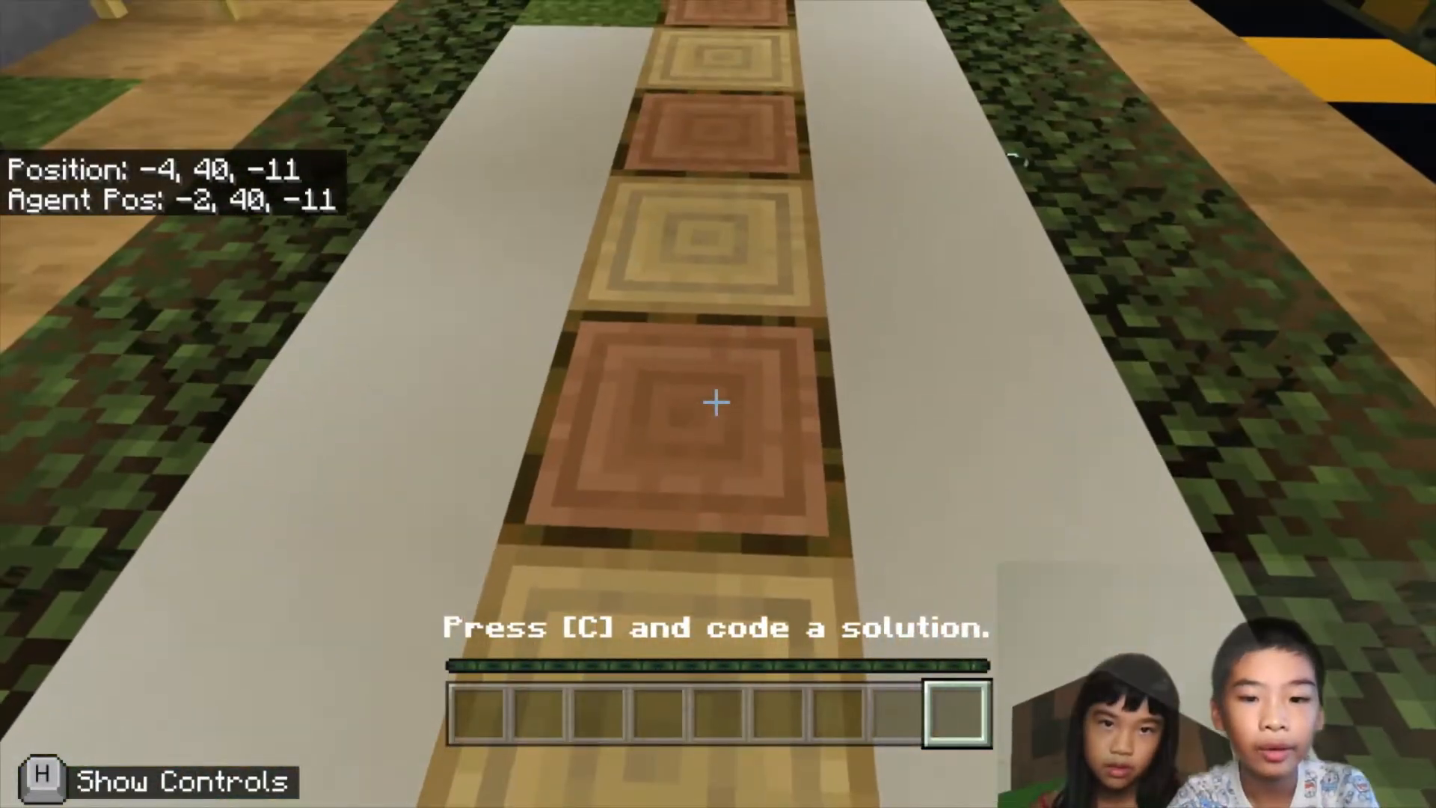
{"action": "key", "text": "w"}
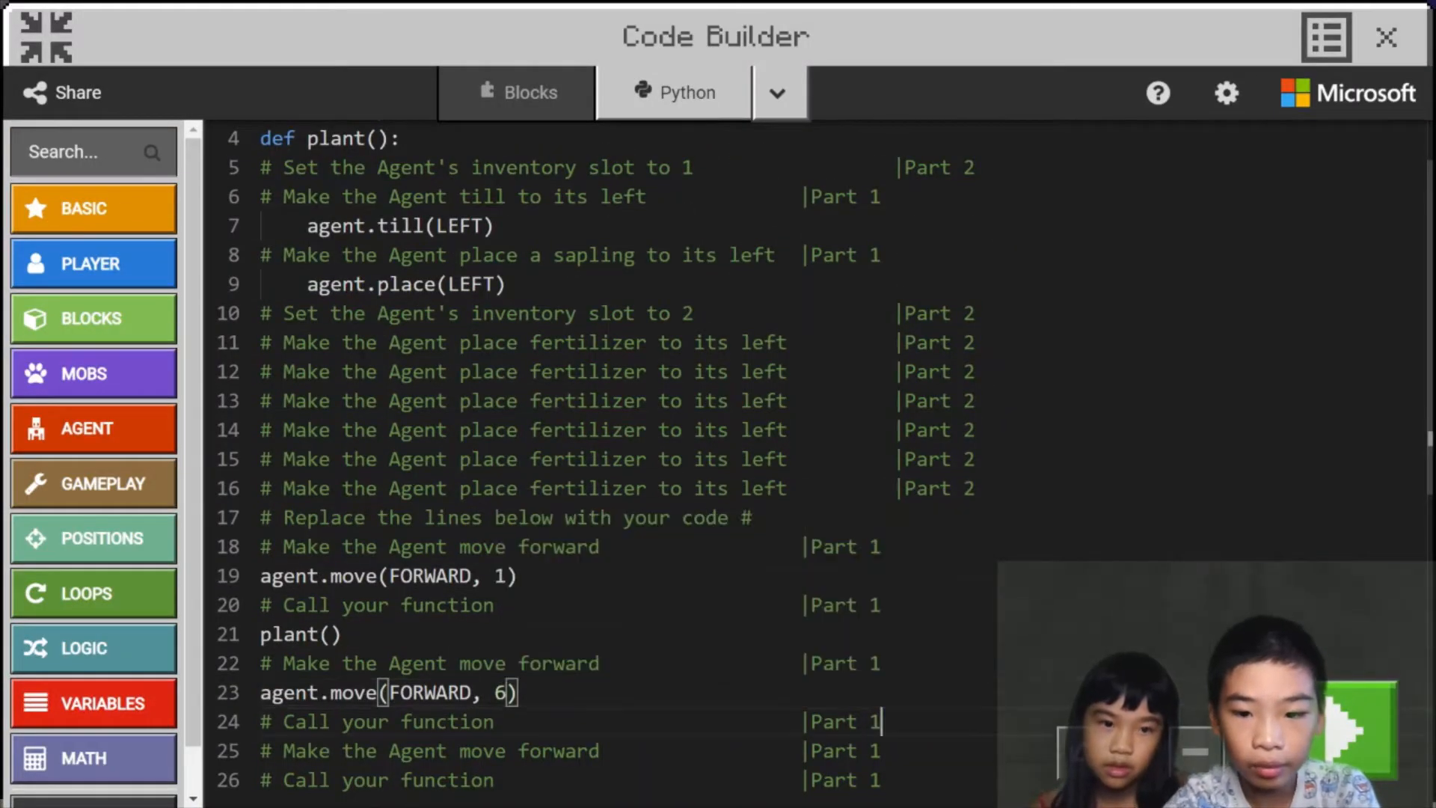
Append plant(), agent.move(FORWARD, 6) and another plant() call to the main program.
{"action": "type", "text": "plant("}
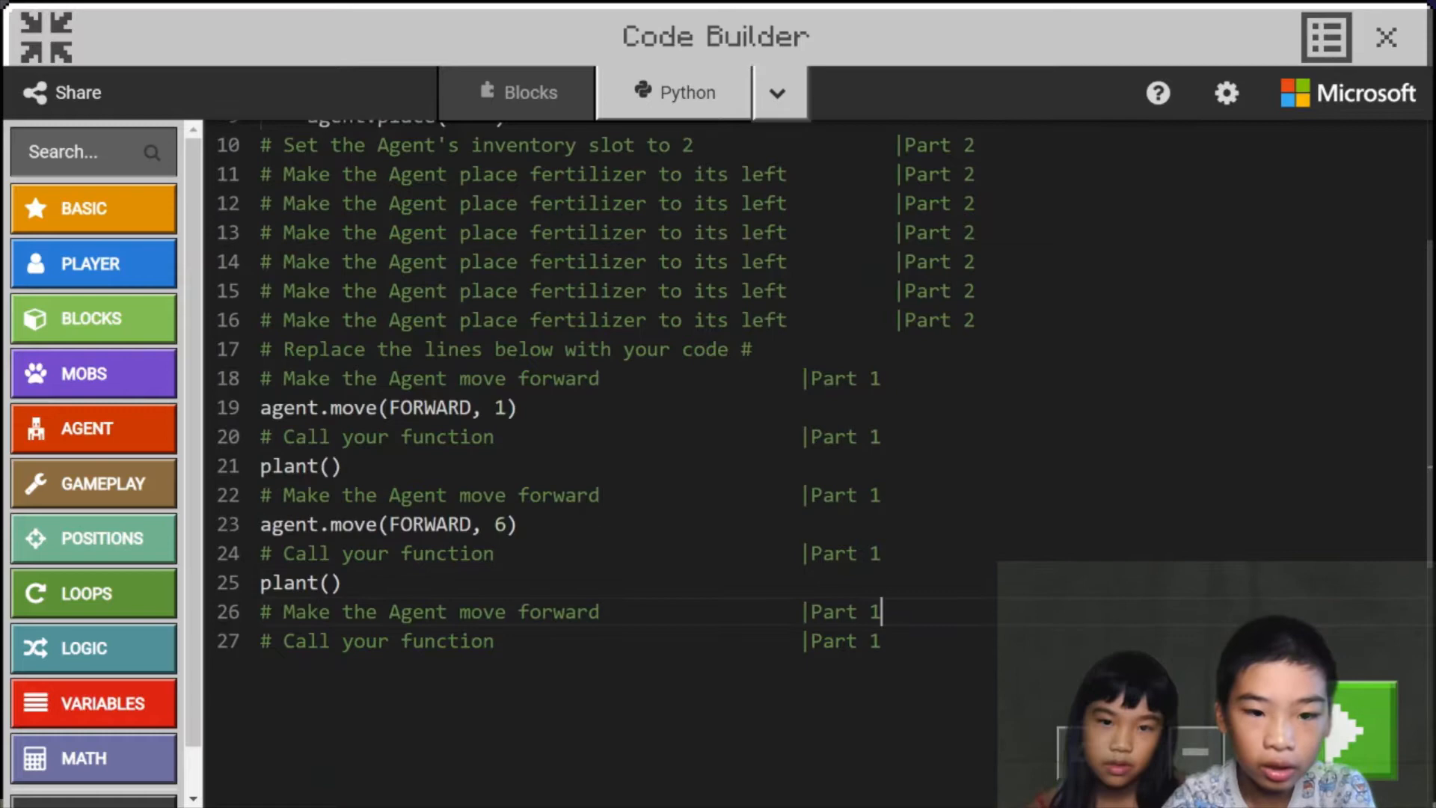
{"action": "type", "text": "agent.move("}
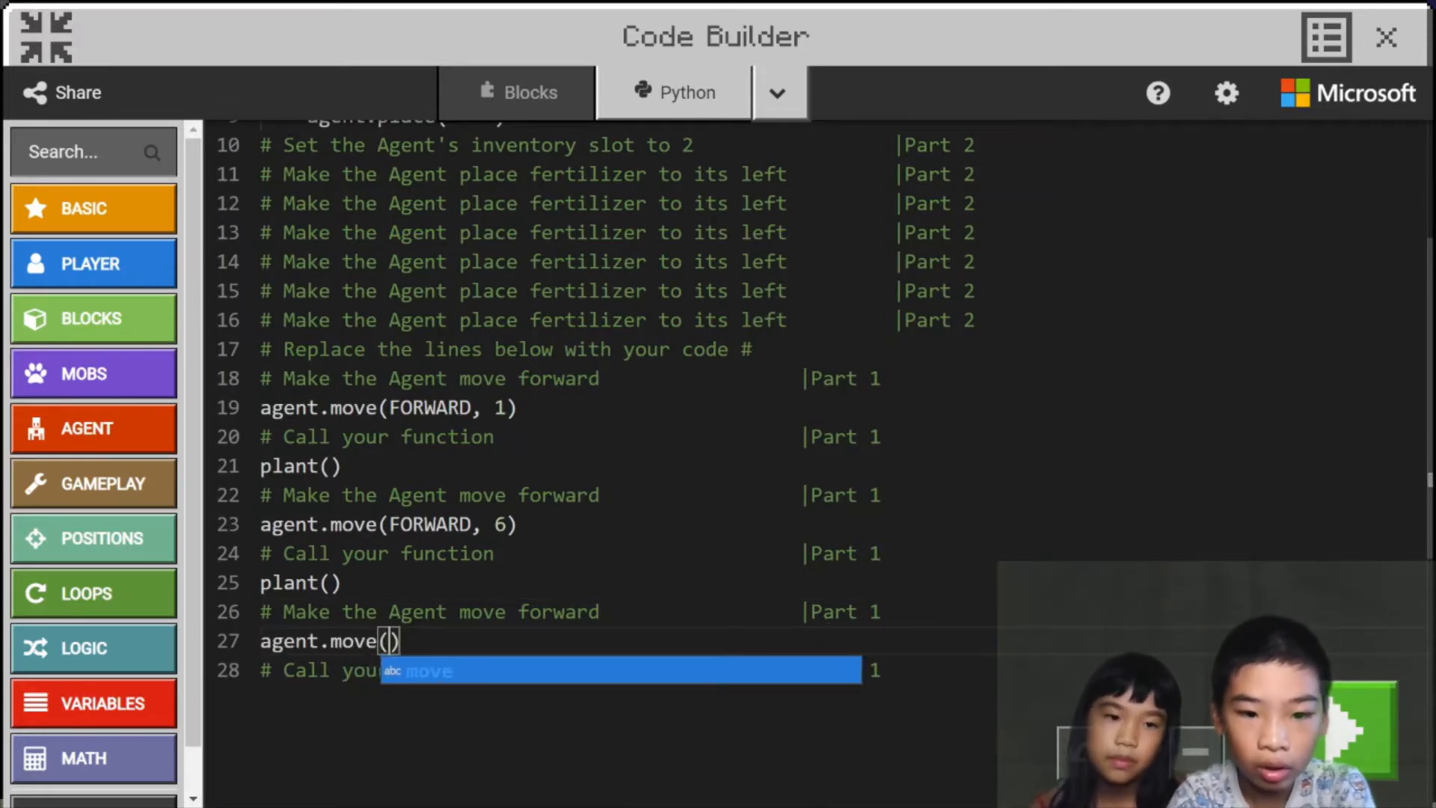
{"action": "type", "text": "FORWARD<"}
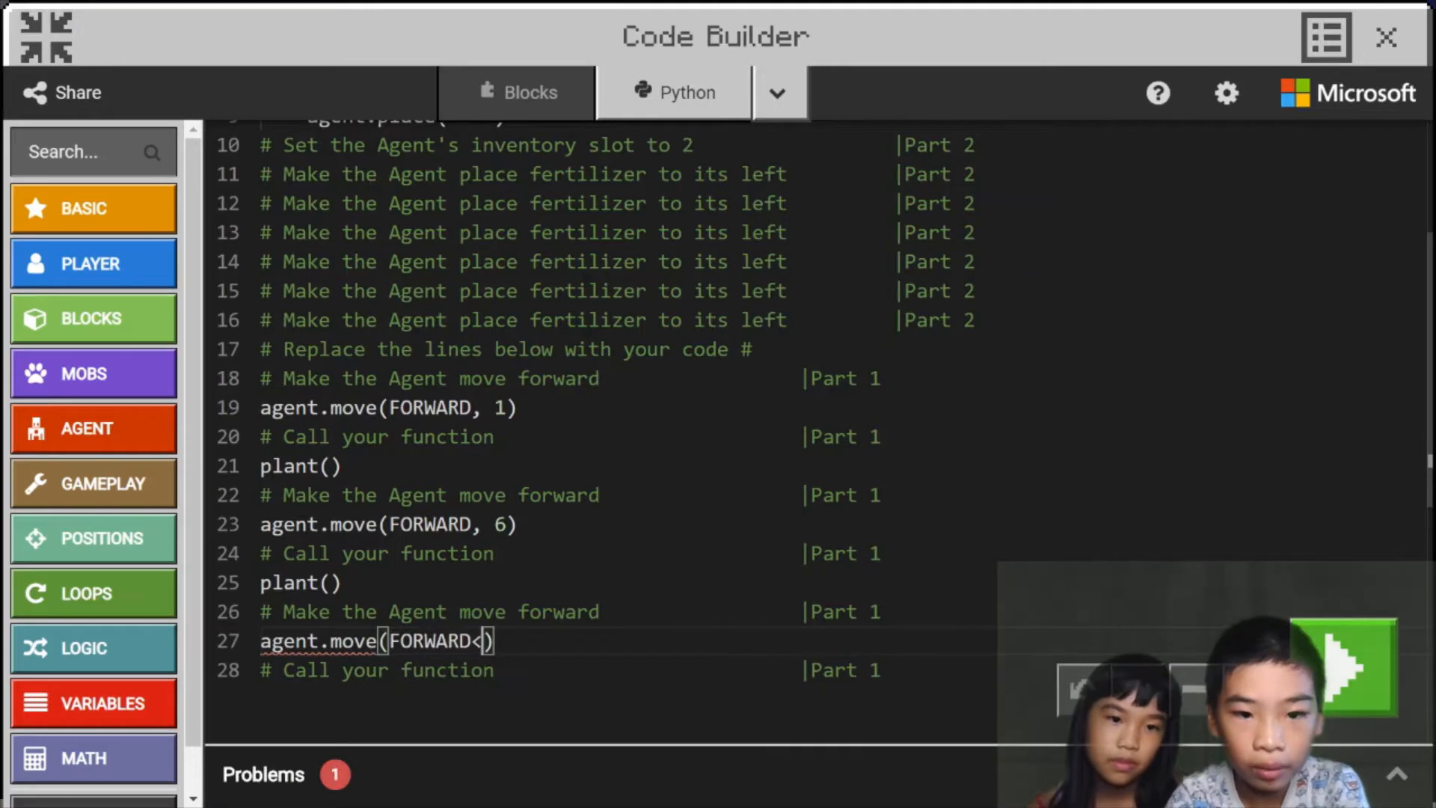
{"action": "key", "text": "Backspace"}
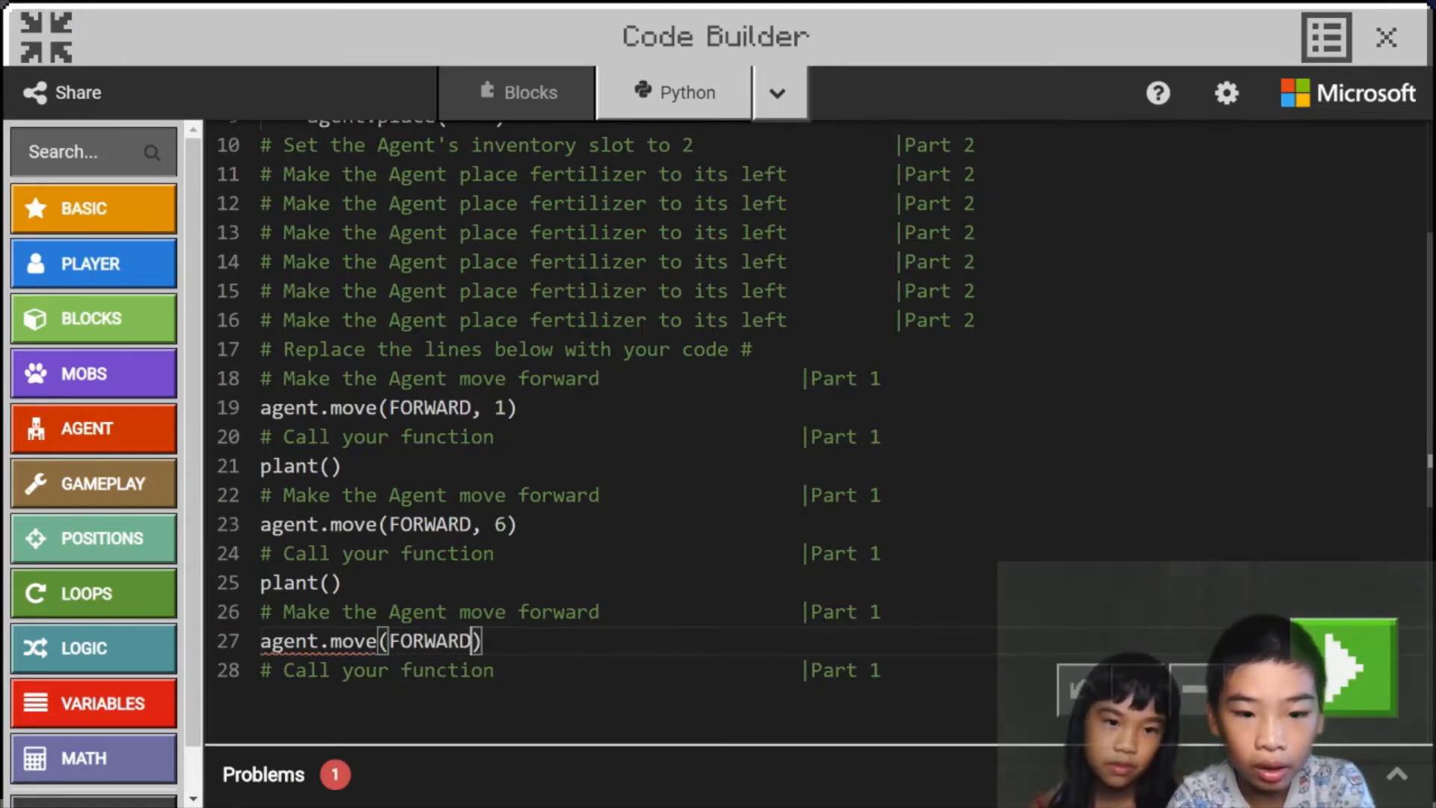
{"action": "type", "text": ", 6"}
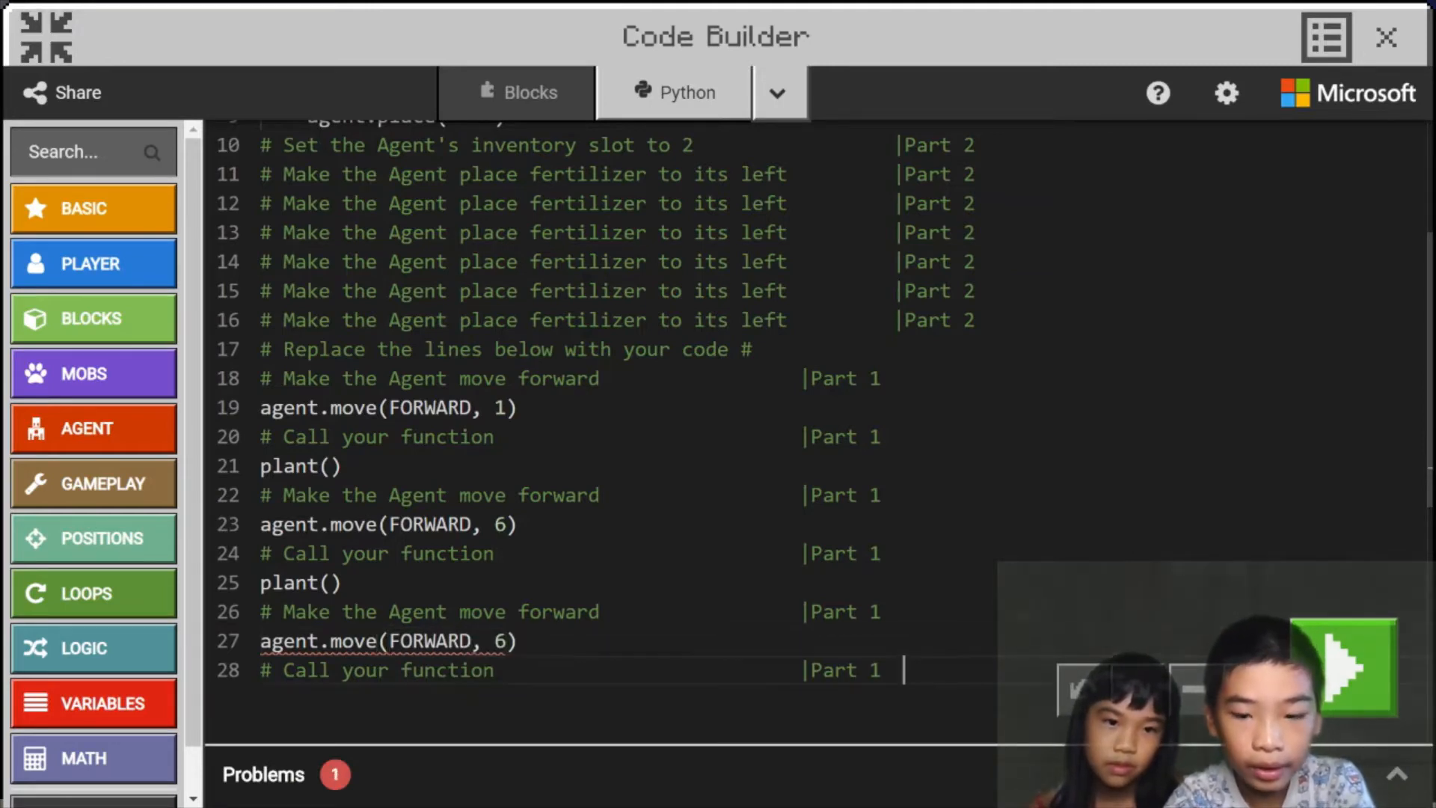
{"action": "type", "text": "plant"}
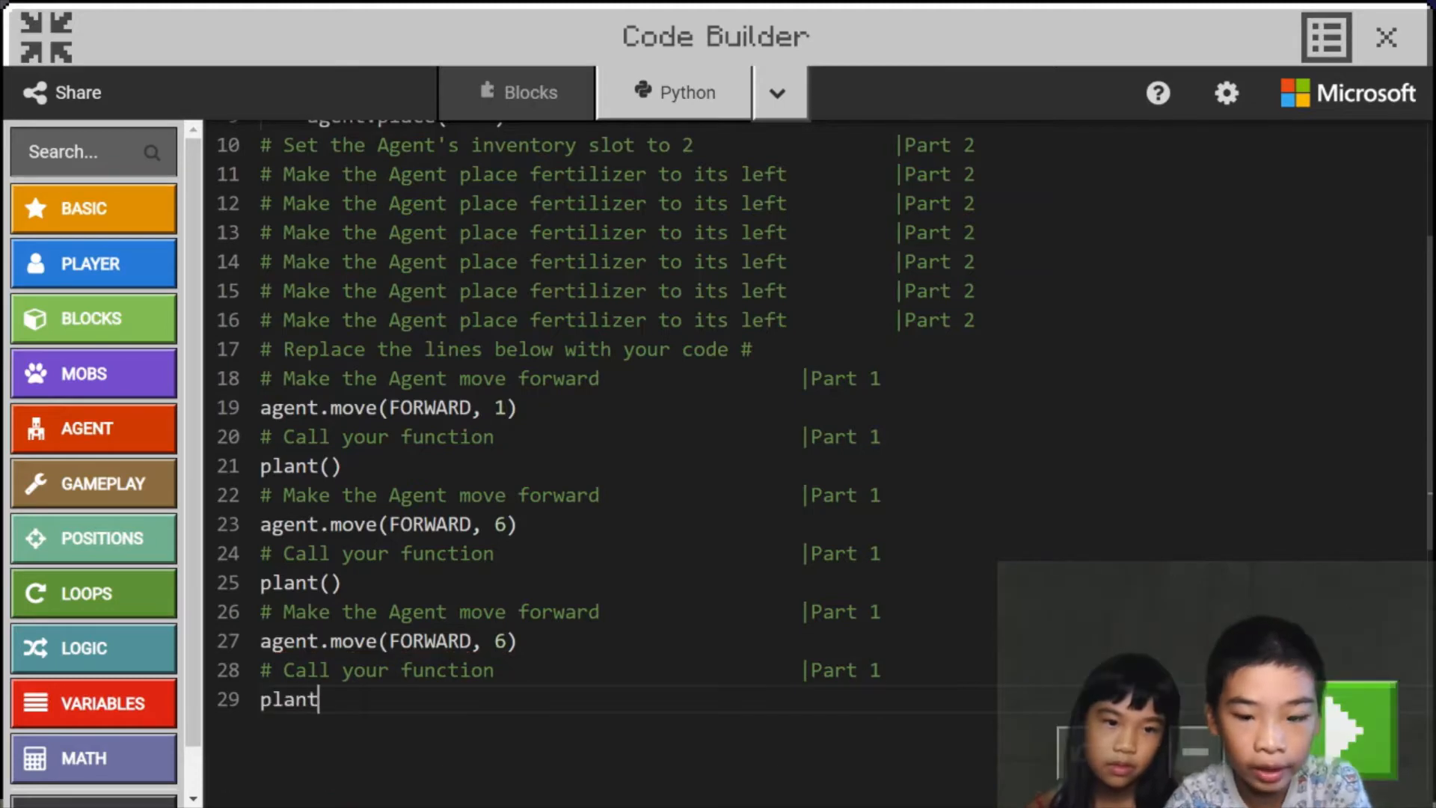
{"action": "type", "text": "()"}
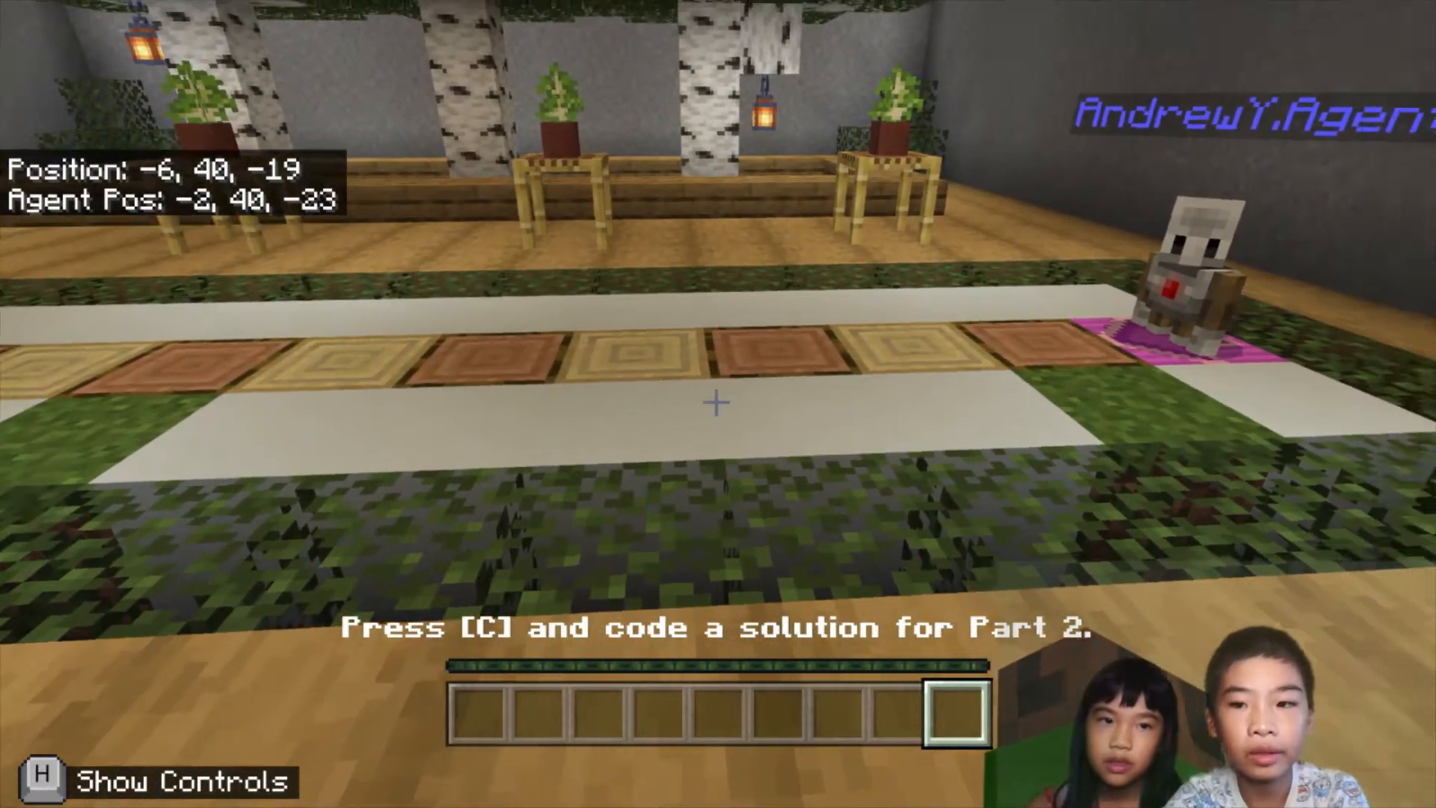
Reopen Code Builder at the plant() function to begin Part 2.
{"action": "key", "text": "c"}
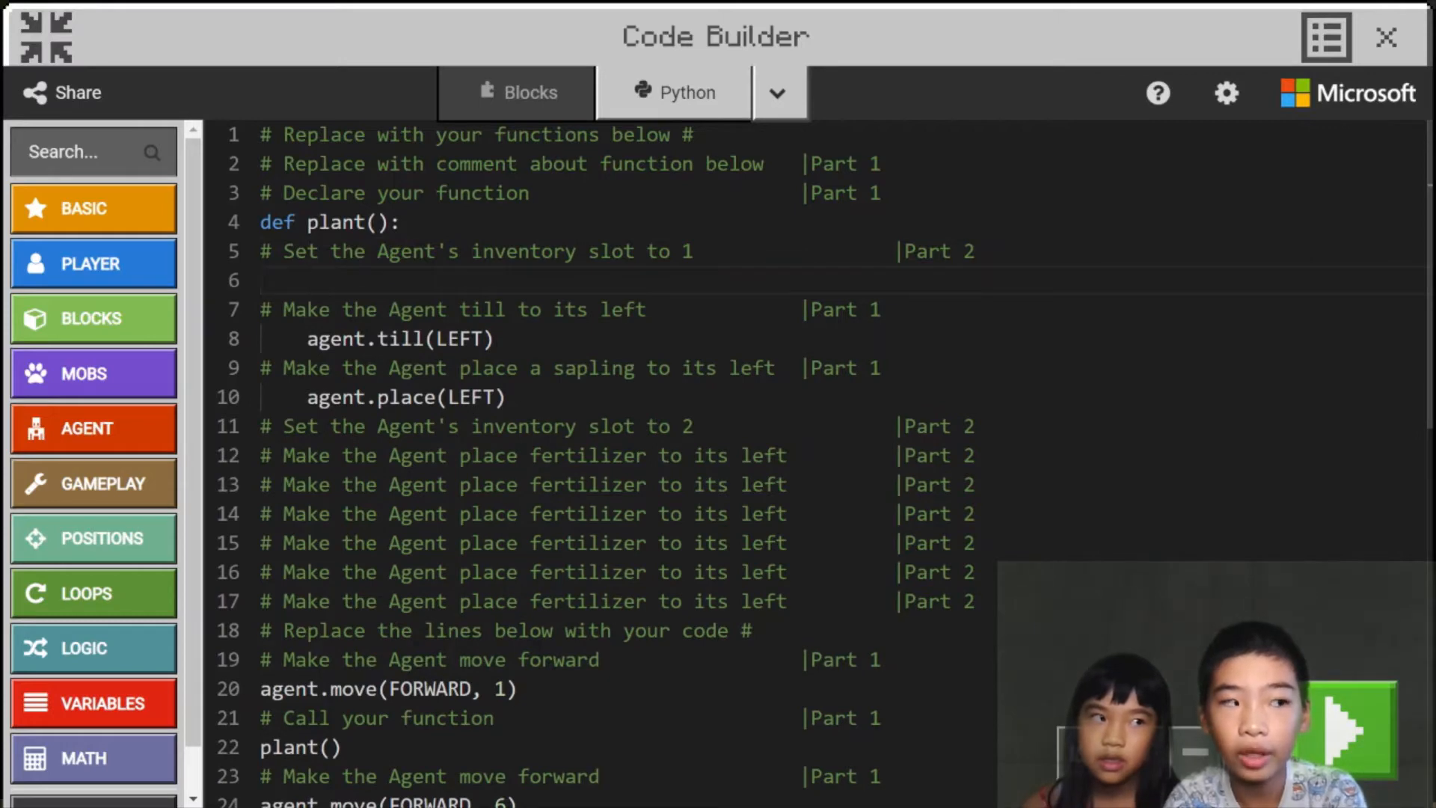
In plant(), add agent.set_slot(1) before tilling, agent.set_slot(2) and agent.place(LEFT) for fertilizer.
{"action": "type", "text": "agn"}
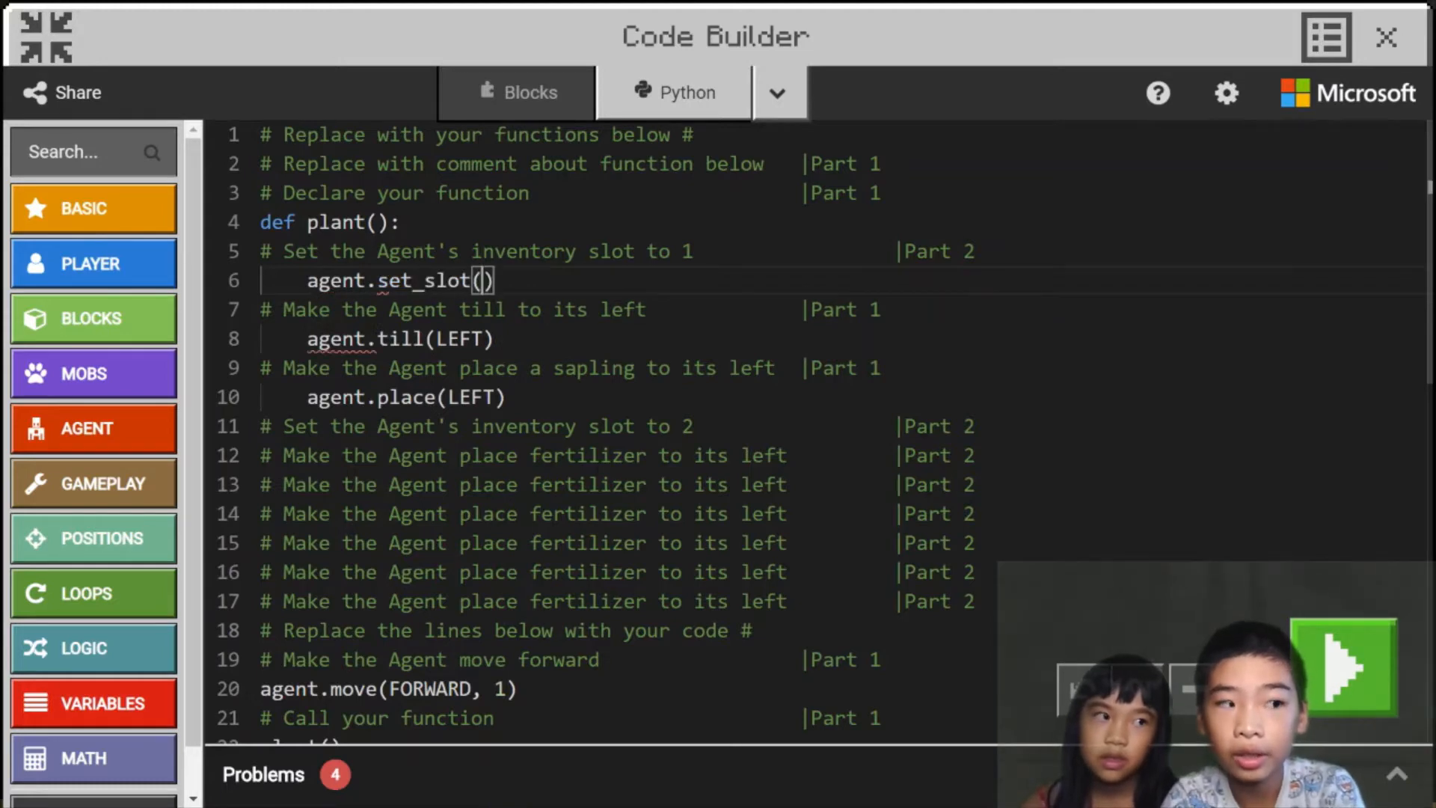
{"action": "type", "text": "1"}
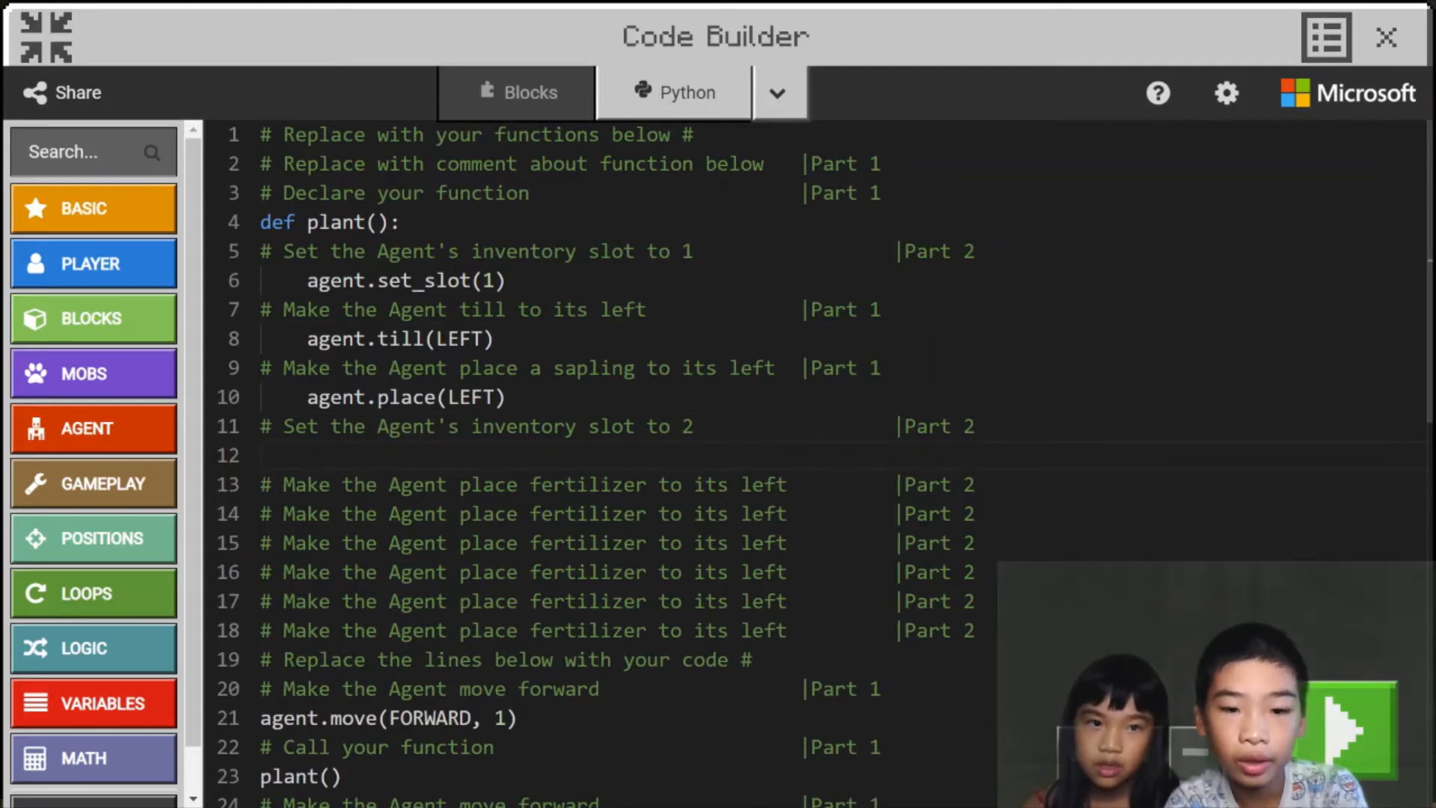
{"action": "type", "text": "agent"}
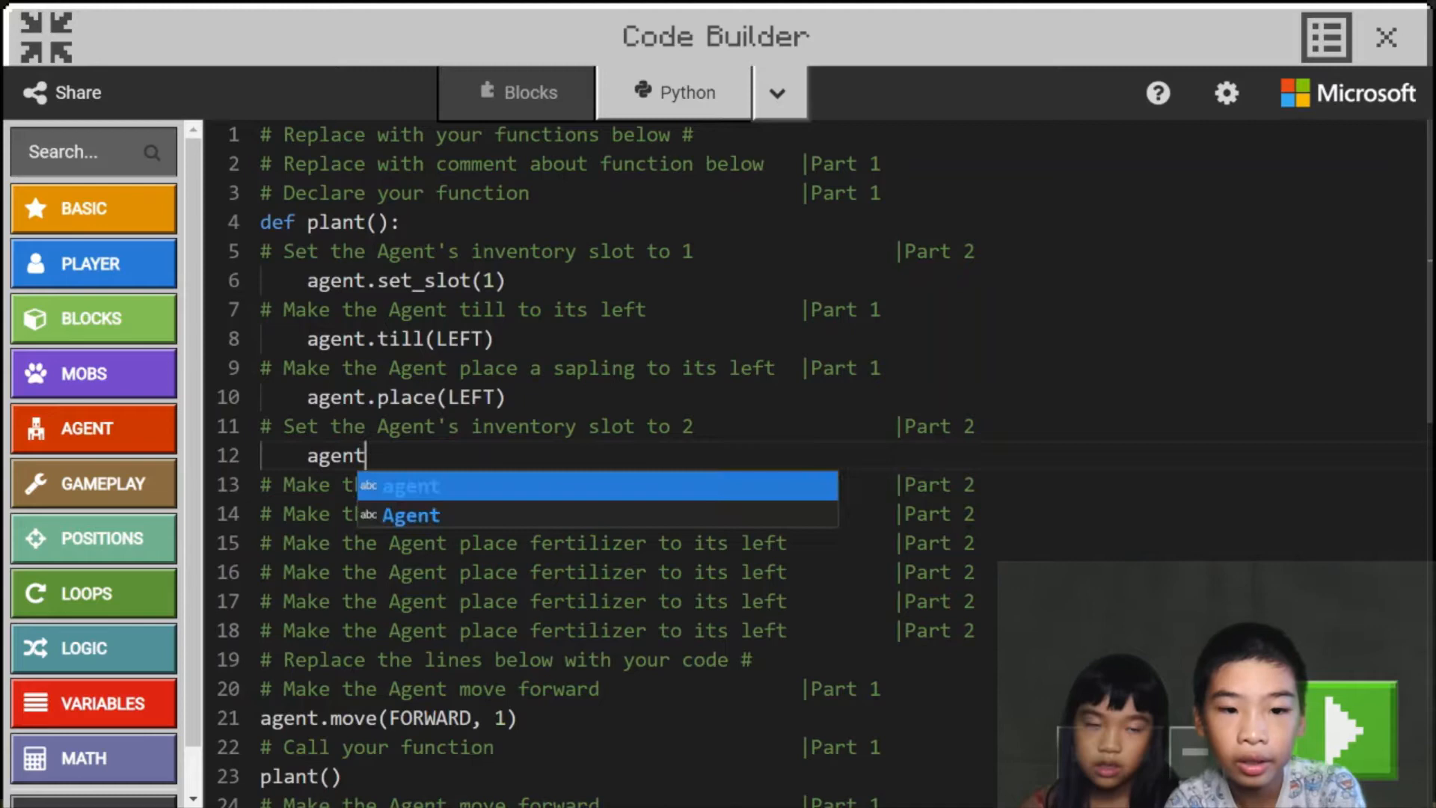
{"action": "type", "text": ".set_slot(2"}
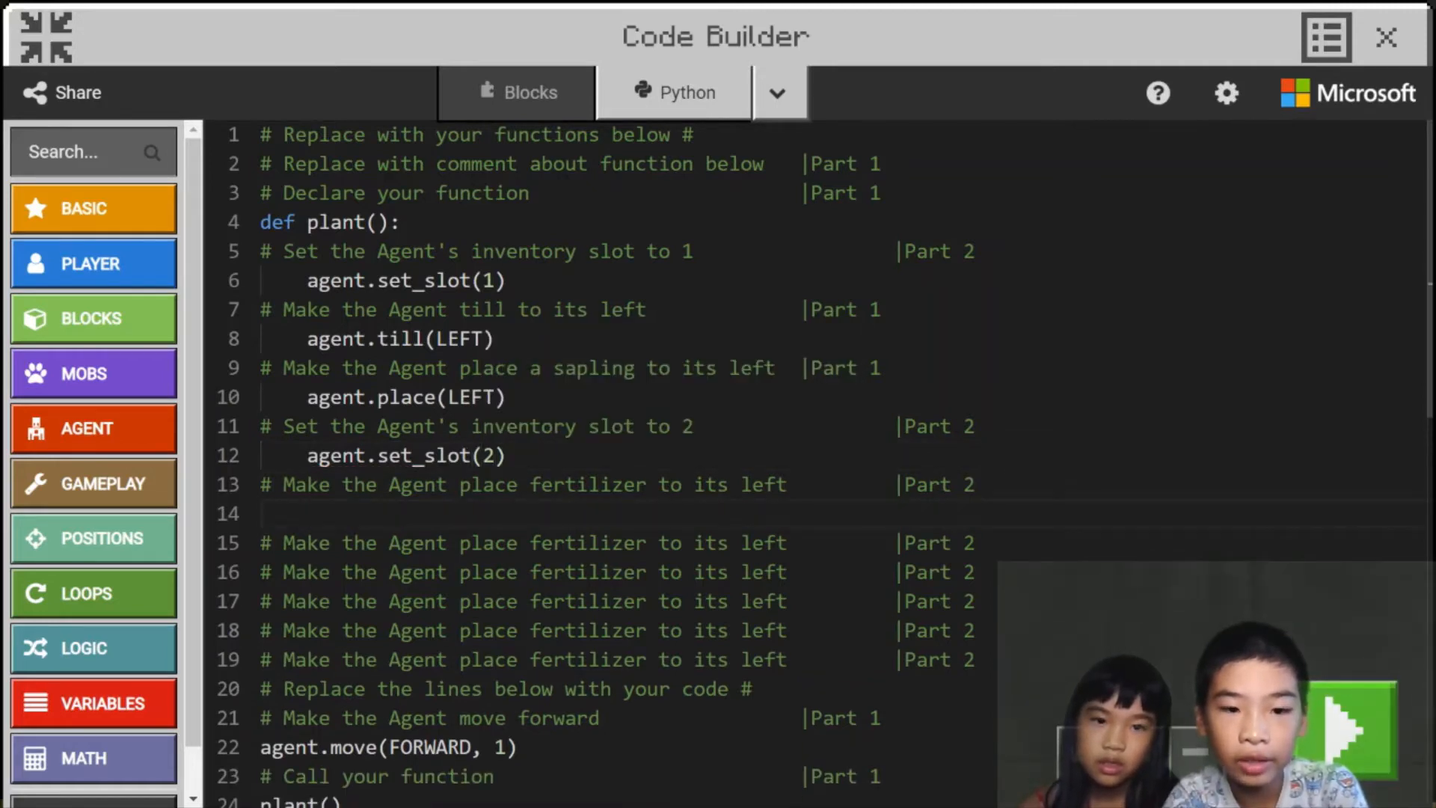
{"action": "type", "text": "agent."}
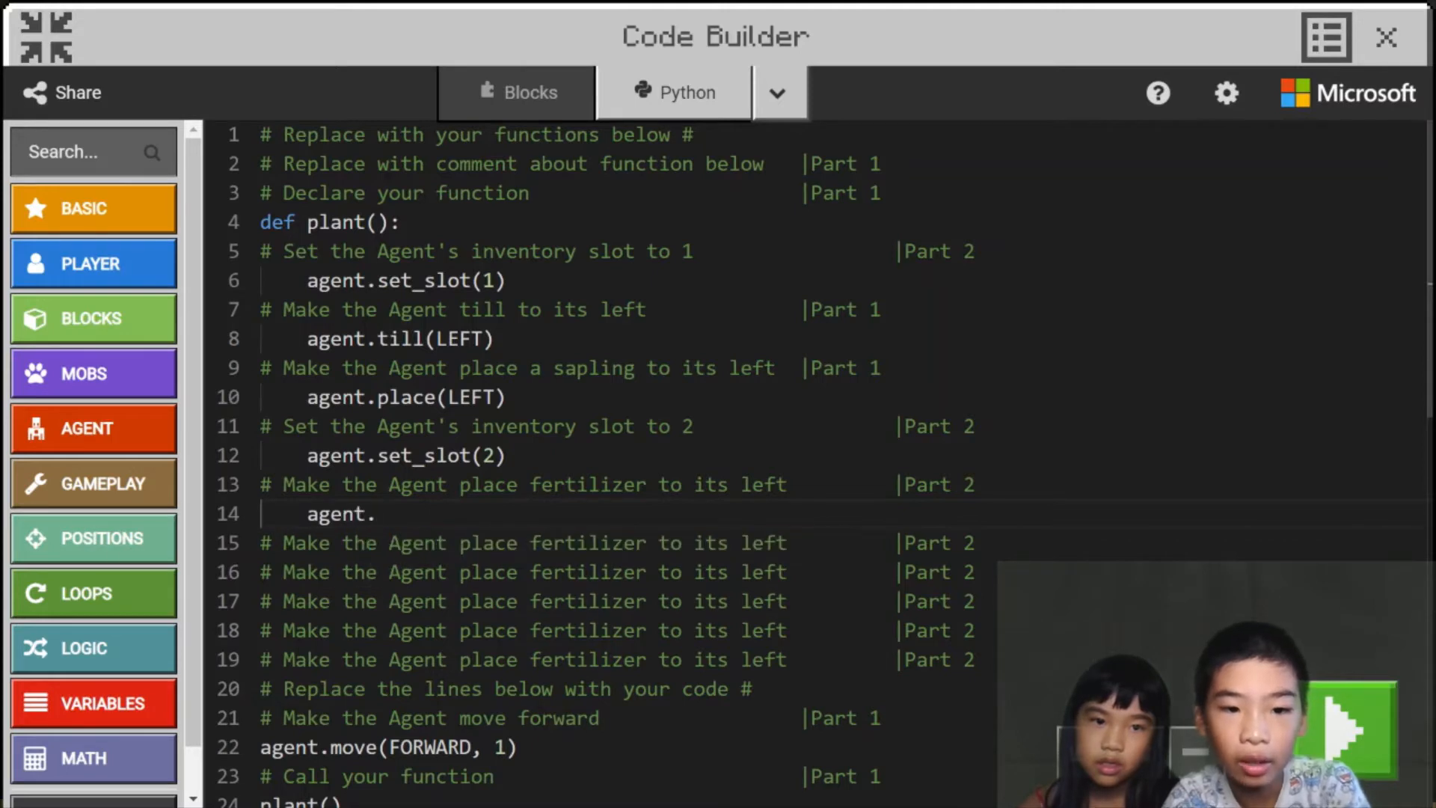
{"action": "type", "text": "place(L"}
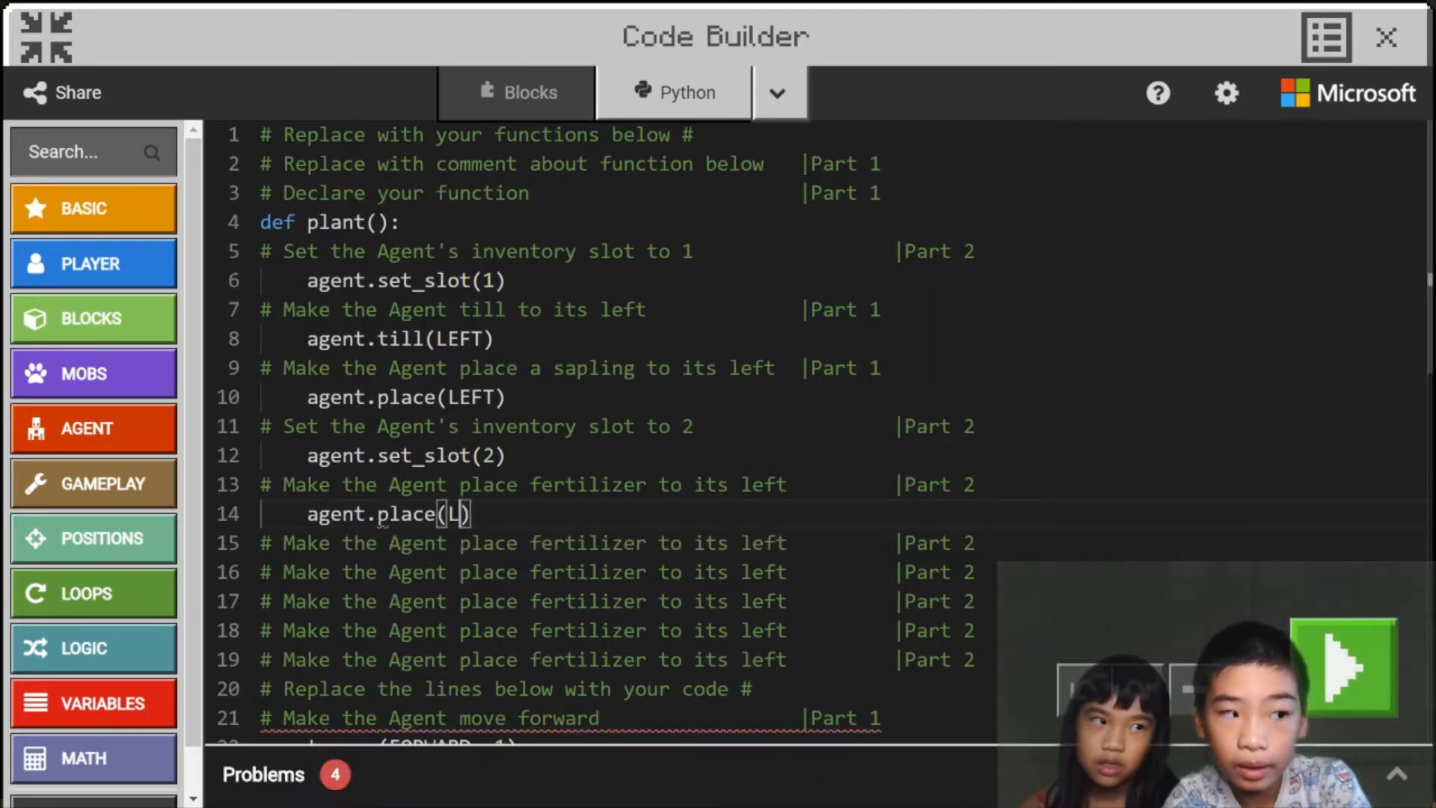
{"action": "type", "text": "EFT"}
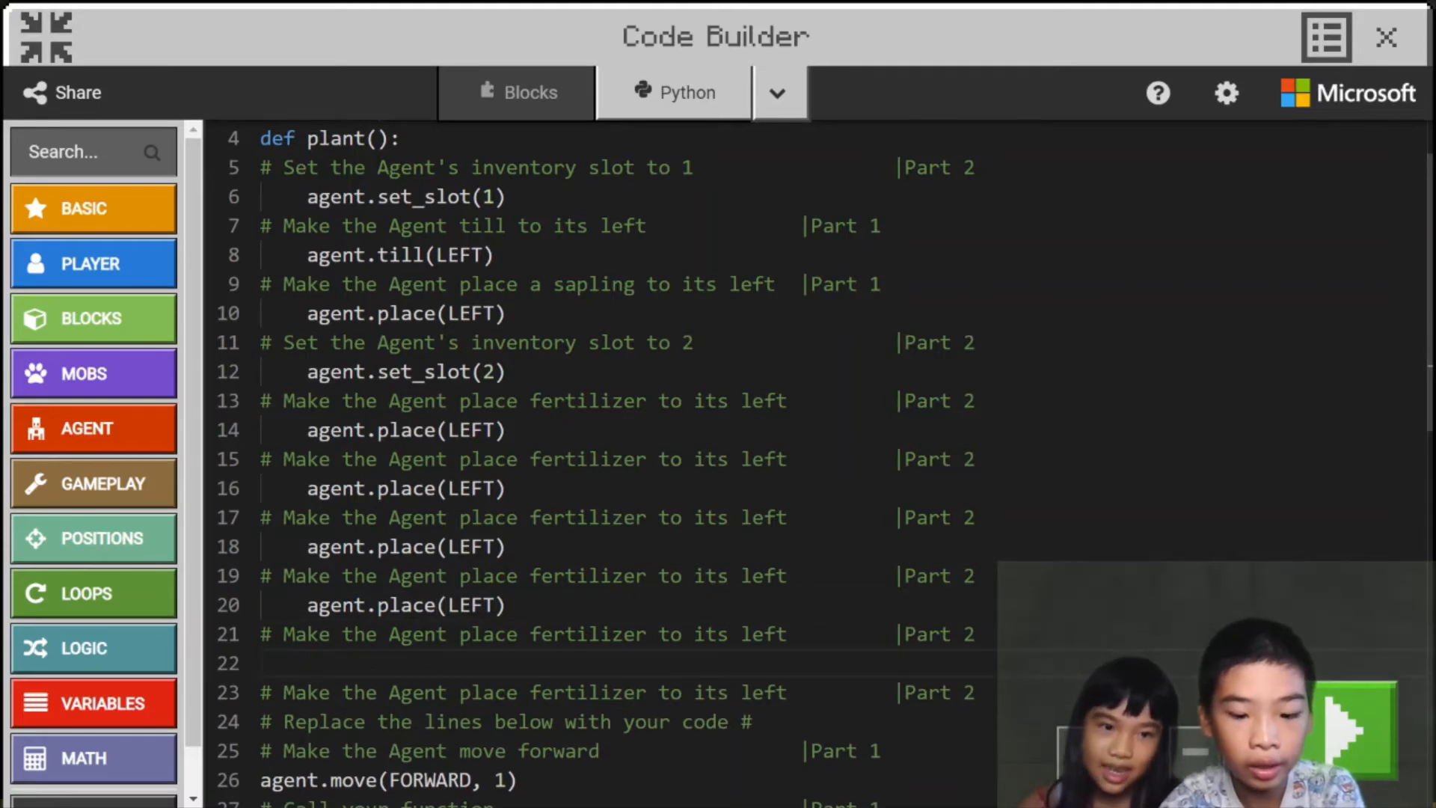
{"action": "scroll", "scroll_direction": "down", "scroll_amount": 3}
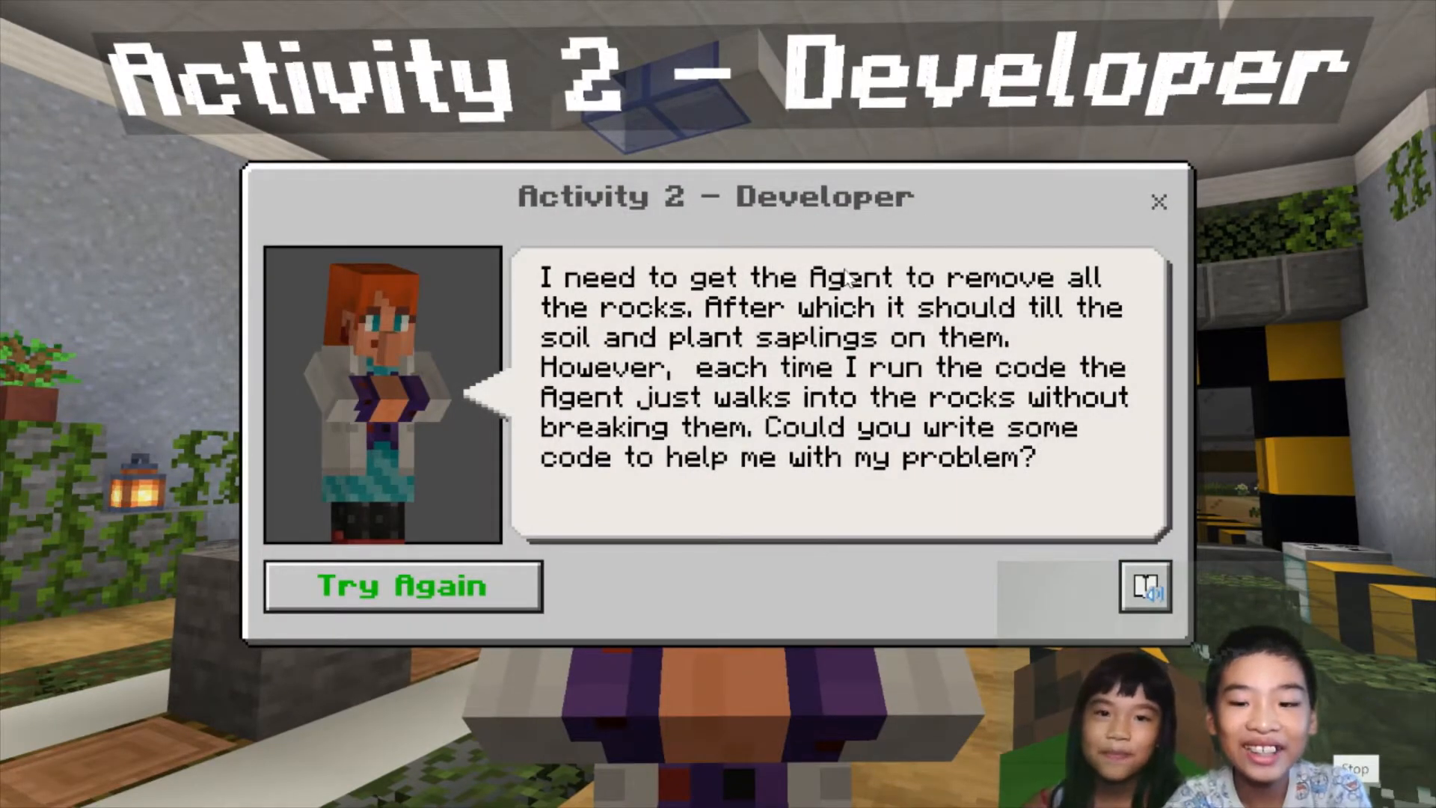
{"action": "mouse_move", "coordinate": [949, 329]}
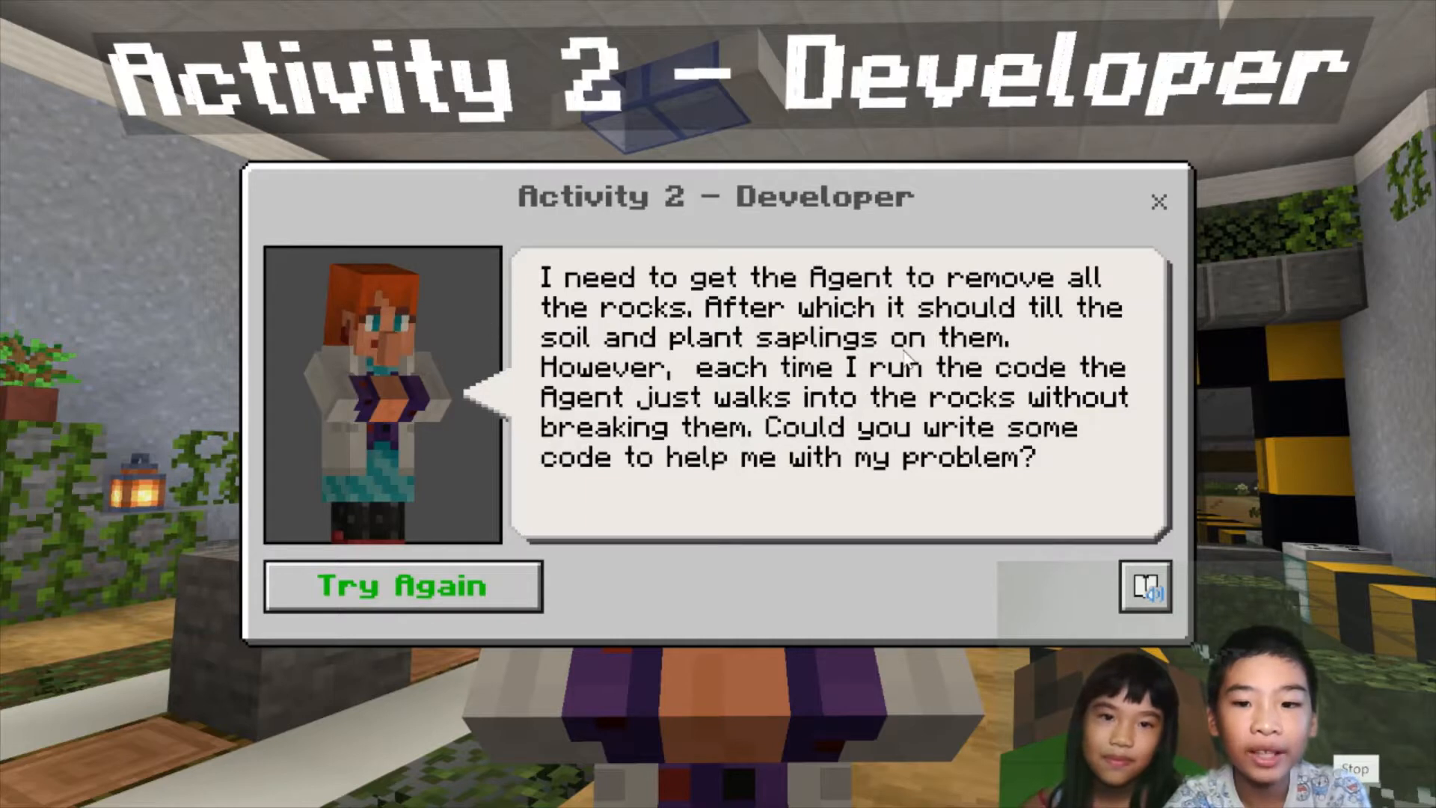
{"action": "mouse_move", "coordinate": [642, 358]}
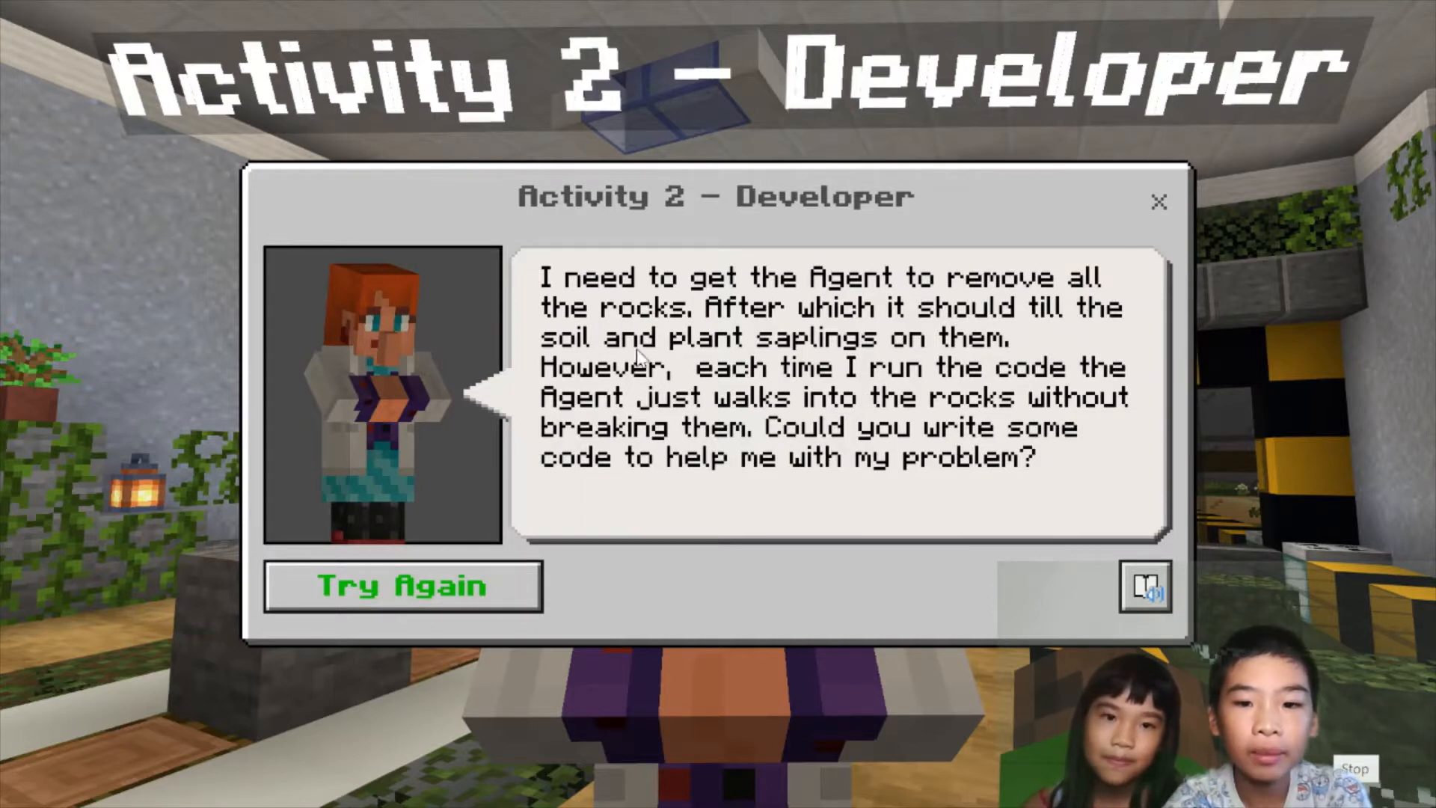
{"action": "mouse_move", "coordinate": [916, 409]}
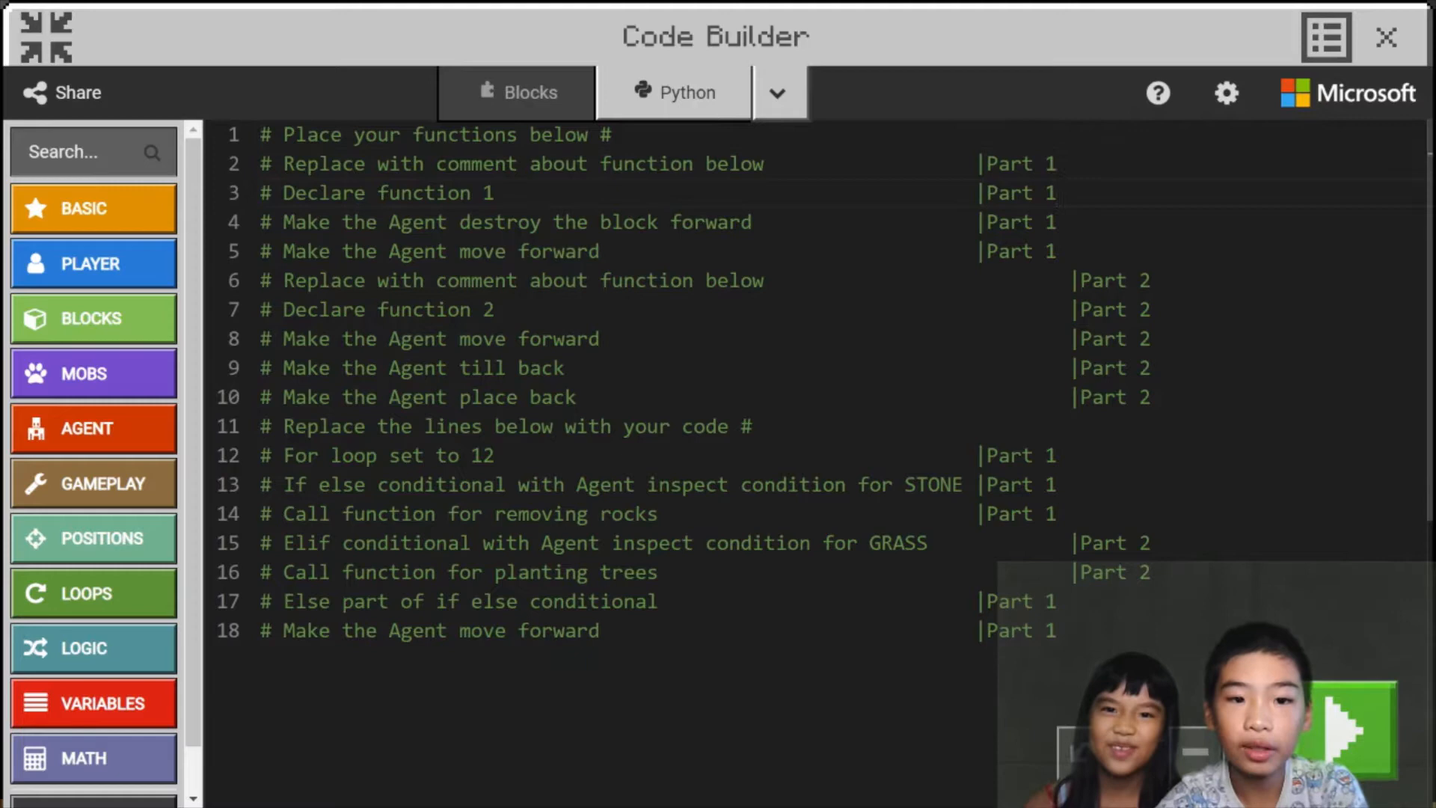
Define destroy() containing agent.destroy(FORWARD).
{"action": "type", "text": "def"}
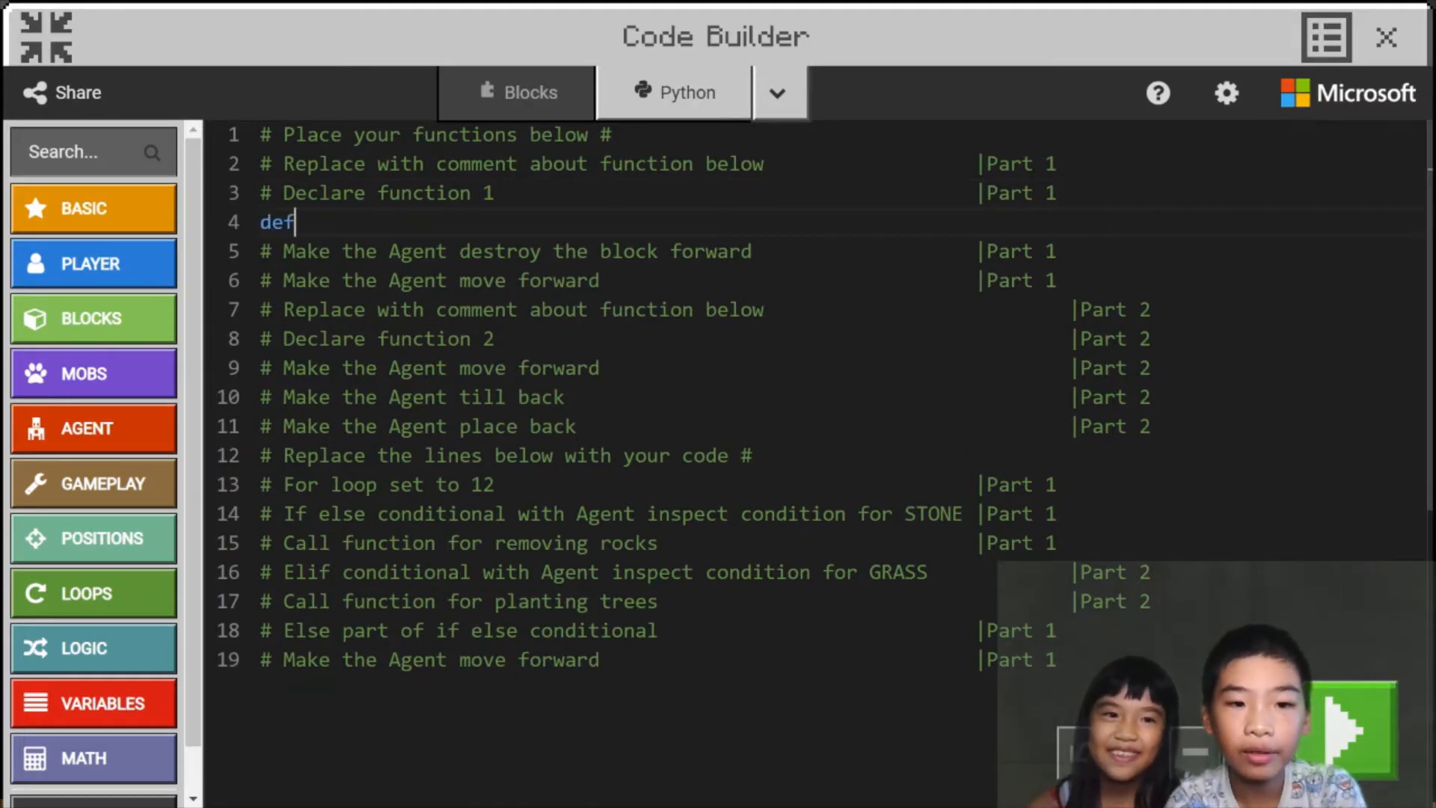
{"action": "type", "text": "de"}
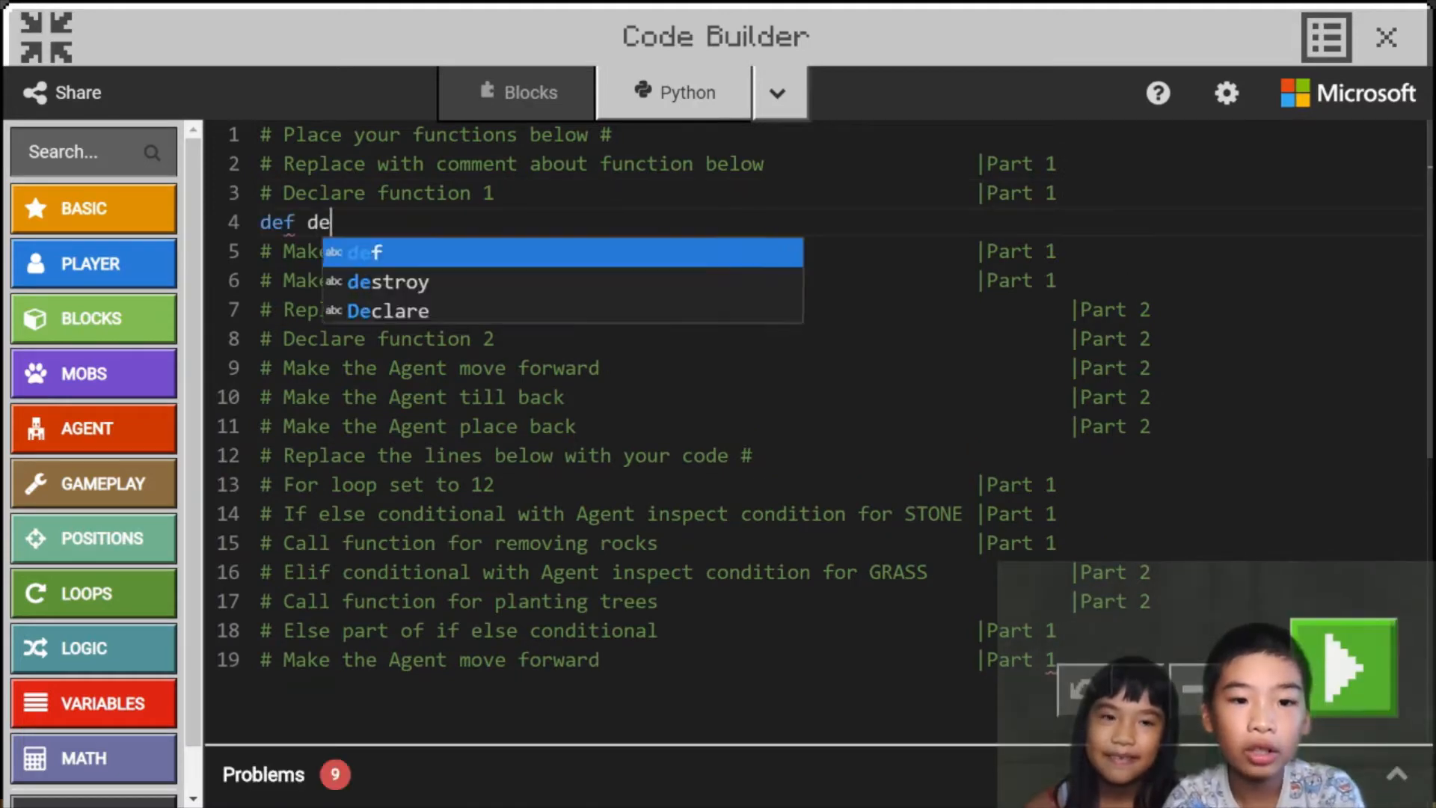
{"action": "left_click", "coordinate": [389, 281]}
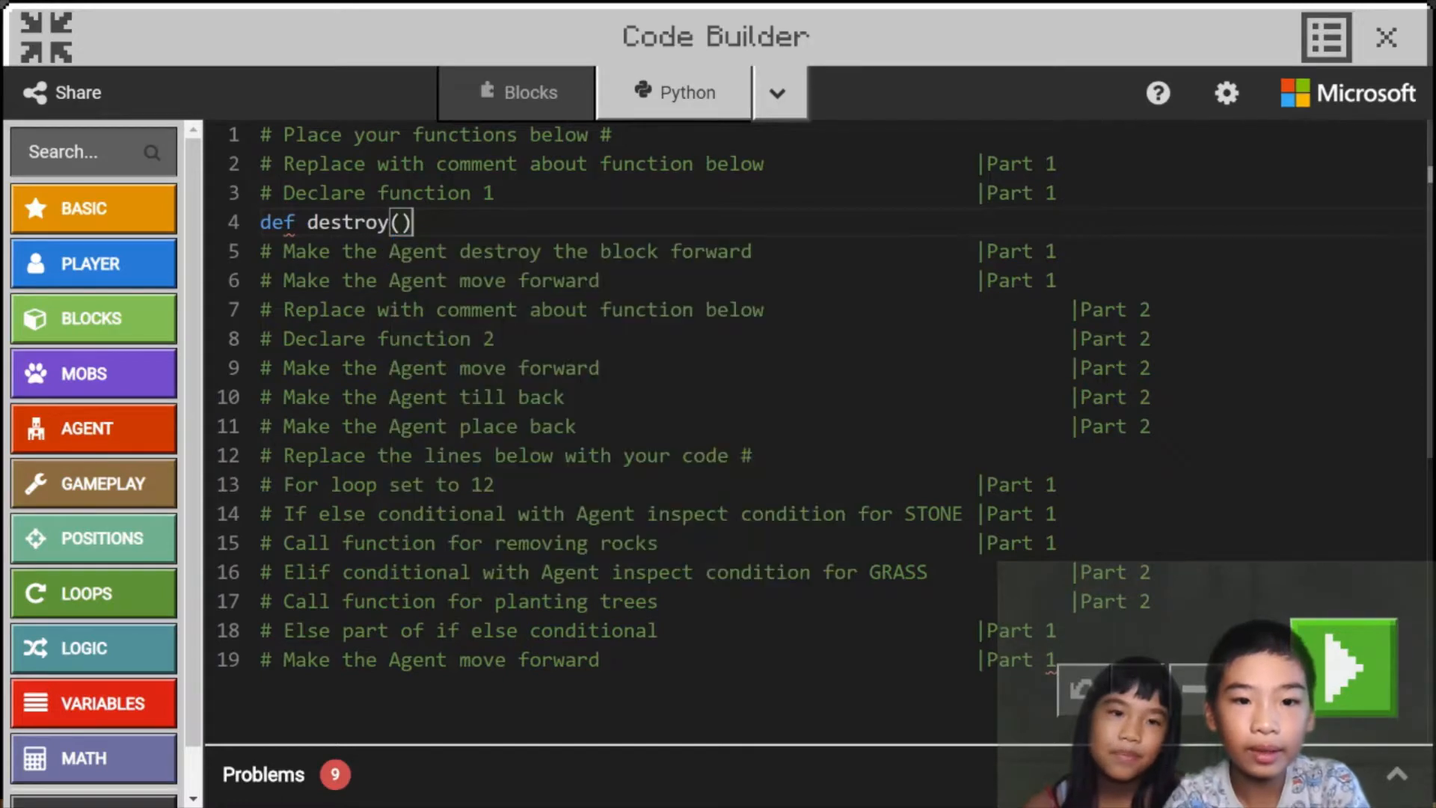
{"action": "type", "text": ":"}
{"action": "type", "text": "a"}
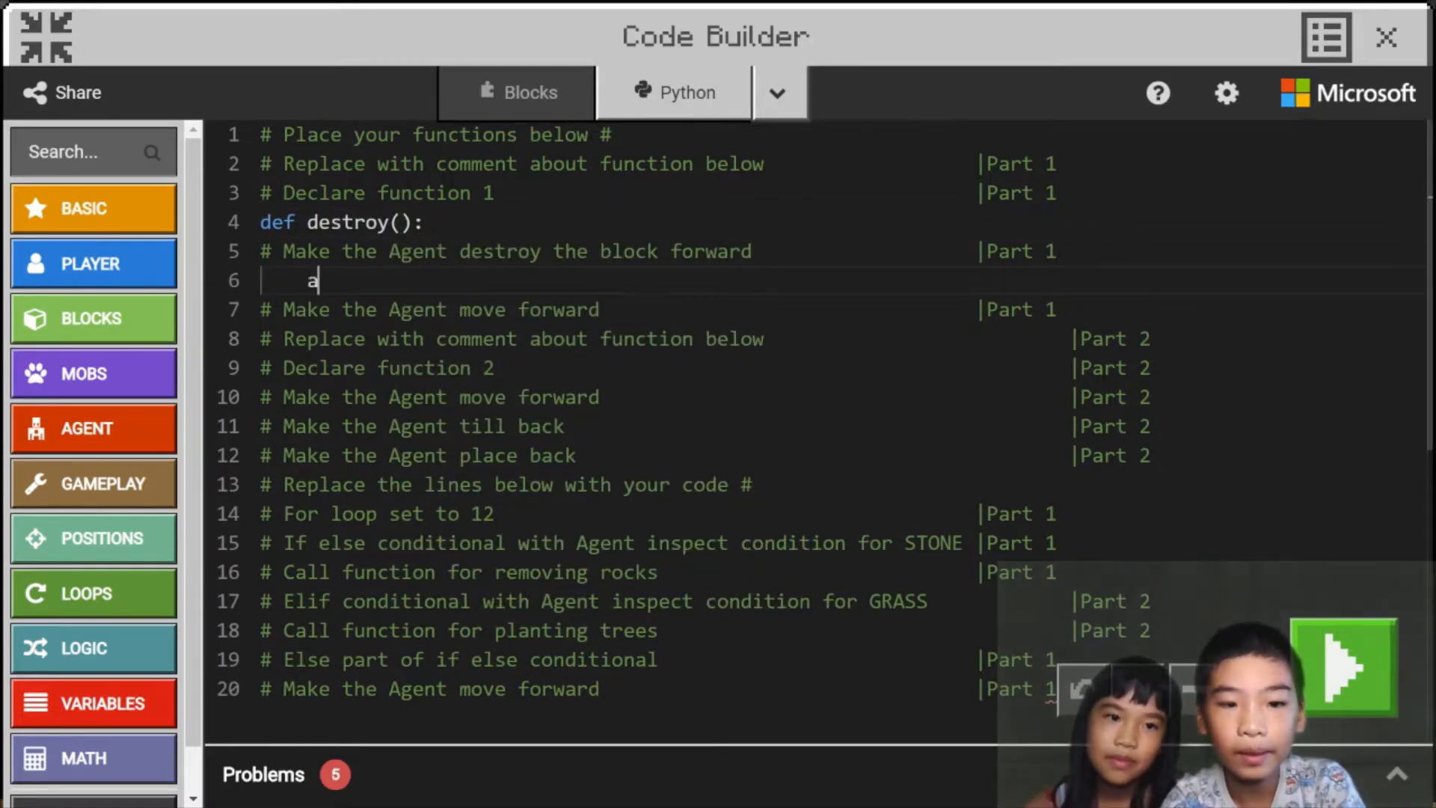
{"action": "type", "text": "gent.de"}
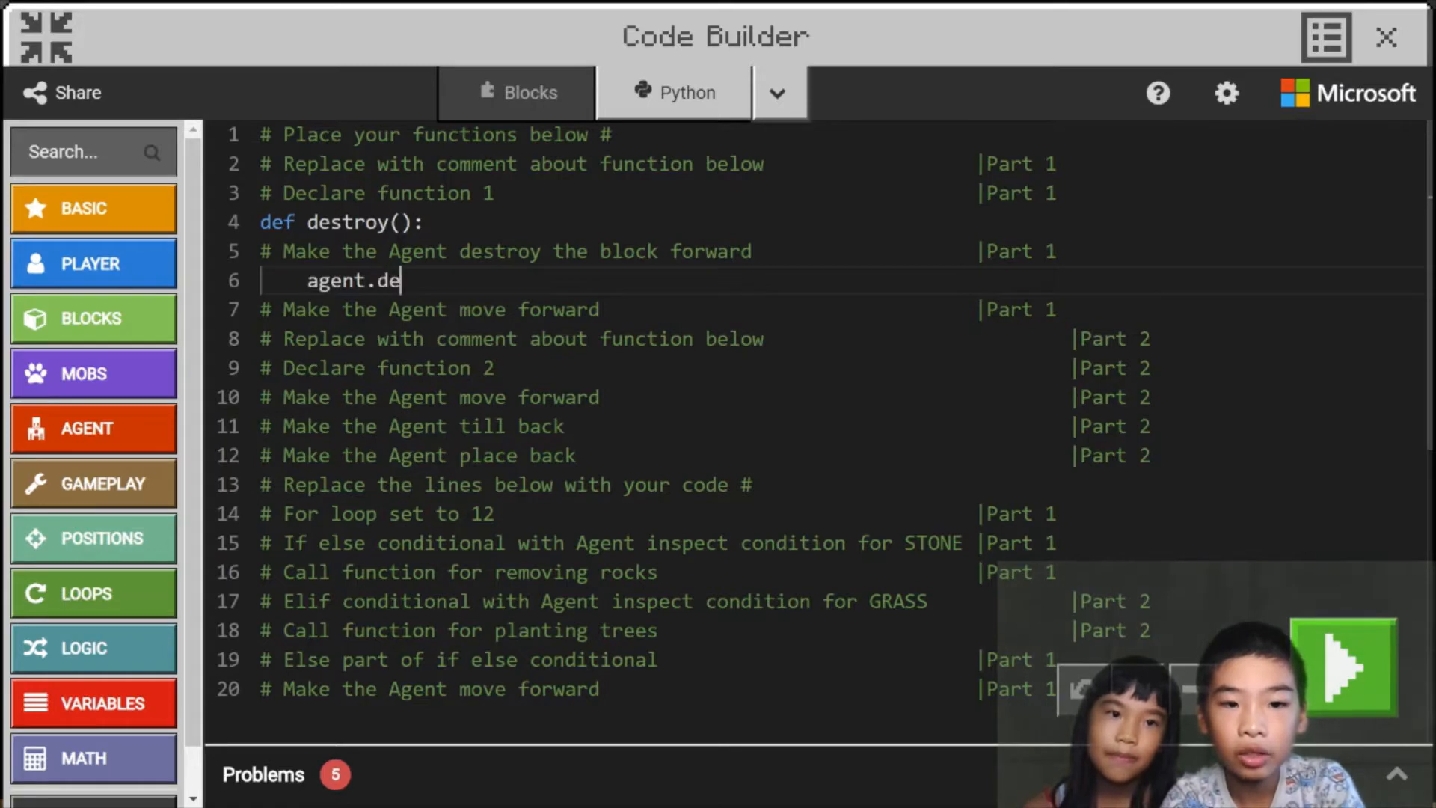
{"action": "type", "text": "stroy()"}
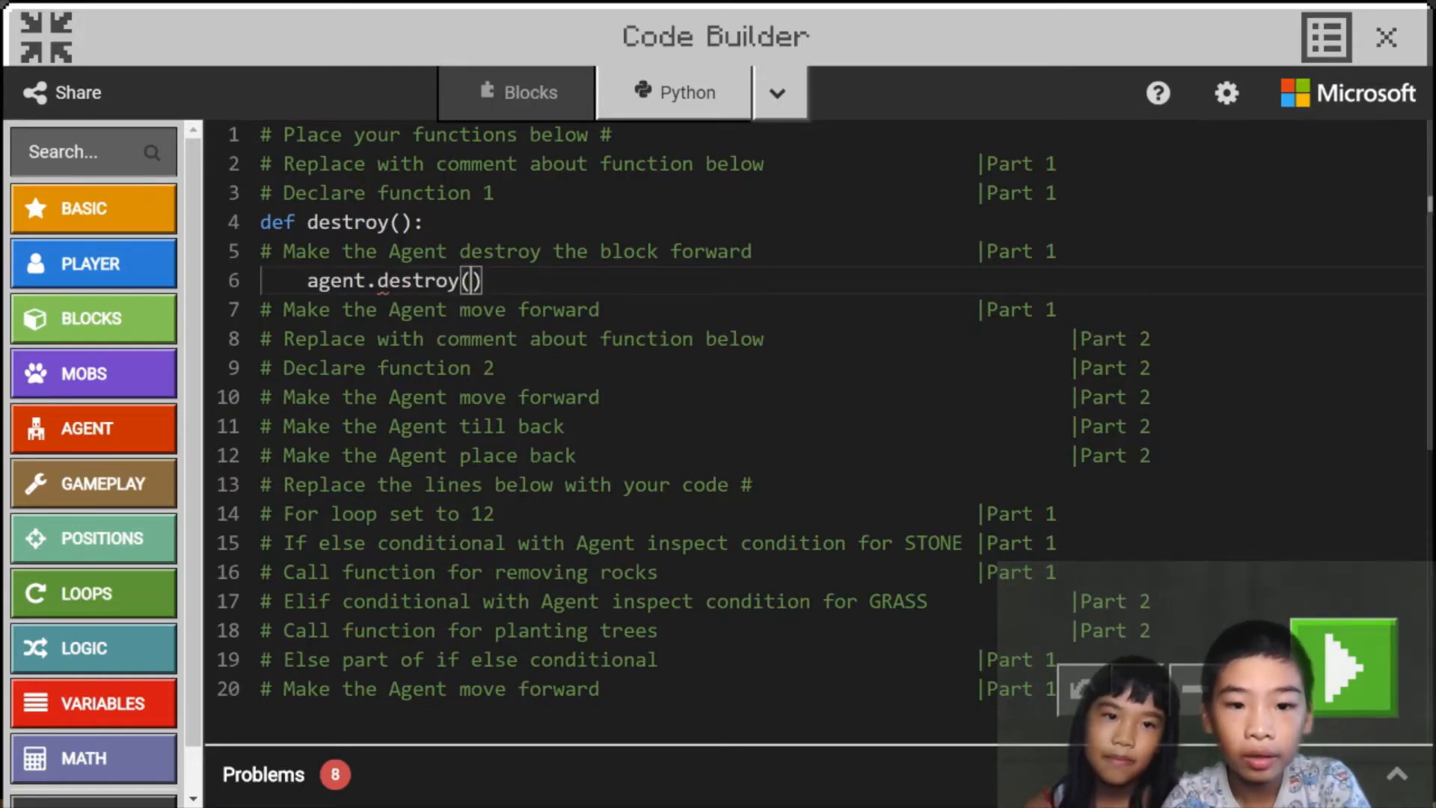
{"action": "type", "text": "FORWARD"}
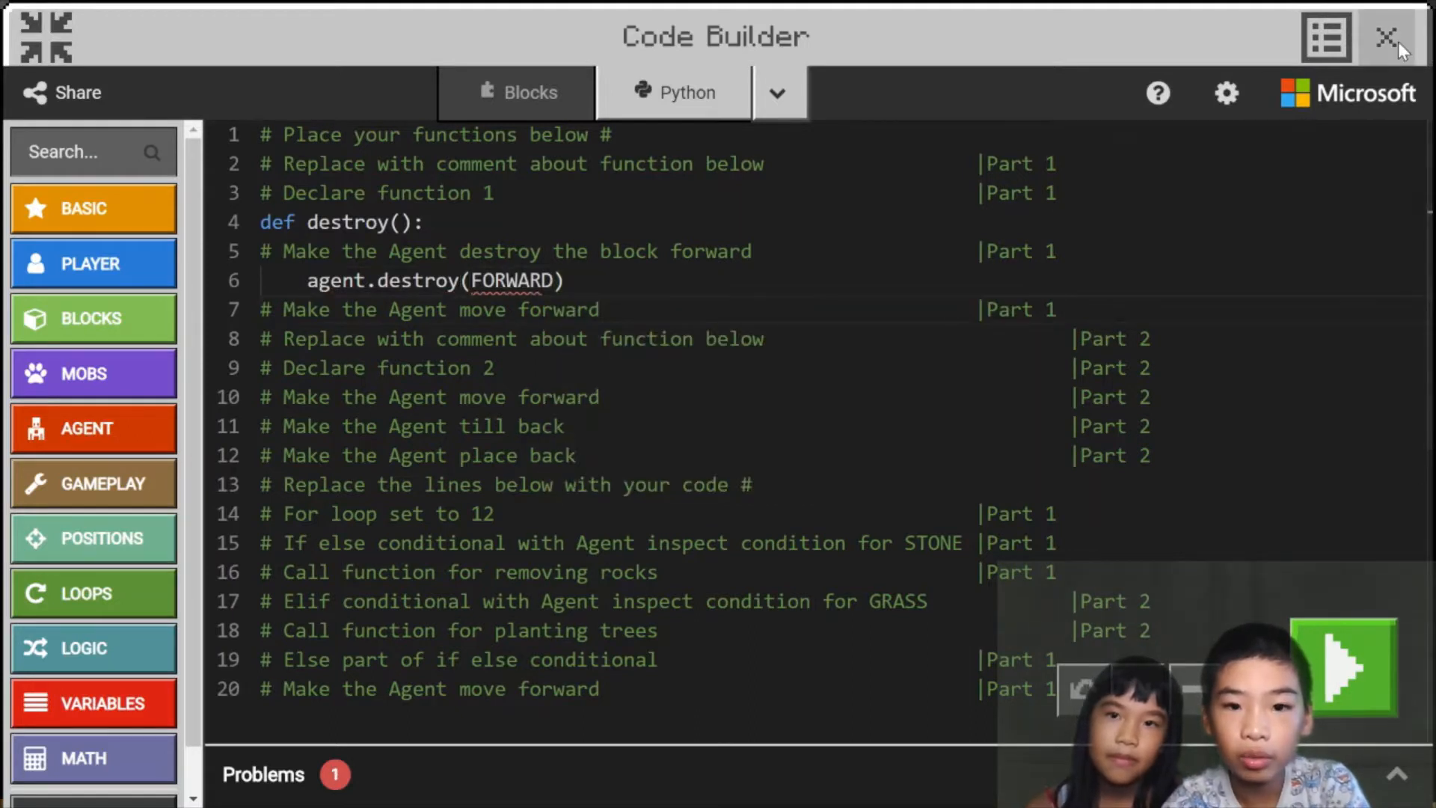
{"action": "left_click", "coordinate": [1388, 36]}
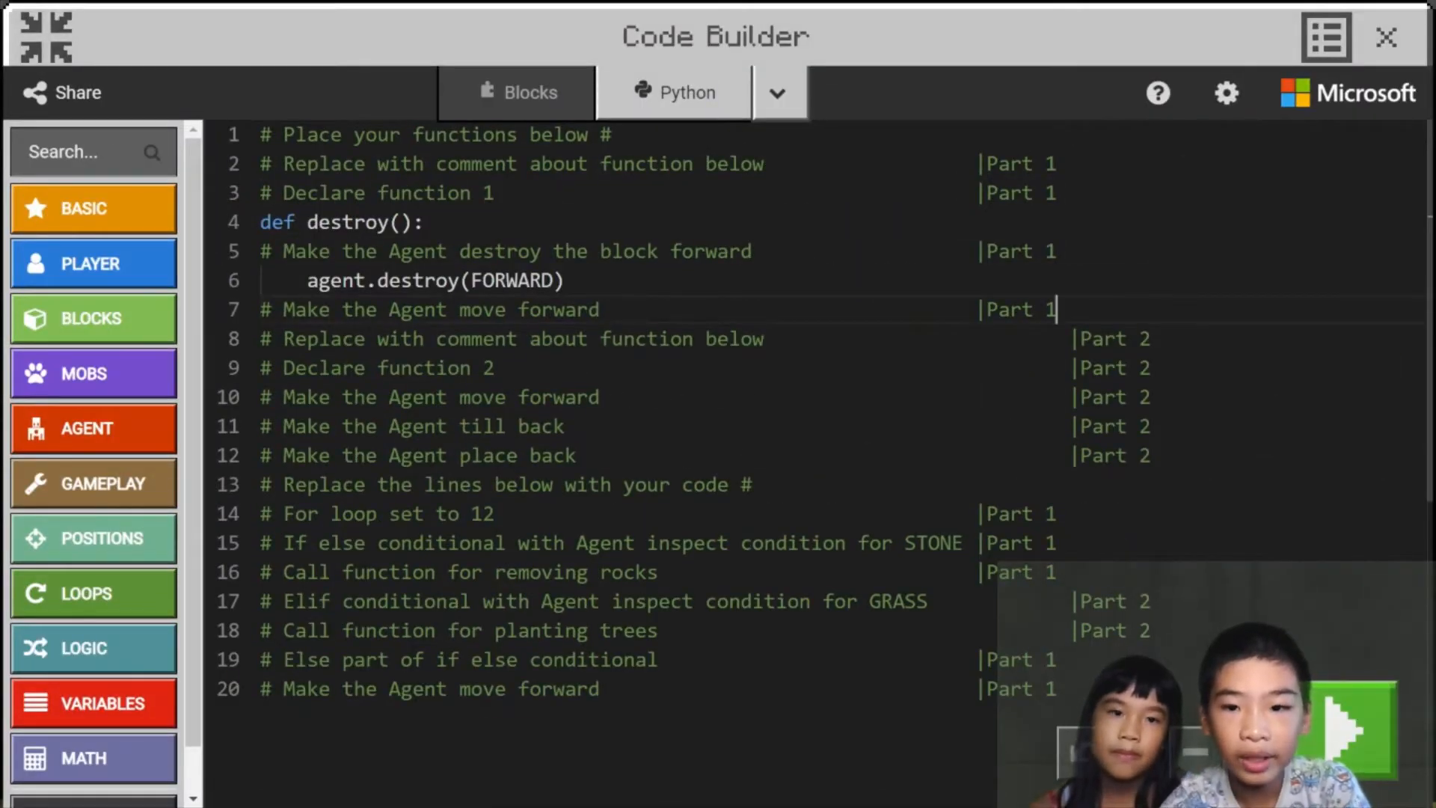
{"action": "key", "text": "Enter"}
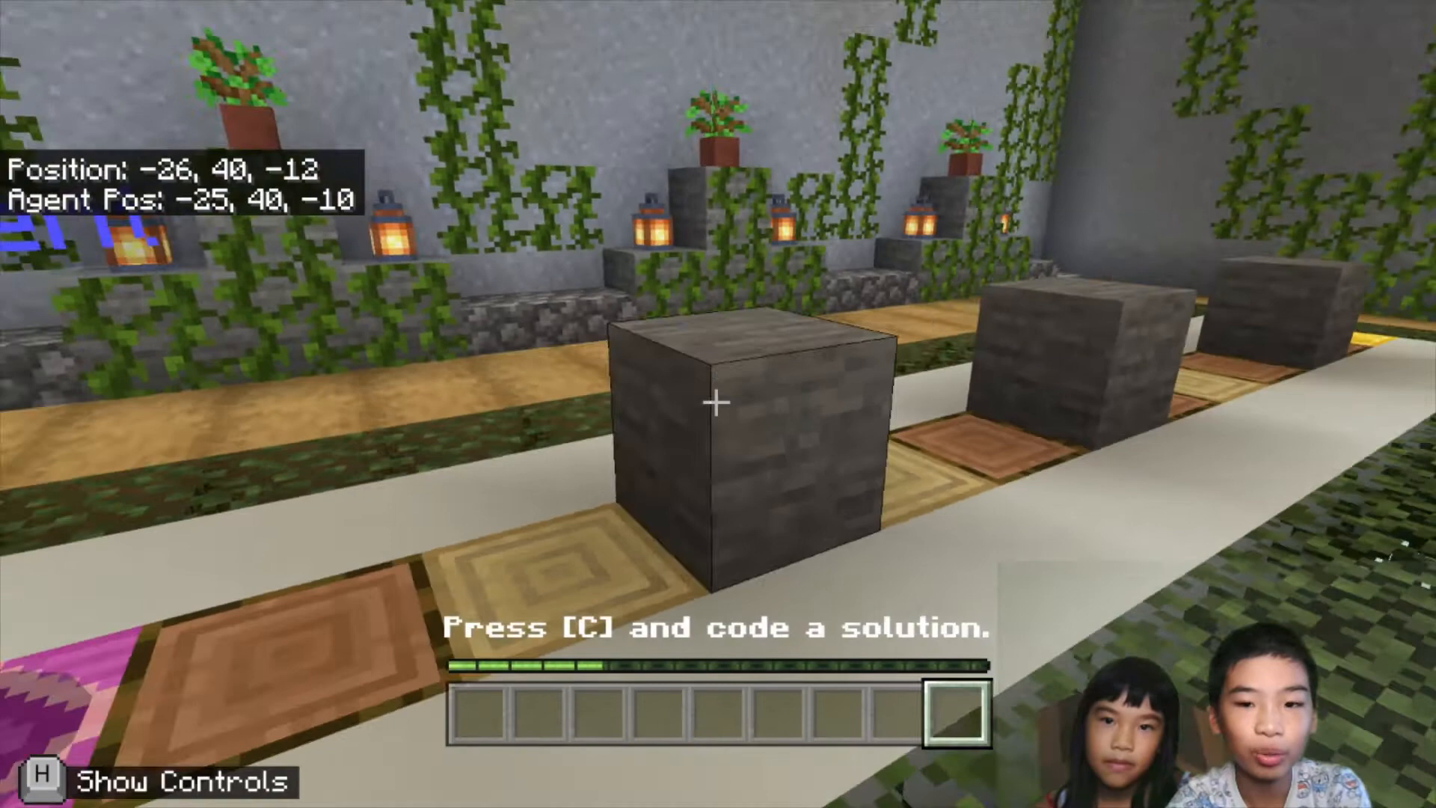
Add agent.move(FORWARD, 1) to destroy() so the Agent advances after breaking the block.
{"action": "key", "text": "c"}
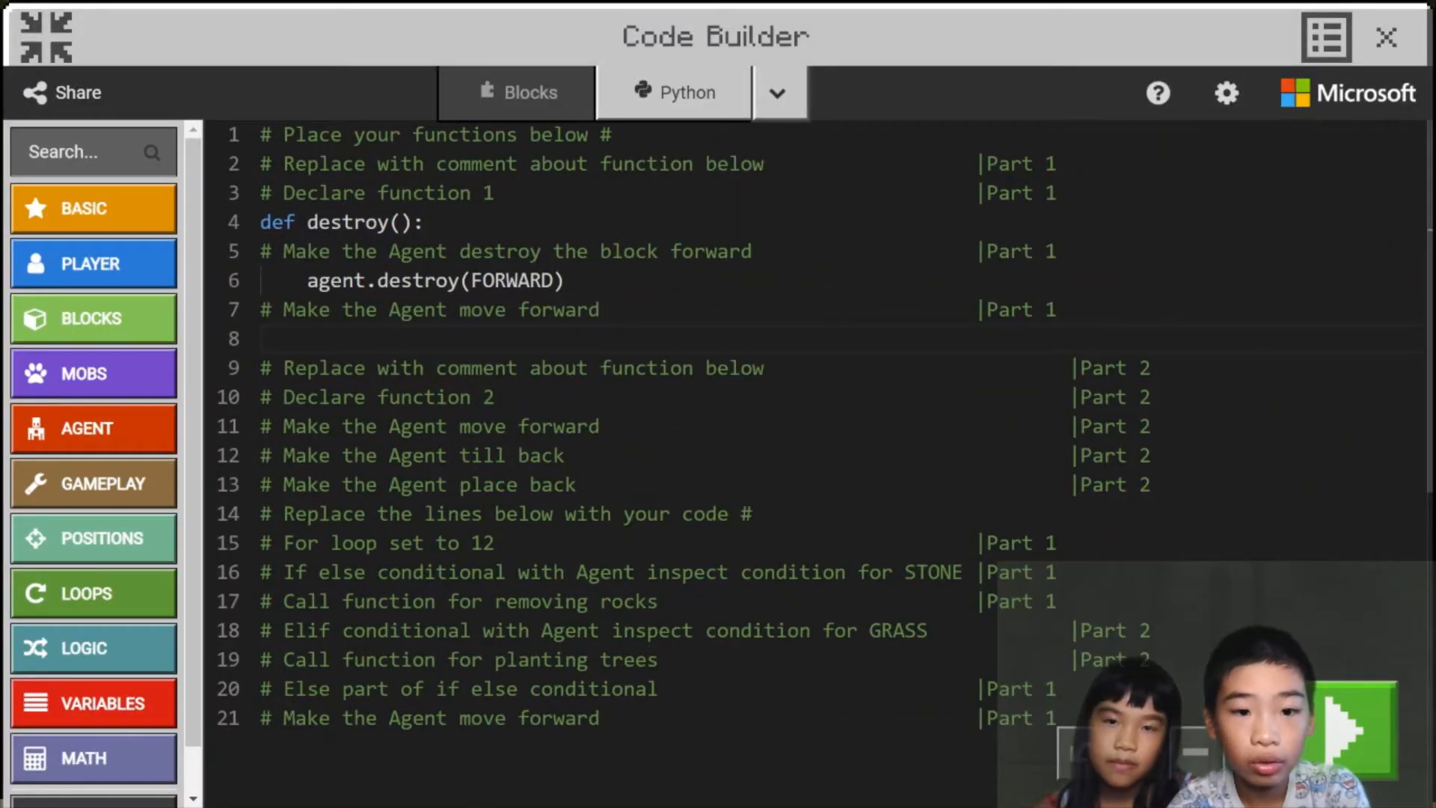
{"action": "type", "text": "agent."}
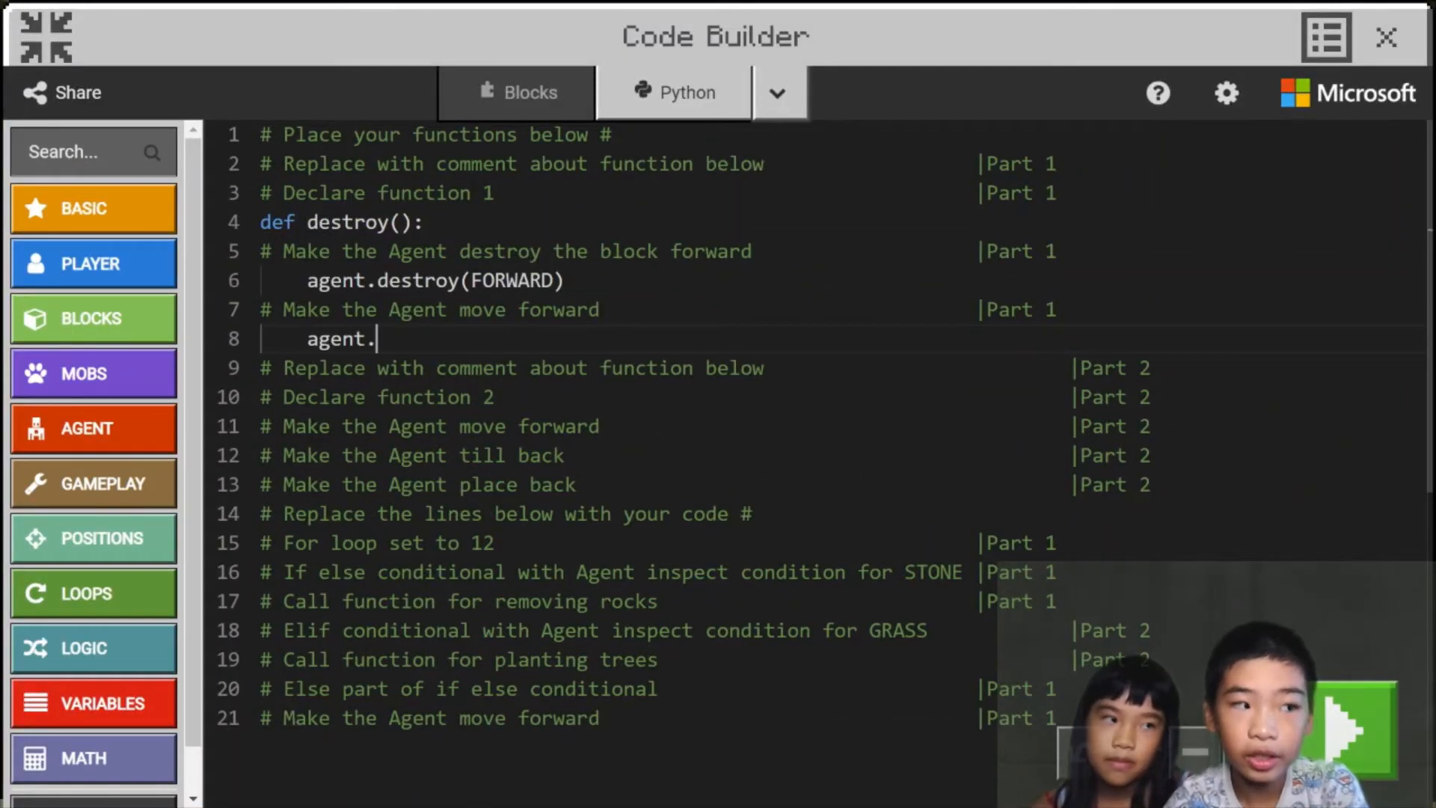
{"action": "type", "text": "move(F"}
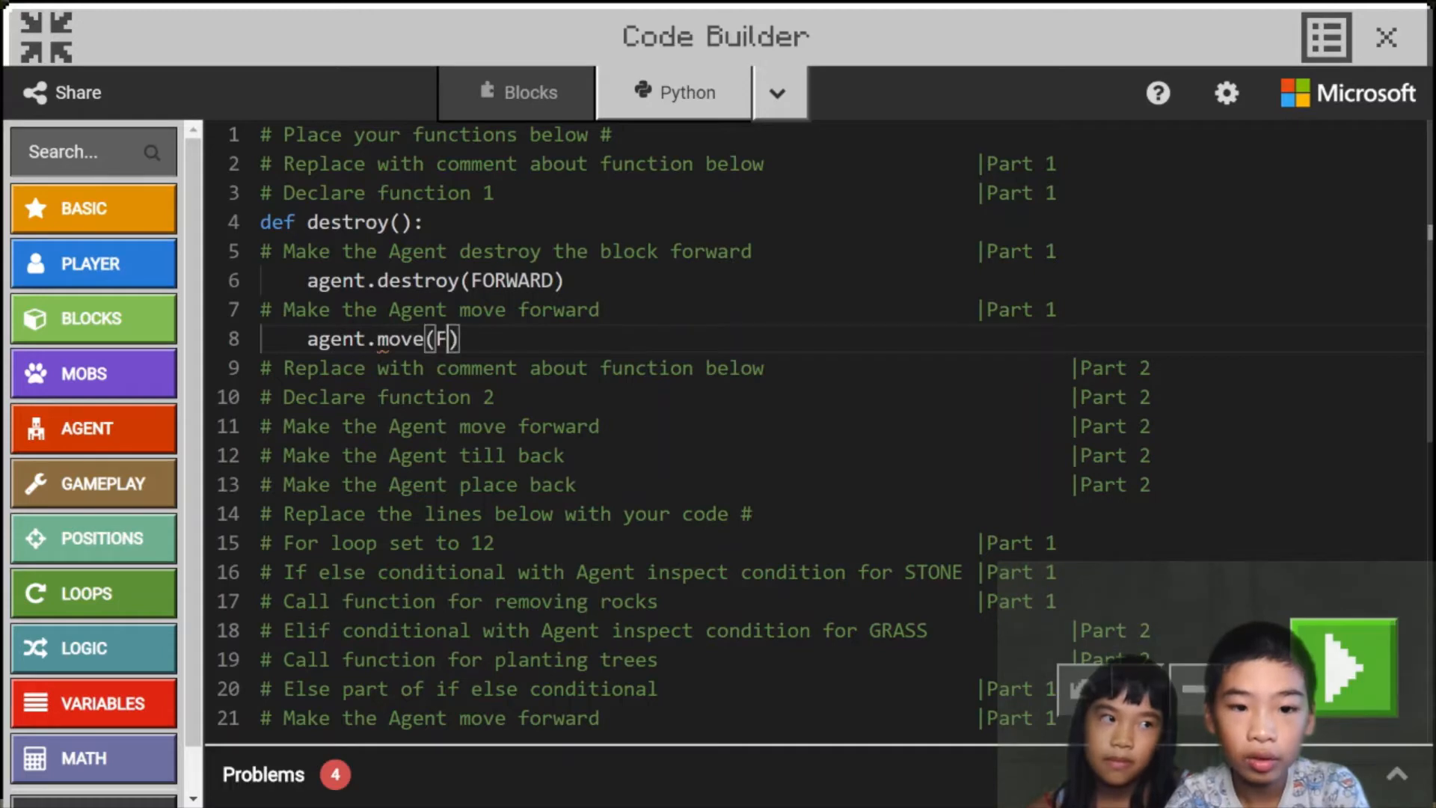
{"action": "type", "text": "ORWARD, 1"}
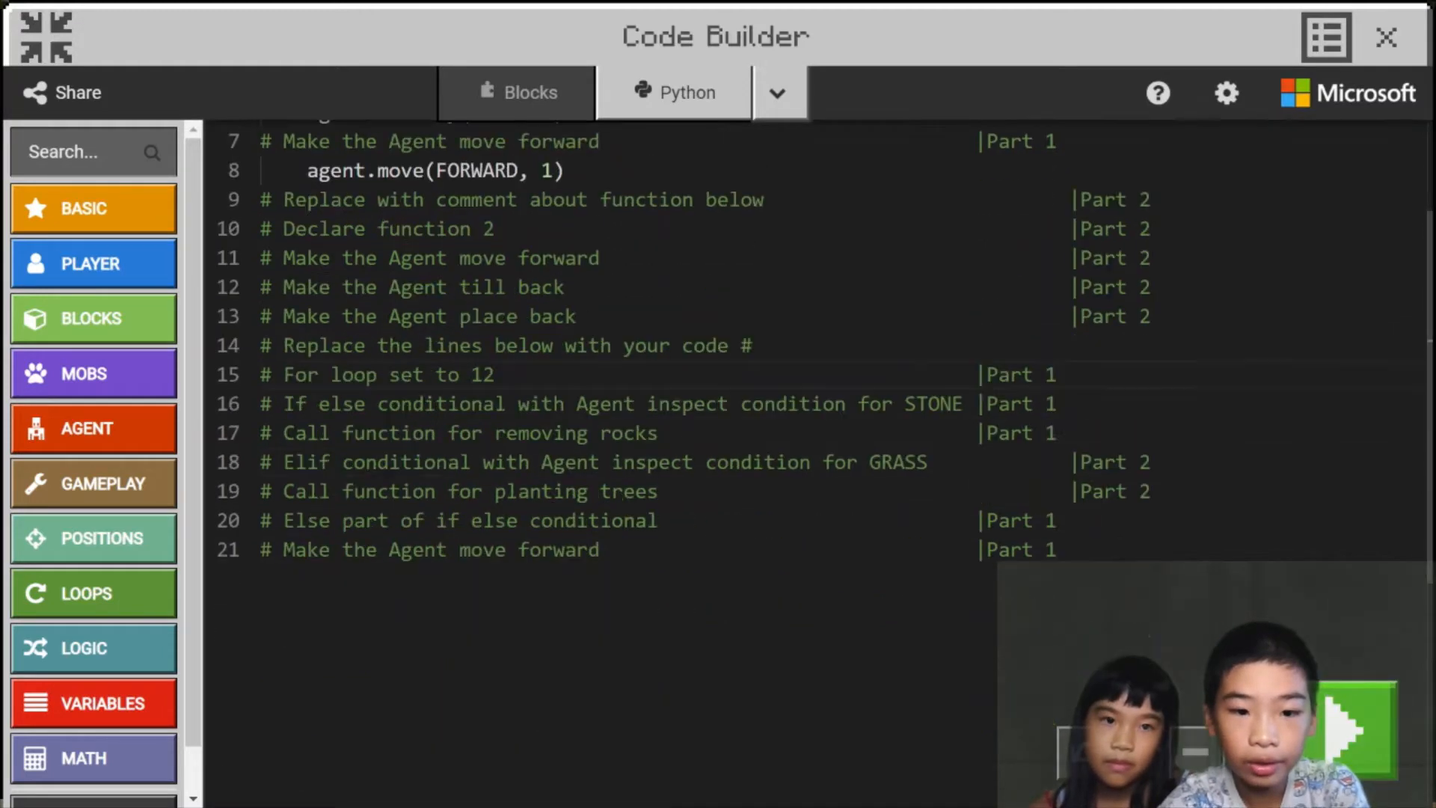
Add a for i in range(12): loop to the main program.
{"action": "type", "text": "f"}
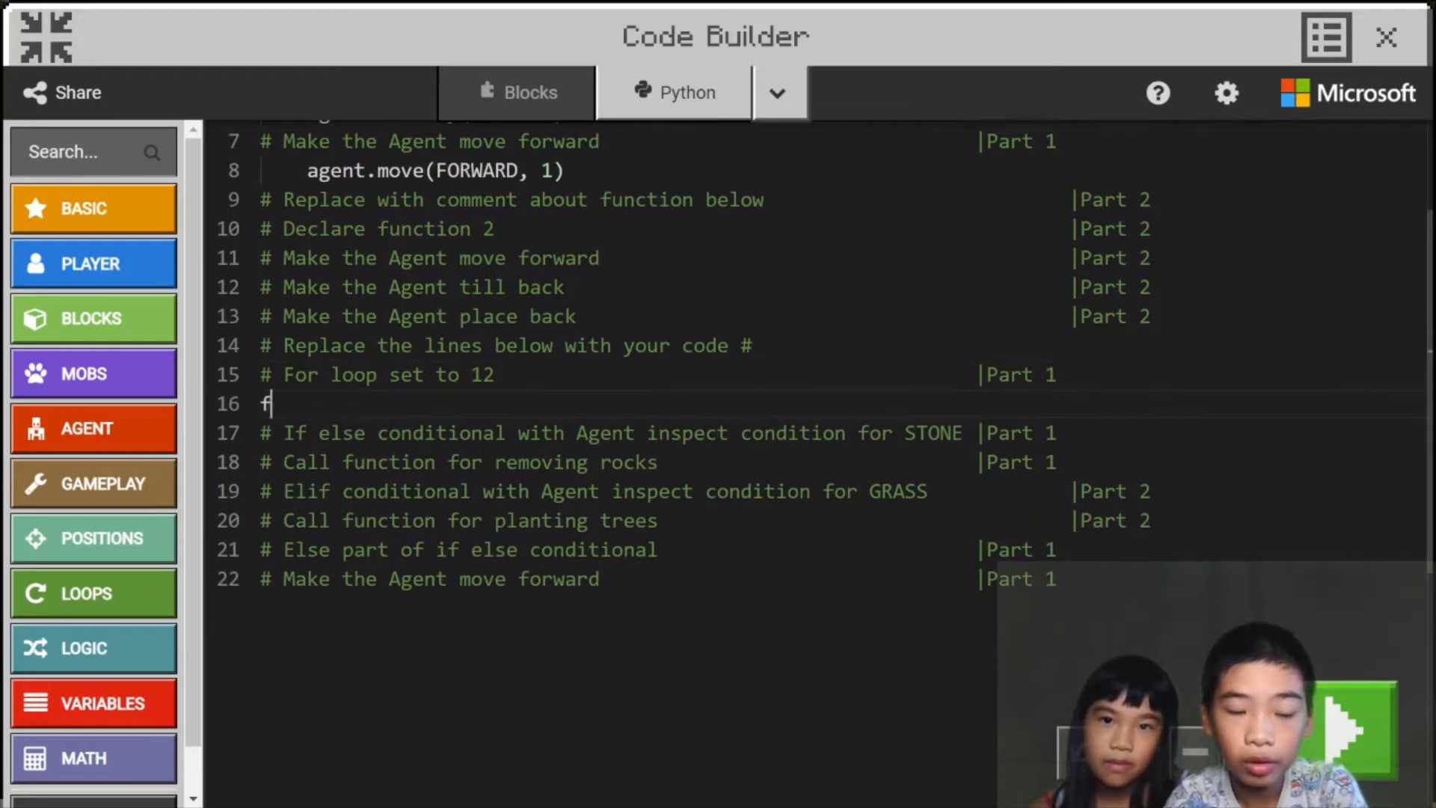
{"action": "type", "text": "or i in ran"}
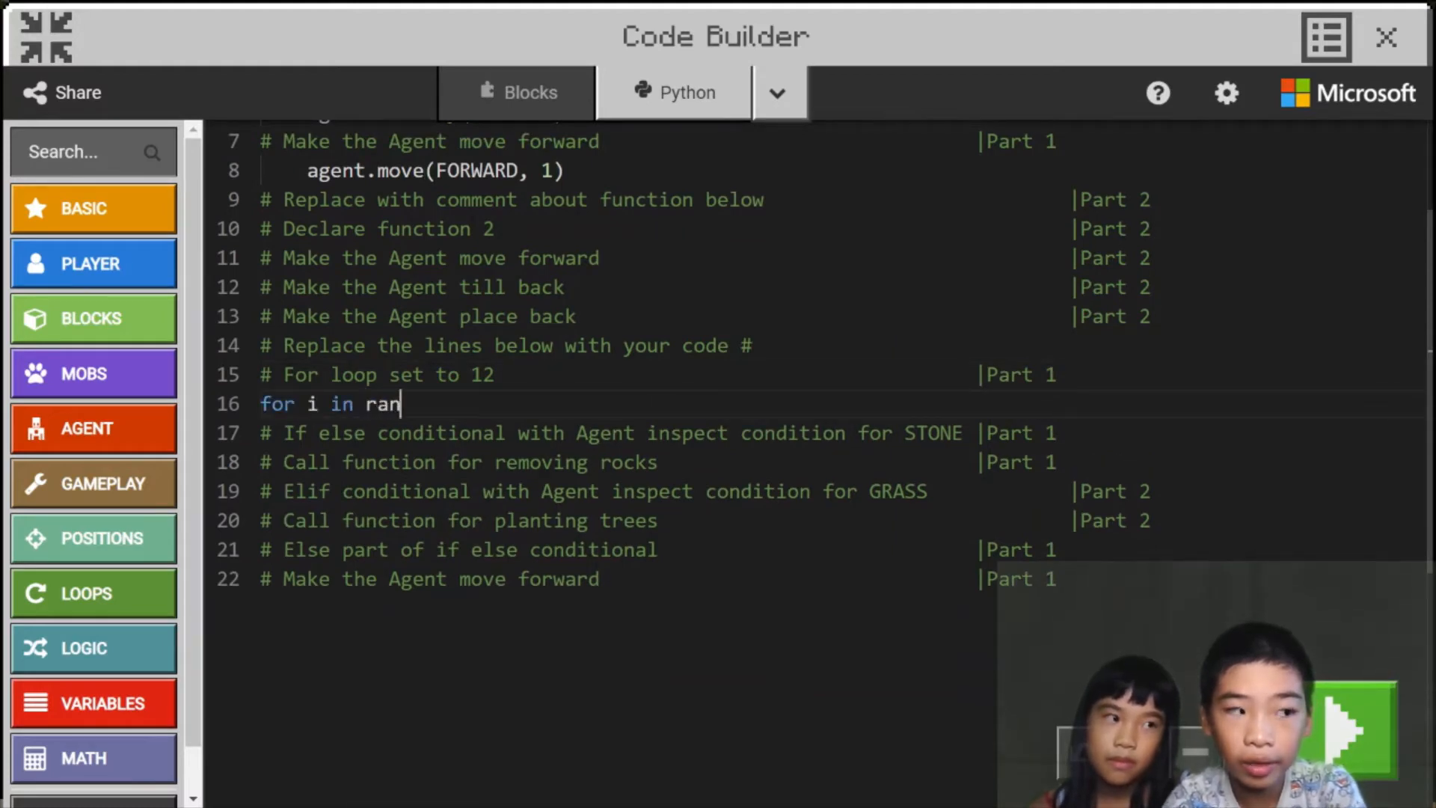
{"action": "type", "text": "ge(12)"}
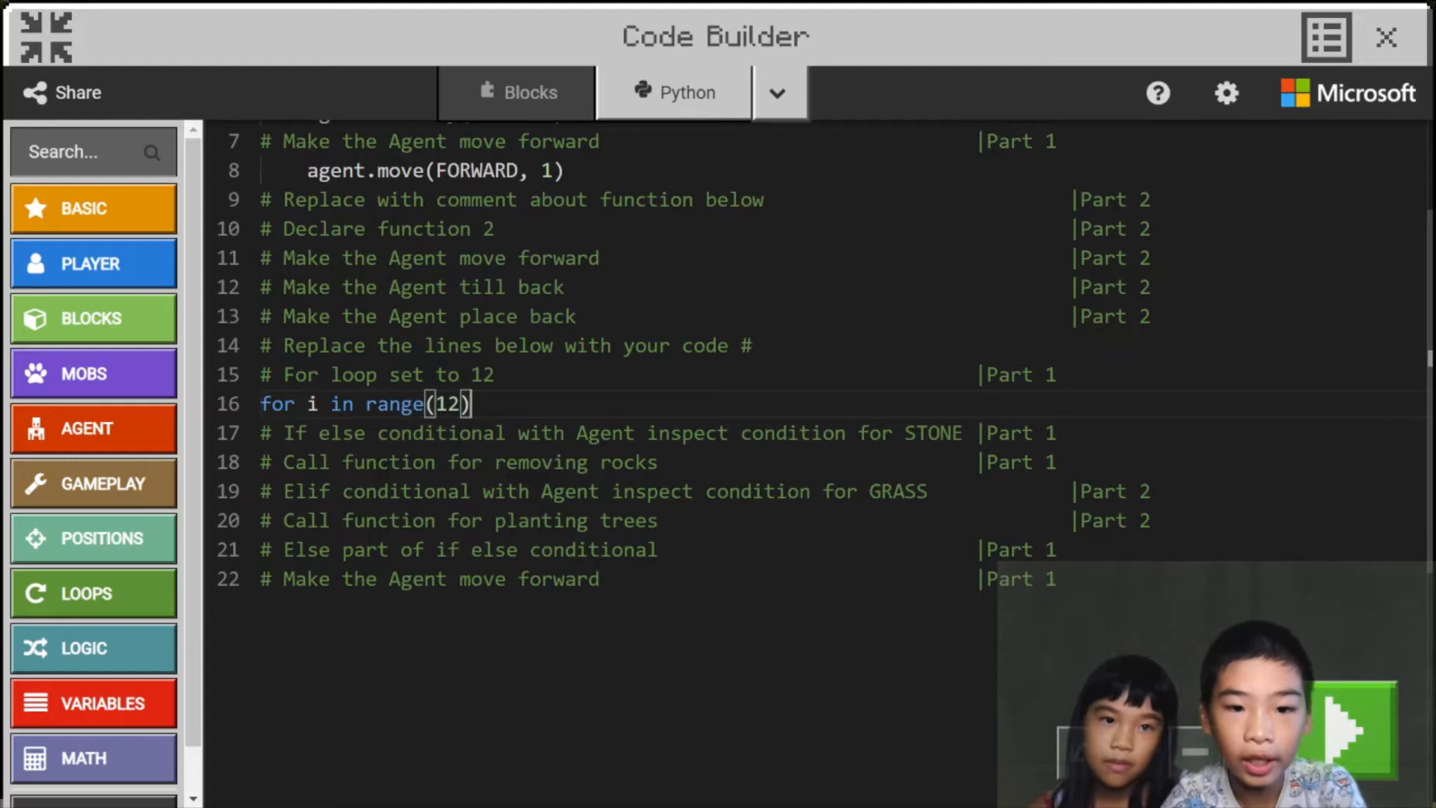
{"action": "type", "text": ":"}
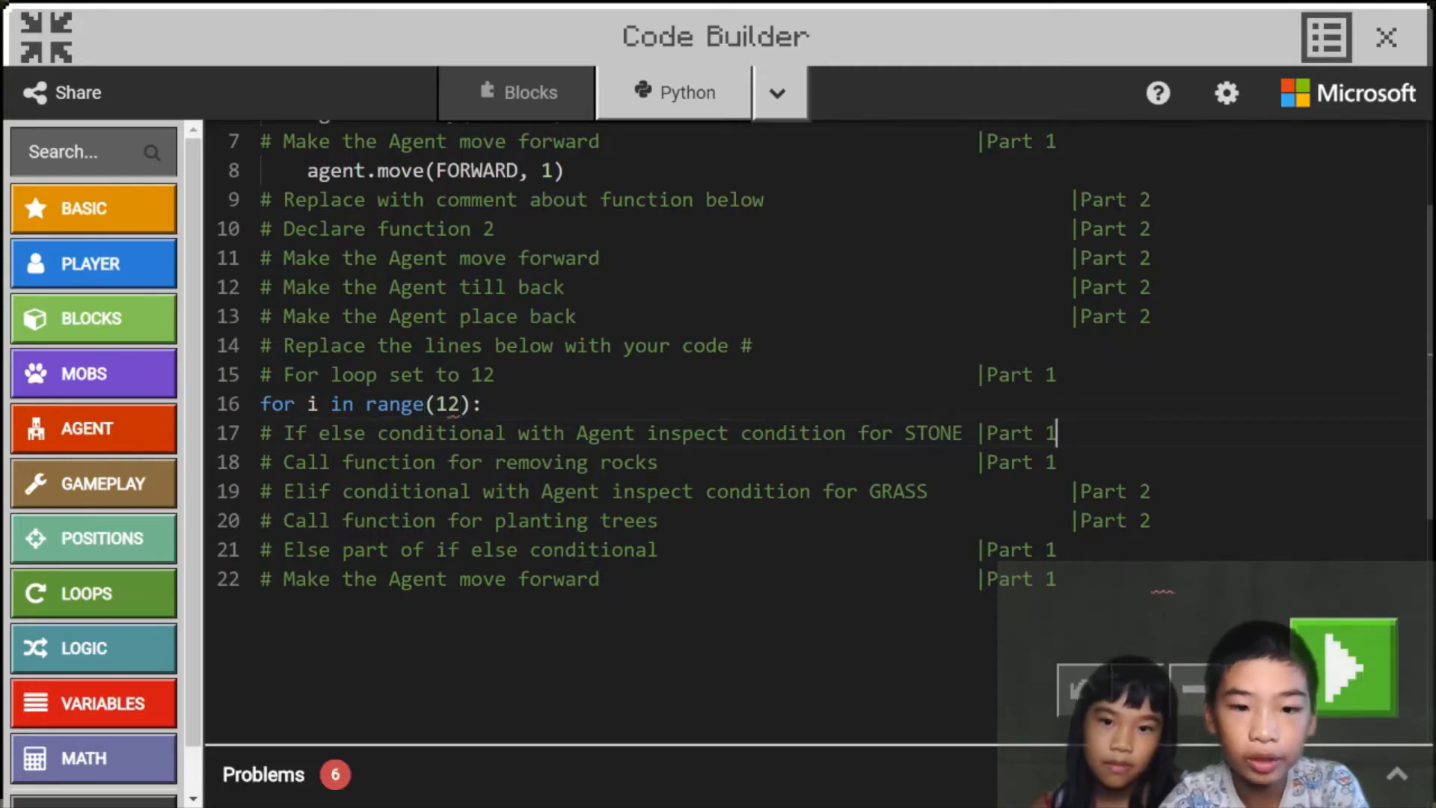
Inside the loop, add if agent.inspect(AgentInspection.BLOCK, FORWARD) == STONE:.
{"action": "type", "text": "if"}
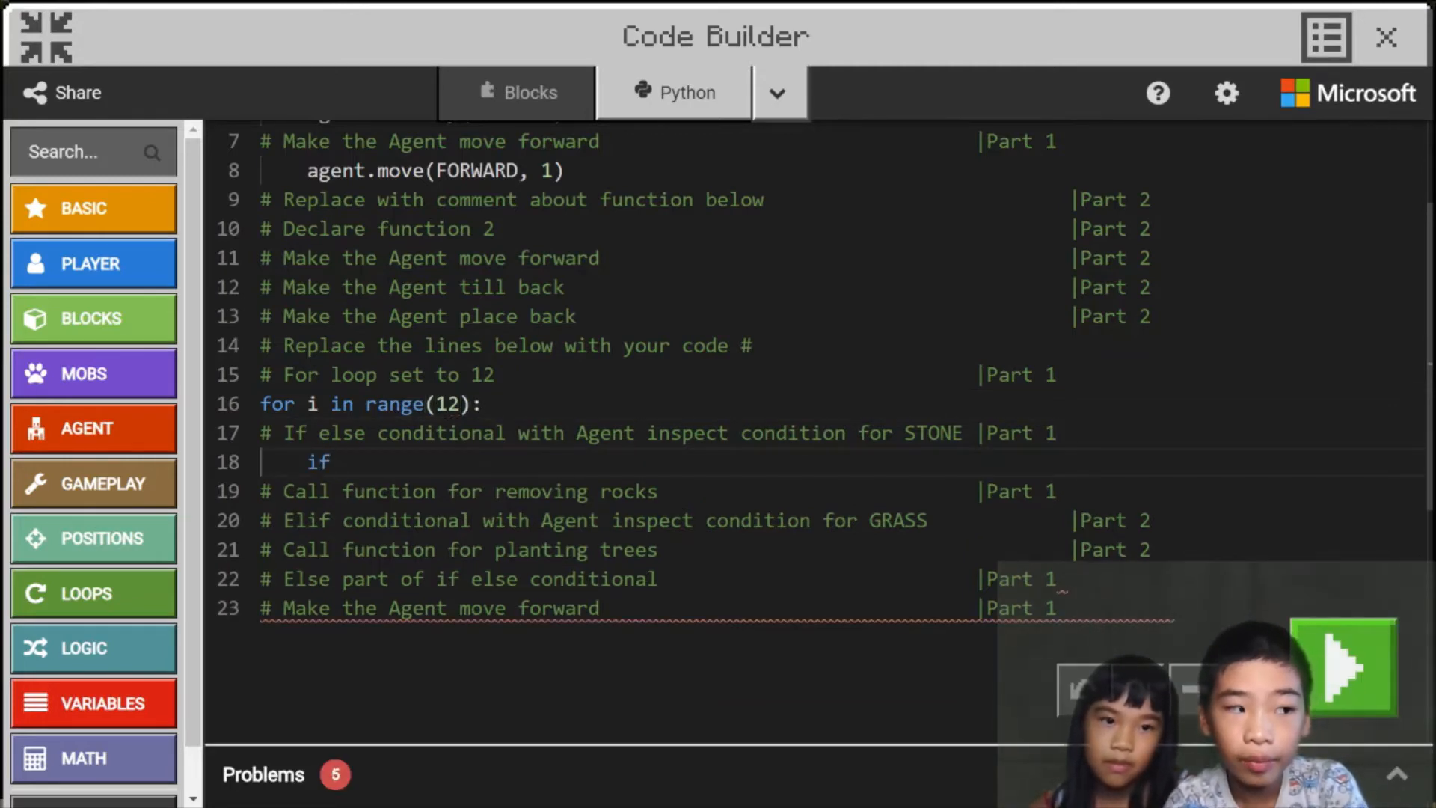
{"action": "type", "text": "agent.inspe"}
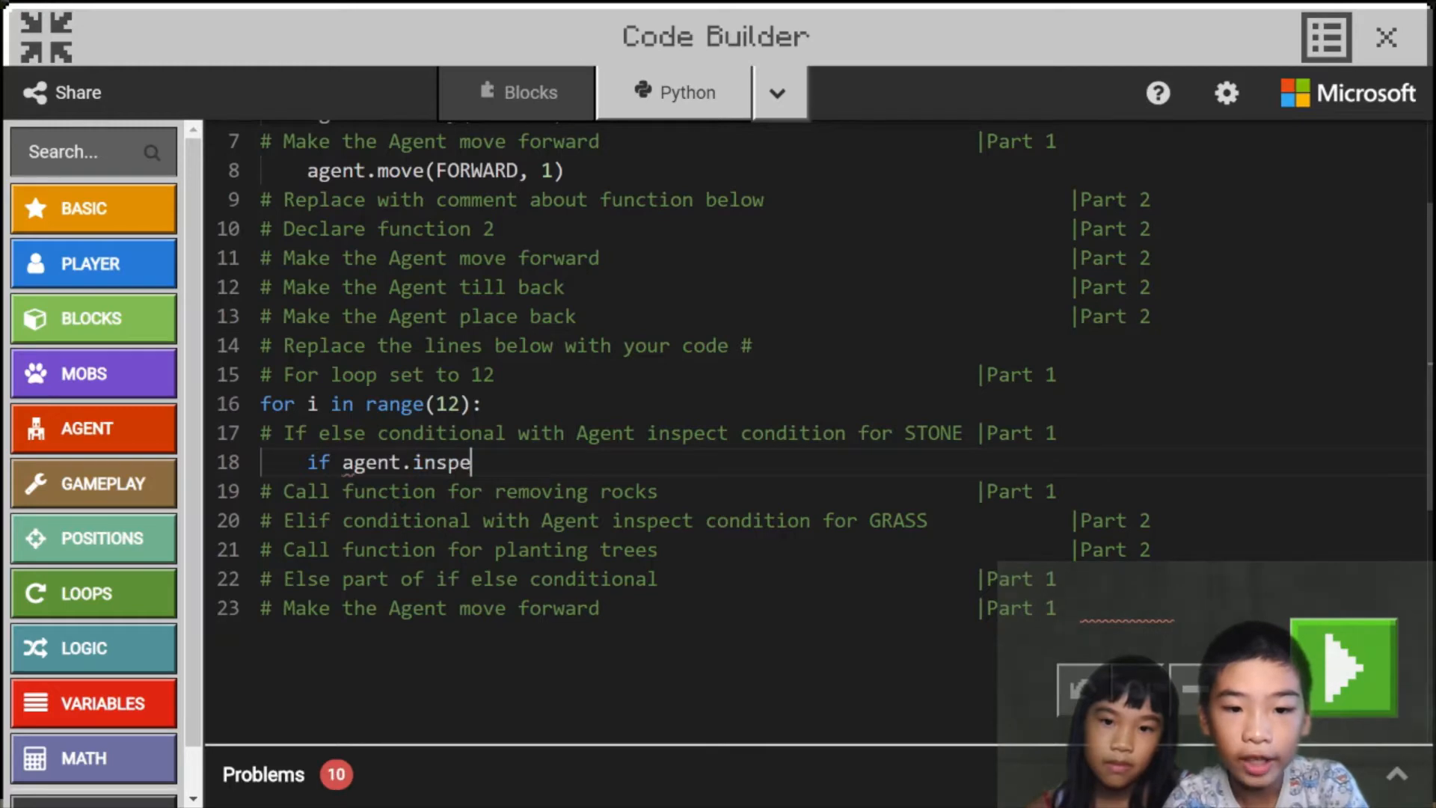
{"action": "type", "text": "ct()"}
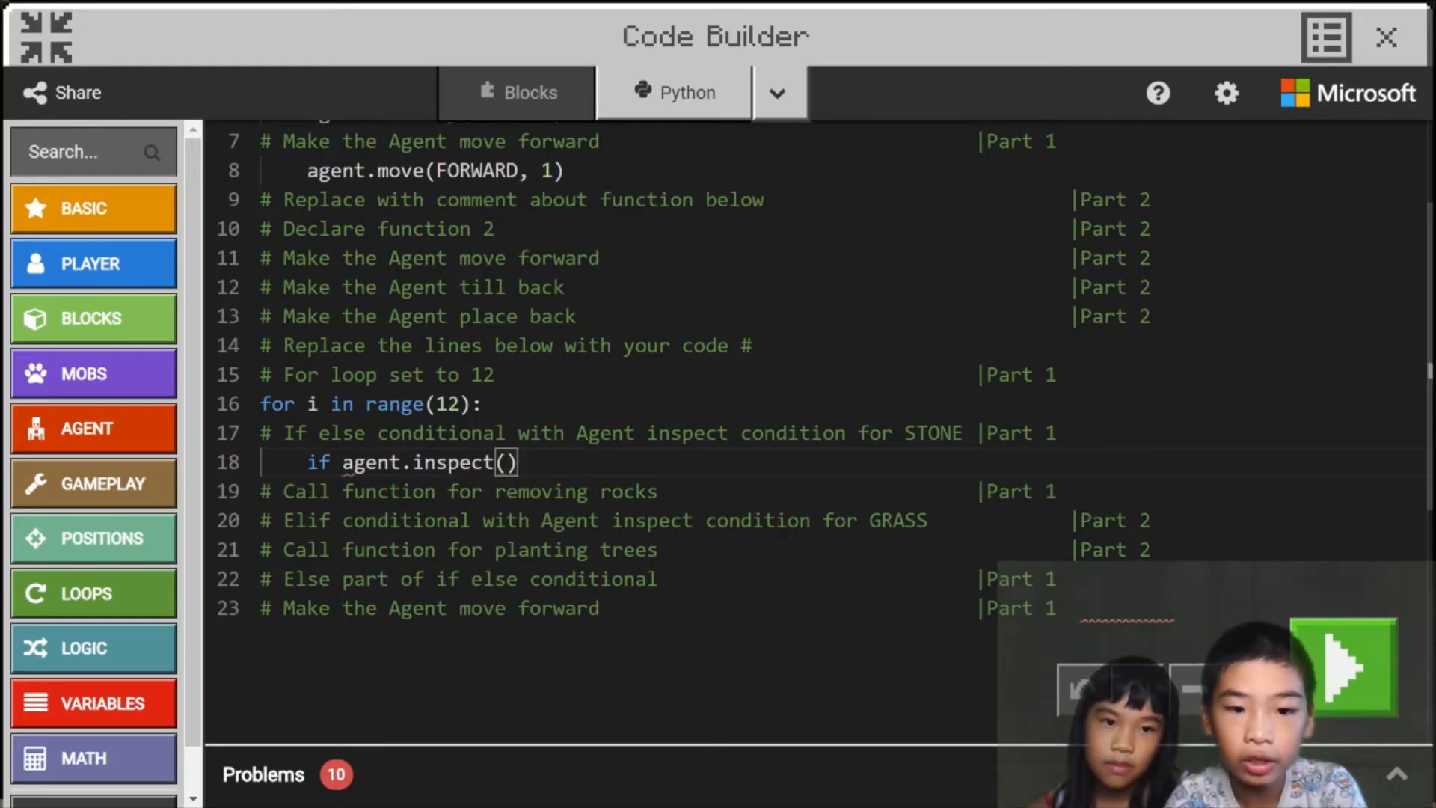
{"action": "type", "text": "Agetn"}
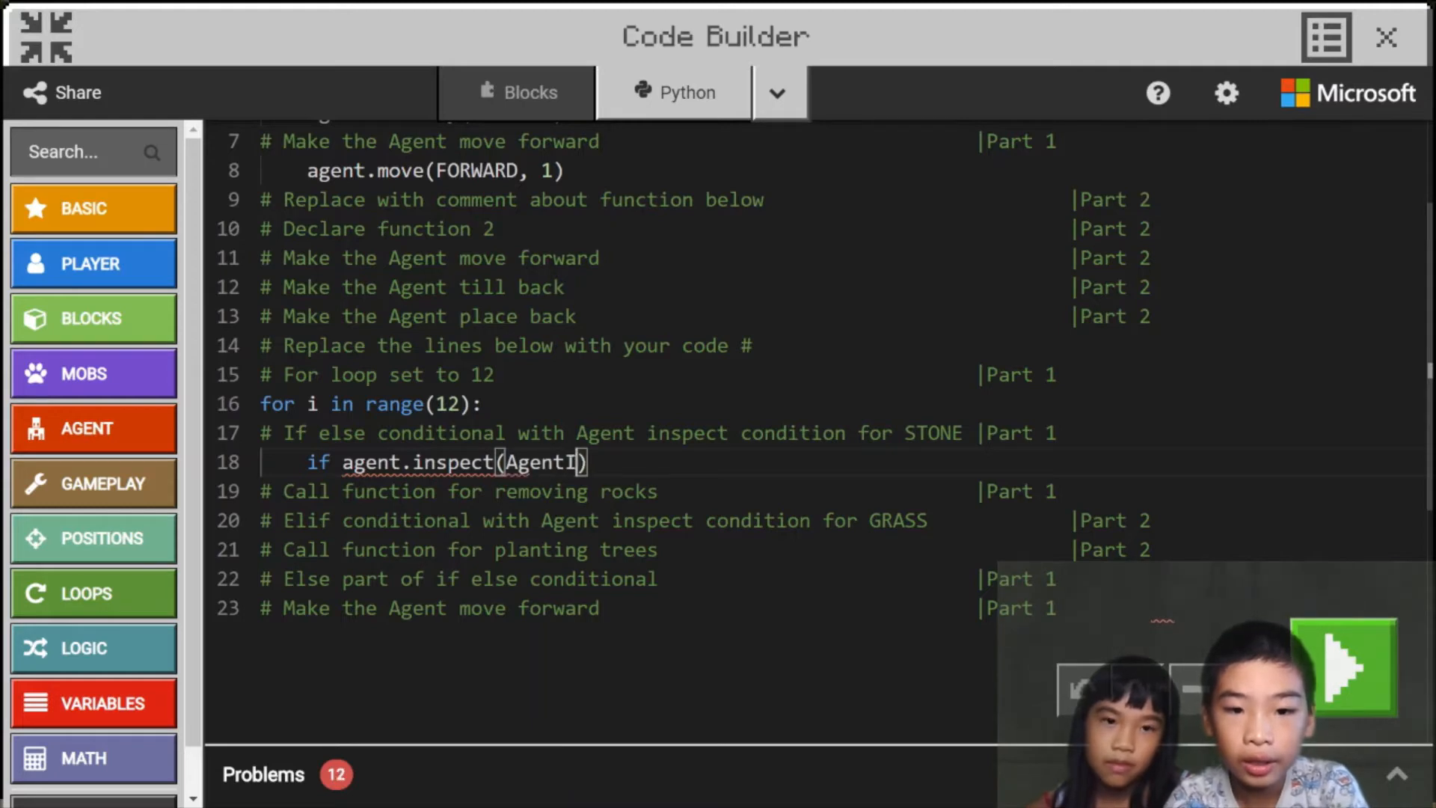
{"action": "type", "text": "spec"}
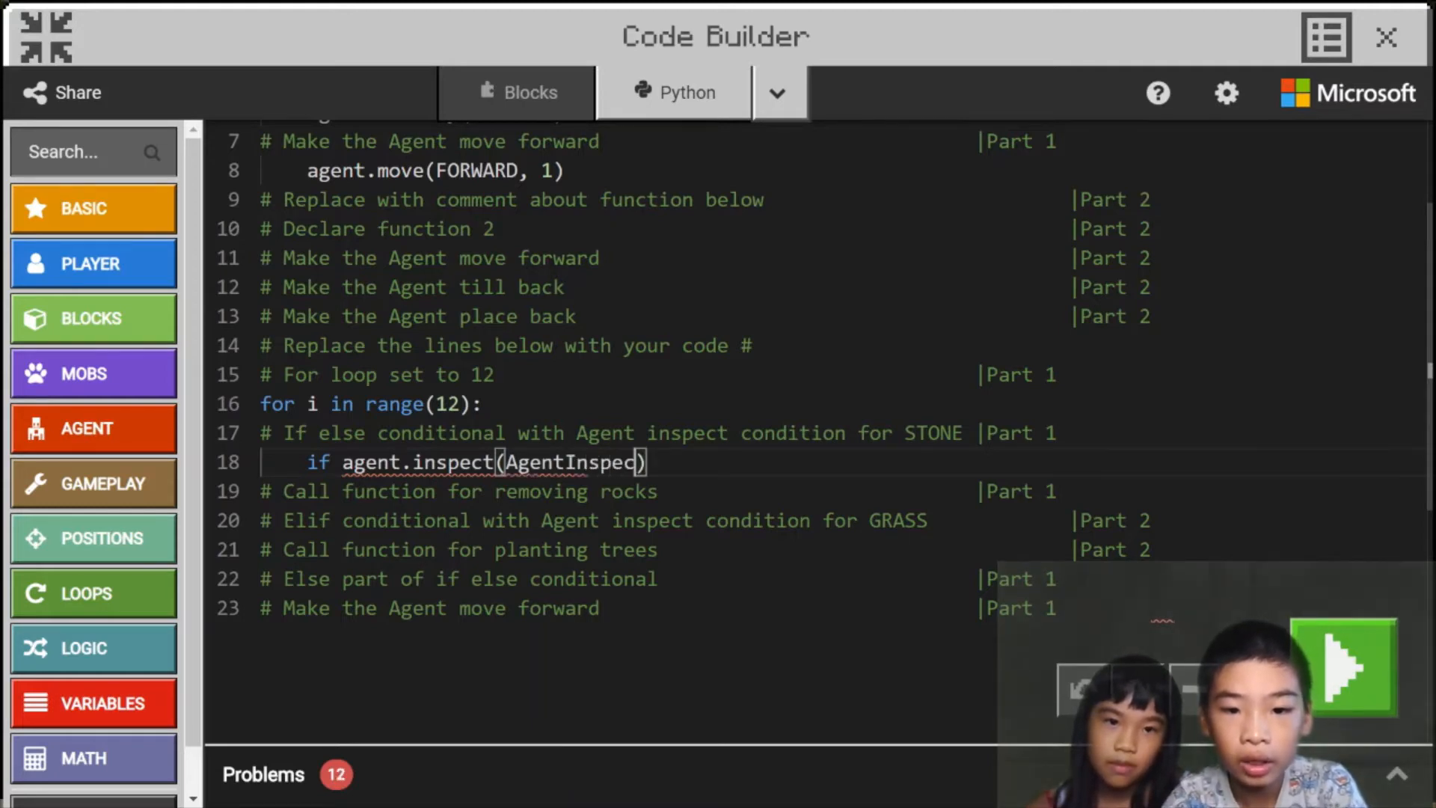
{"action": "type", "text": "tion."}
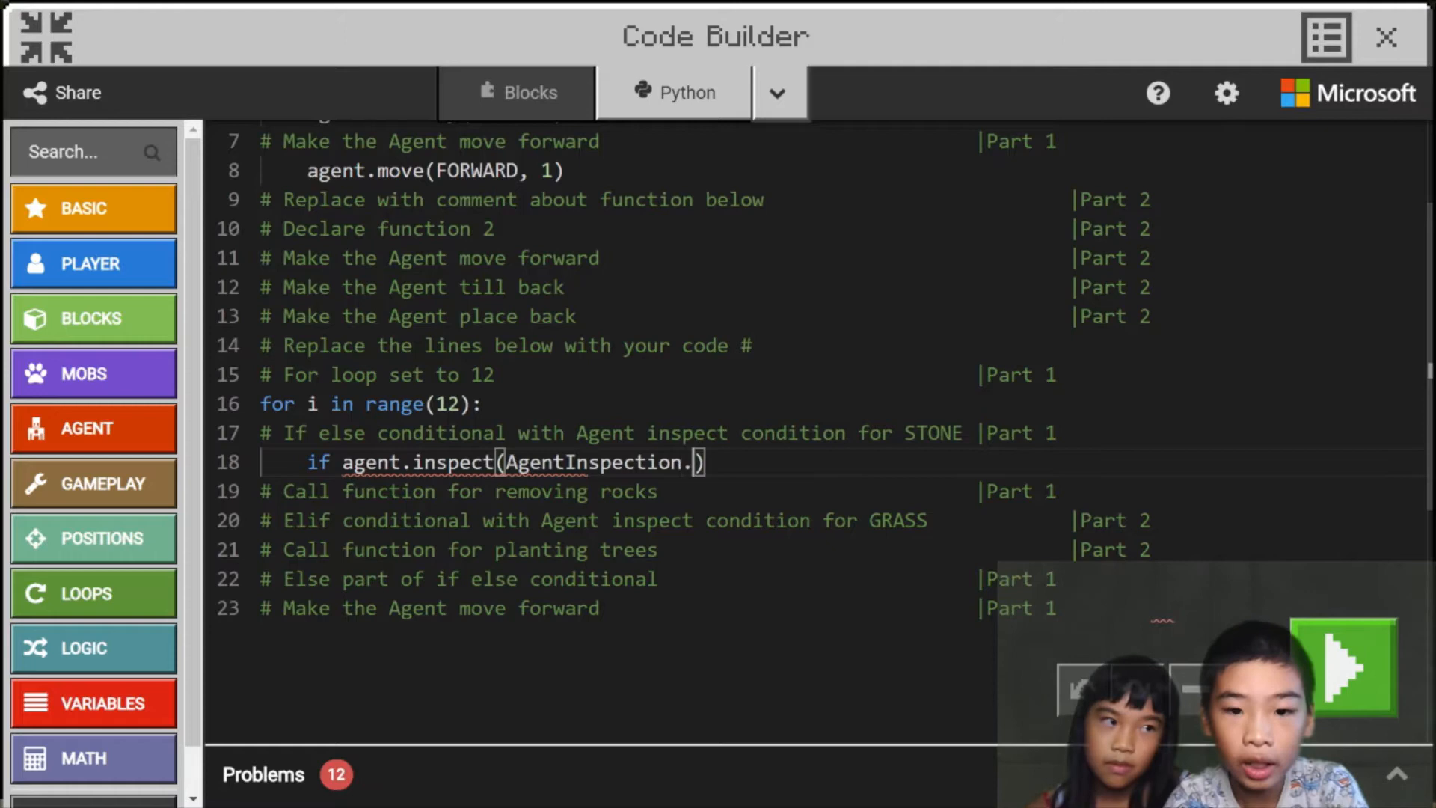
{"action": "type", "text": "BLOCK"}
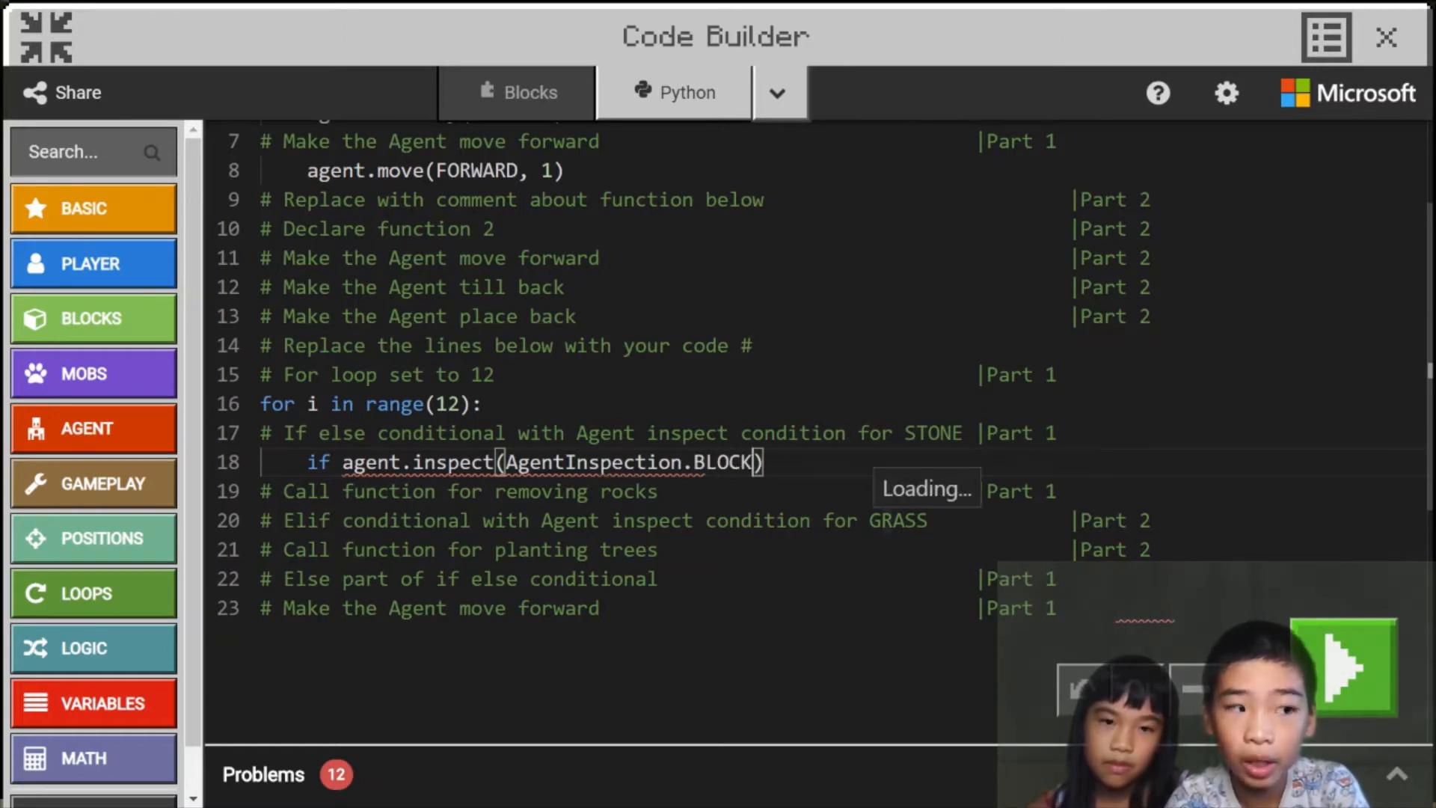
{"action": "type", "text": ", FORWA"}
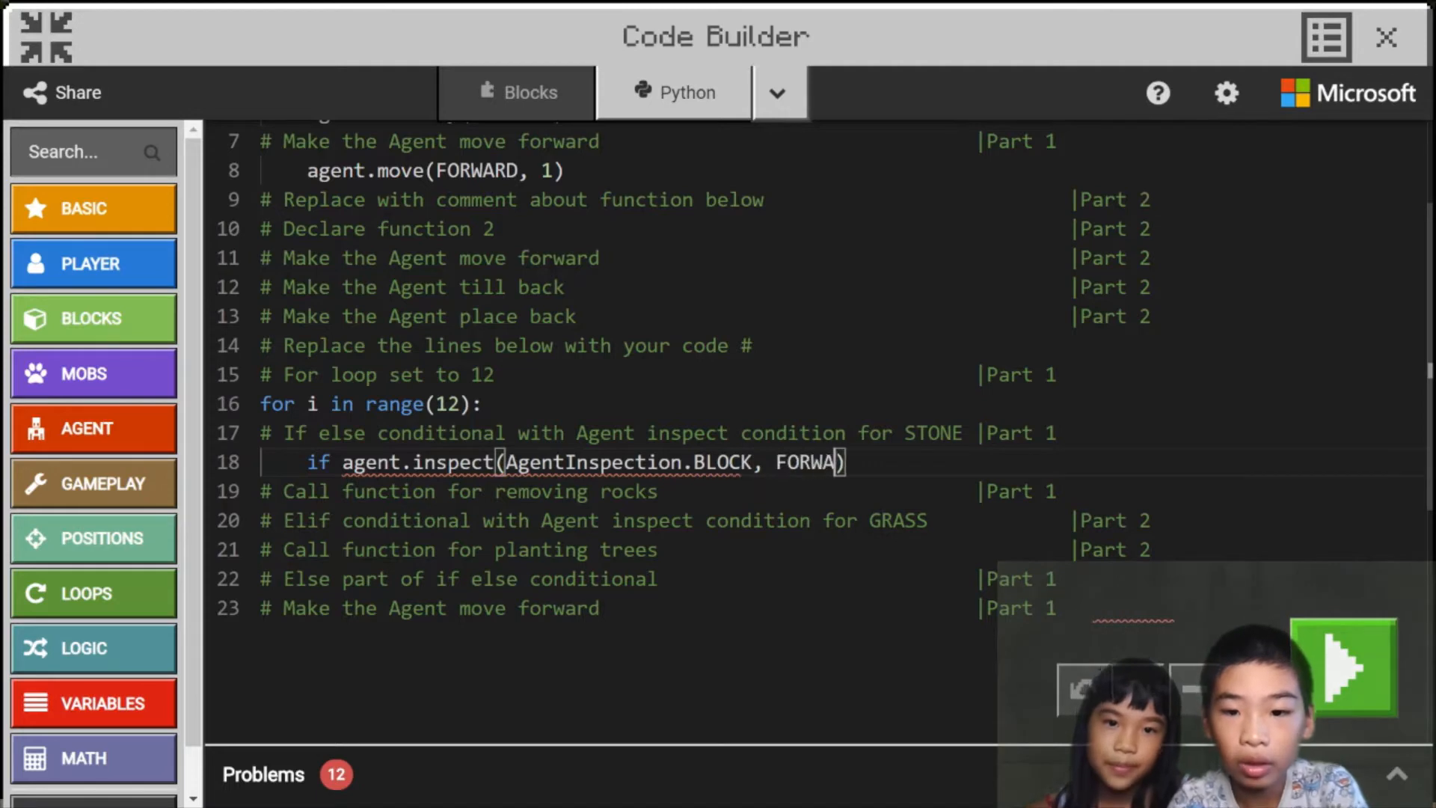
{"action": "type", "text": "Rd"}
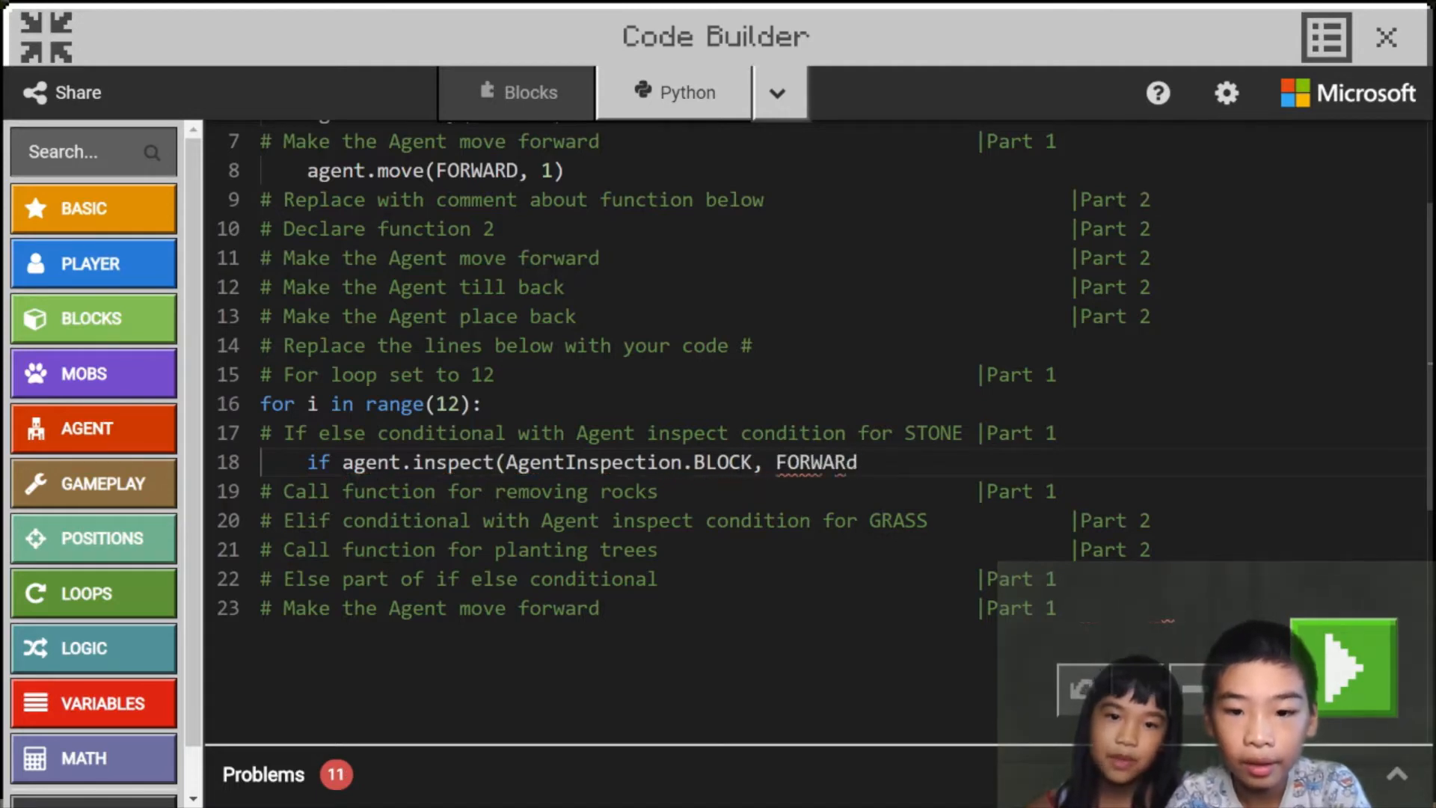
{"action": "type", "text": ")"}
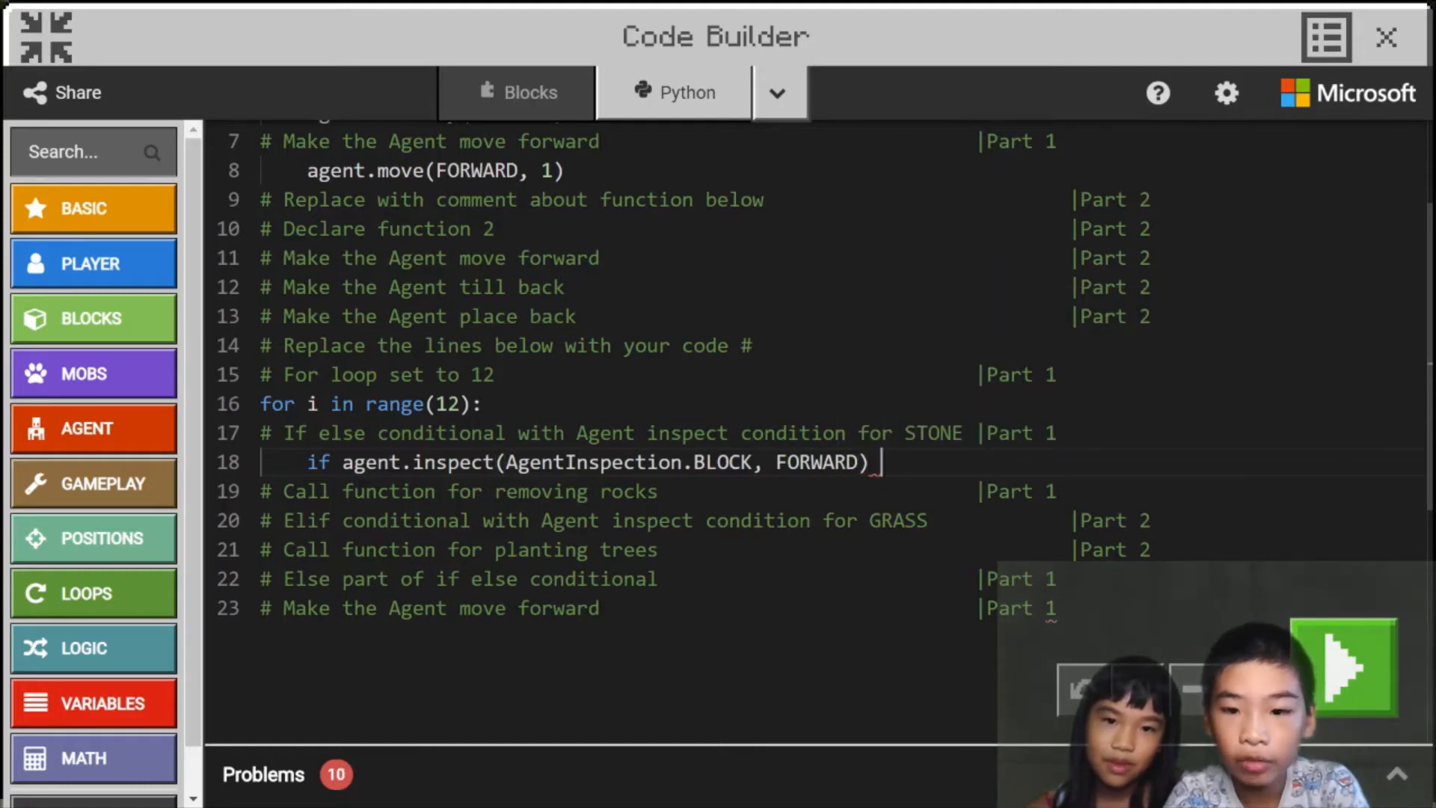
{"action": "type", "text": "=="}
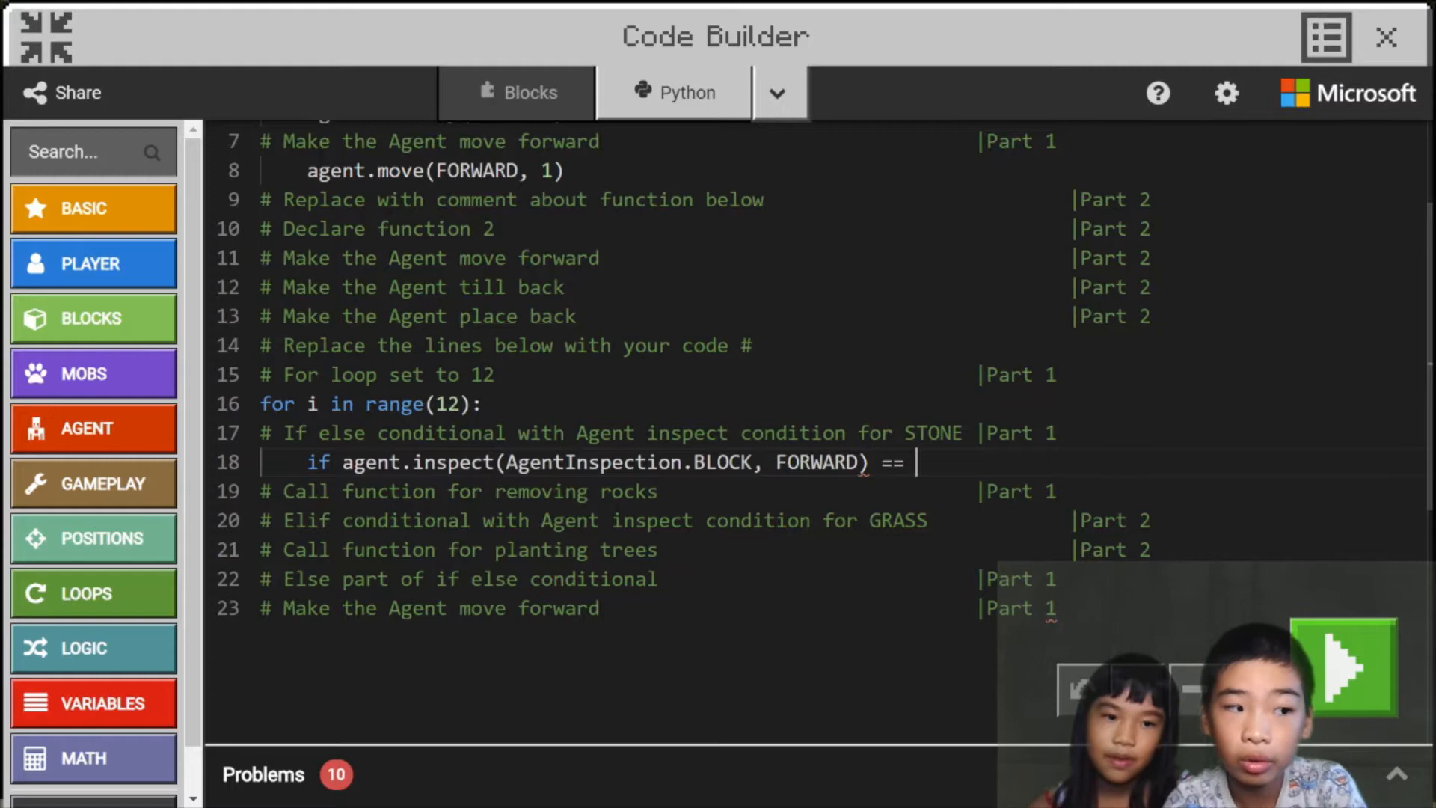
{"action": "type", "text": "STONE"}
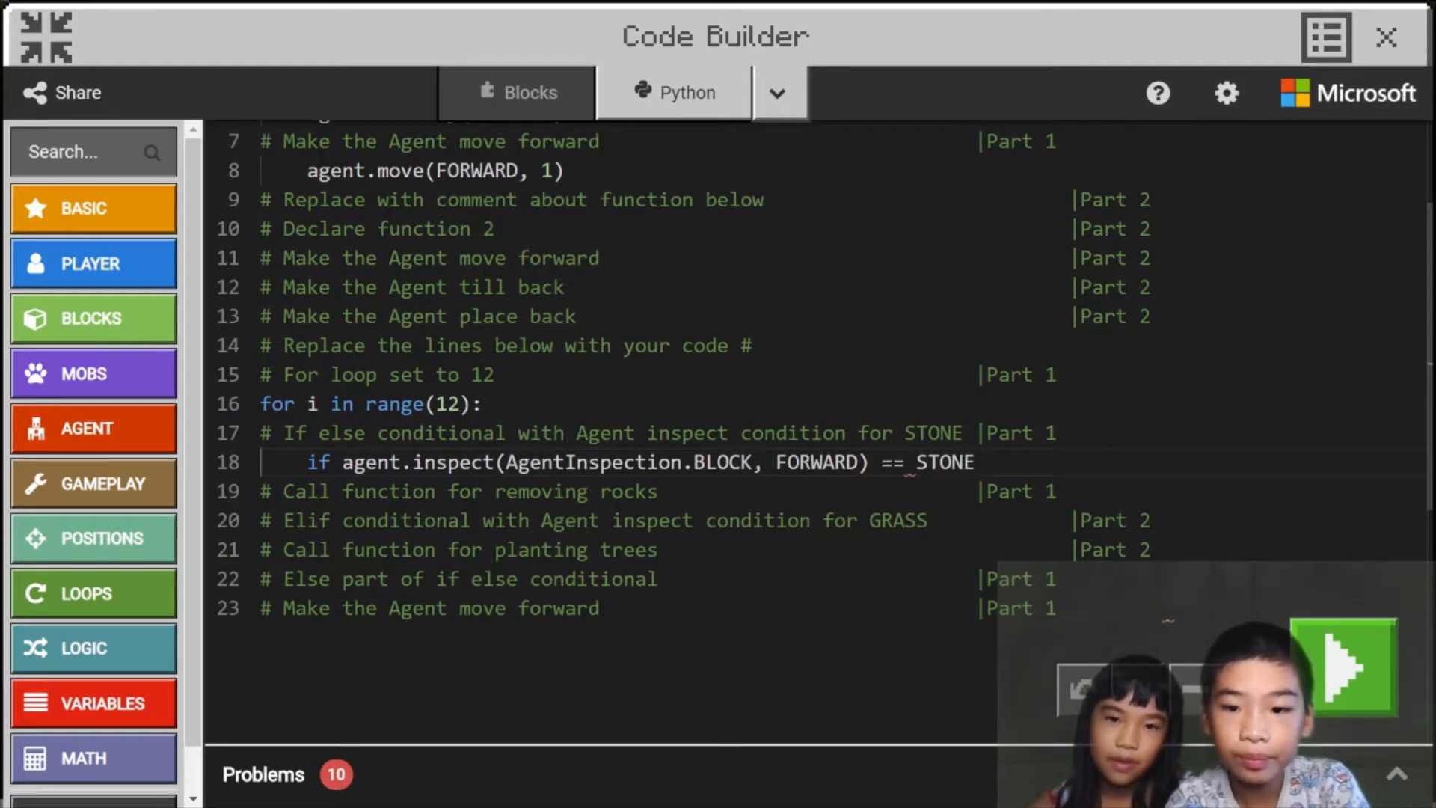
{"action": "type", "text": ":"}
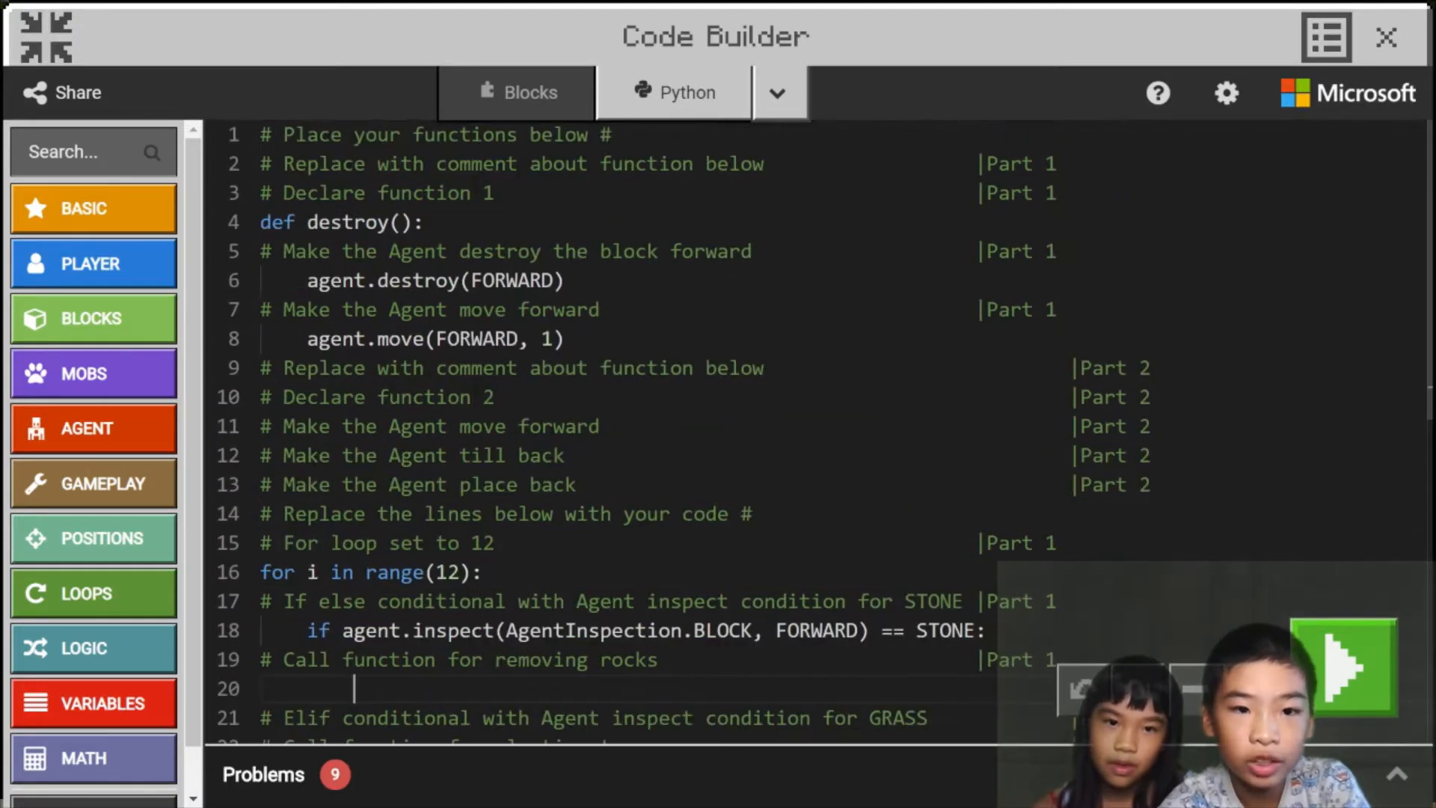
Call destroy() under the if, with an else branch of agent.move(FORWARD, 1).
{"action": "type", "text": "destroy("}
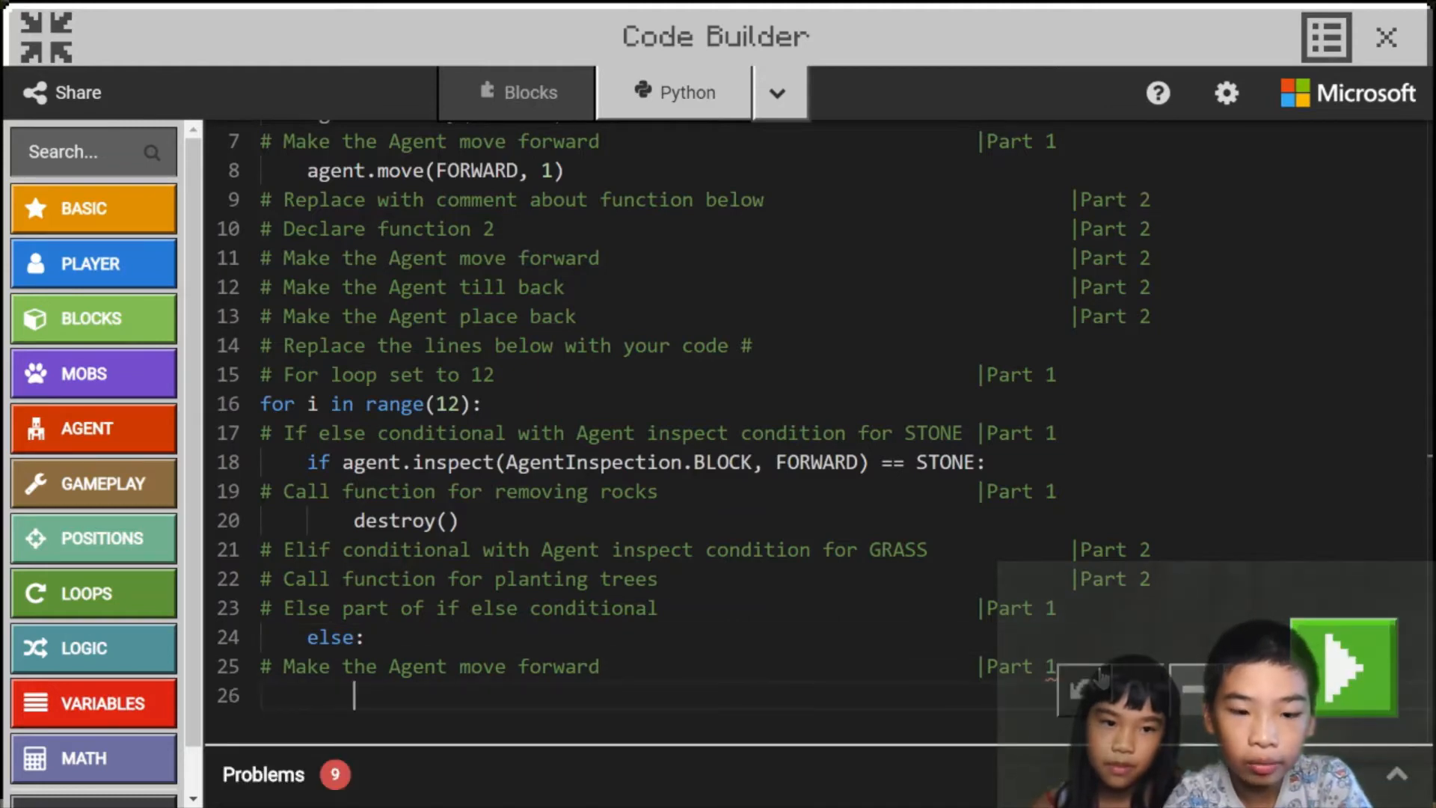
{"action": "type", "text": "agent.move(FORWARD"}
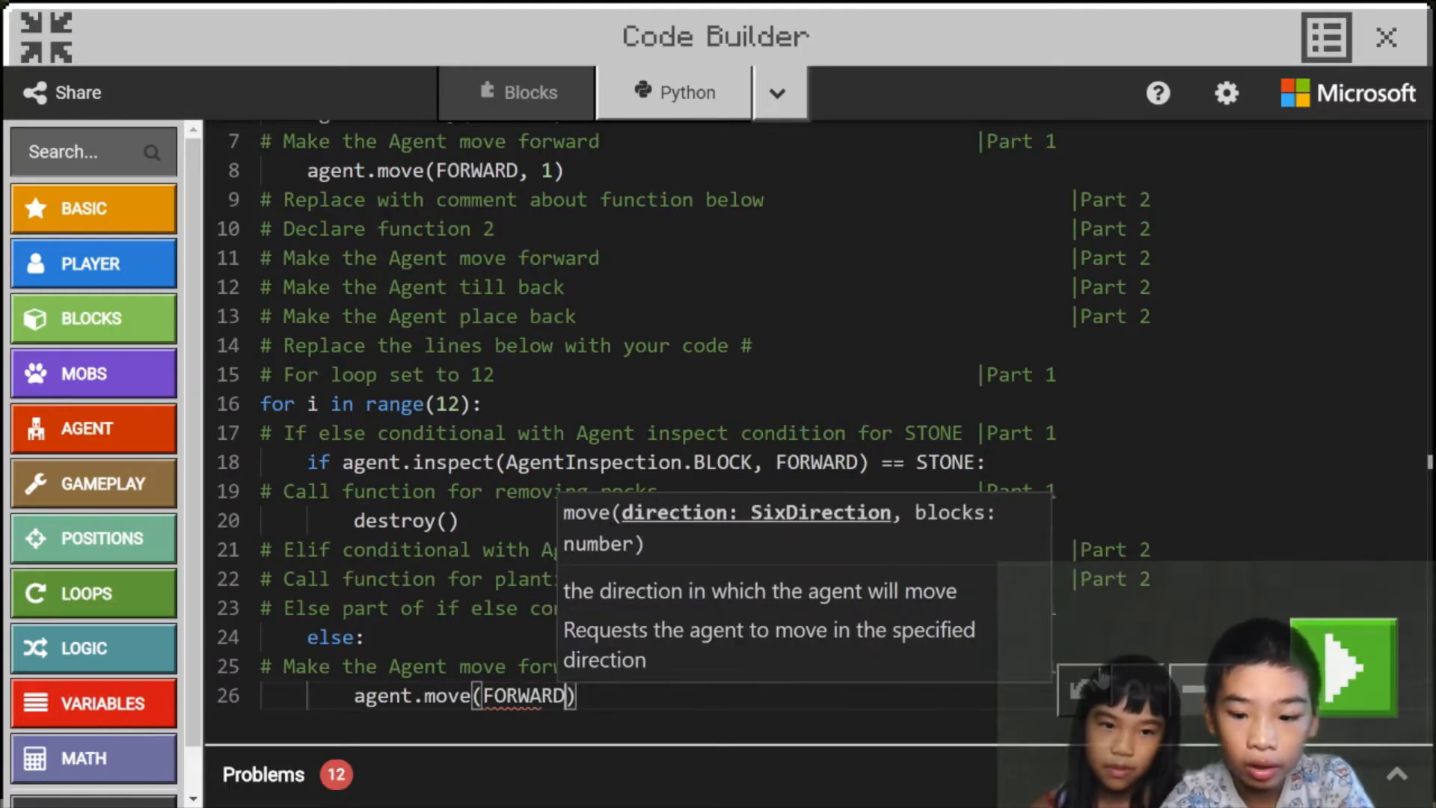
{"action": "type", "text": ", 1"}
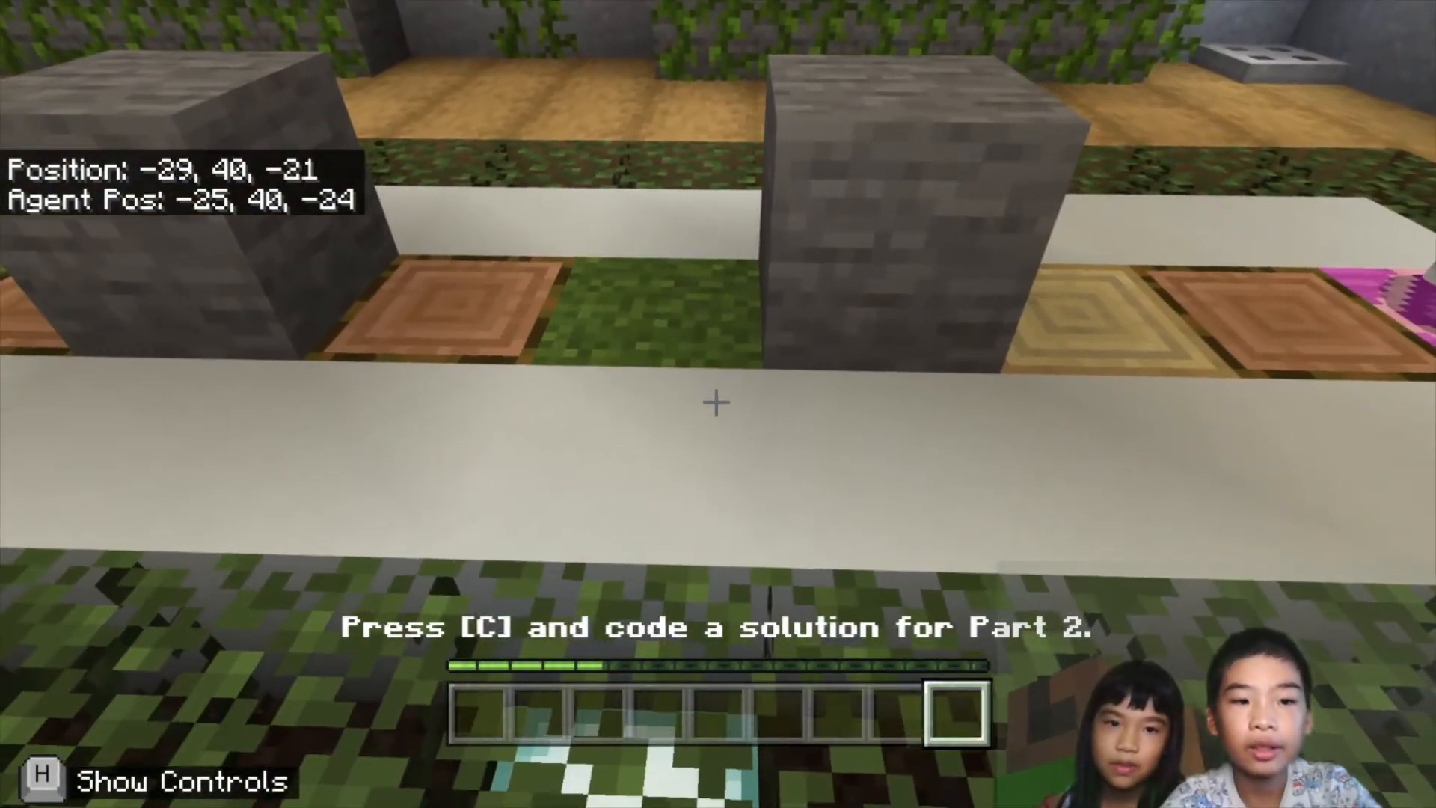
Bring Code Builder back up to start on the Part 2 second function.
{"action": "key", "text": "c"}
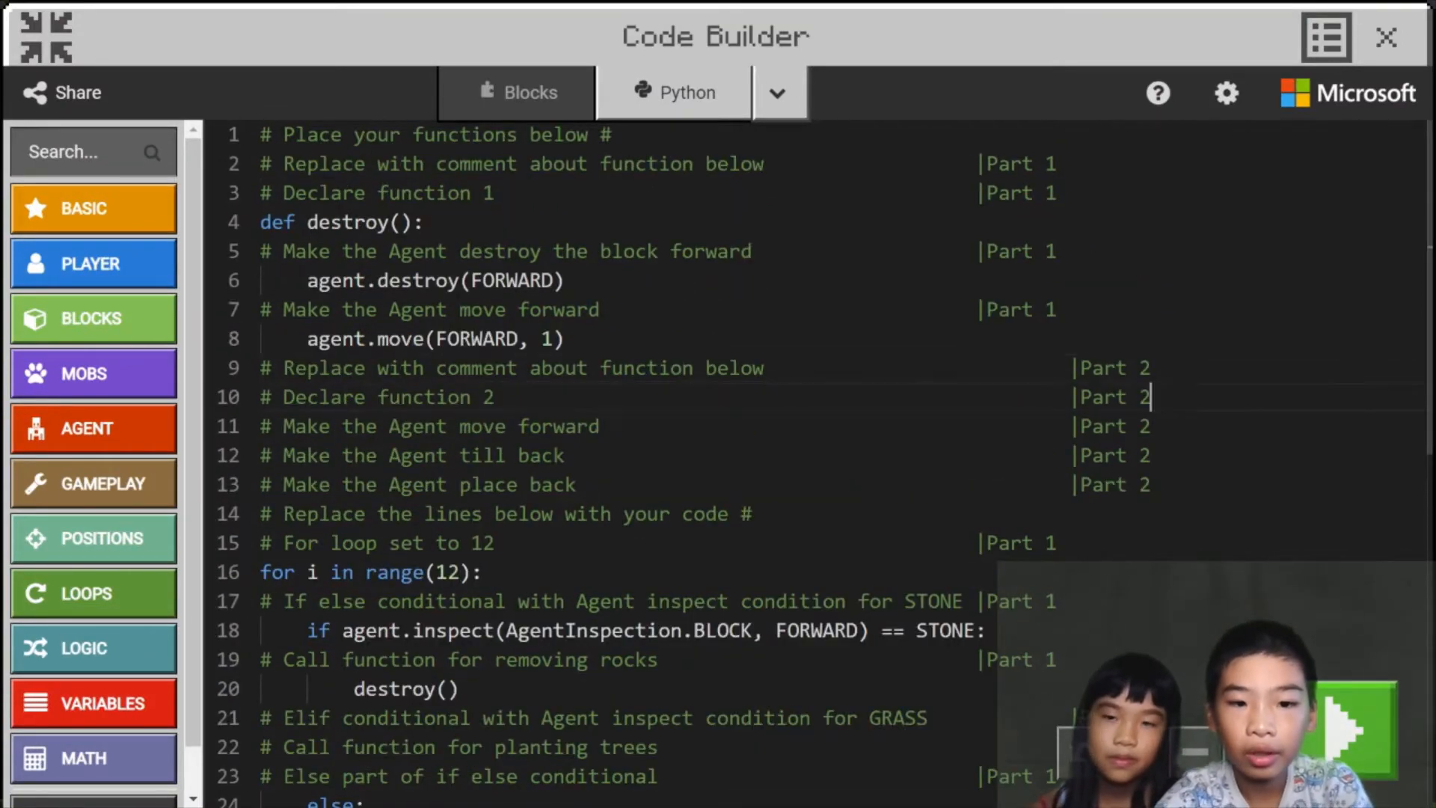
Write the plant function body with agent.move(FORWARD, 1) and agent.till(BACK).
{"action": "type", "text": "def plant():"}
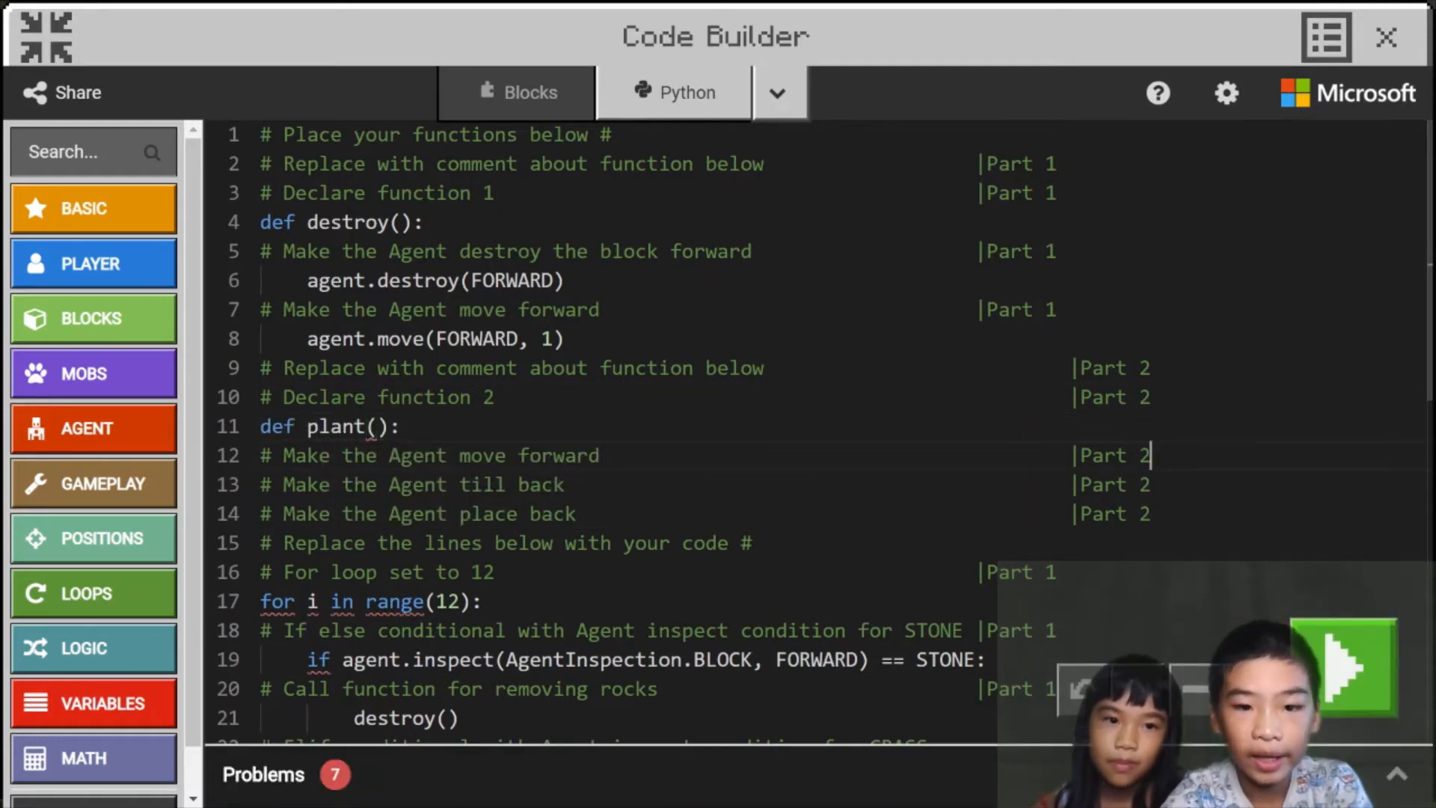
{"action": "type", "text": "agen"}
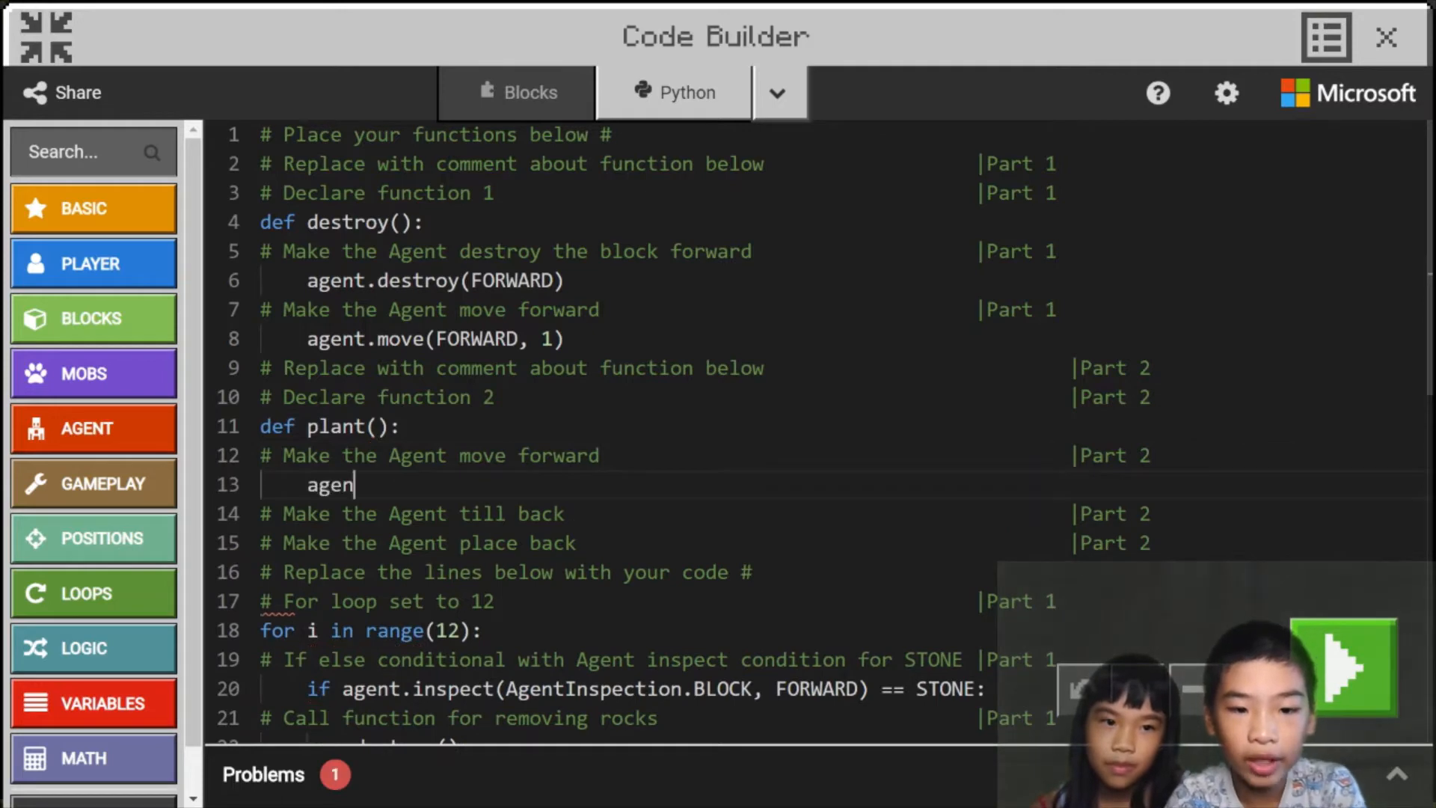
{"action": "type", "text": "t.move()"}
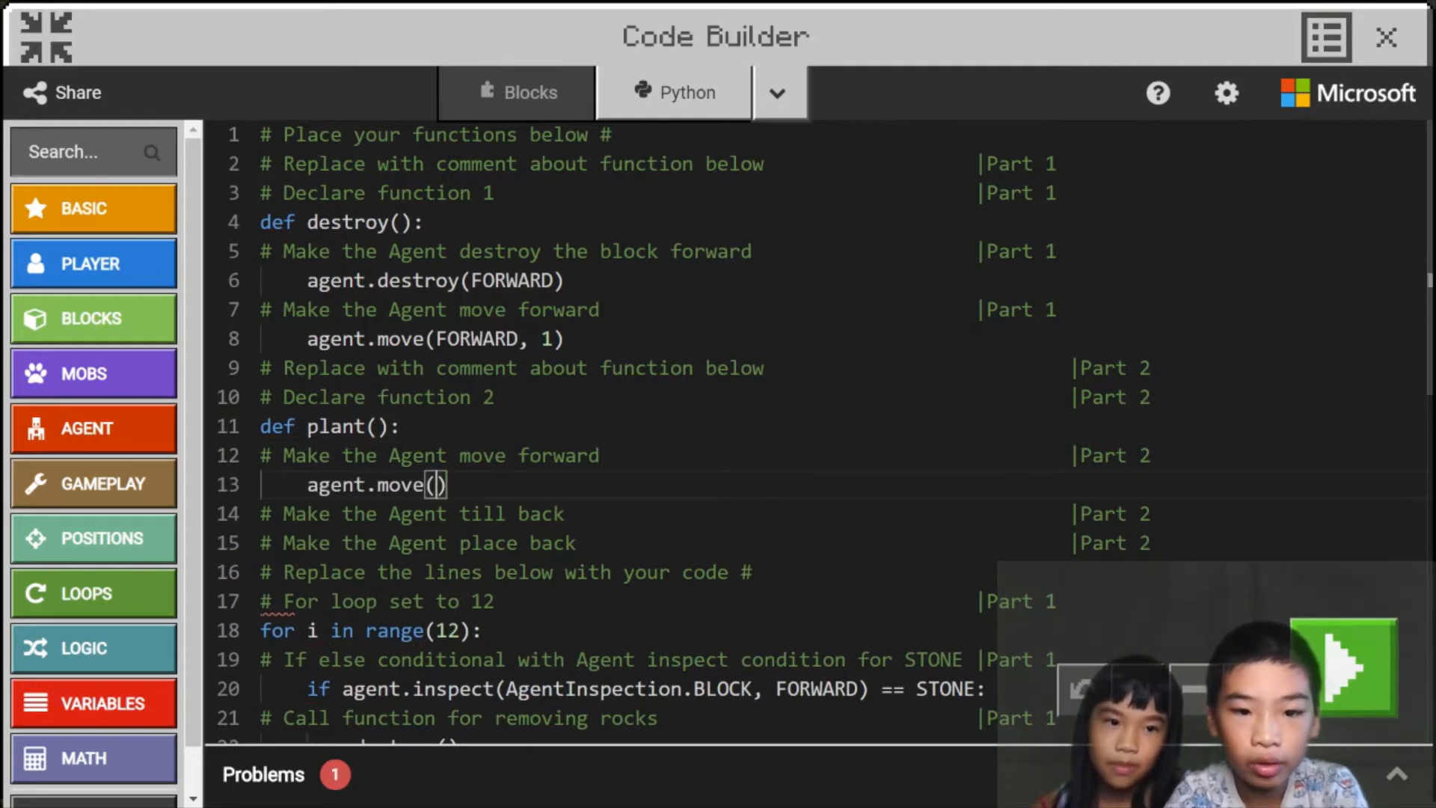
{"action": "type", "text": "FORWARD<"}
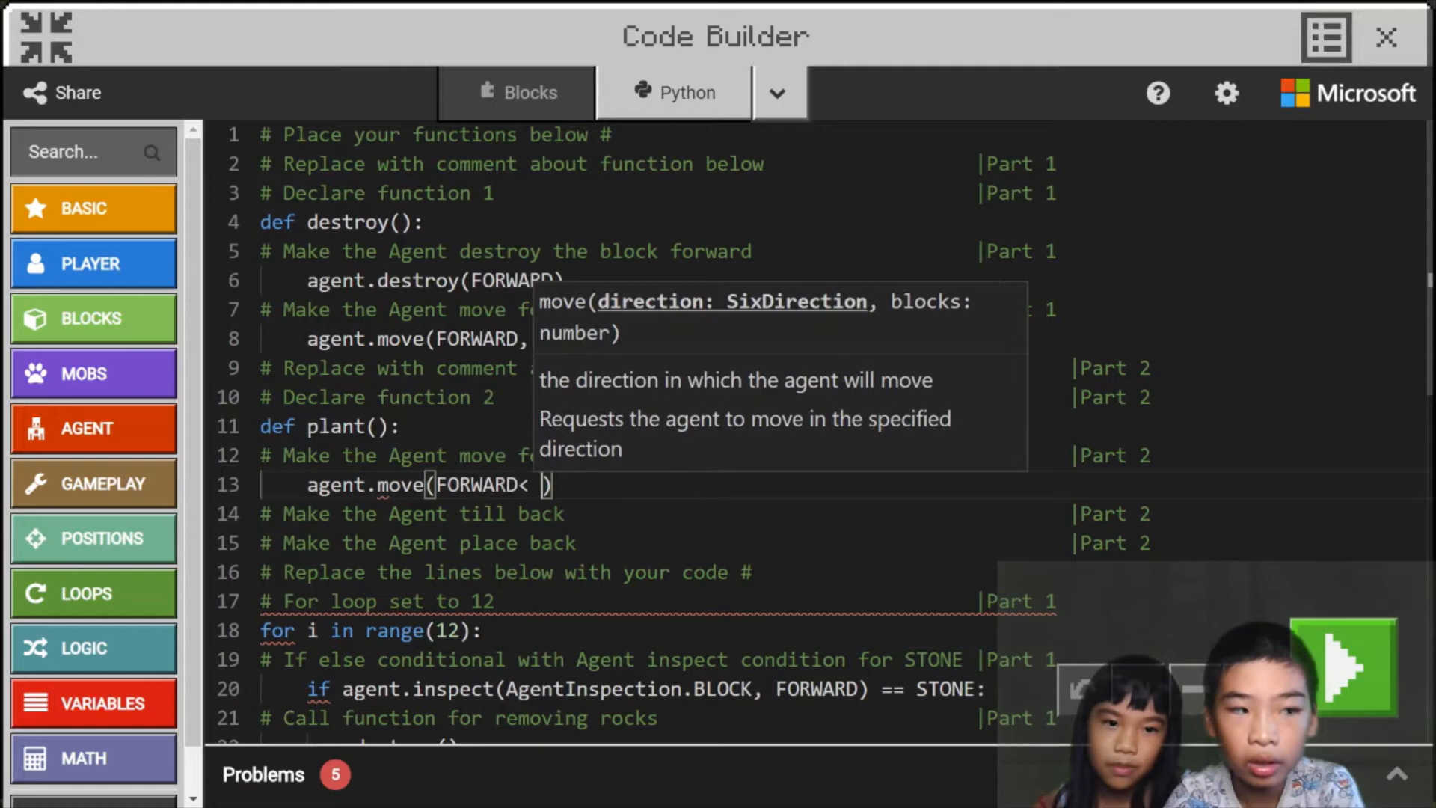
{"action": "type", "text": ","}
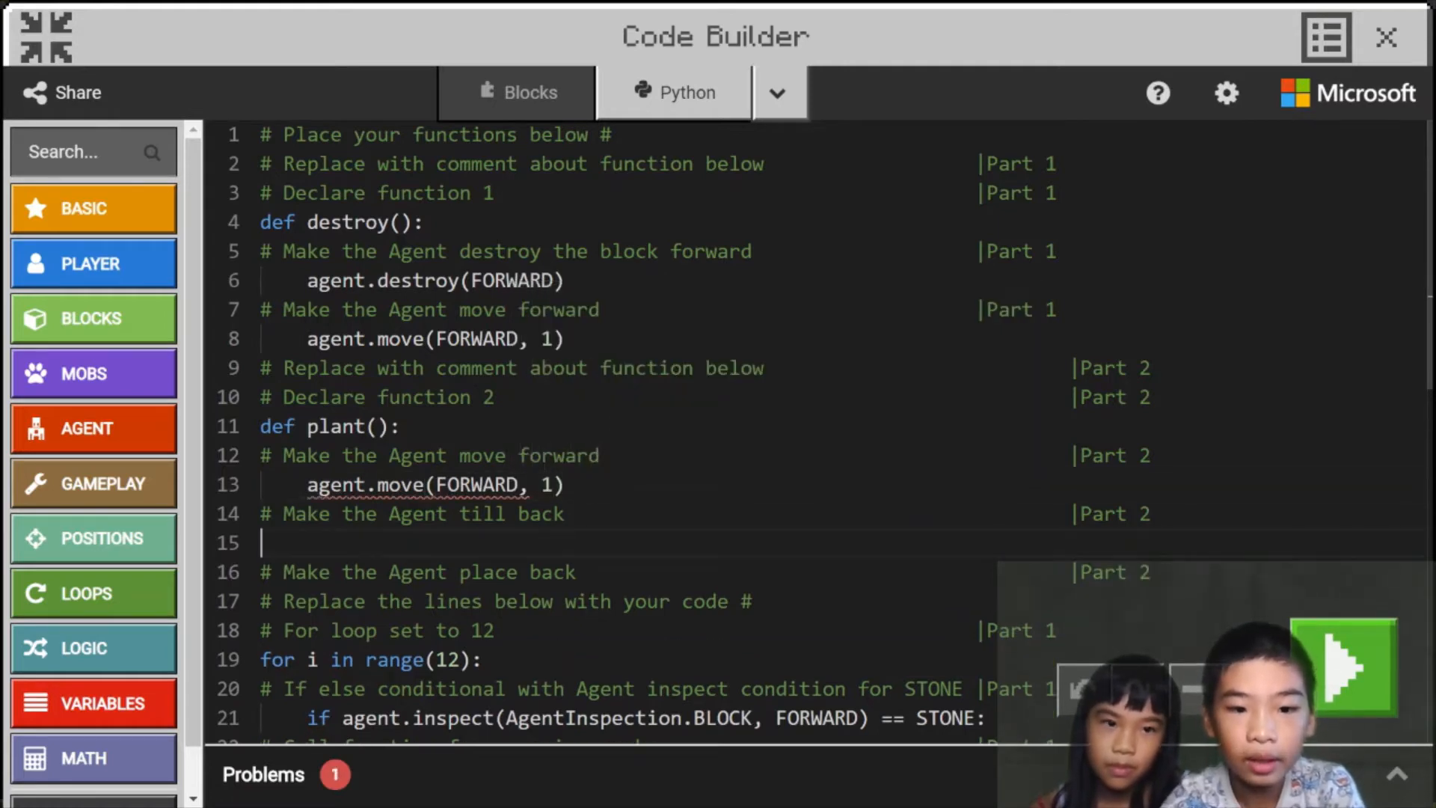
{"action": "type", "text": "agent."}
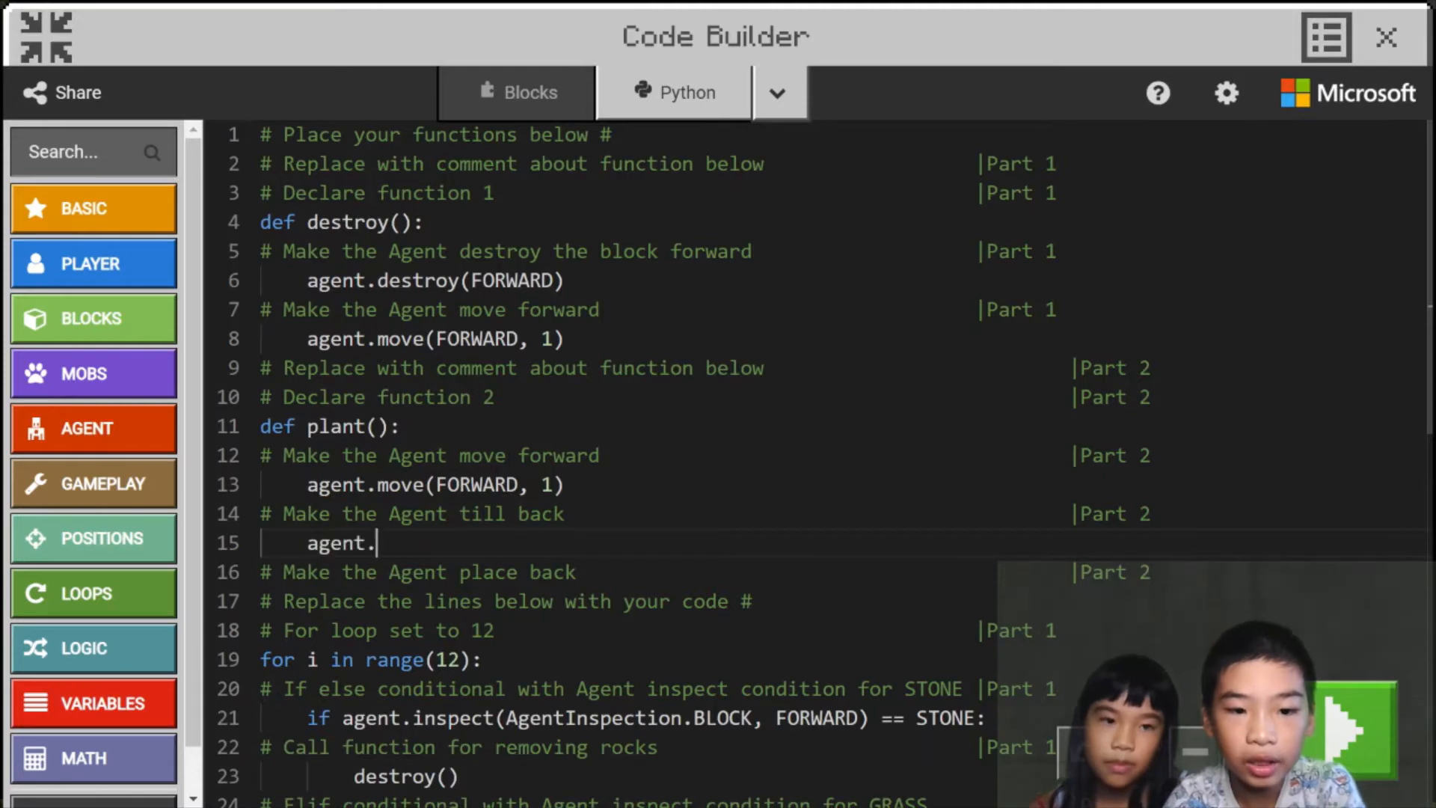
{"action": "type", "text": "till()"}
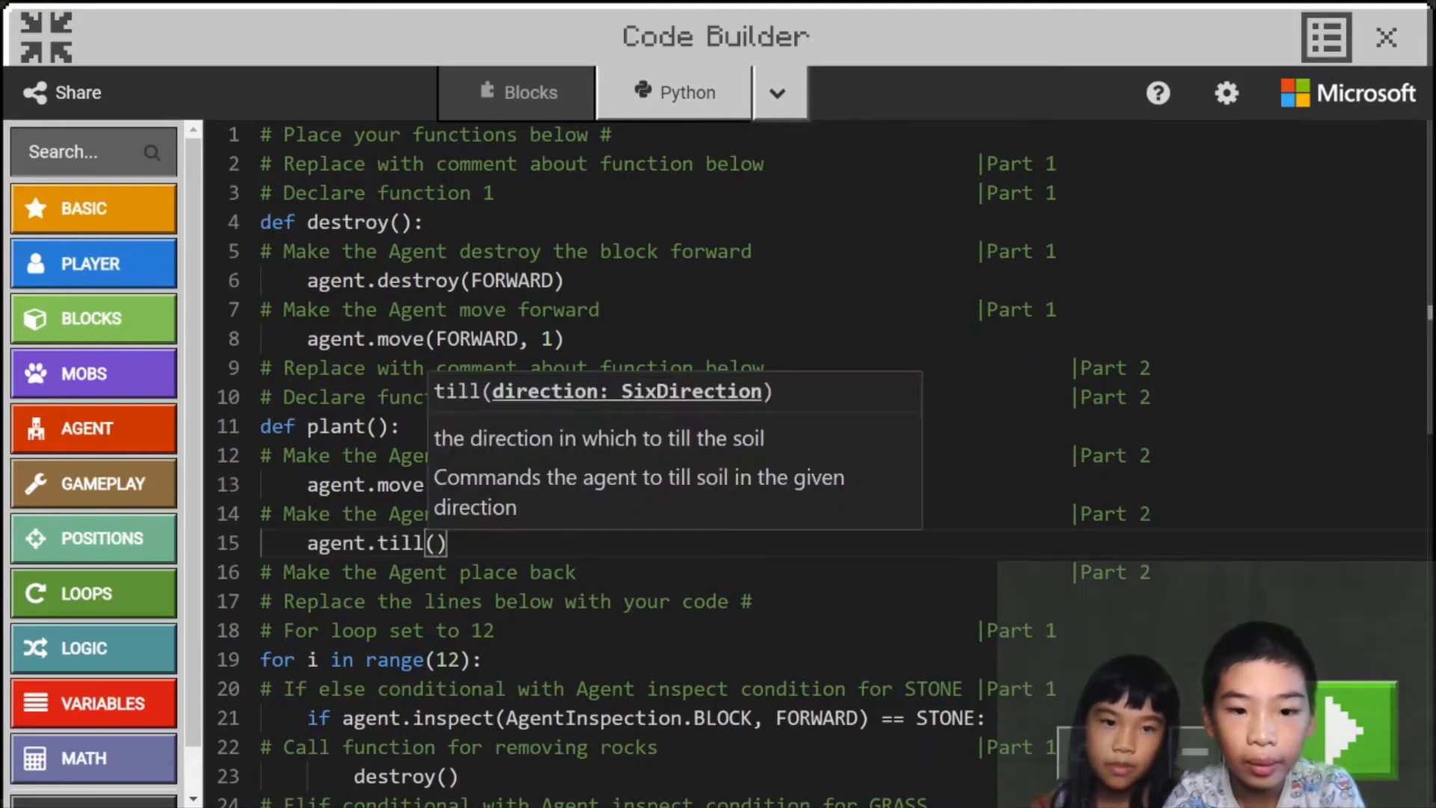
{"action": "type", "text": "BACK"}
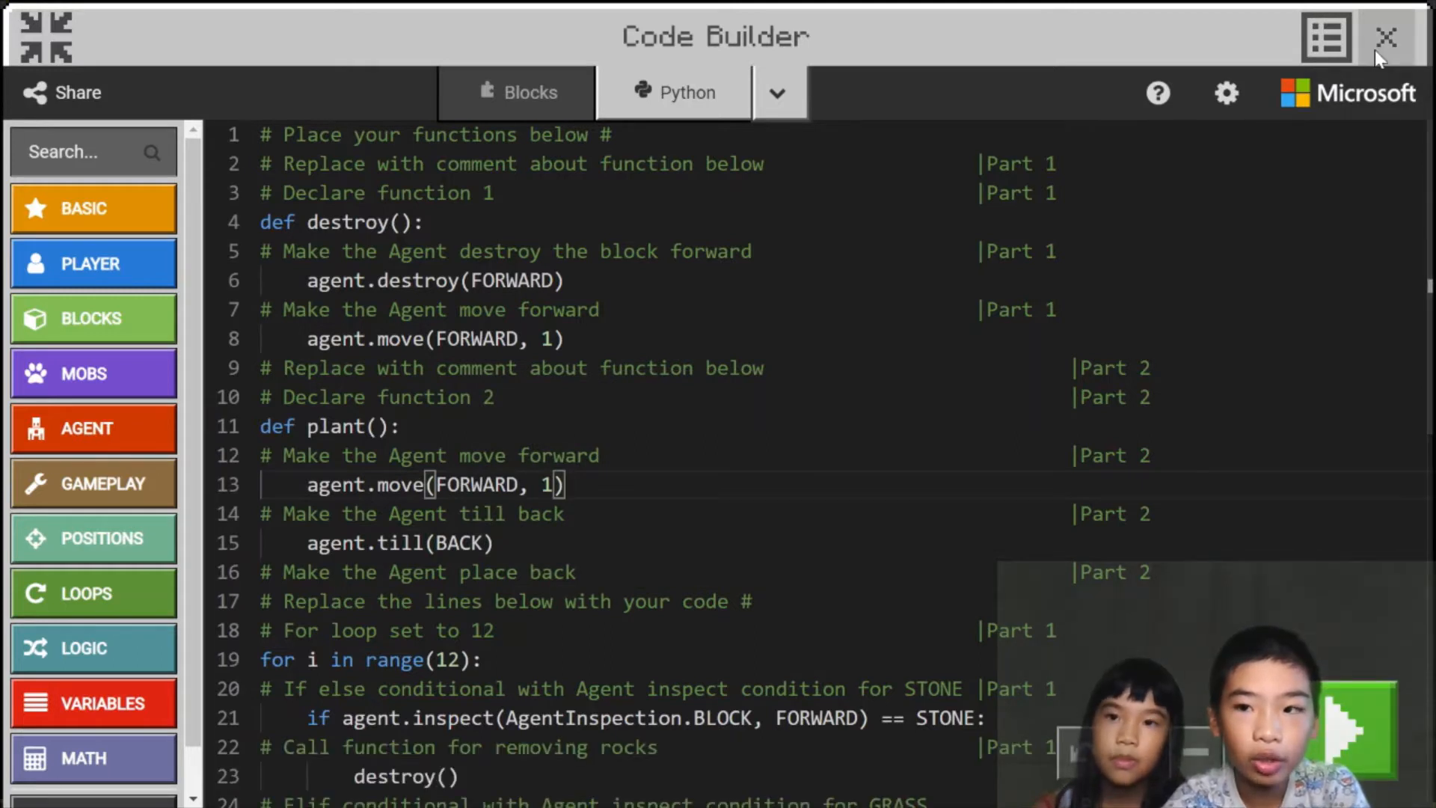
After a glance at the world, add agent.place(BACK) so the Agent places an item behind it.
{"action": "left_click", "coordinate": [1385, 36]}
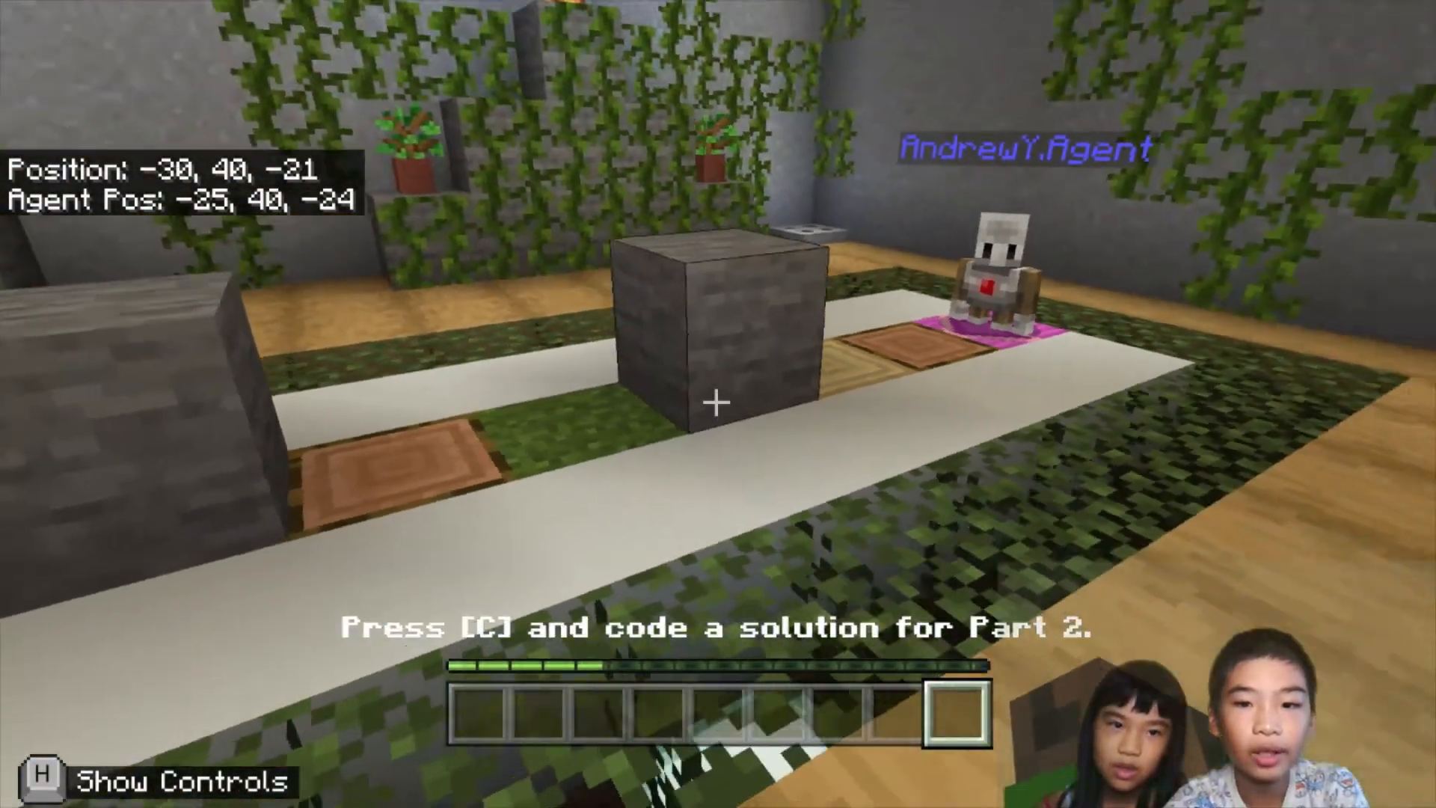
{"action": "key", "text": "c"}
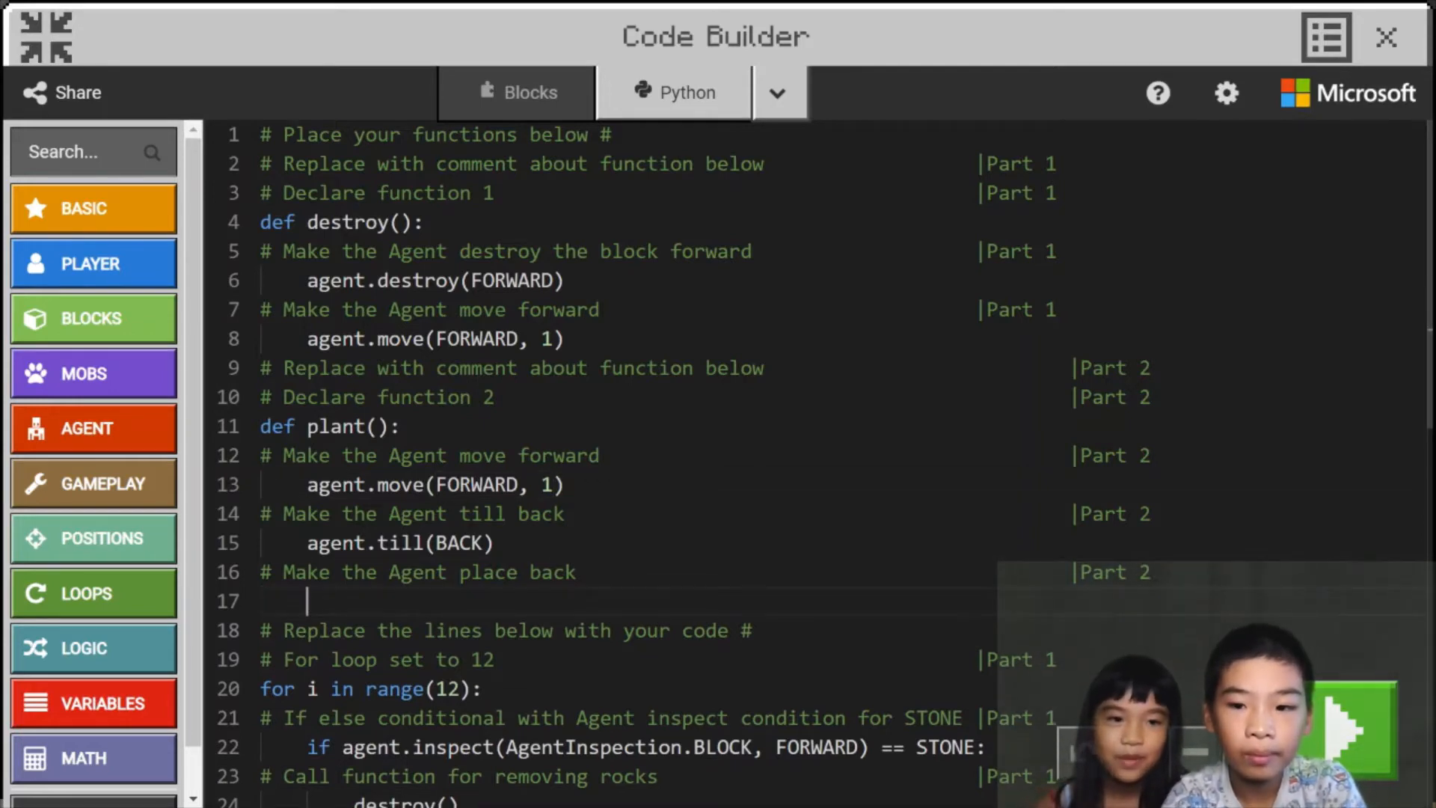
{"action": "type", "text": "agent.place("}
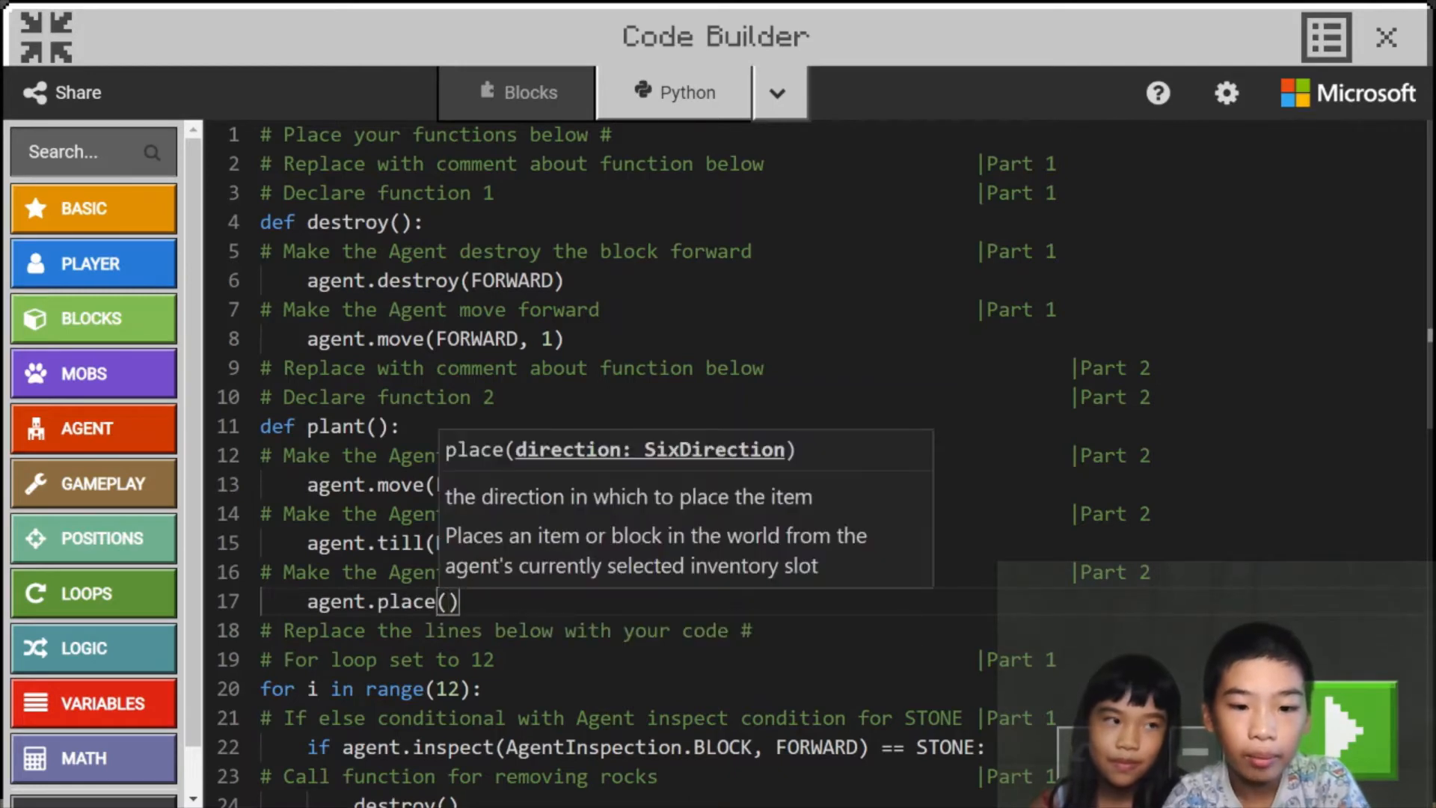
{"action": "type", "text": "BACK"}
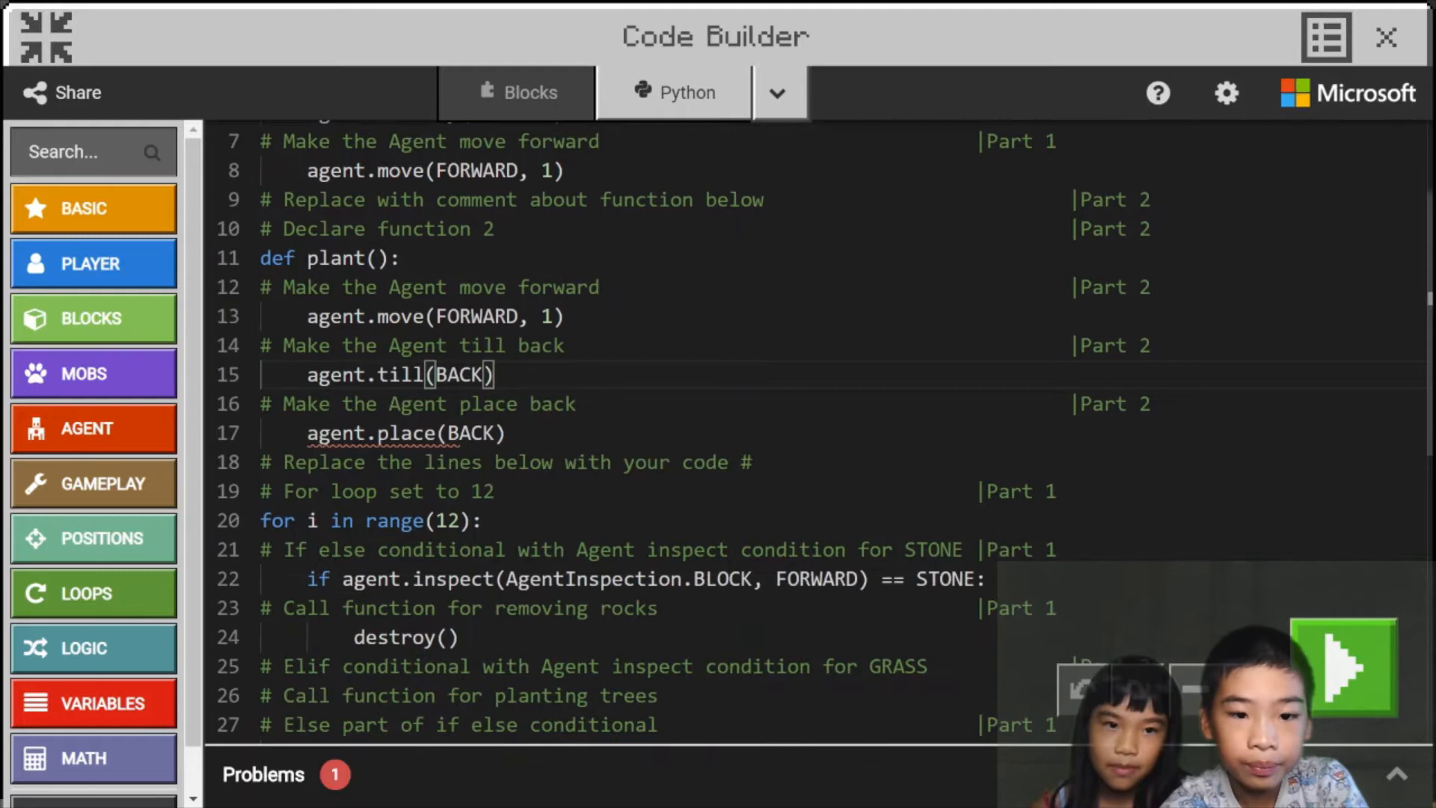
Write elif agent.inspect(AgentInspection.BLOCK, DOWN) == GRASS under the GRASS comment.
{"action": "scroll", "scroll_direction": "down", "scroll_amount": 3}
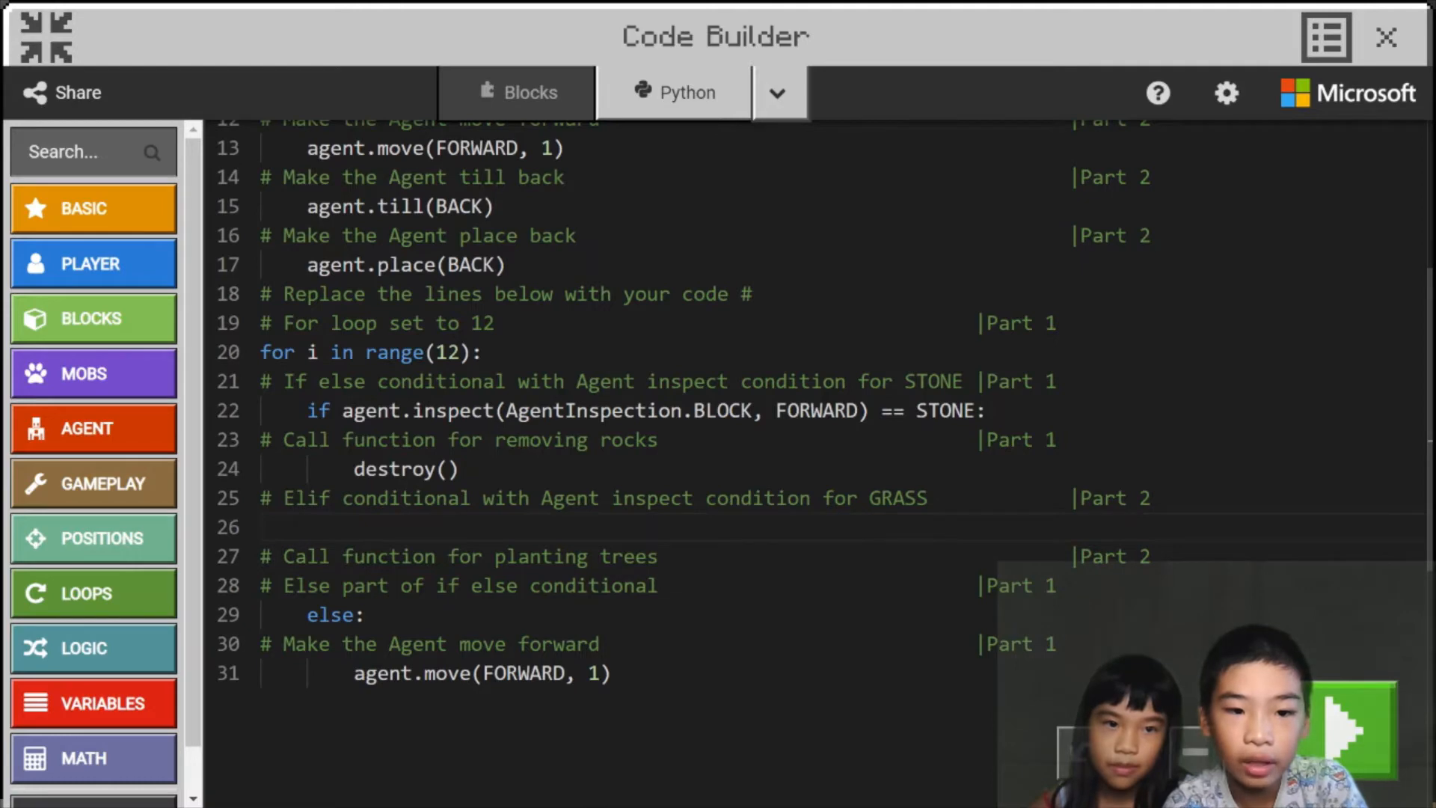
{"action": "type", "text": "elif"}
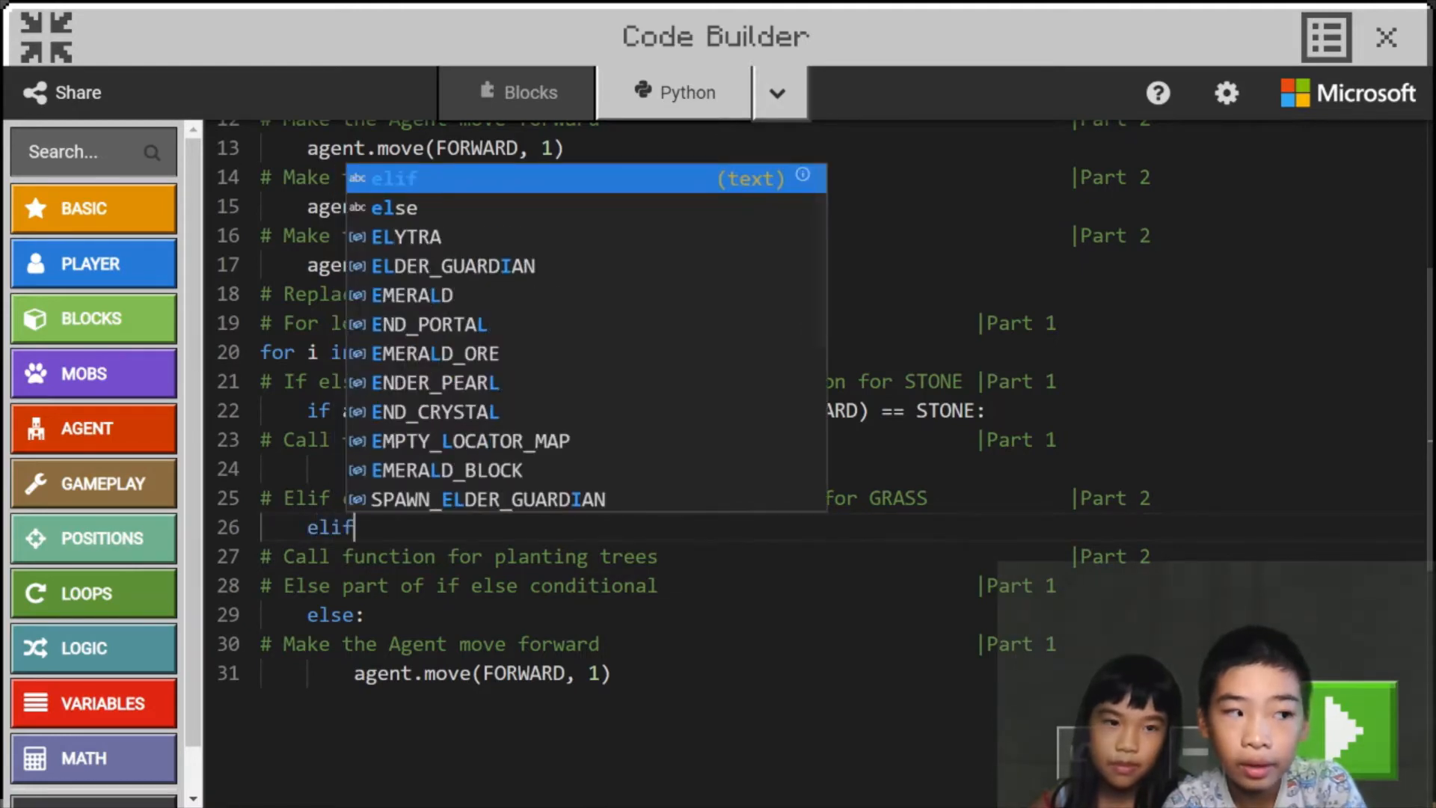
{"action": "type", "text": "agent.i"}
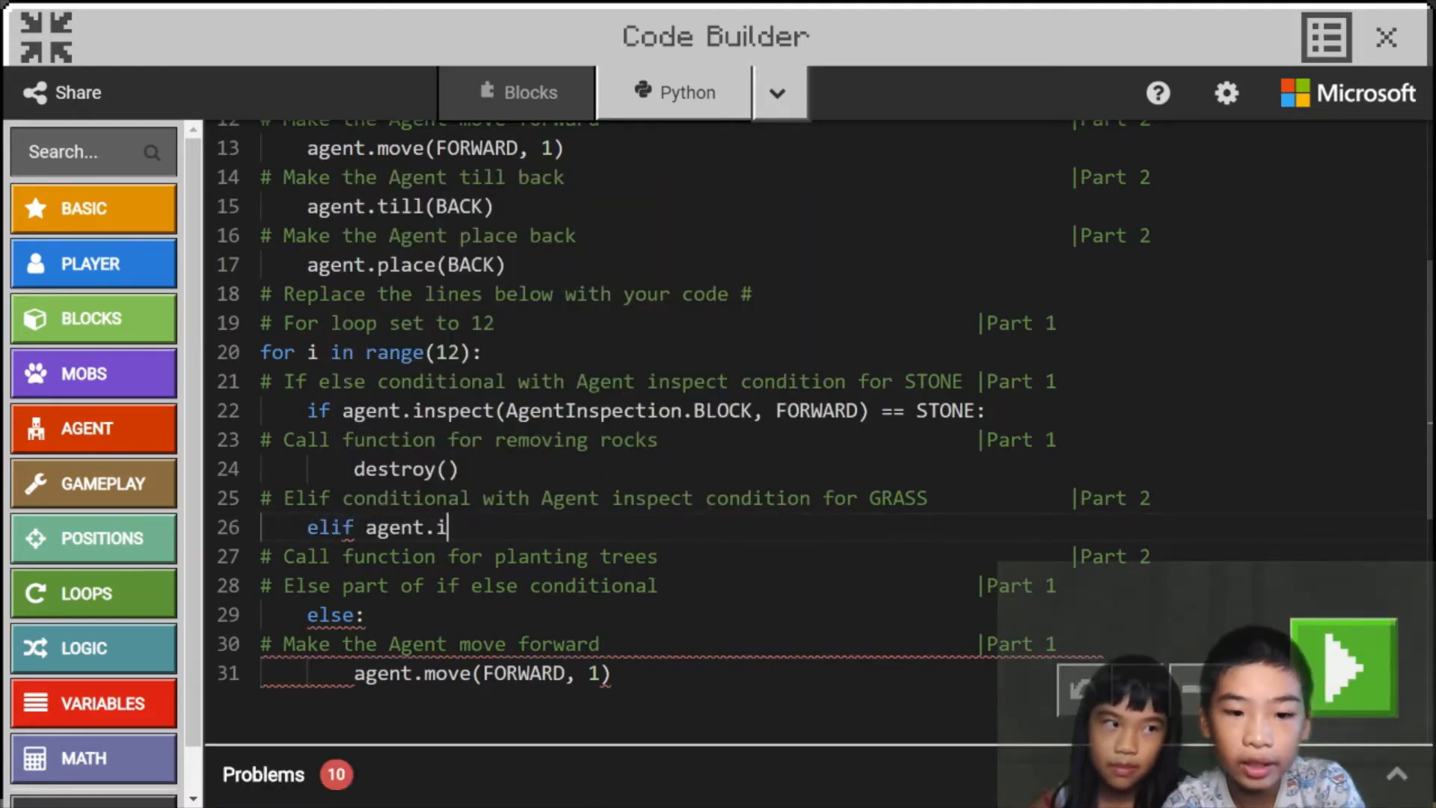
{"action": "type", "text": "nspect()"}
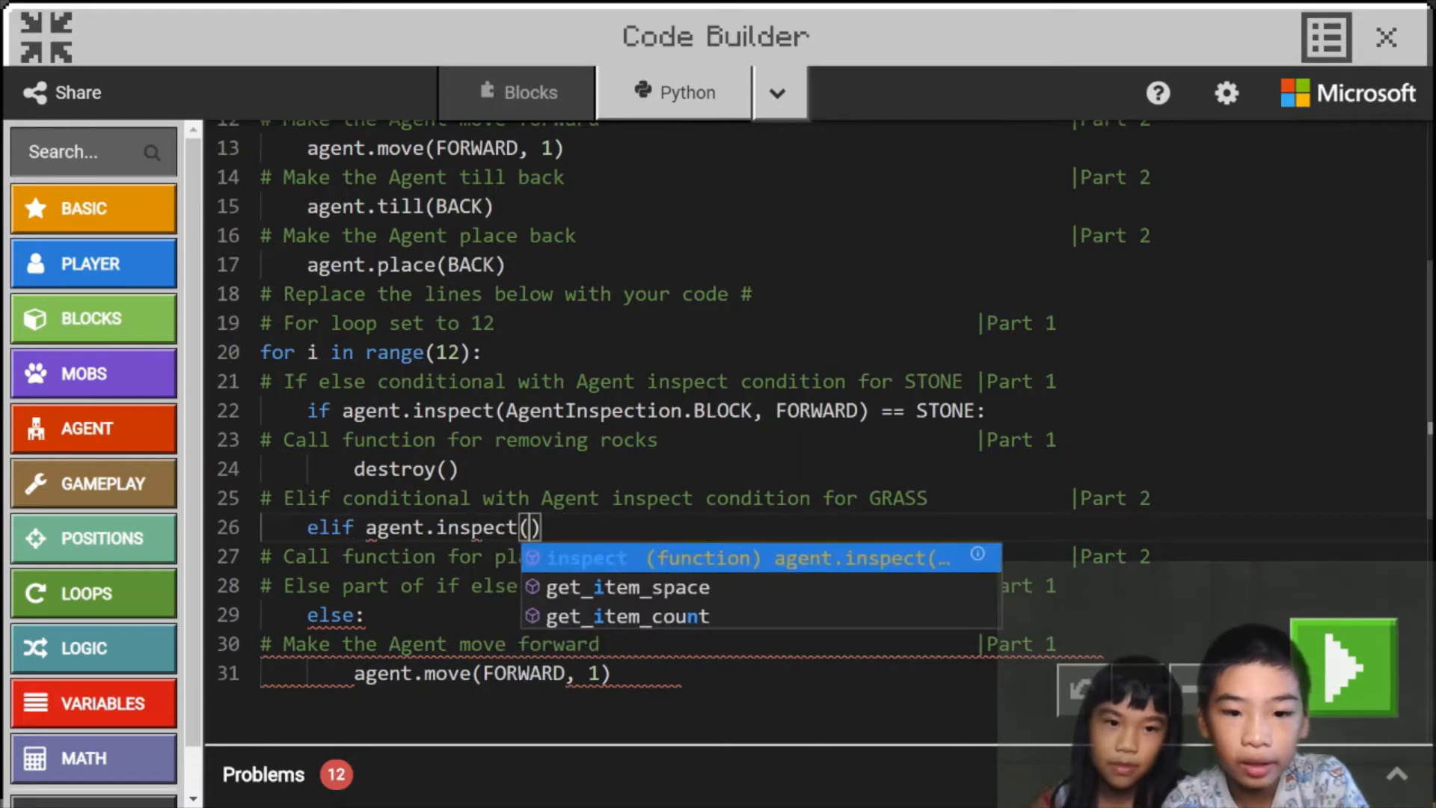
{"action": "type", "text": "Agent"}
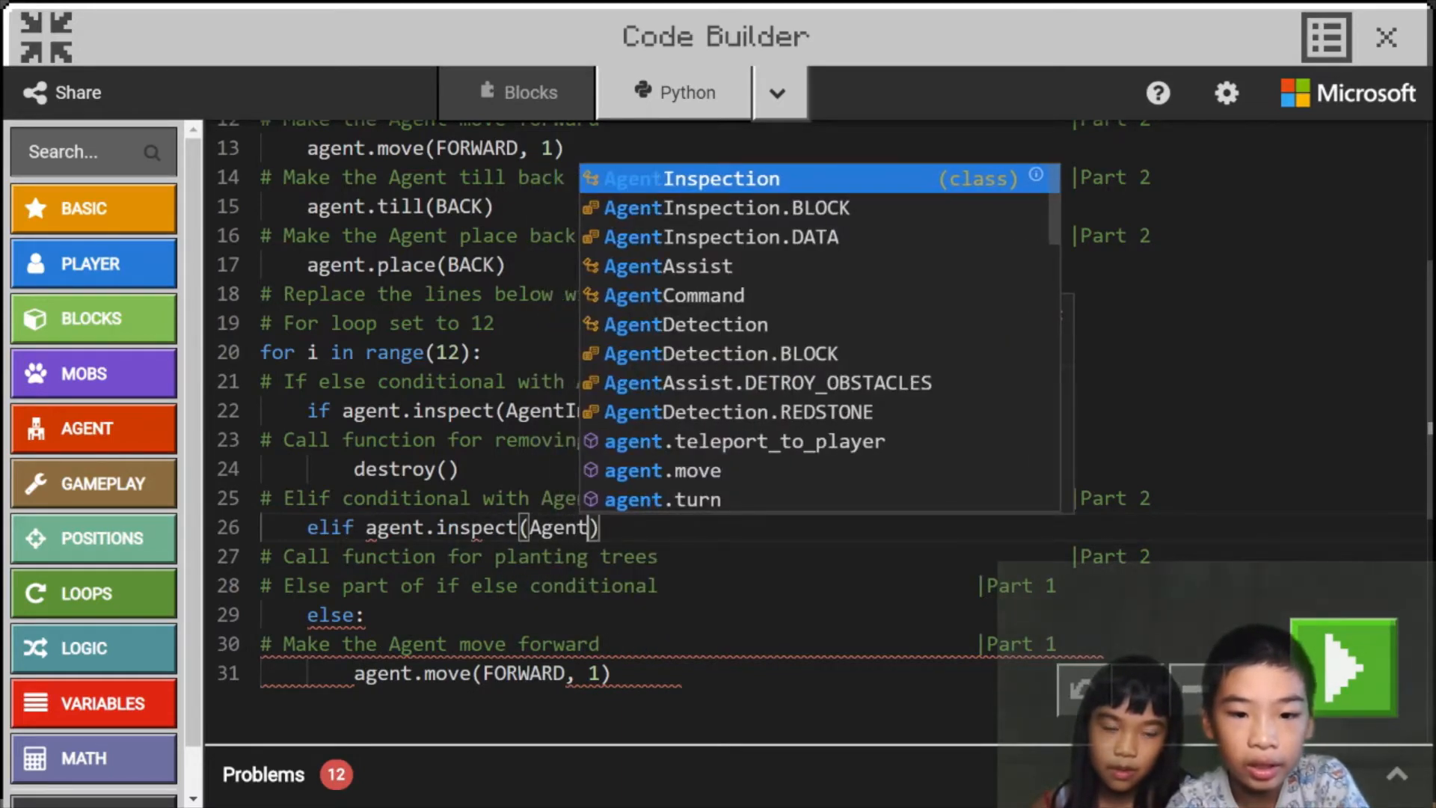
{"action": "type", "text": "Inspection"}
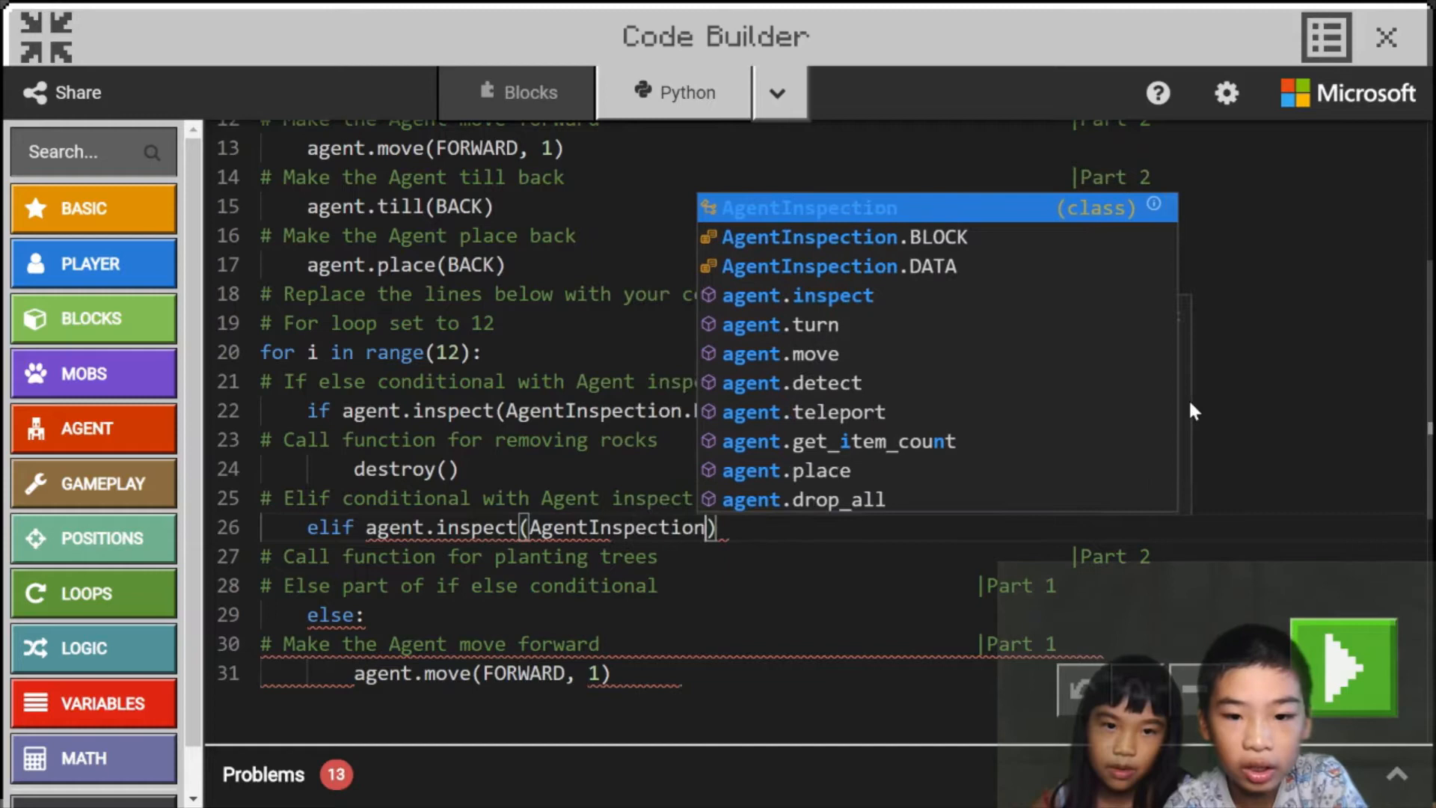
{"action": "type", "text": "."}
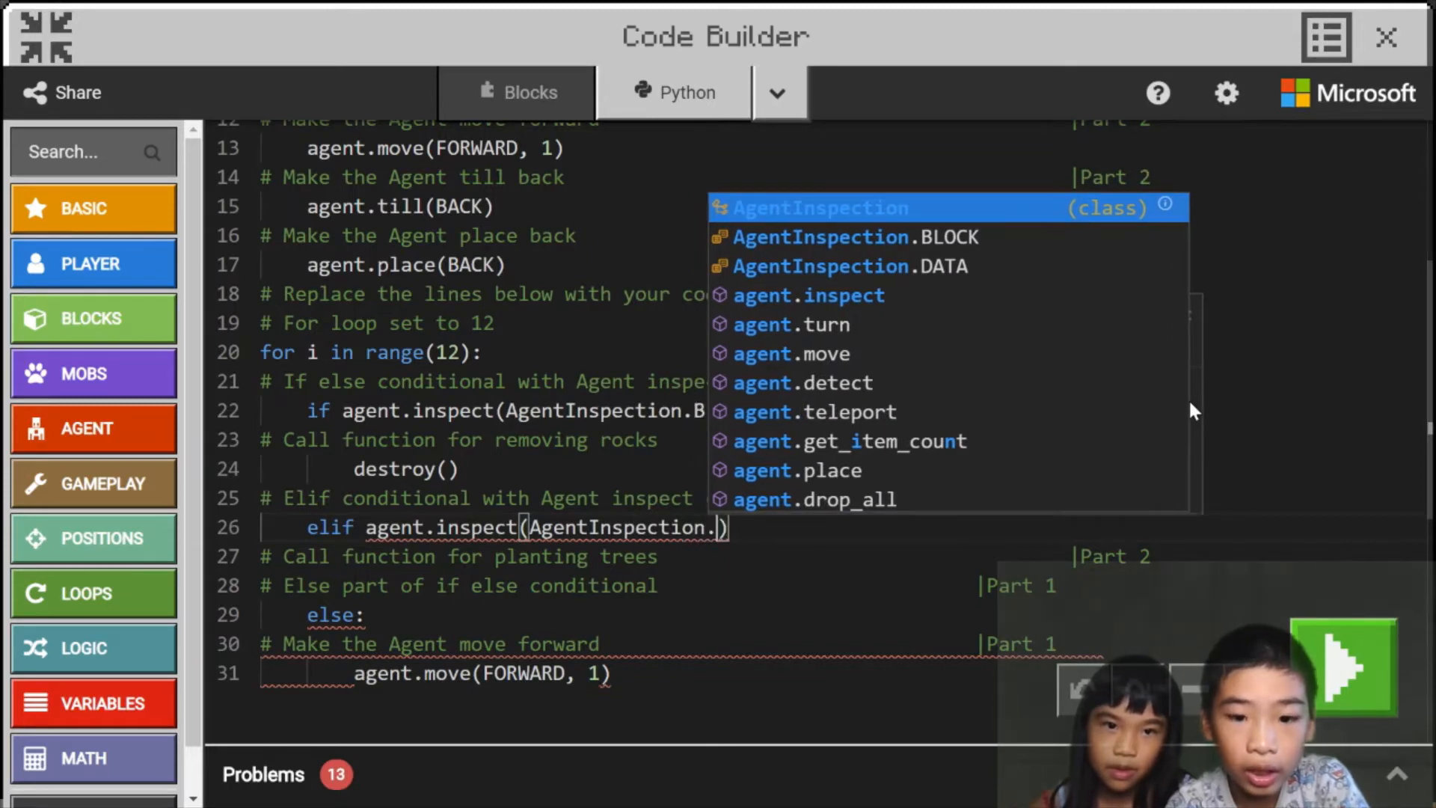
{"action": "type", "text": "BLOCK, DOWN"}
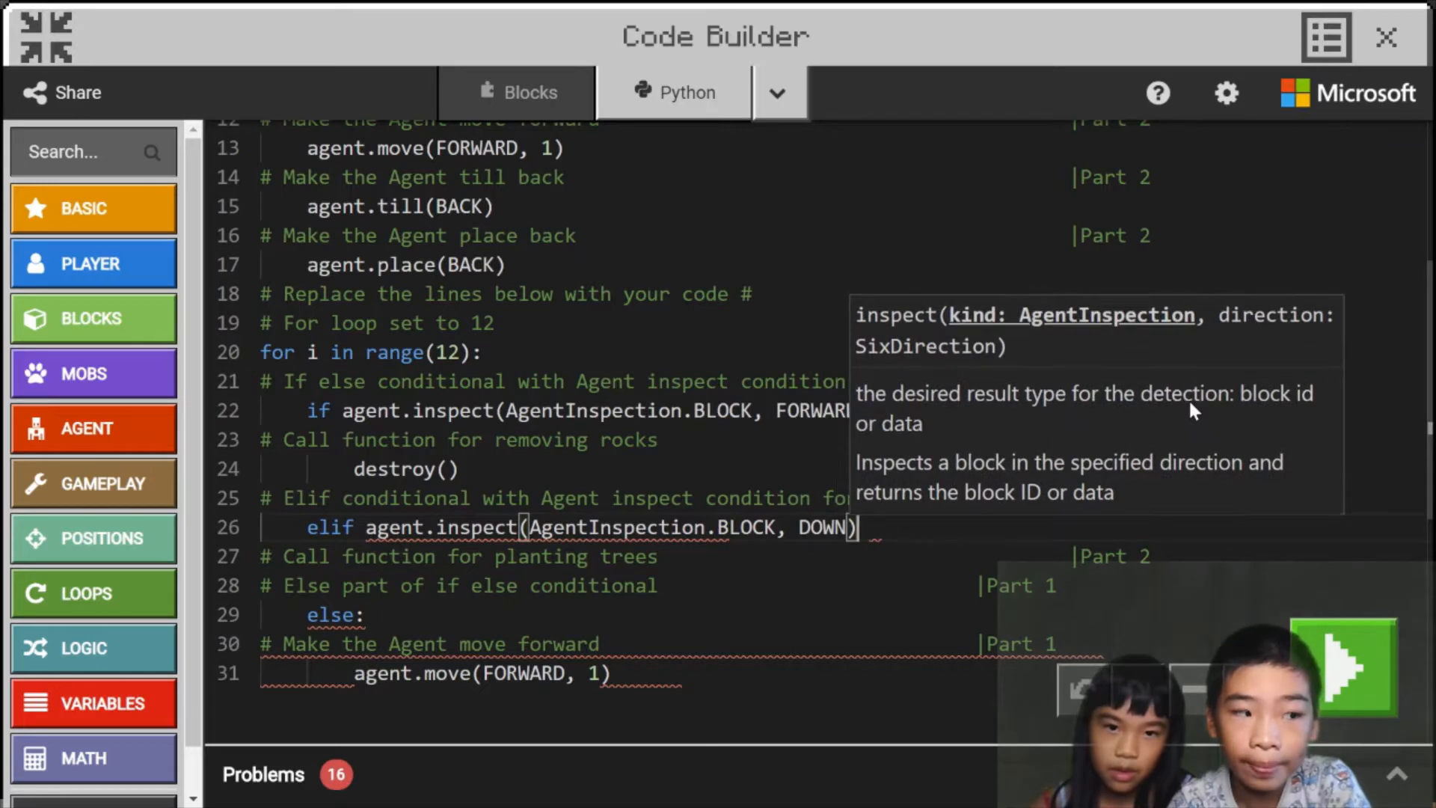
{"action": "type", "text": "=="}
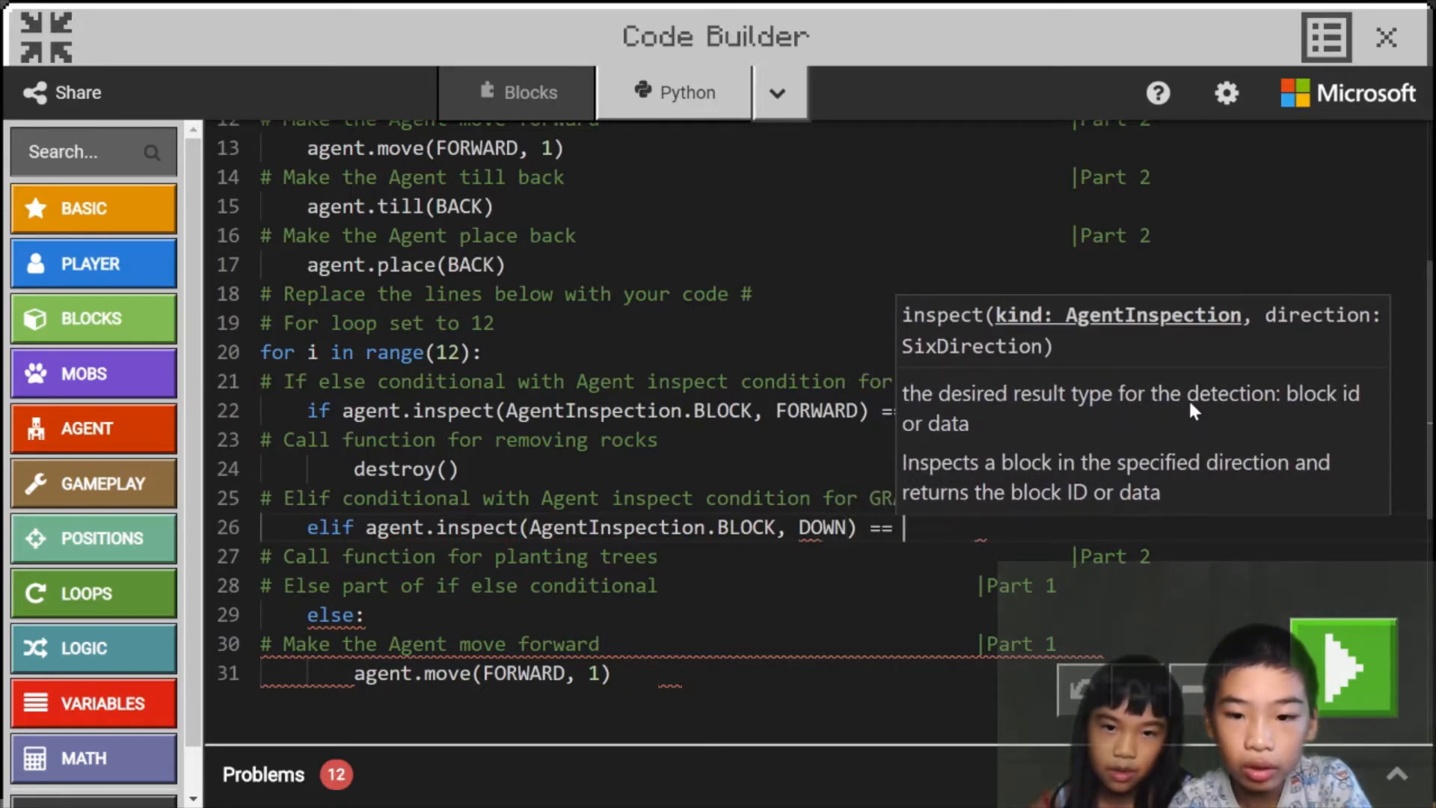
{"action": "type", "text": "GRASS:"}
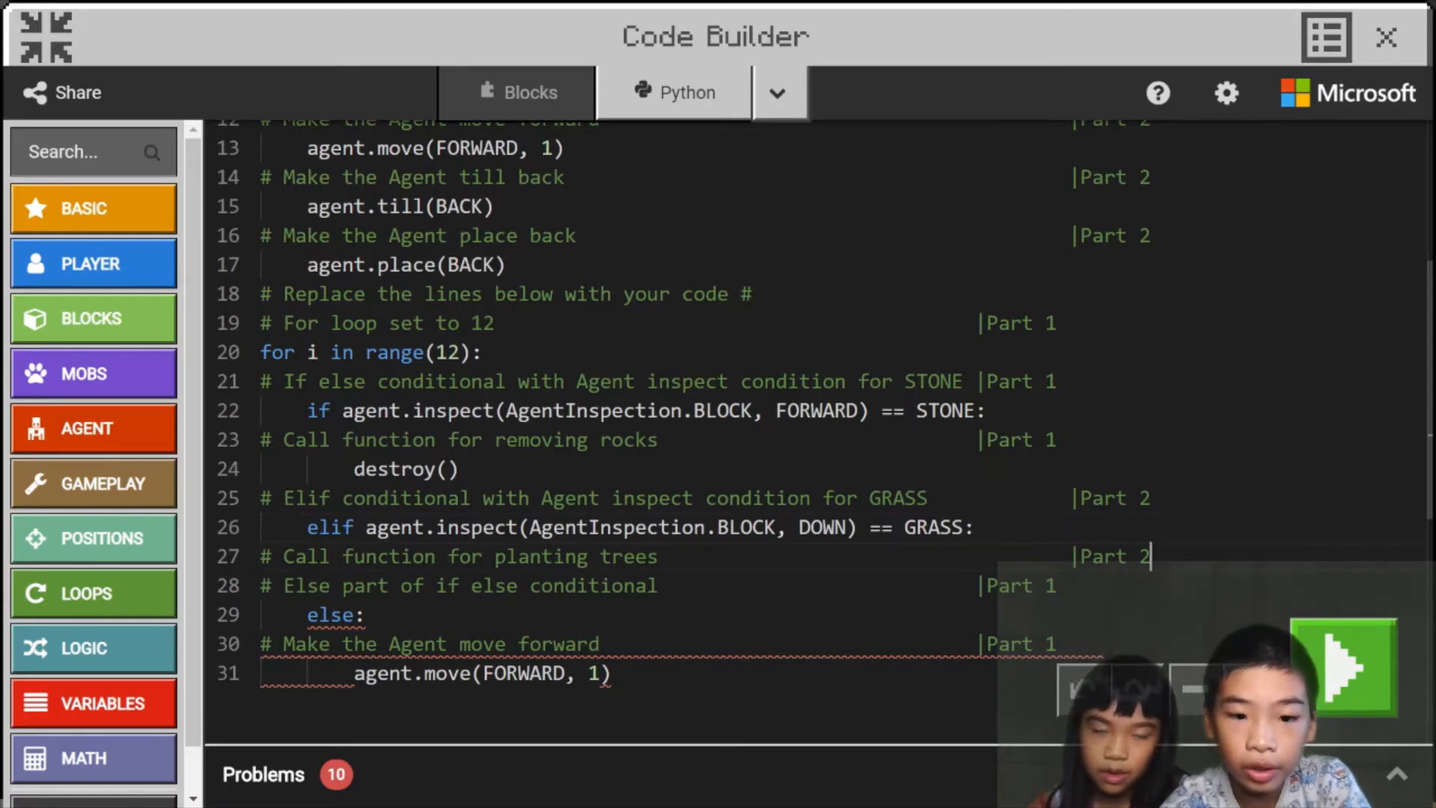
Call plant() inside the GRASS branch and run the program on the Agent.
{"action": "key", "text": "enter"}
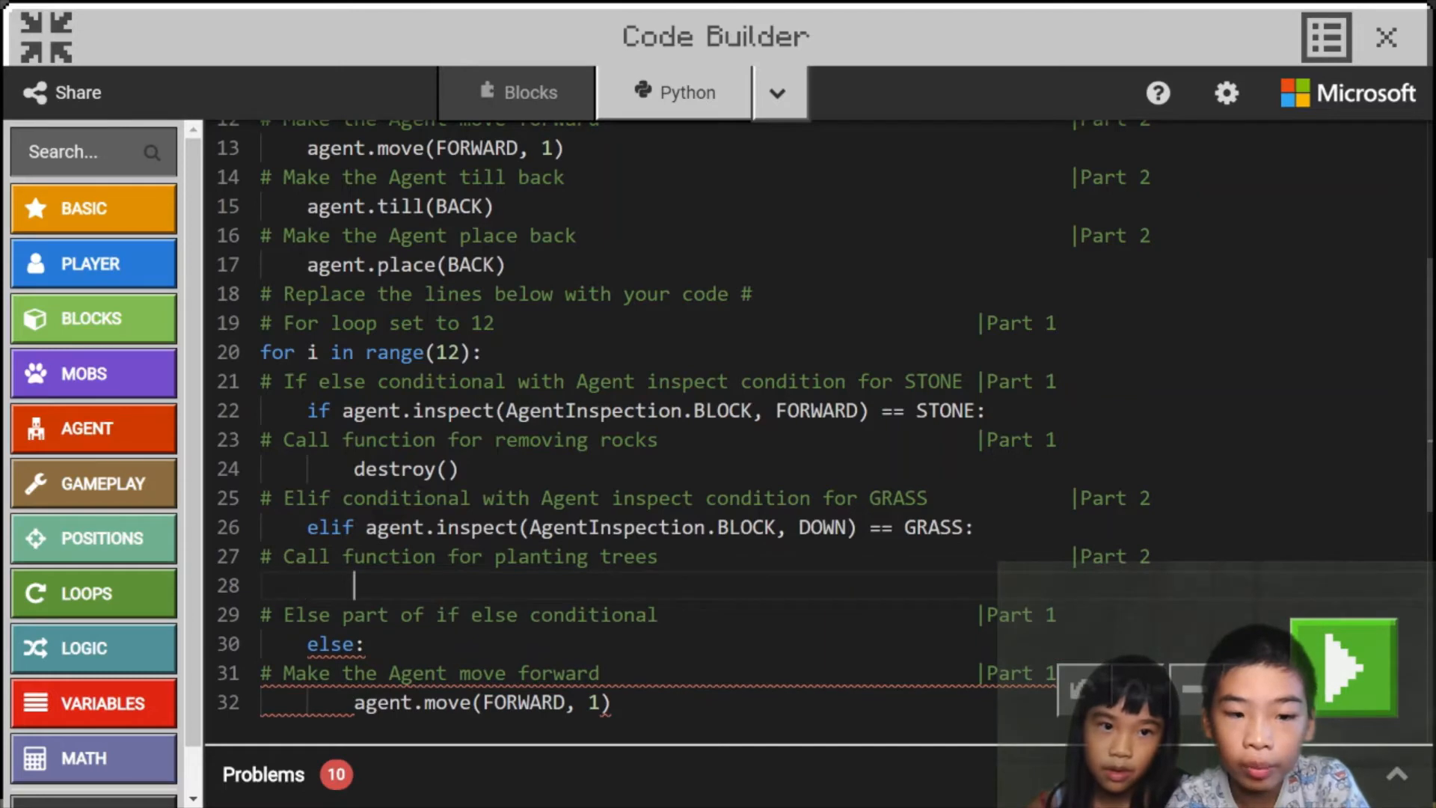
{"action": "type", "text": "plant()"}
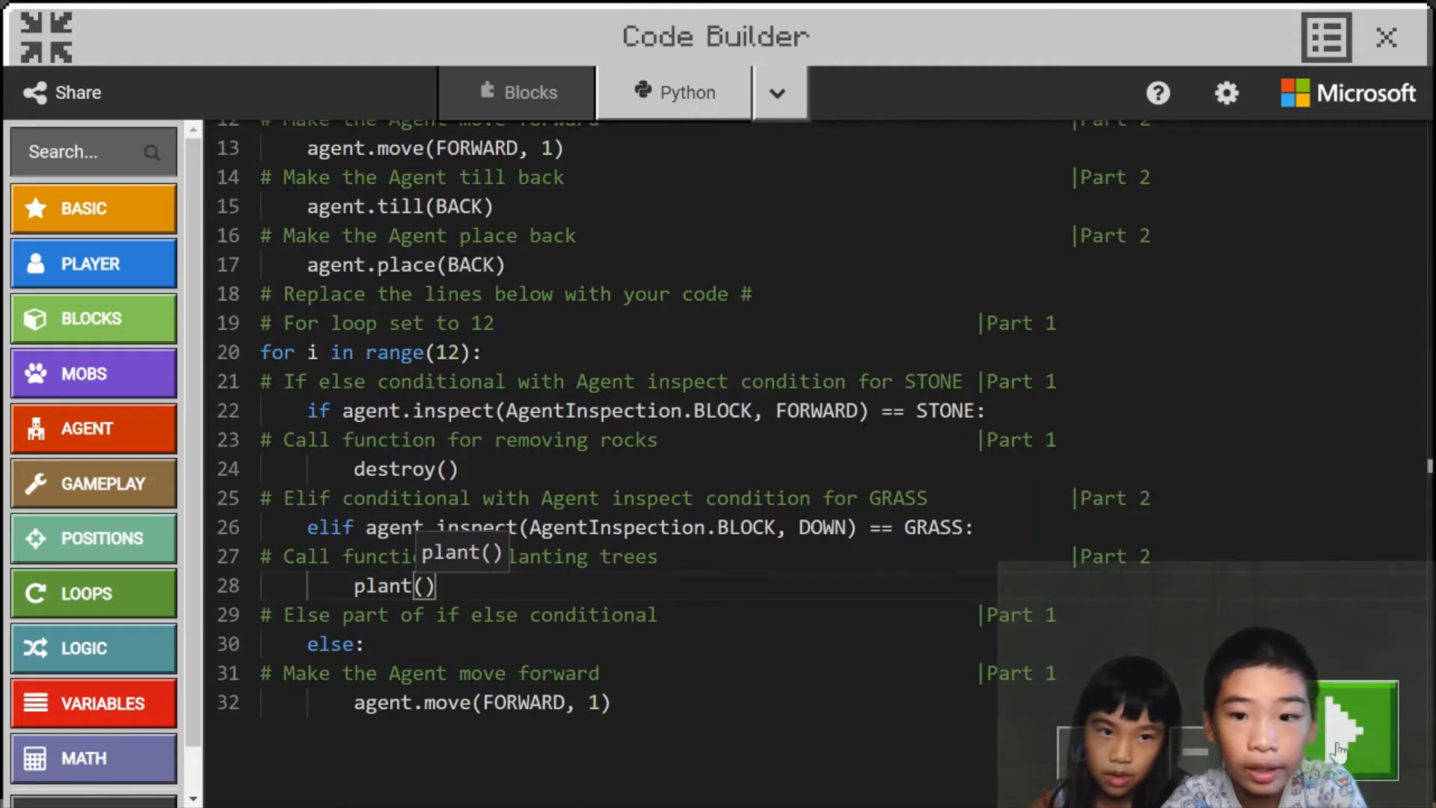
{"action": "left_click", "coordinate": [1385, 36]}
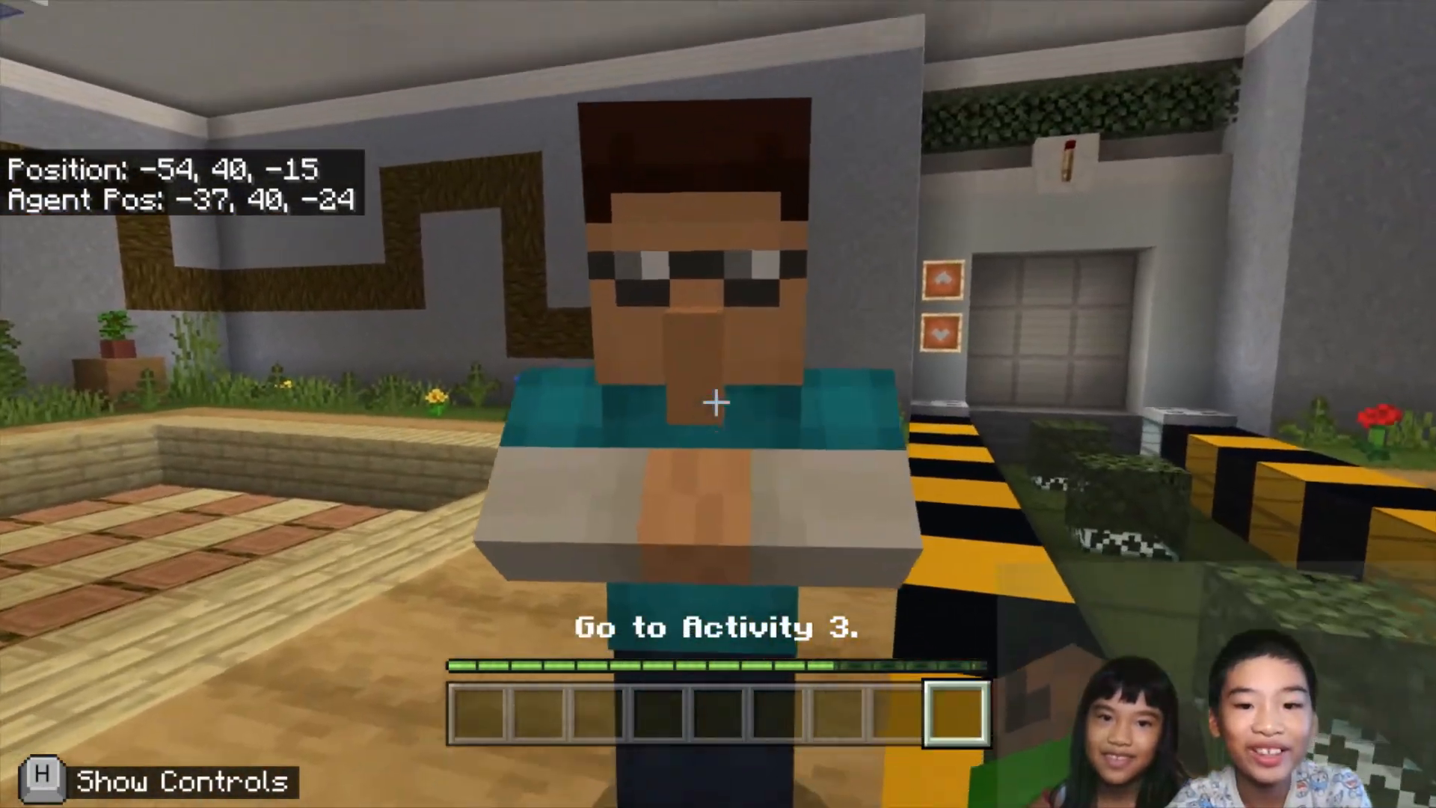
Once the run finishes, talk to the Activity 3 developer to get the next request.
{"action": "left_click", "coordinate": [715, 402]}
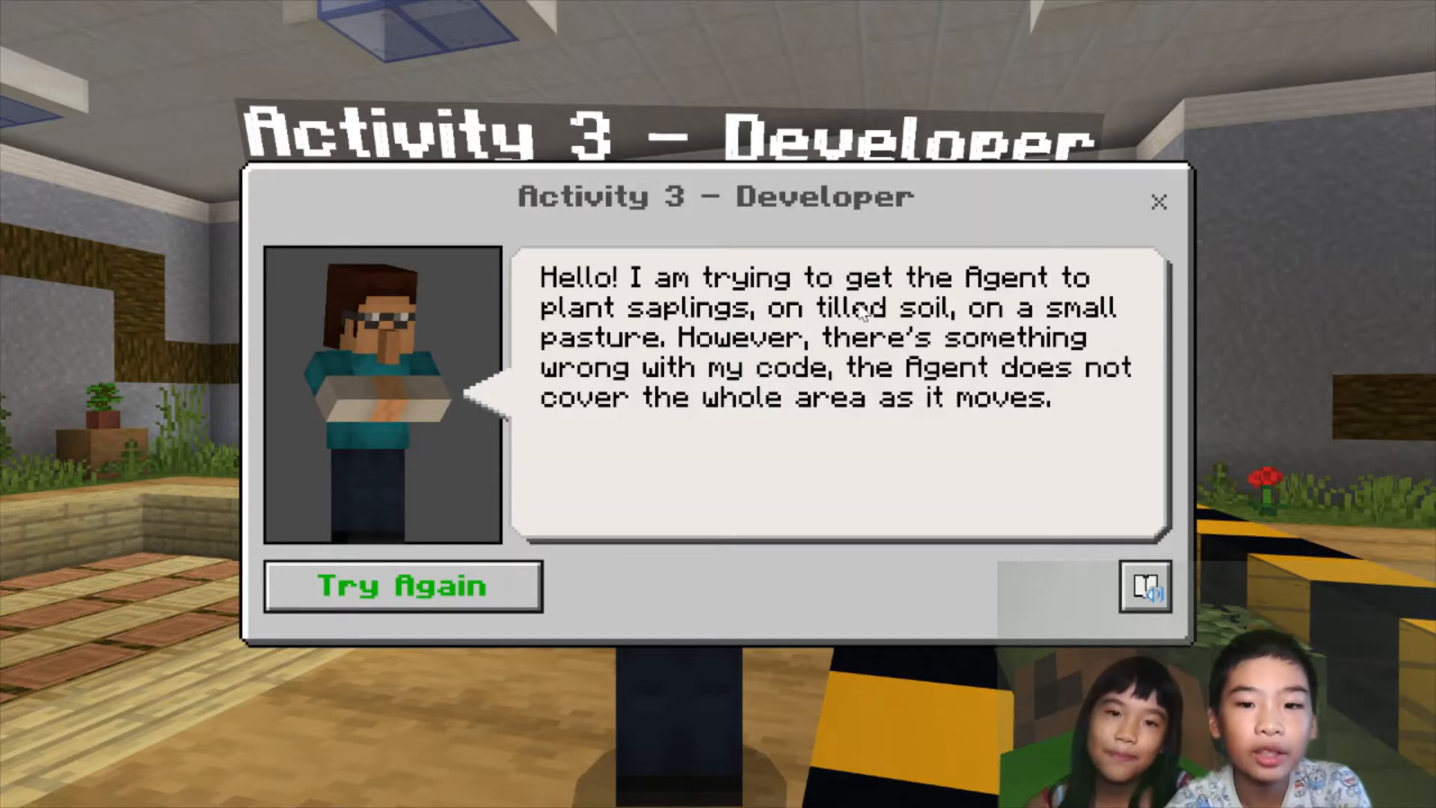
{"action": "mouse_move", "coordinate": [733, 354]}
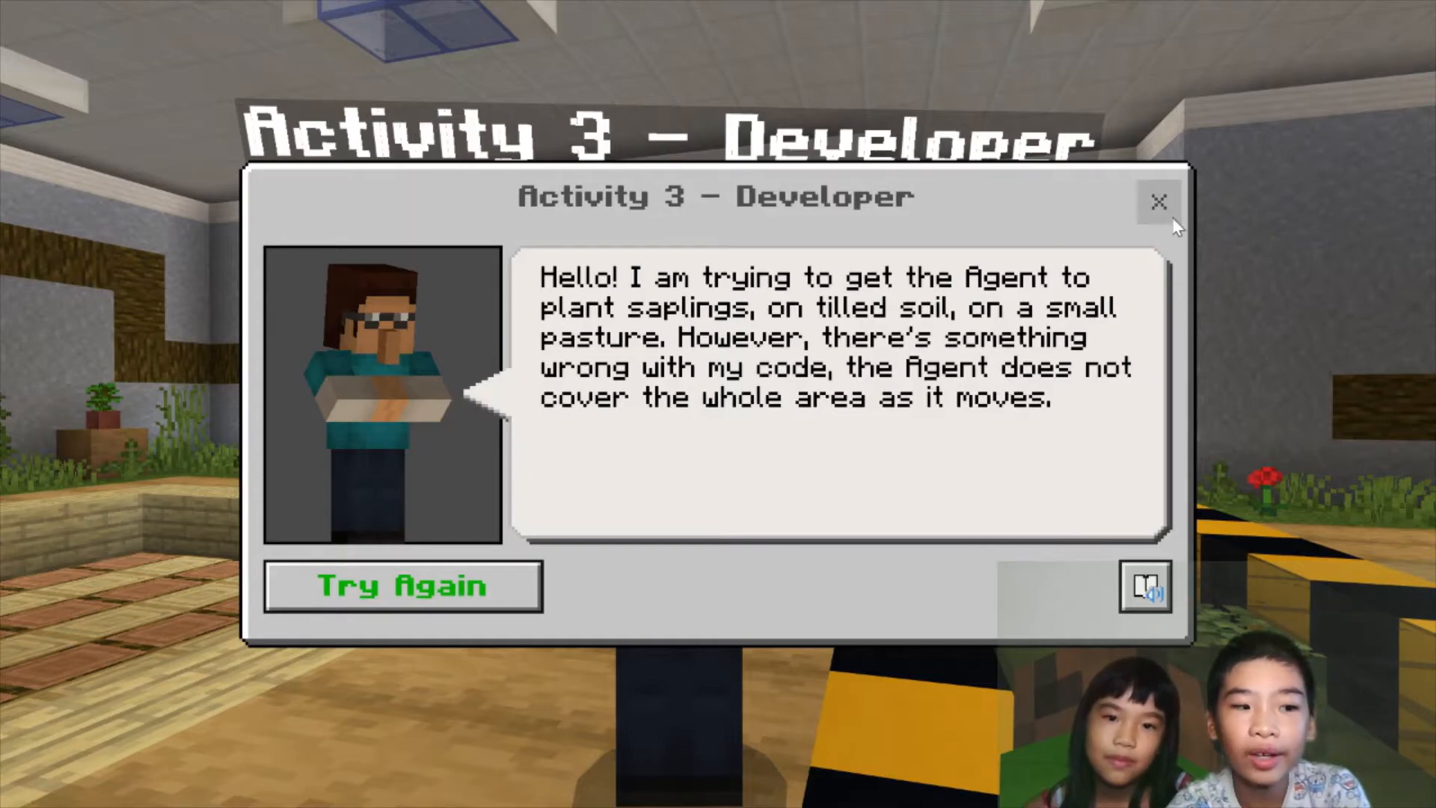
Dismiss the Activity 3 introduction dialog about saplings on tilled soil.
{"action": "left_click", "coordinate": [1161, 201]}
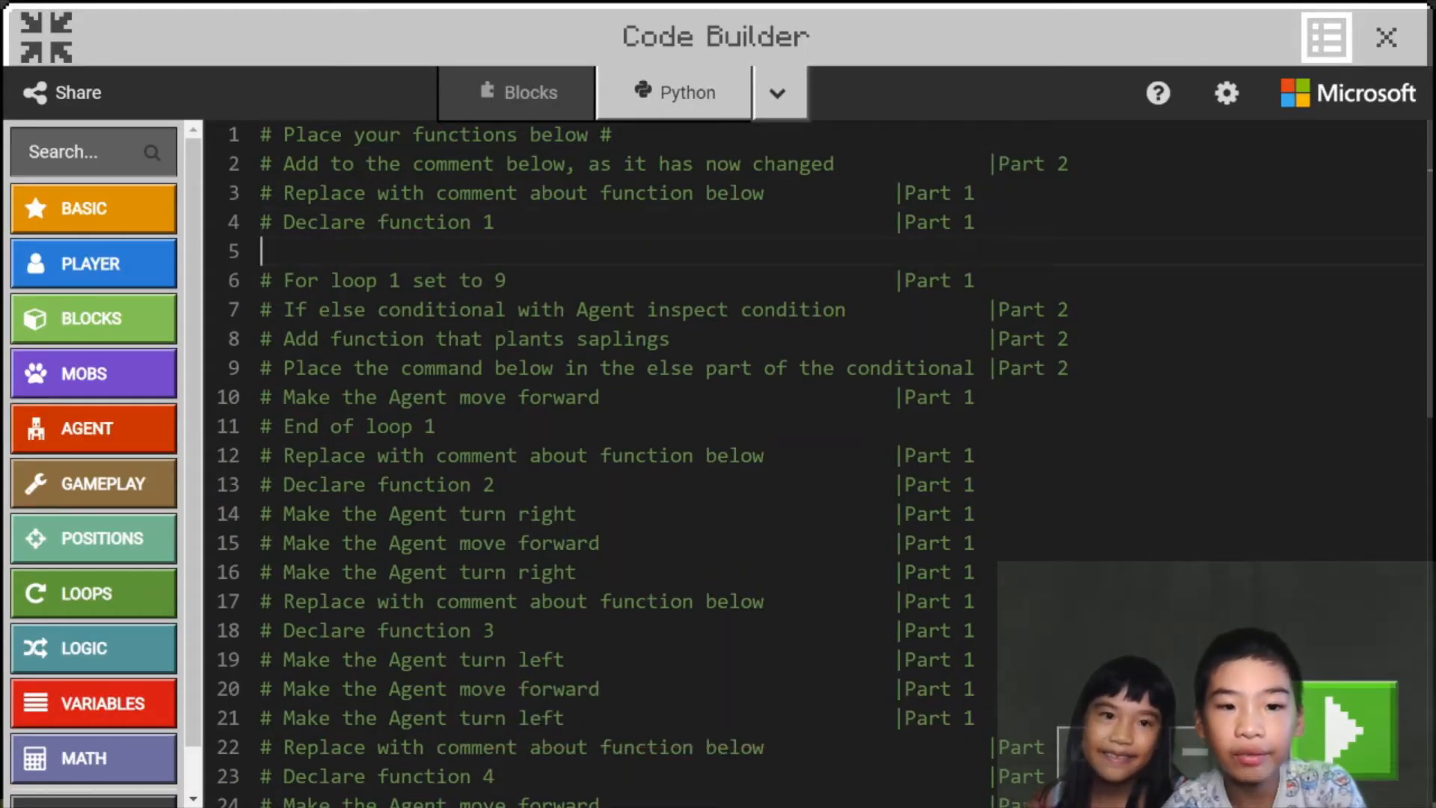
Declare the move() function with a for i in range(9) loop.
{"action": "type", "text": "def"}
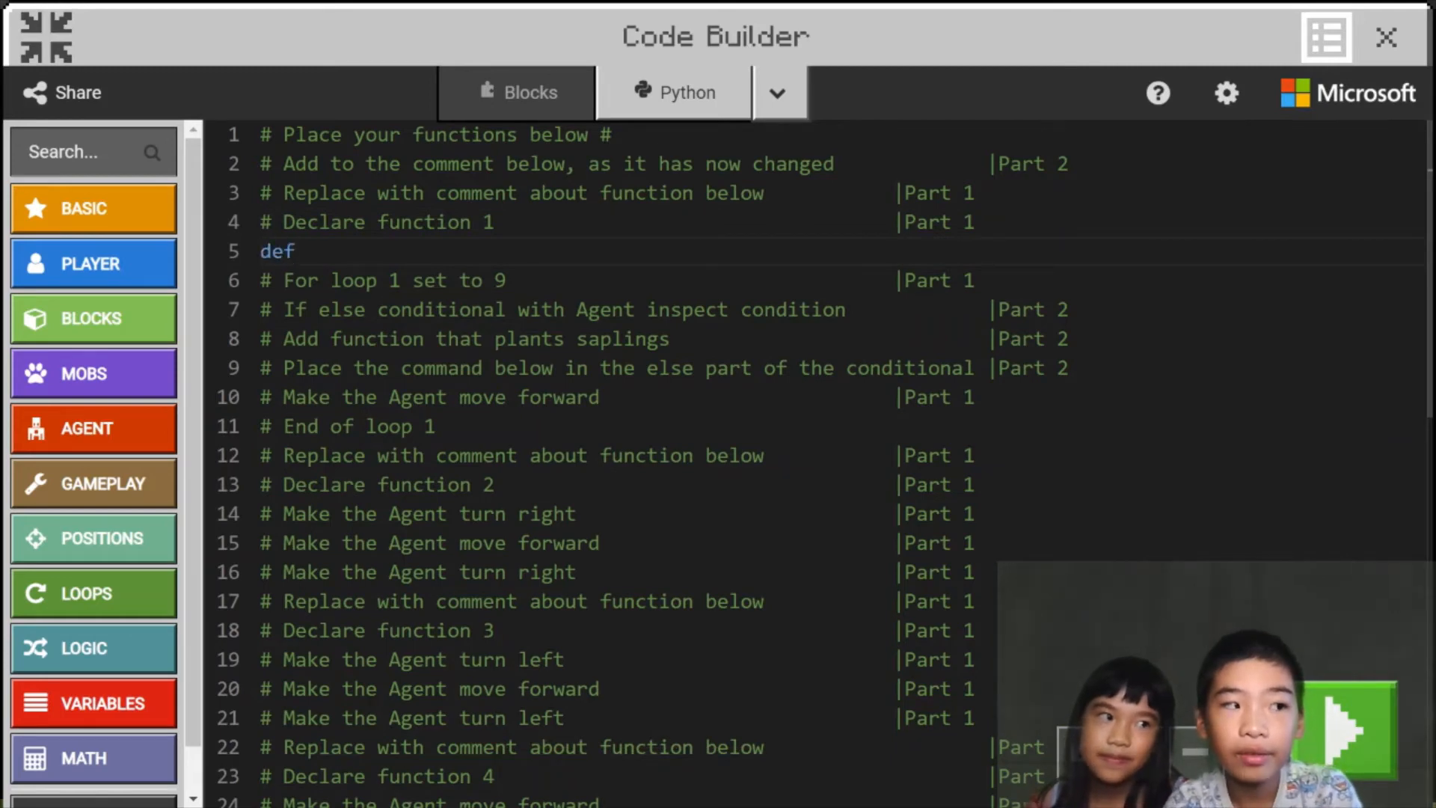
{"action": "type", "text": "_move()"}
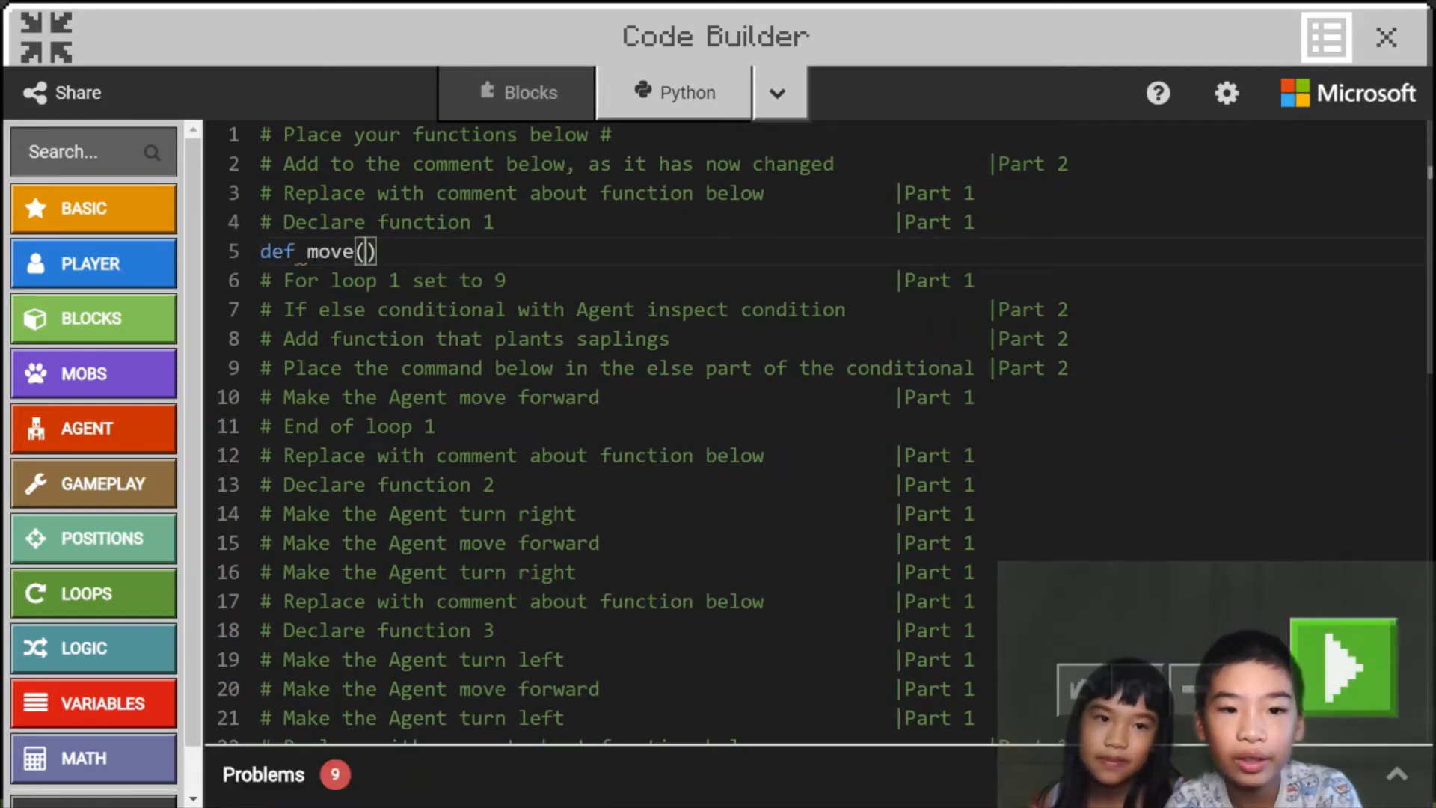
{"action": "type", "text": ":"}
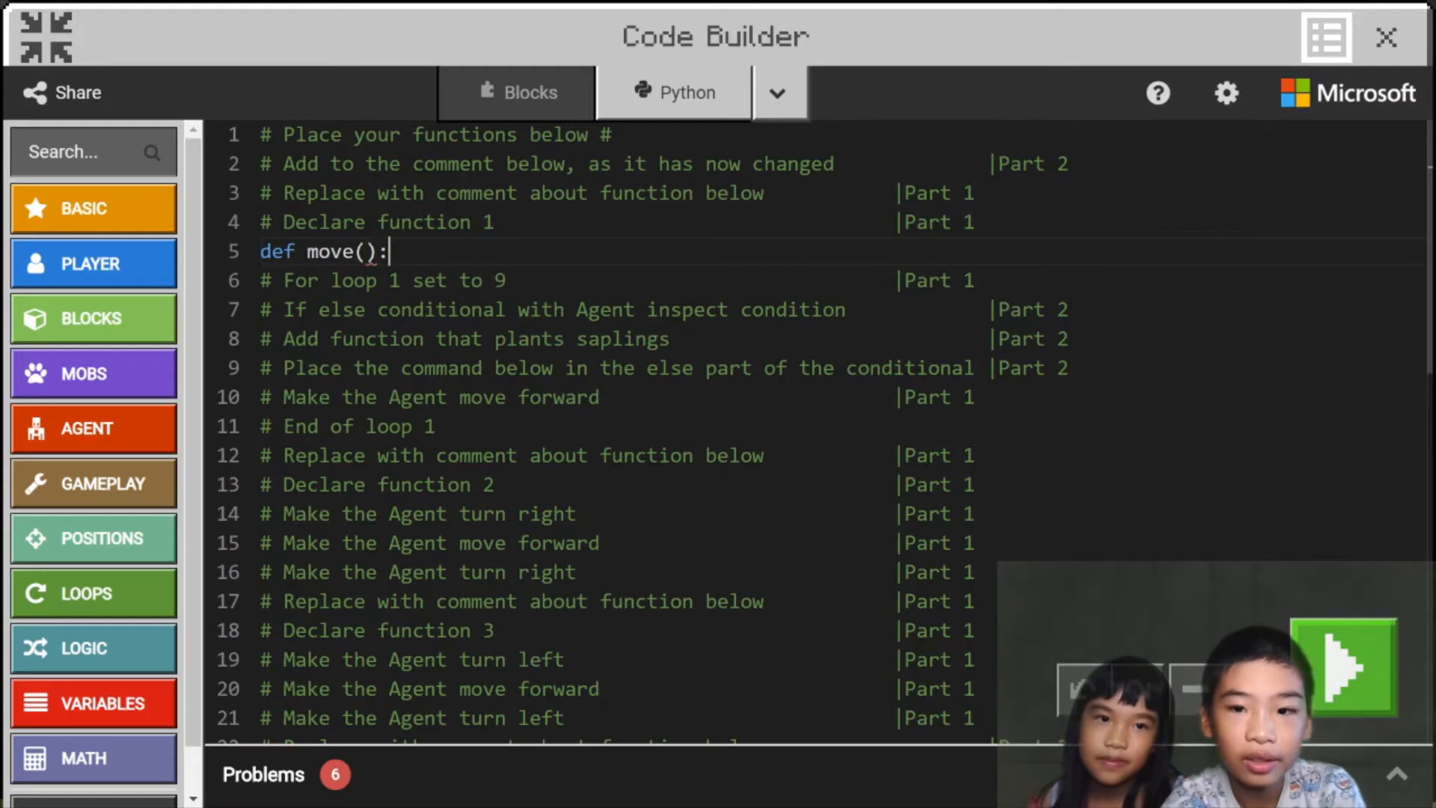
{"action": "key", "text": "Enter"}
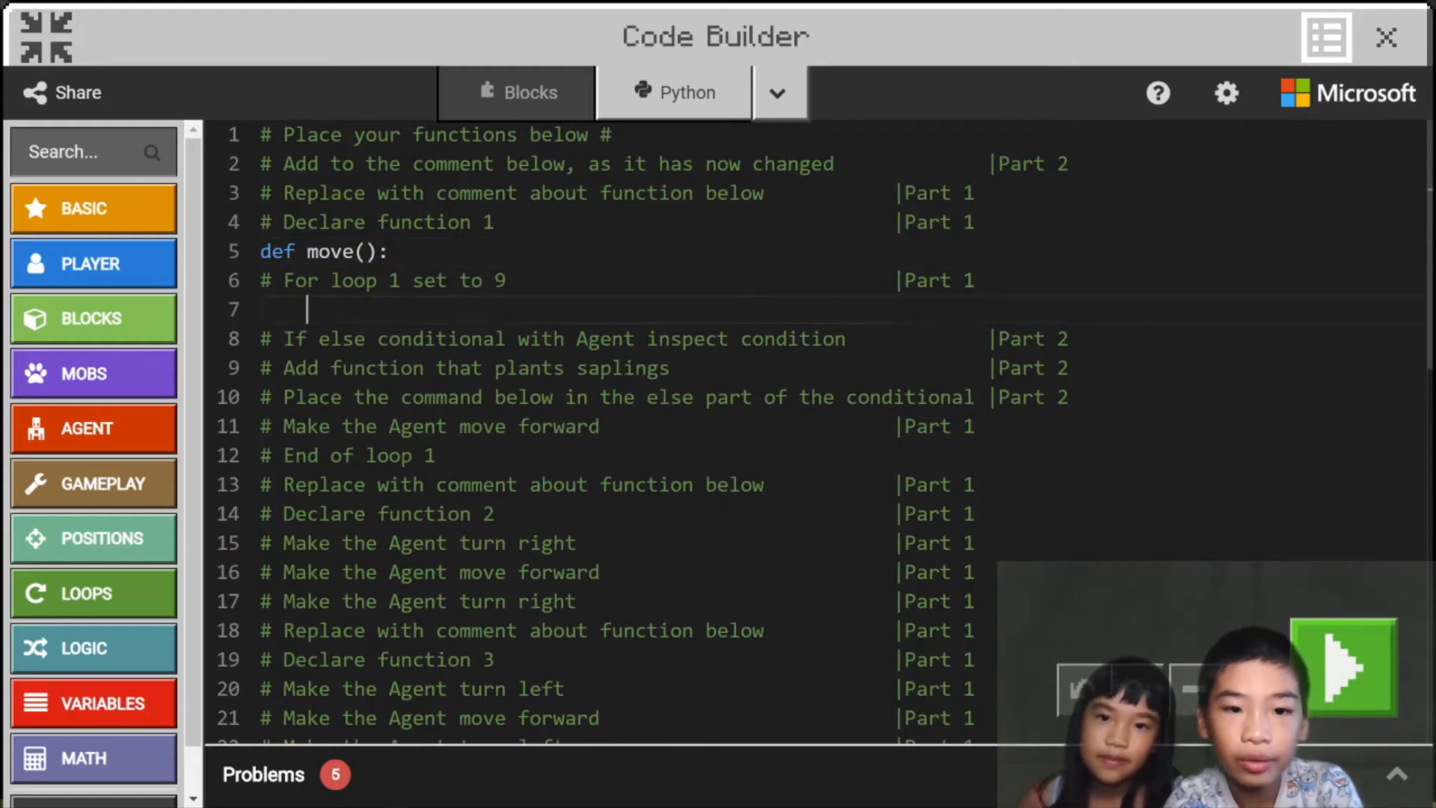
{"action": "type", "text": "for i inran"}
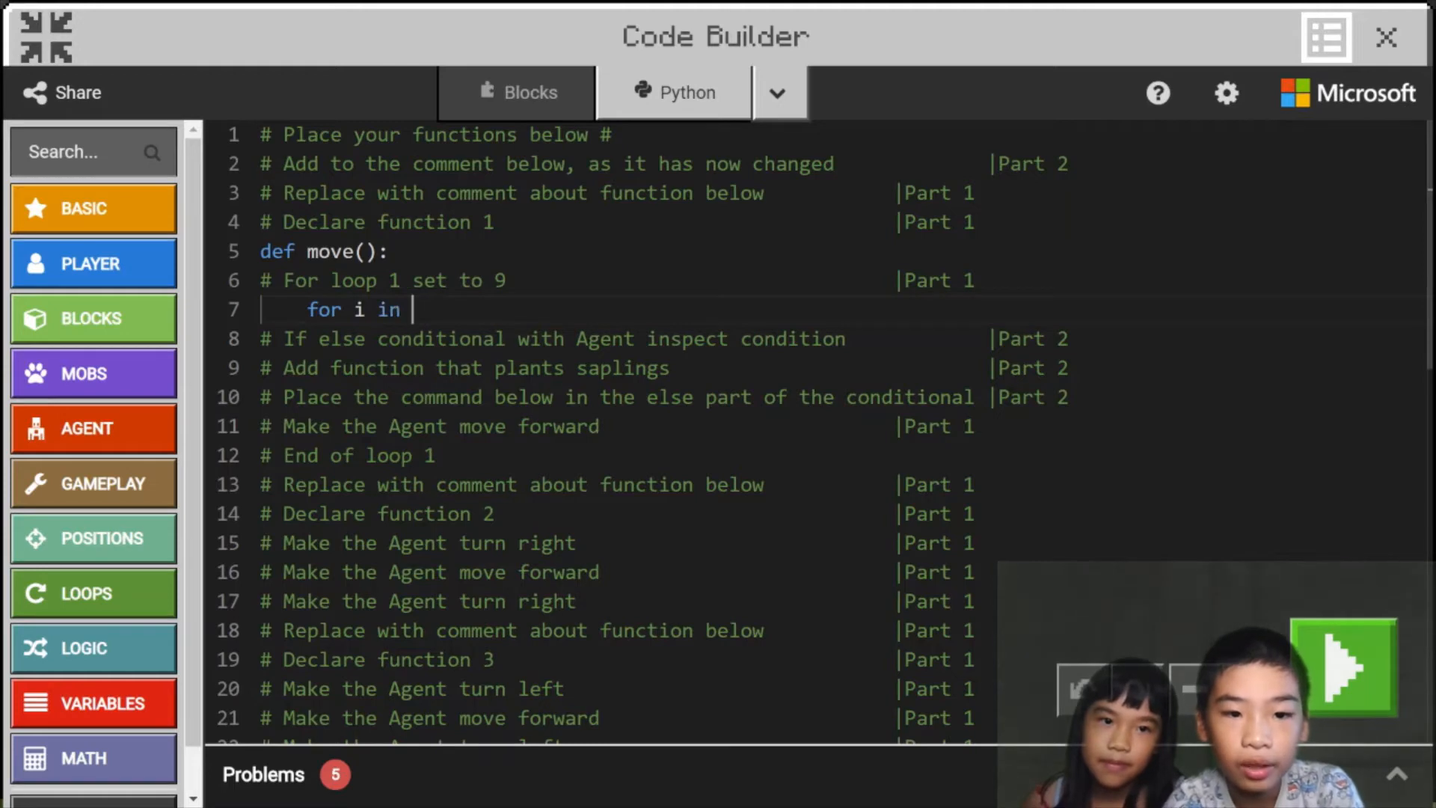
{"action": "type", "text": "range()"}
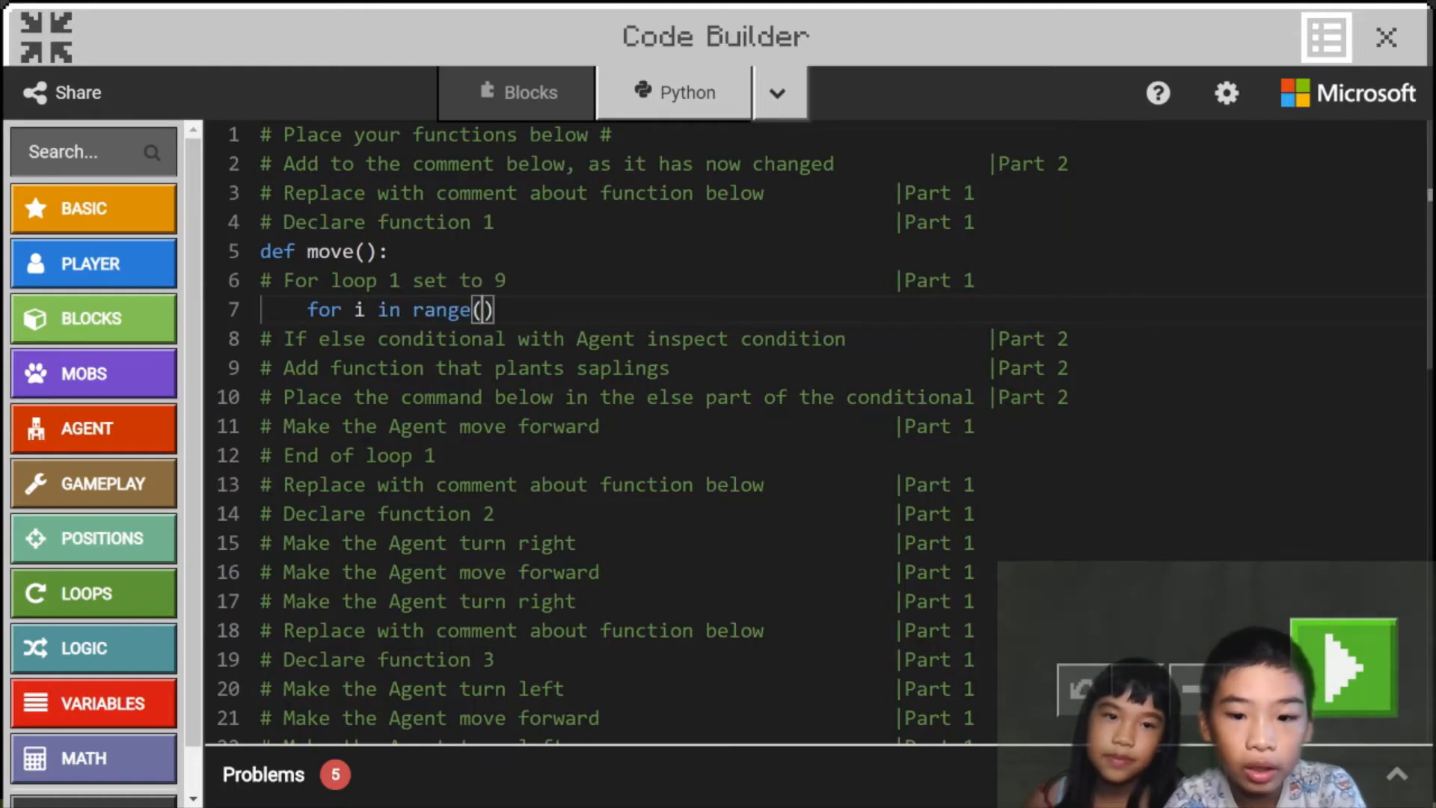
{"action": "type", "text": "9):"}
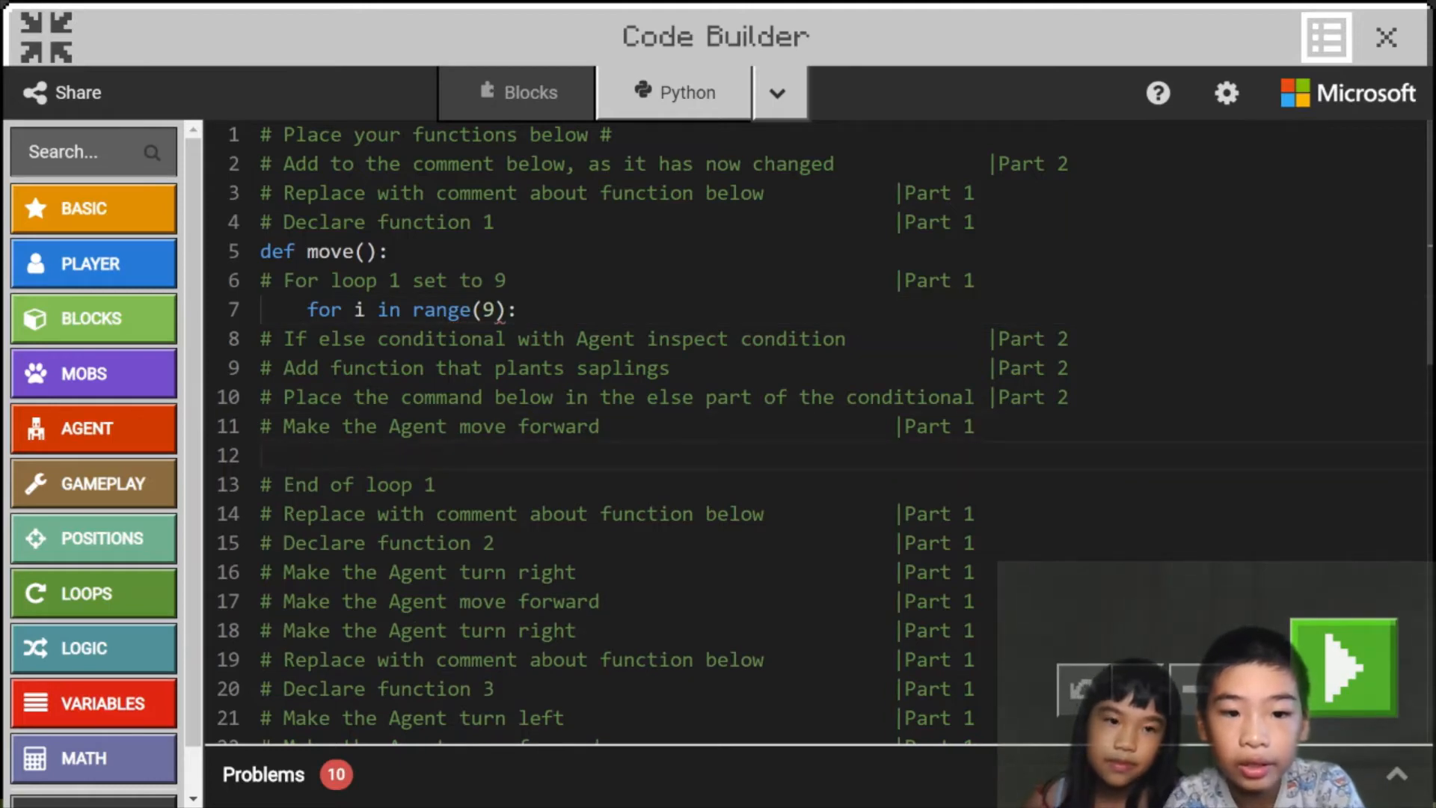
Have the loop call agent.move(FORWARD, 1), then return to the world.
{"action": "type", "text": "agen"}
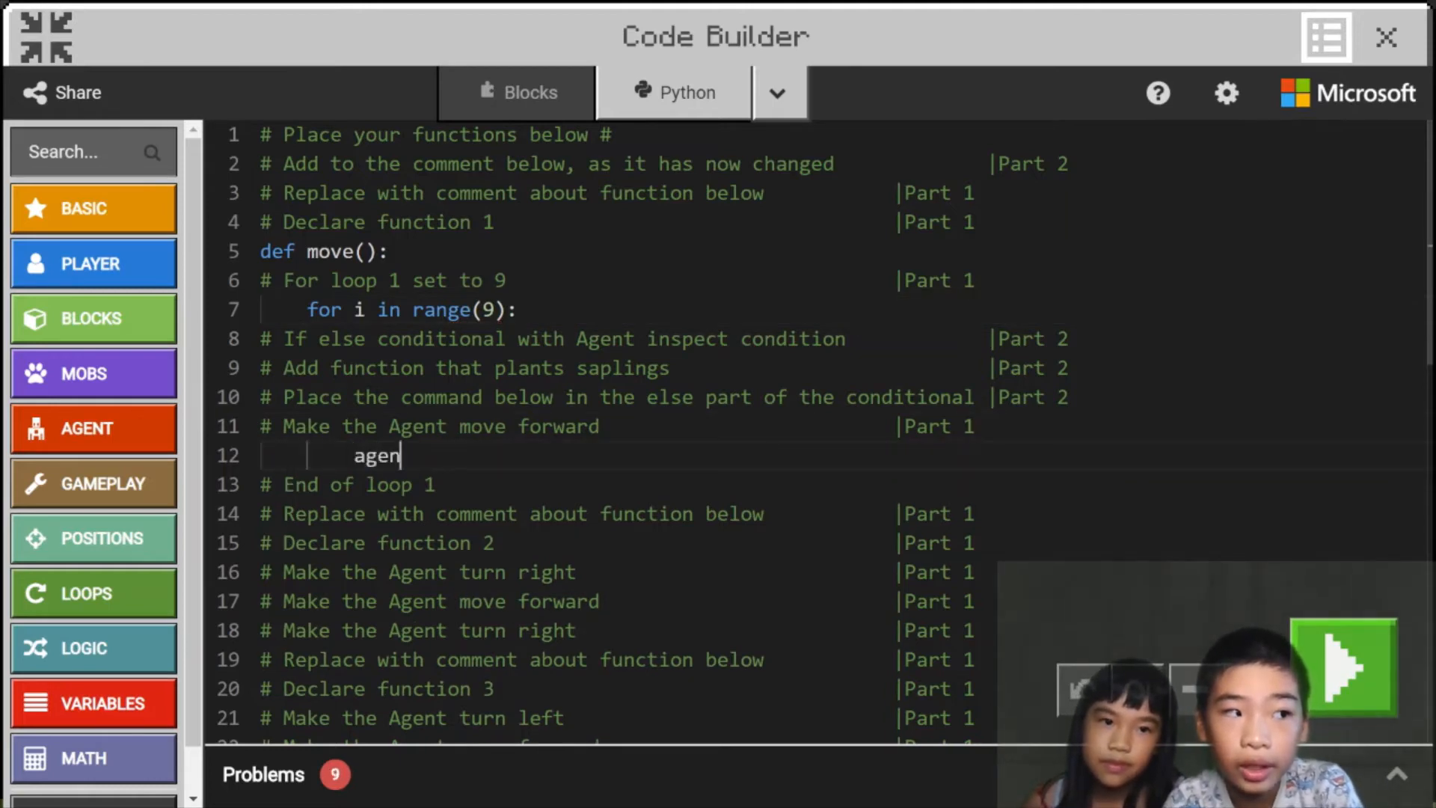
{"action": "type", "text": "t.move()"}
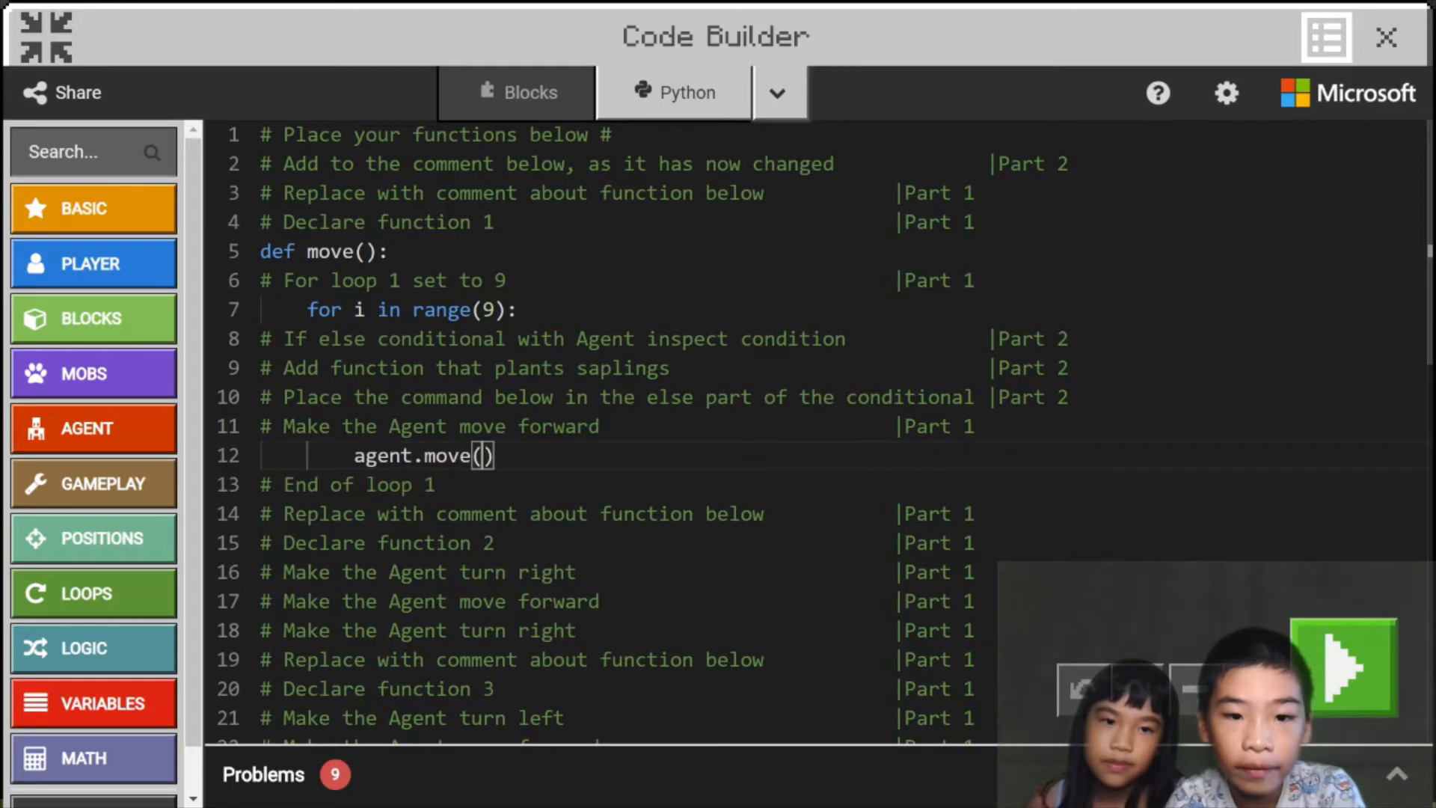
{"action": "type", "text": "FORWARD,"}
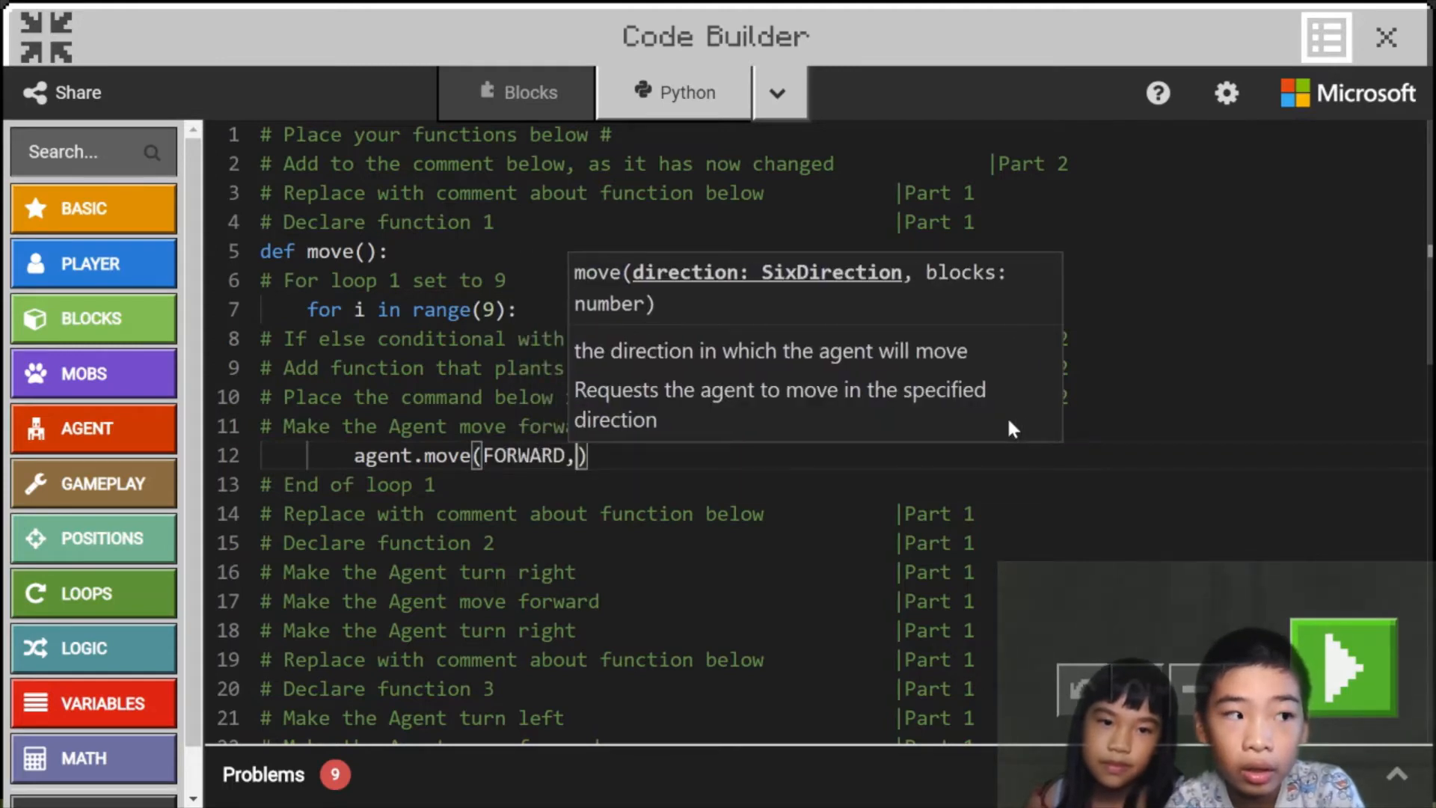
{"action": "type", "text": "1"}
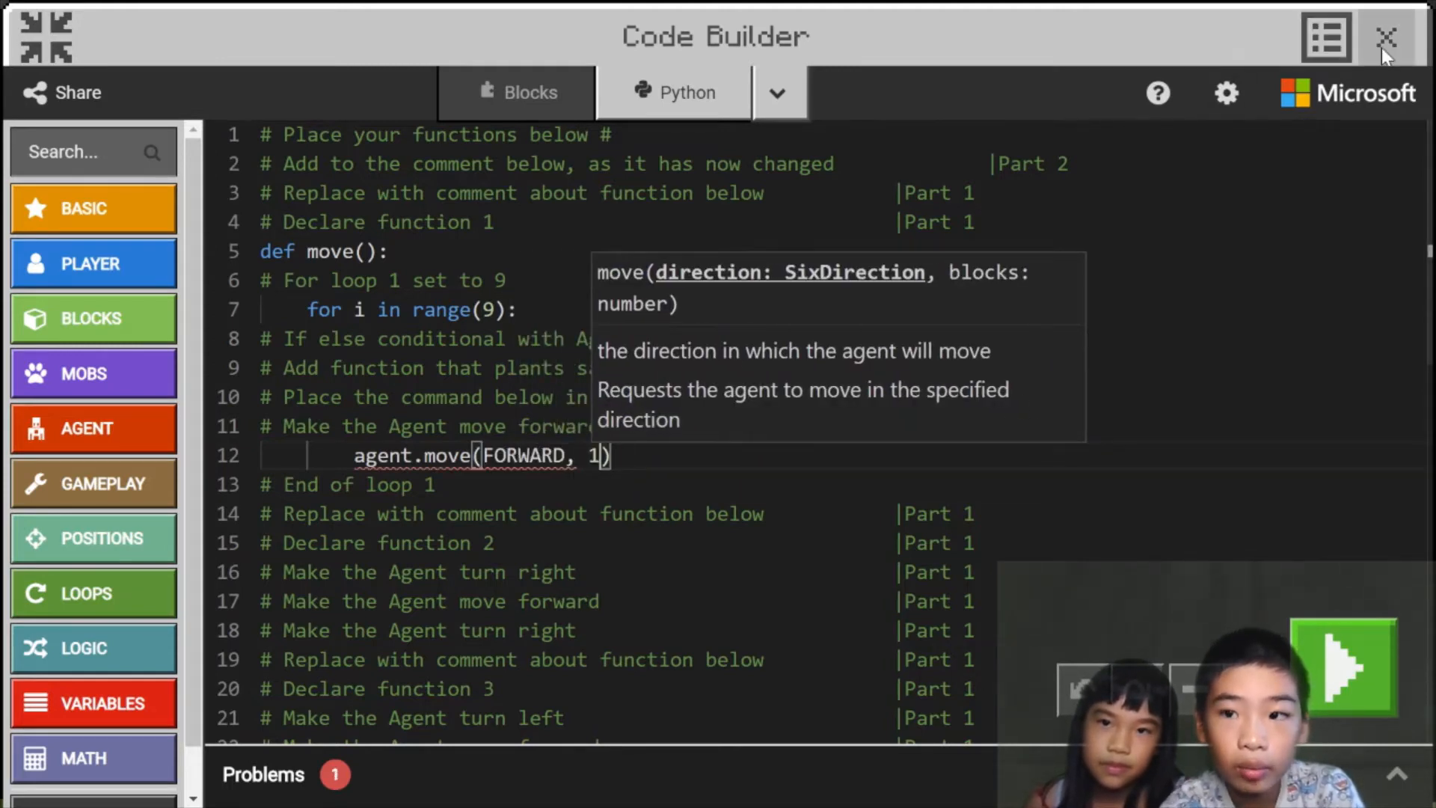
{"action": "left_click", "coordinate": [1385, 36]}
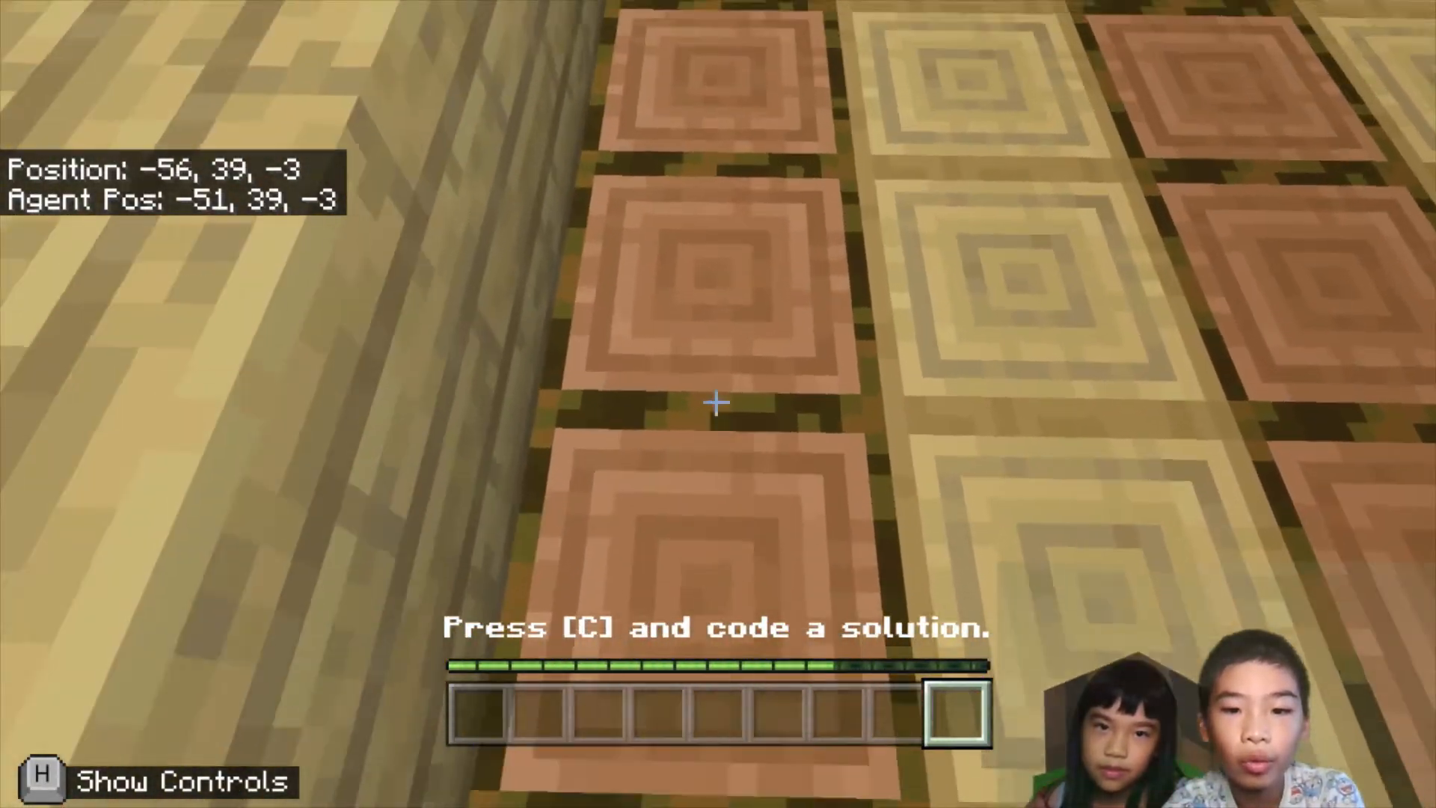
{"action": "mouse_move", "coordinate": [718, 402]}
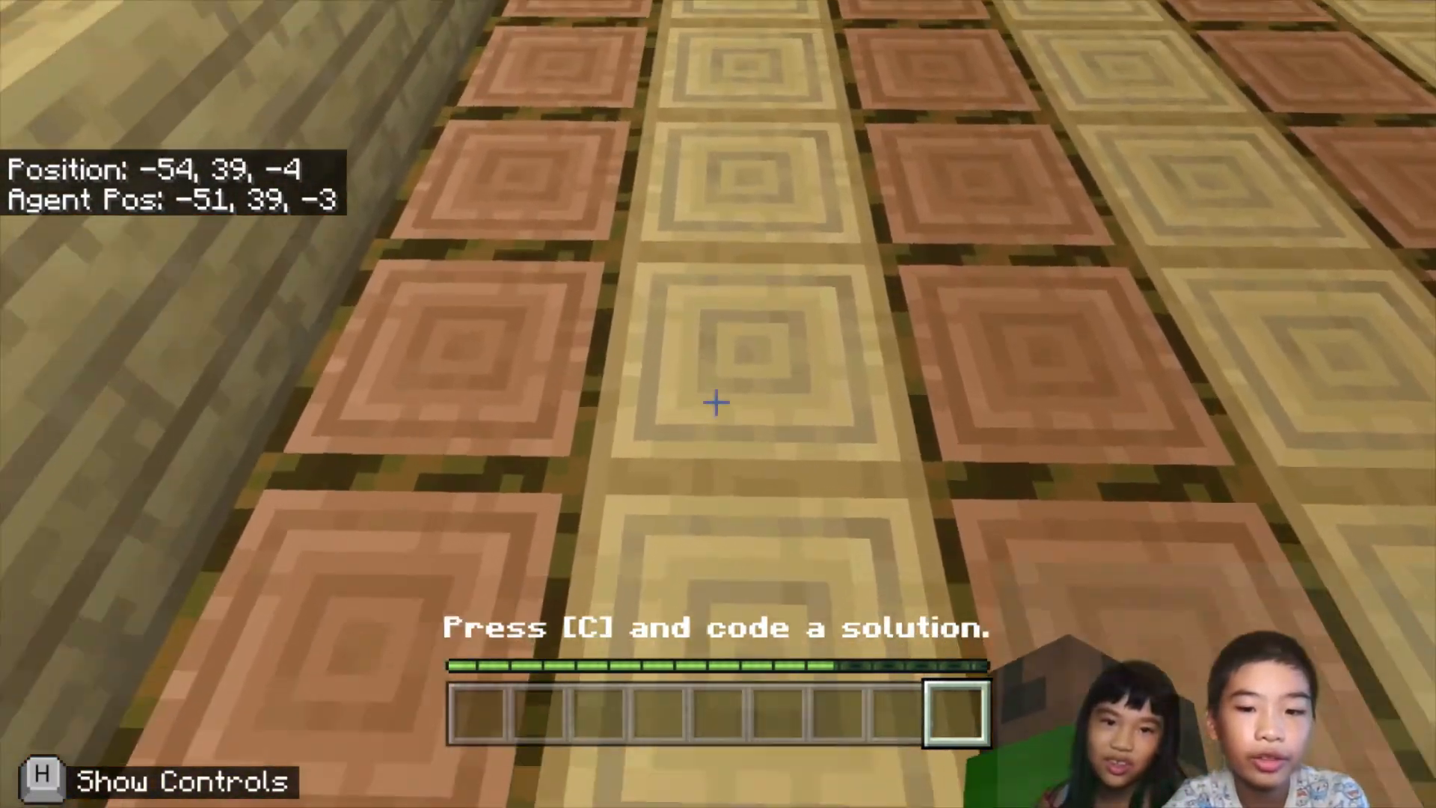
Climb up to overlook the field and Agent, then return to the code.
{"action": "key", "text": "w"}
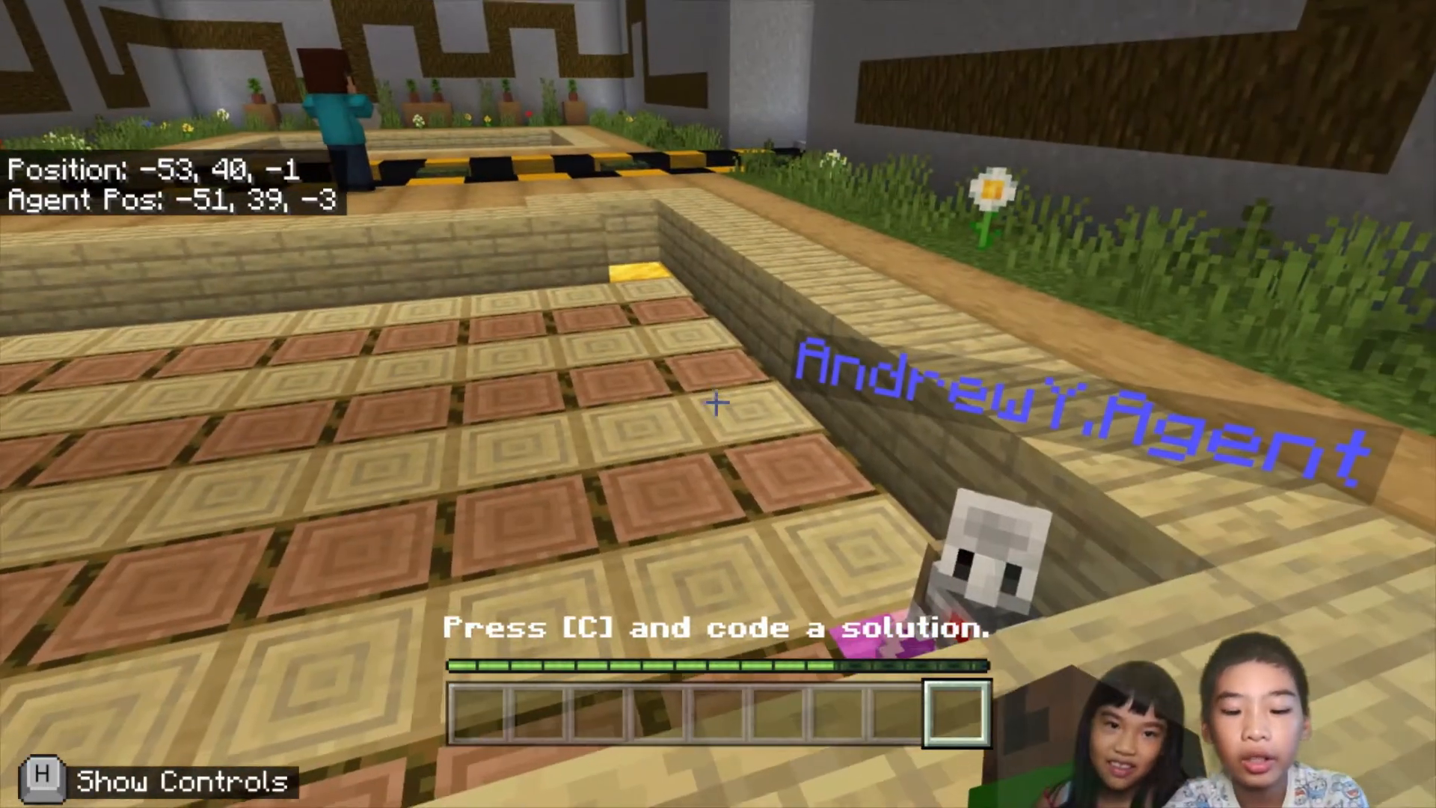
{"action": "key", "text": "c"}
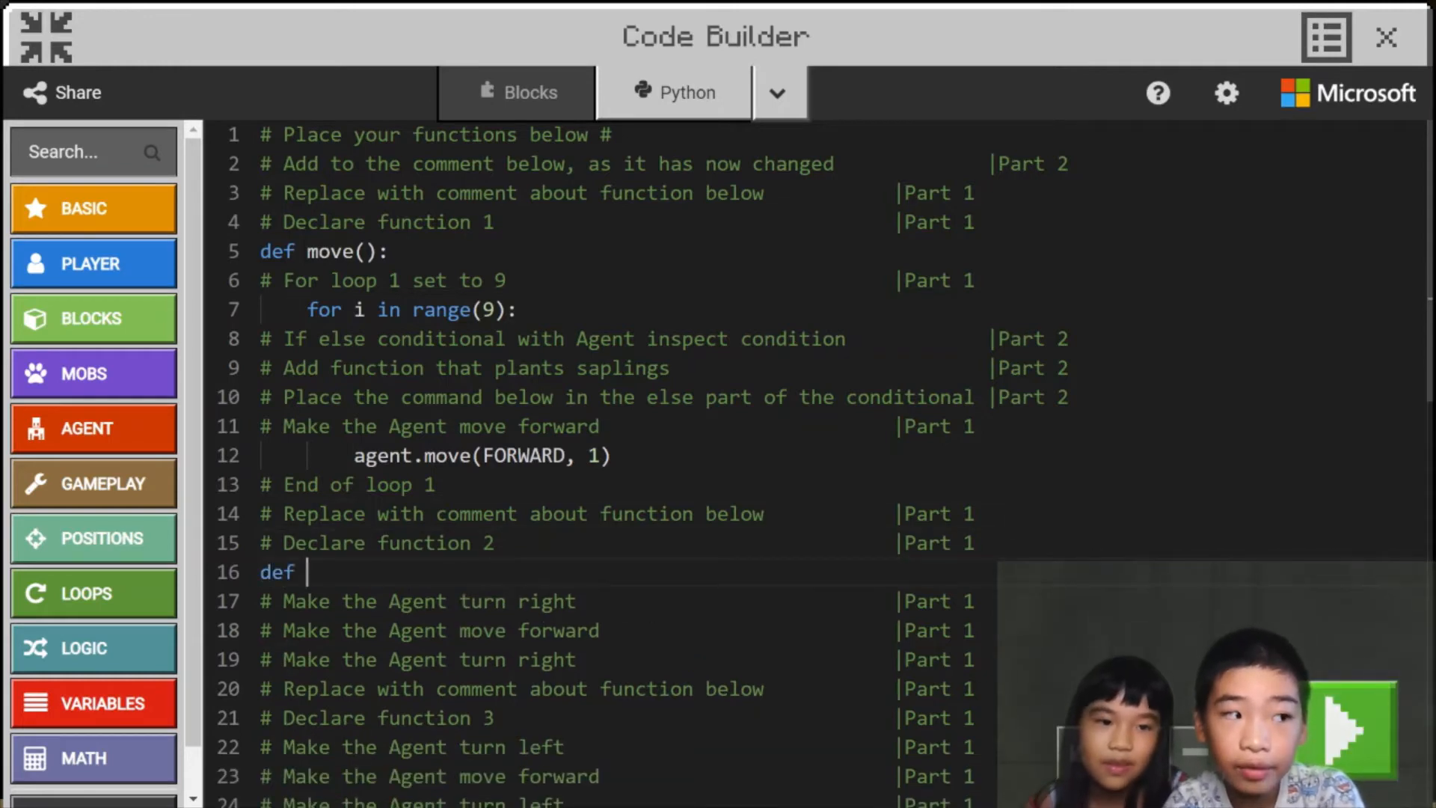
Declare turn_right() starting with agent.turn(TurnDirection.RIGHT).
{"action": "type", "text": "turn"}
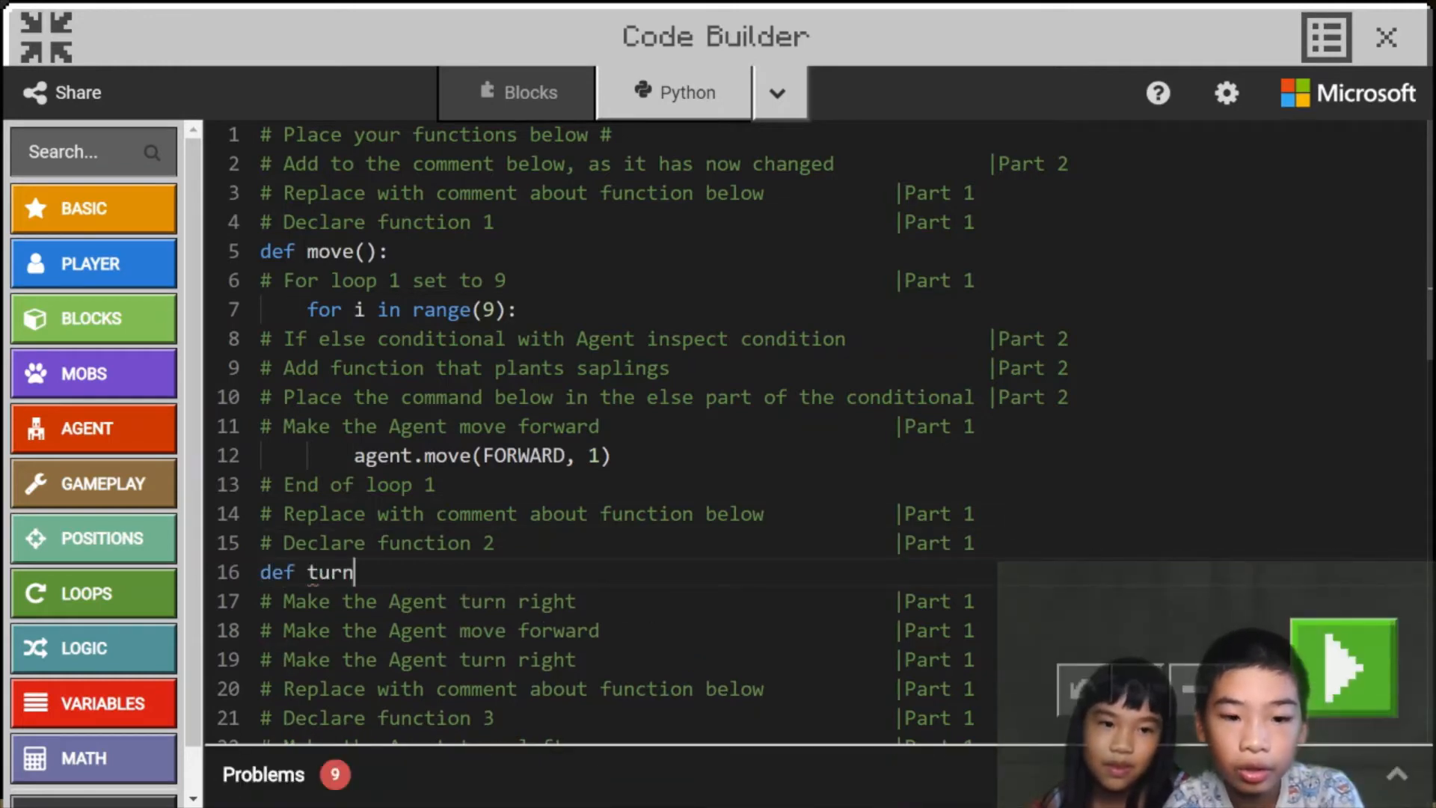
{"action": "type", "text": "_right"}
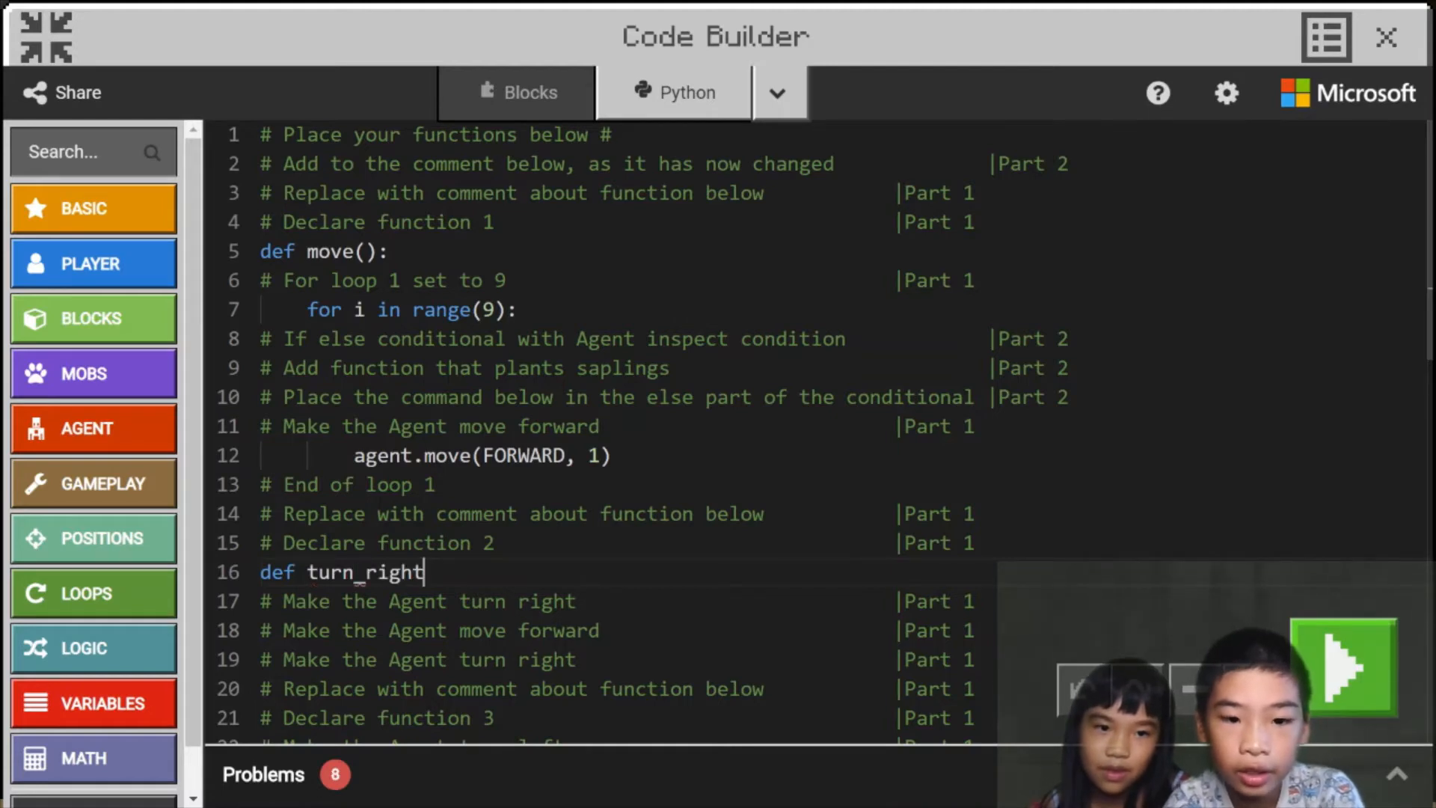
{"action": "type", "text": "()"}
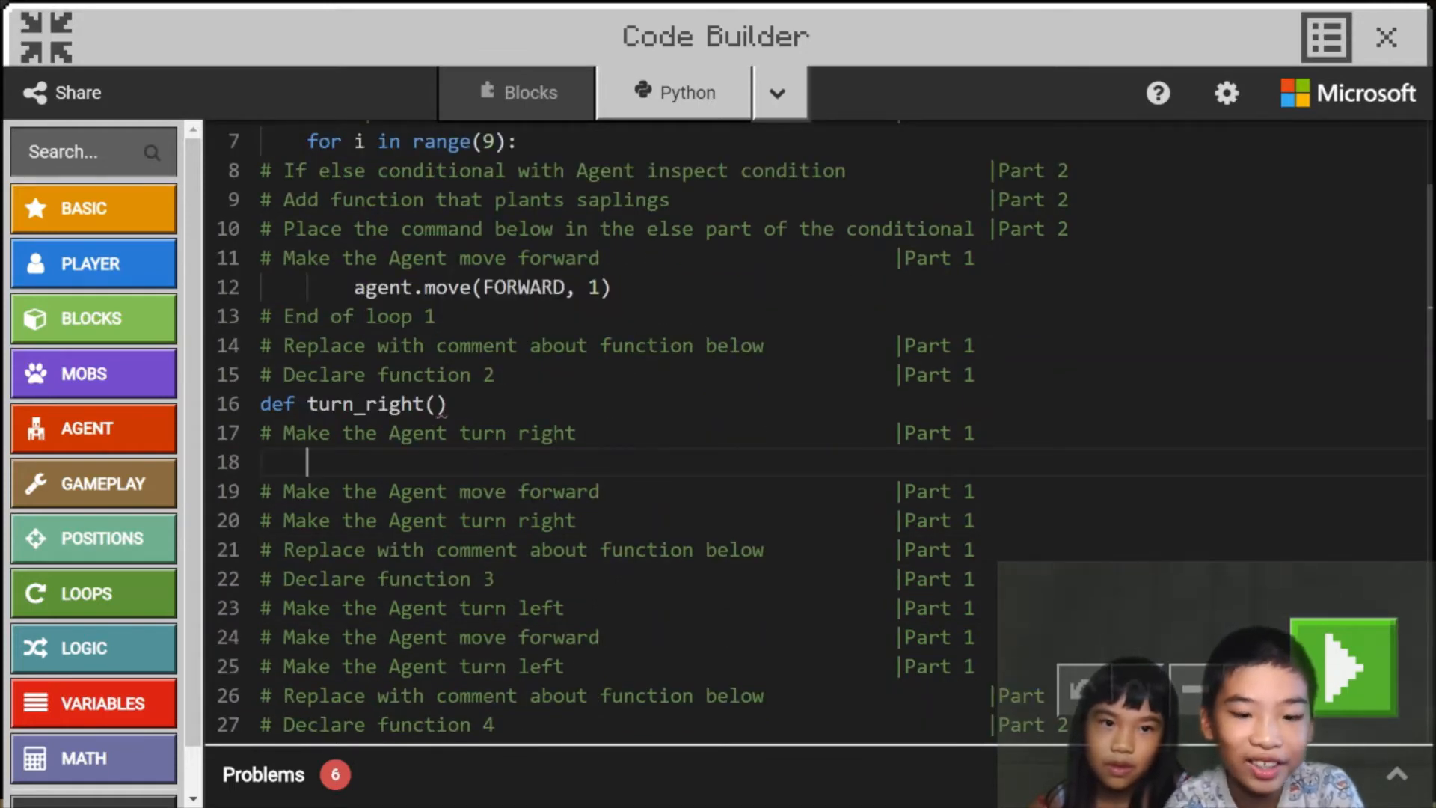
{"action": "type", "text": "agent.turn("}
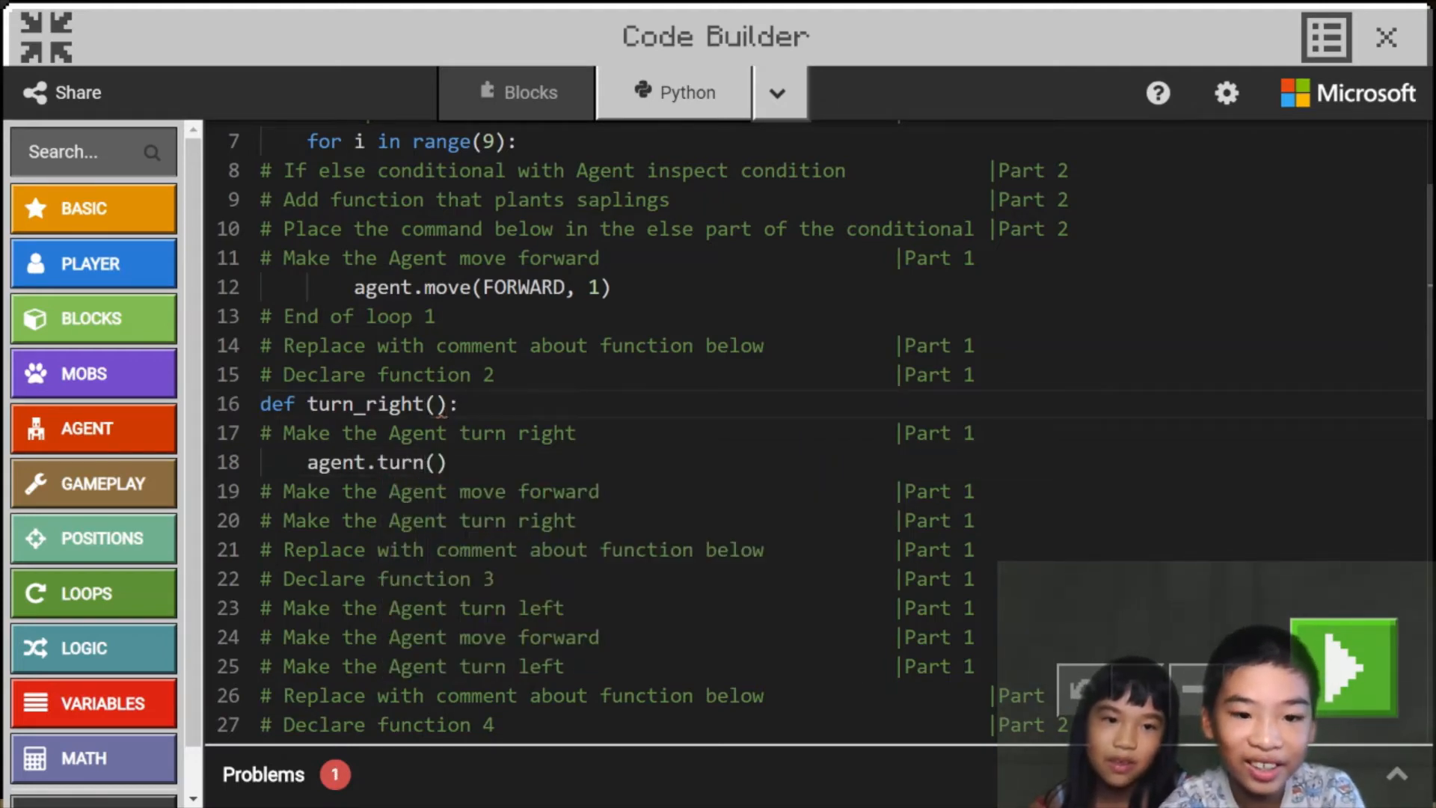
{"action": "left_click", "coordinate": [432, 463]}
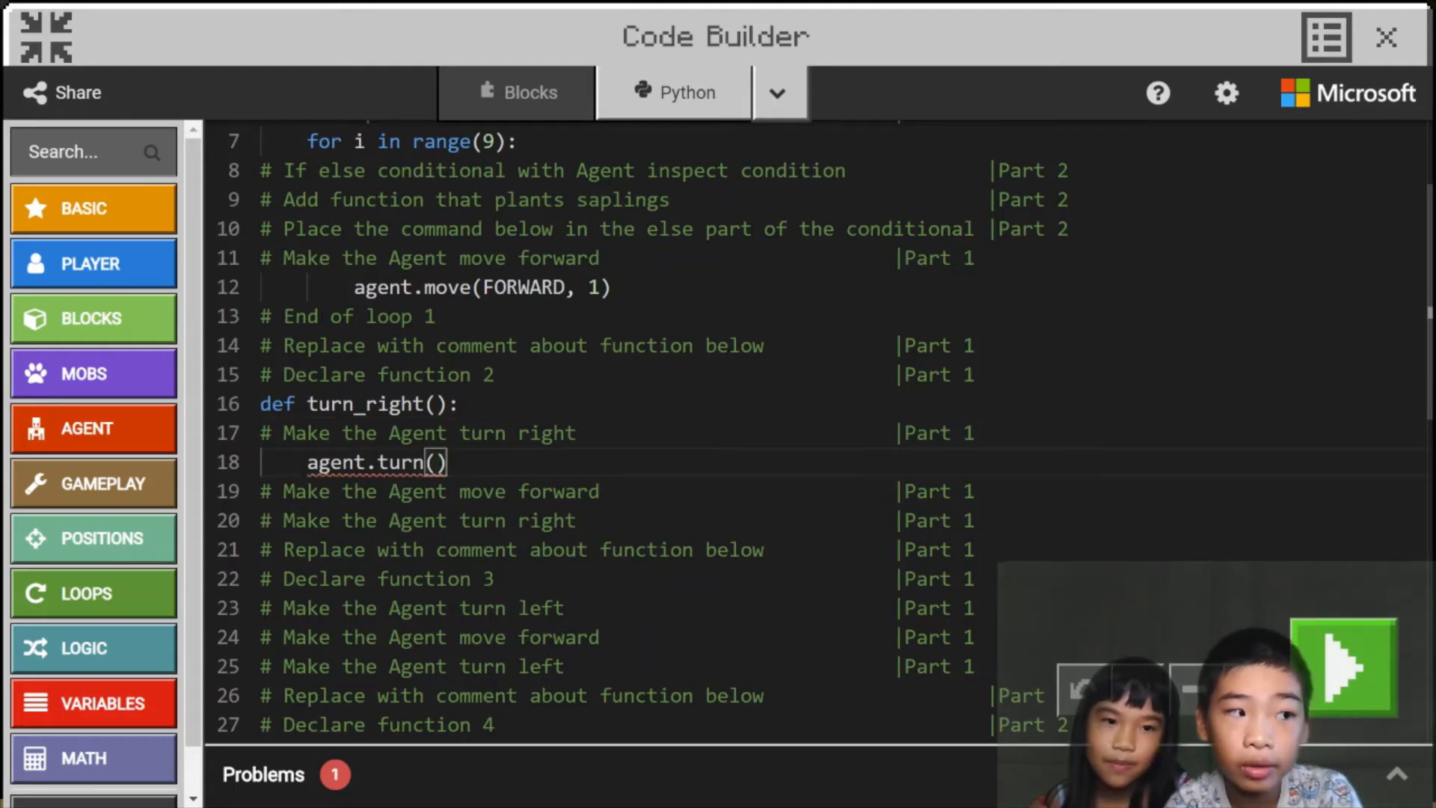
{"action": "type", "text": "TurnDirec"}
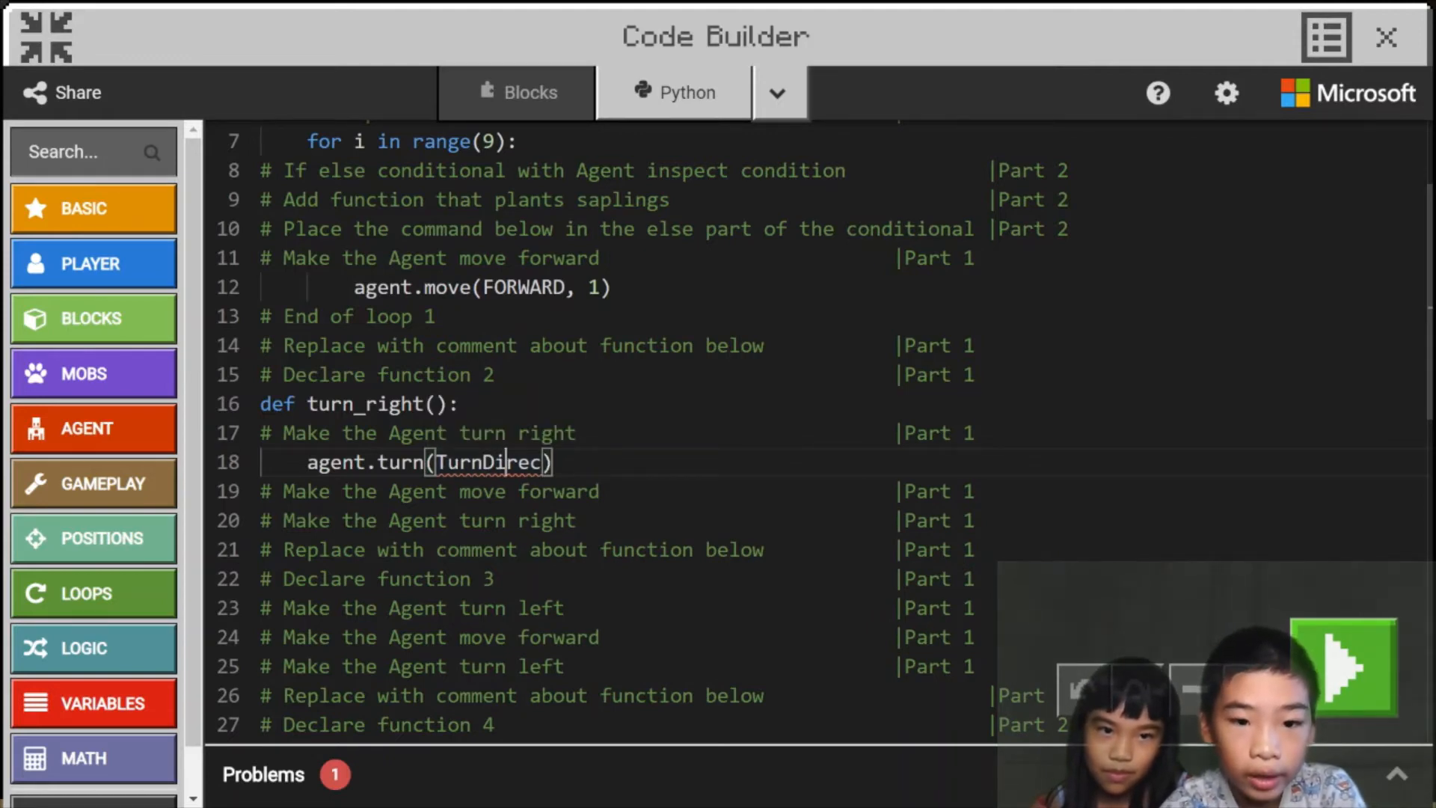
{"action": "type", "text": "tion"}
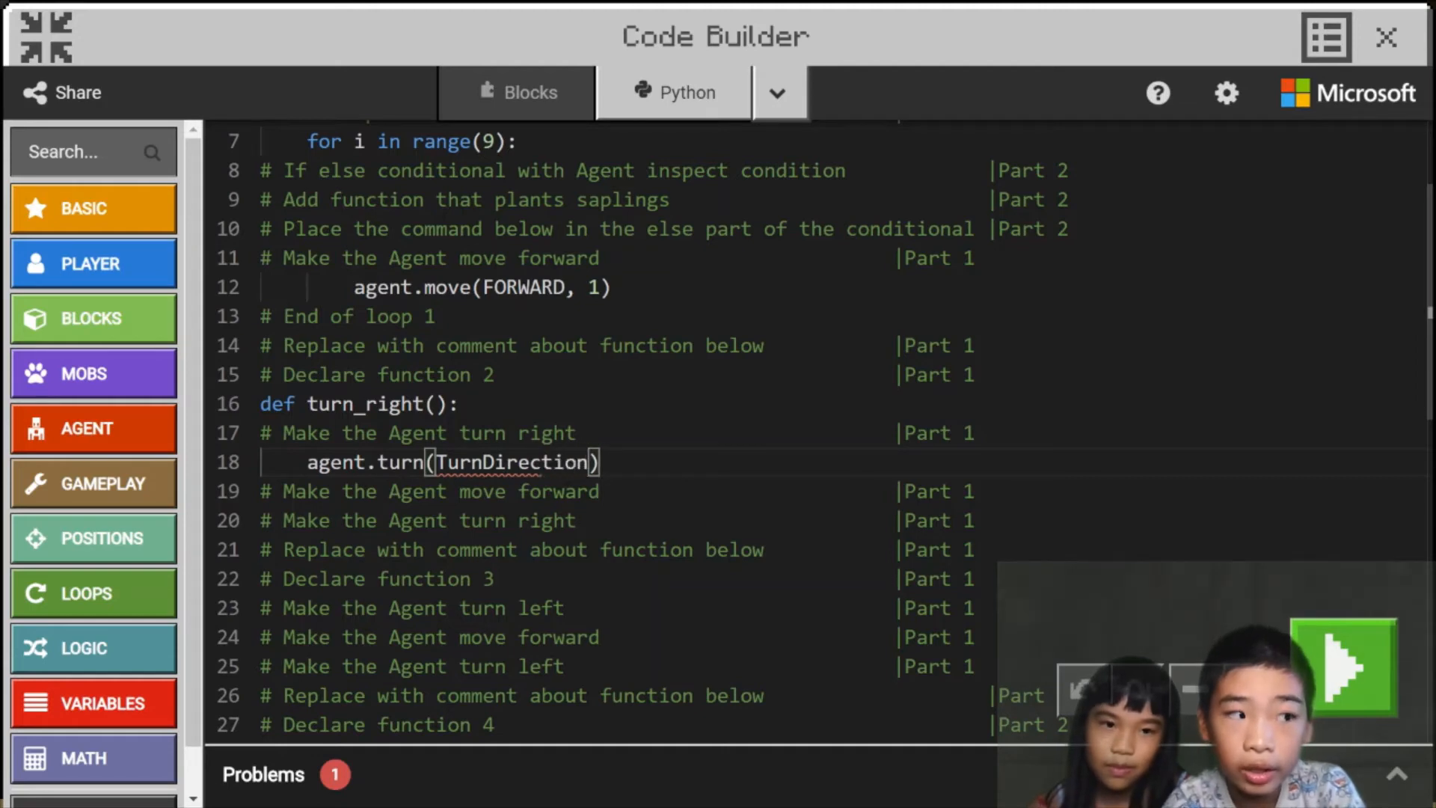
{"action": "type", "text": ".R"}
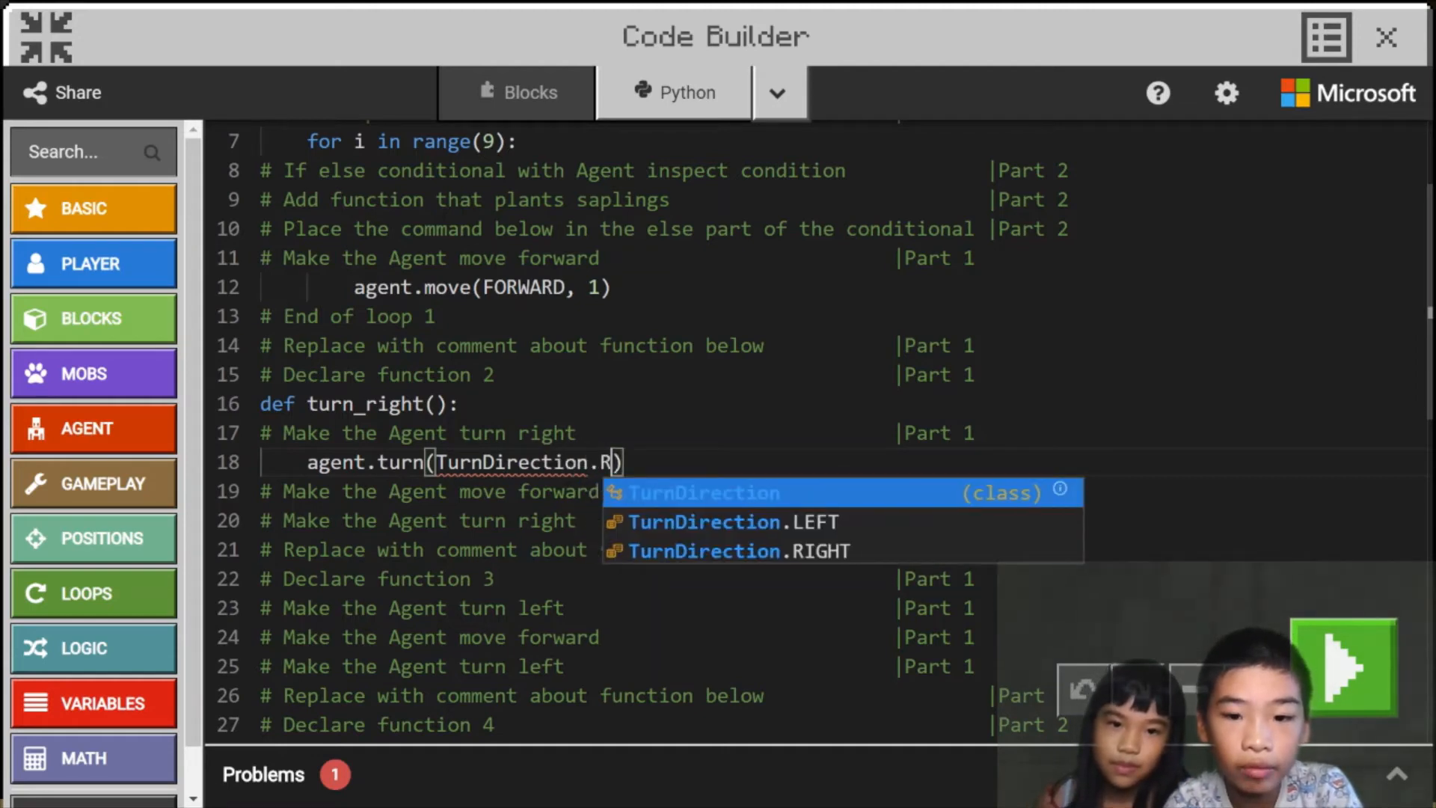
{"action": "left_click", "coordinate": [733, 549]}
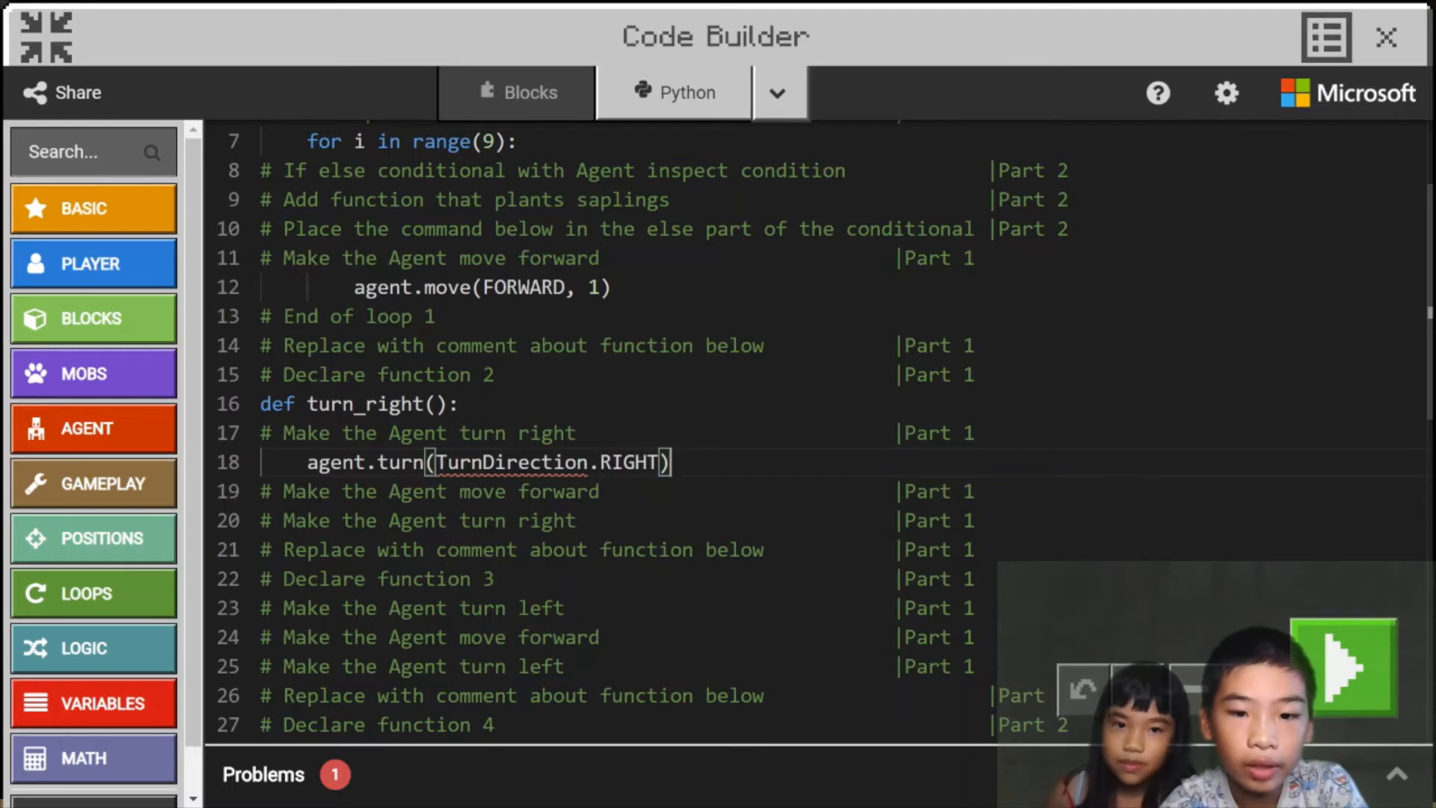
Add agent.move(FORWARD, 1) and a second agent.turn toward RIGHT to turn_right().
{"action": "key", "text": "Enter"}
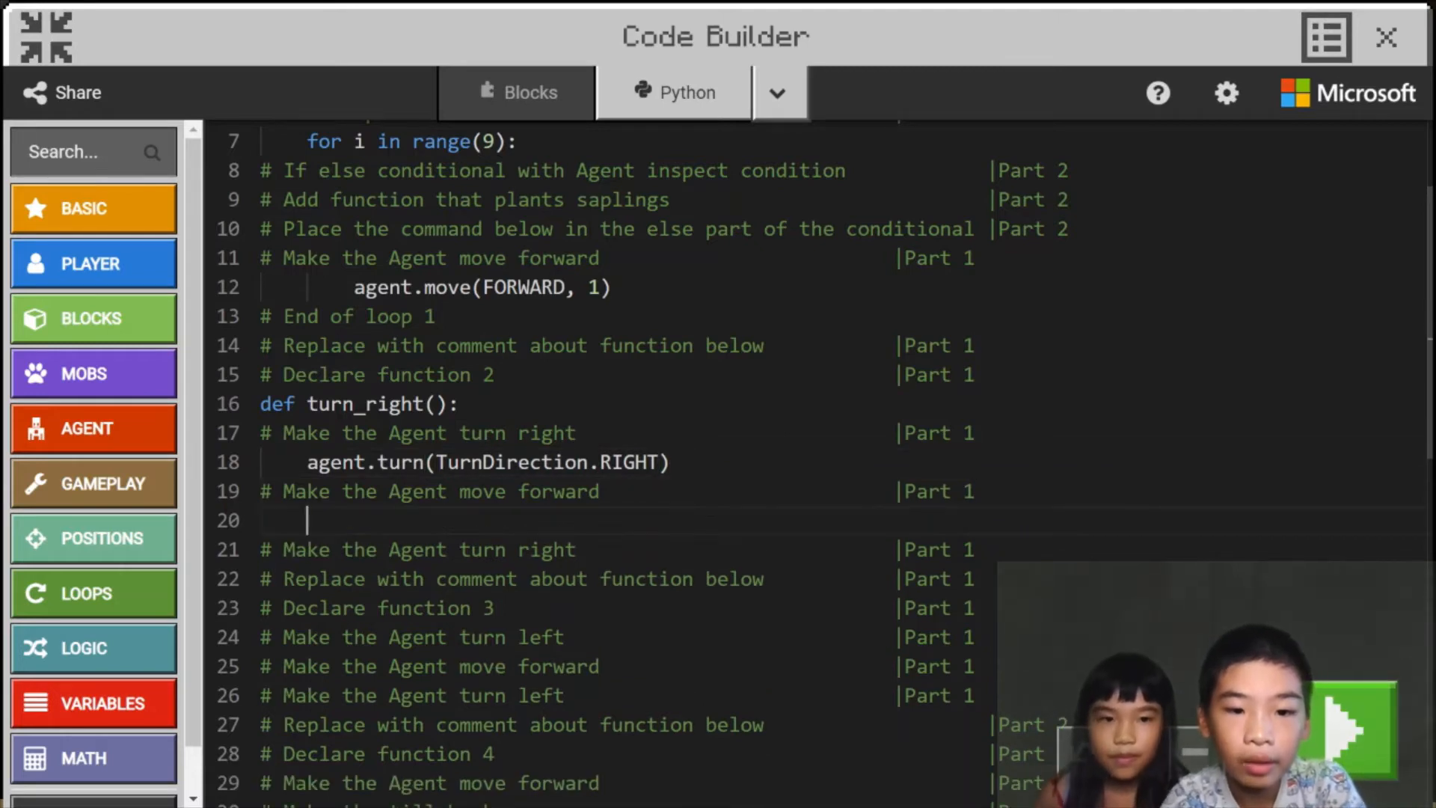
{"action": "type", "text": "agent.move()"}
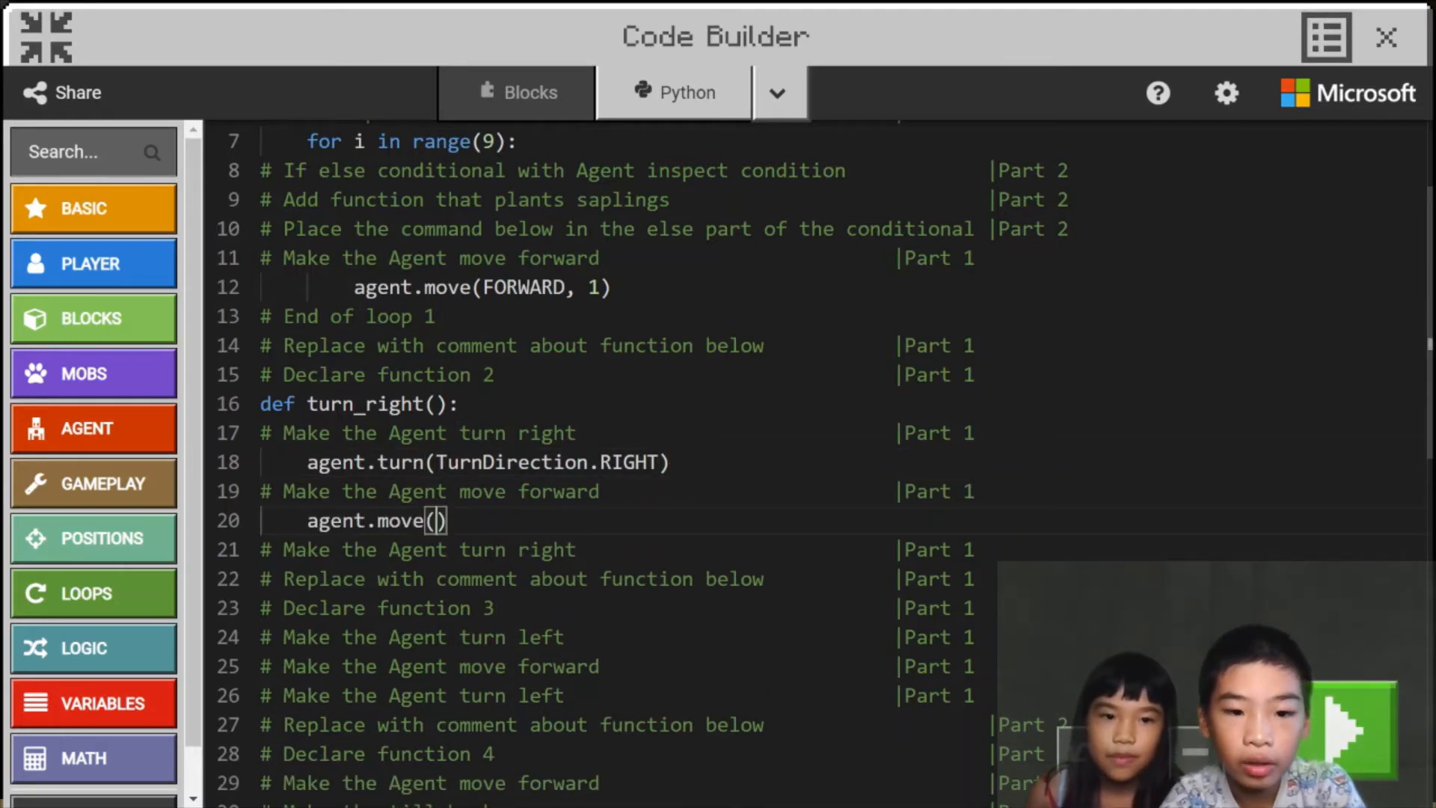
{"action": "type", "text": "FORWARD,"}
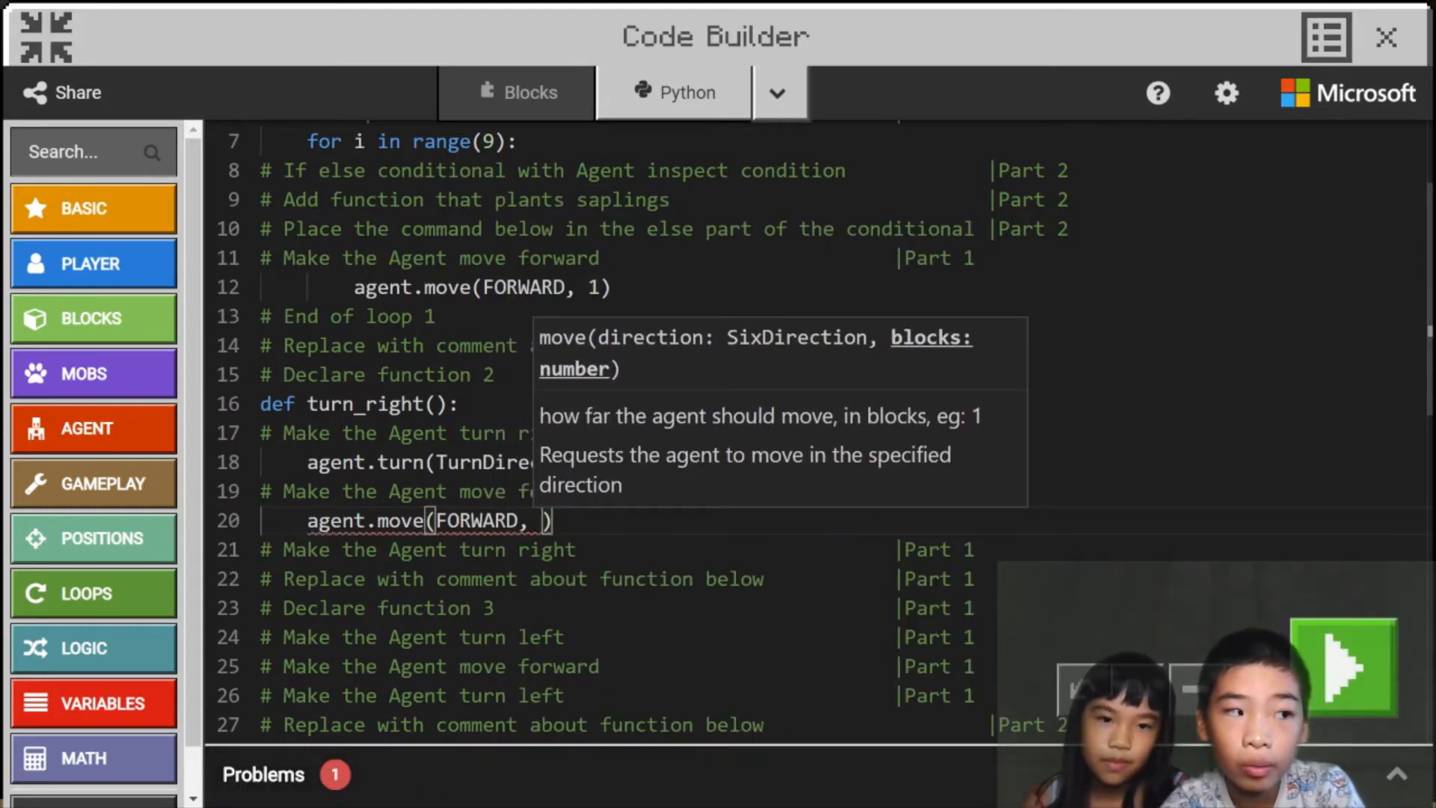
{"action": "type", "text": "1"}
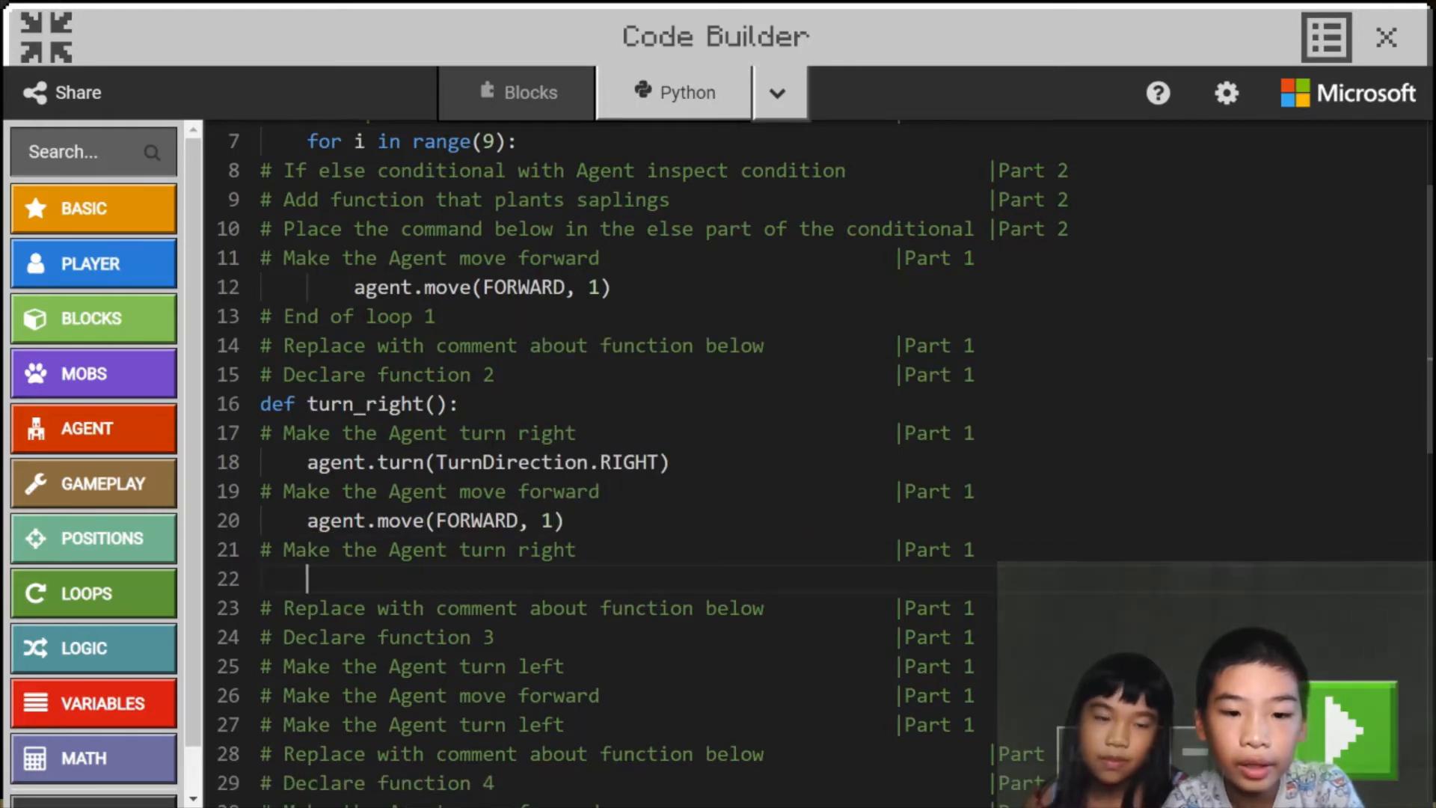
{"action": "type", "text": "agent."}
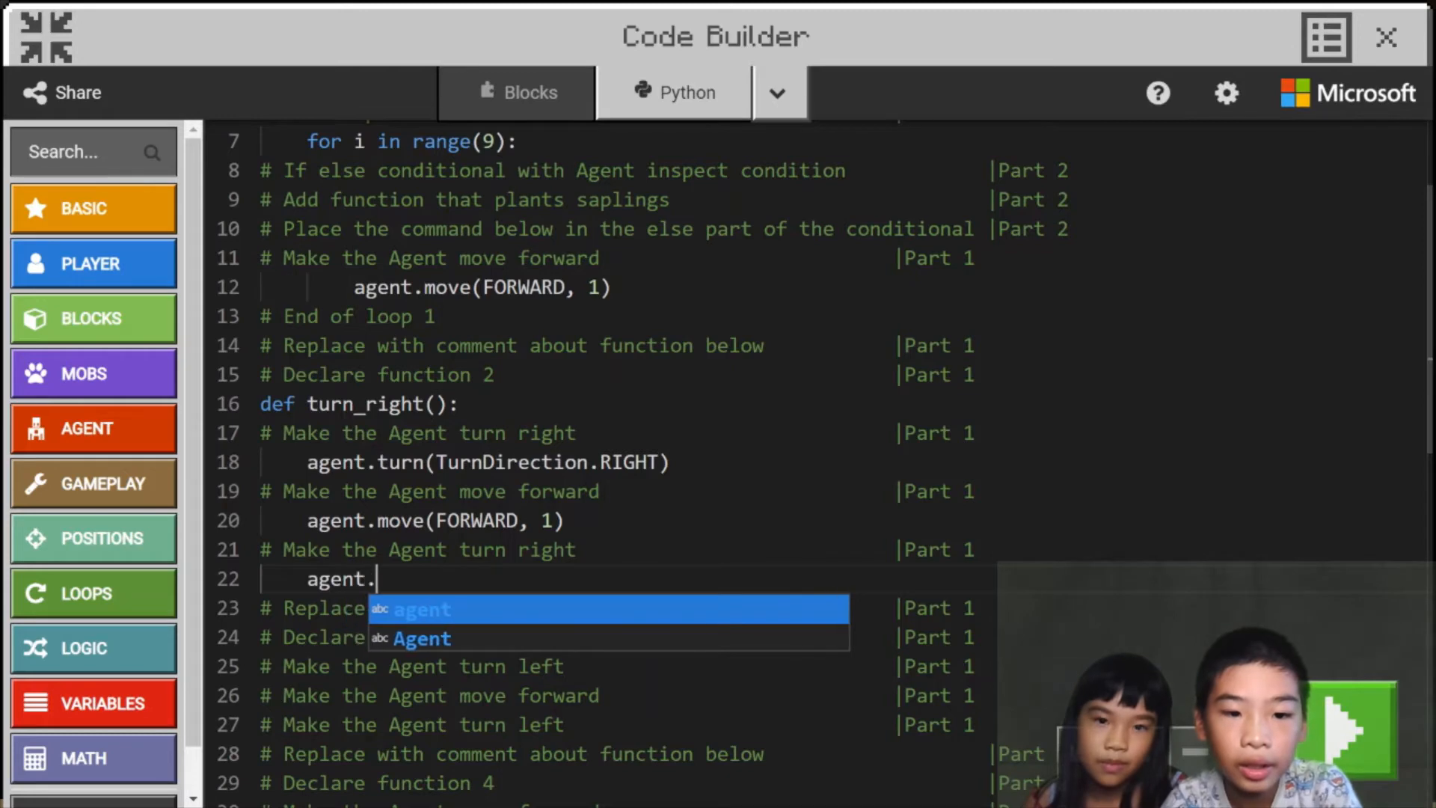
{"action": "type", "text": "turn()"}
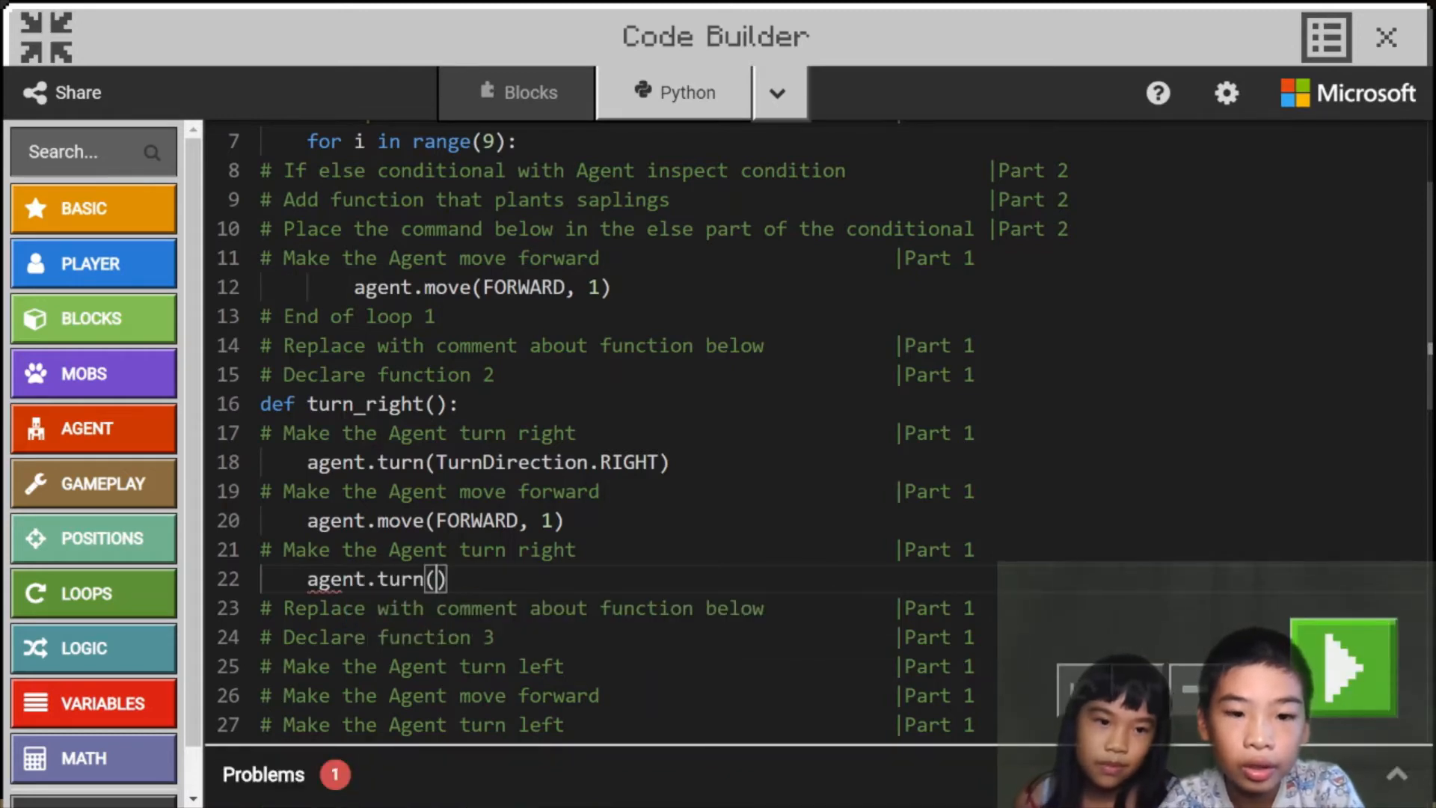
{"action": "type", "text": "TurnDirection."}
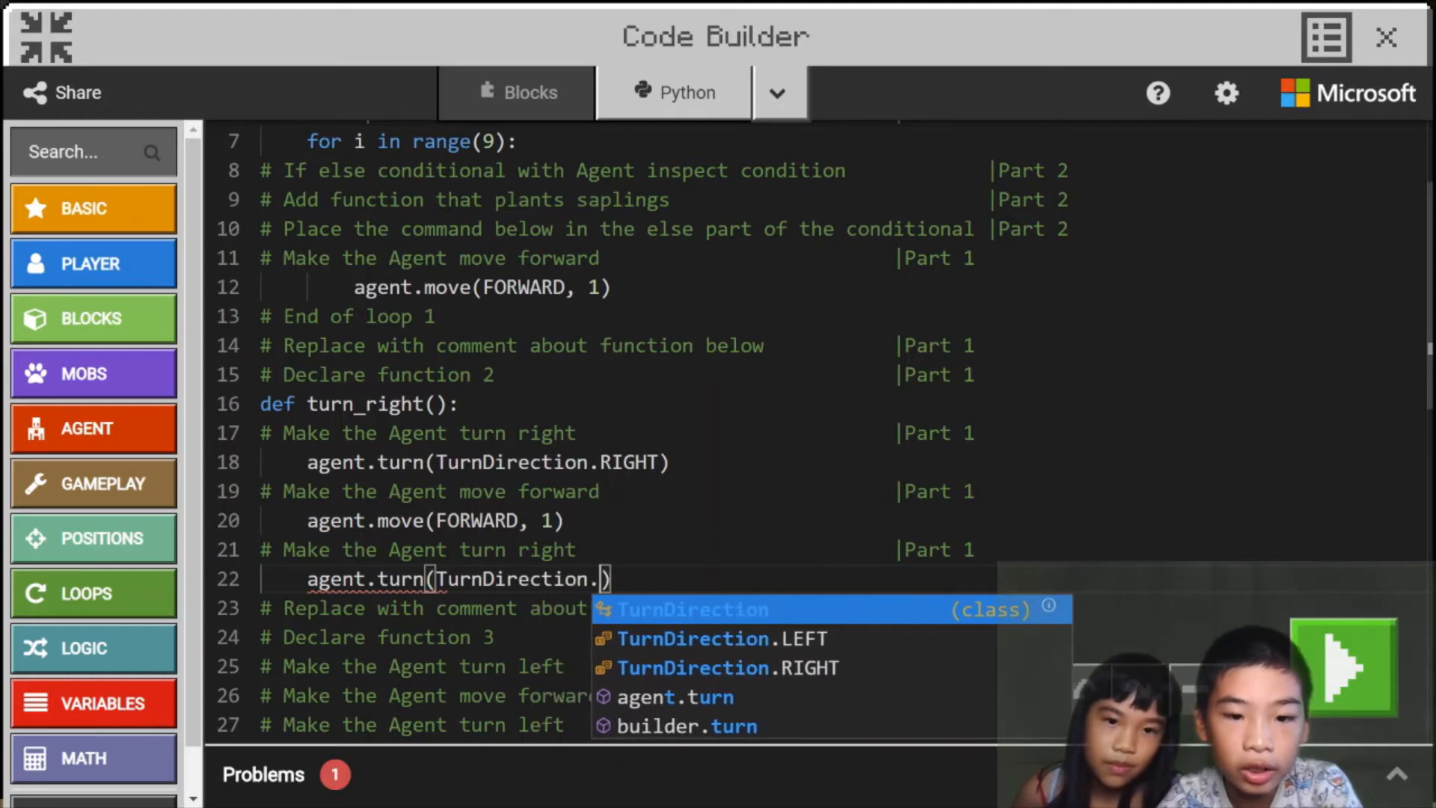
{"action": "type", "text": "RIGHT"}
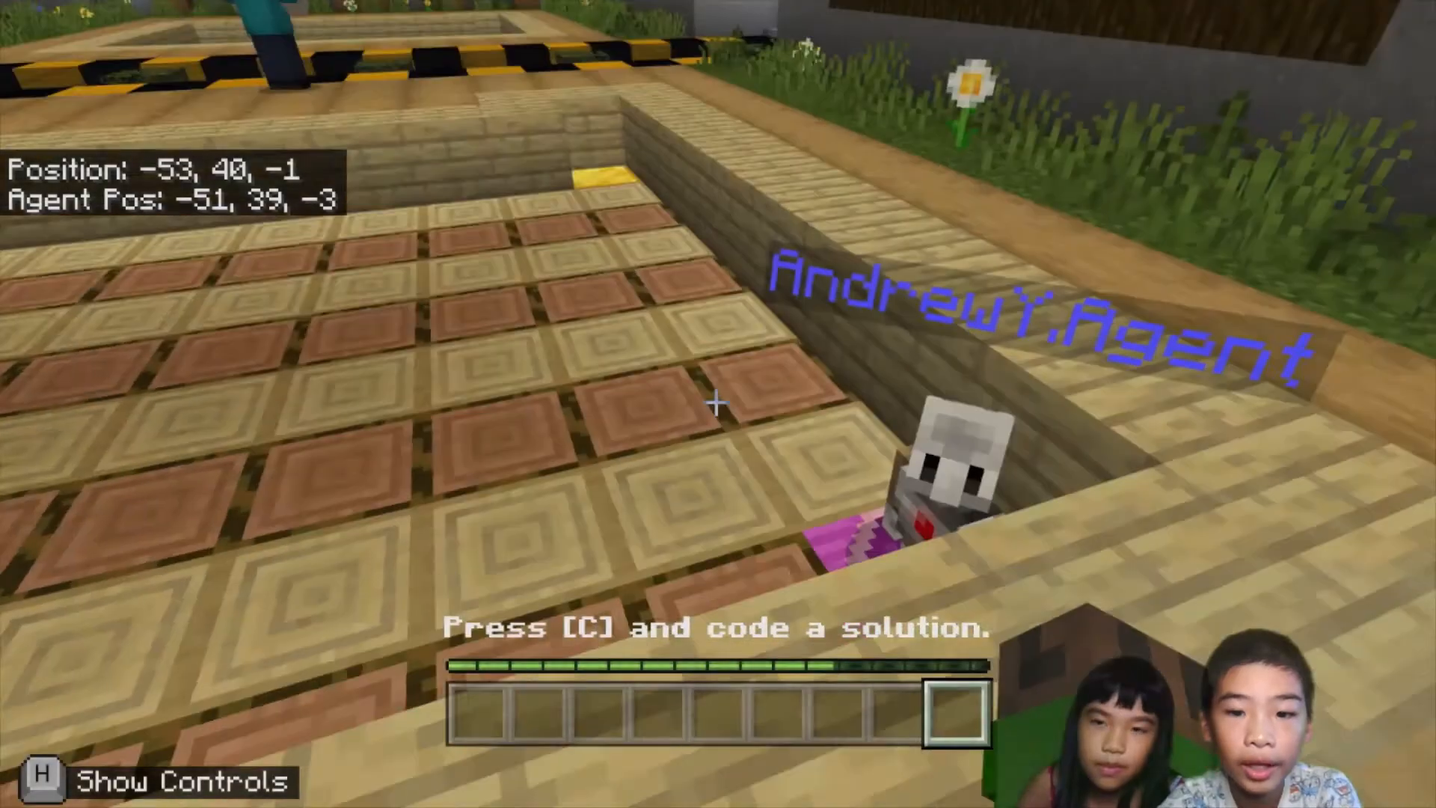
Look at the Agent beside the field, then return to the code.
{"action": "key", "text": "w"}
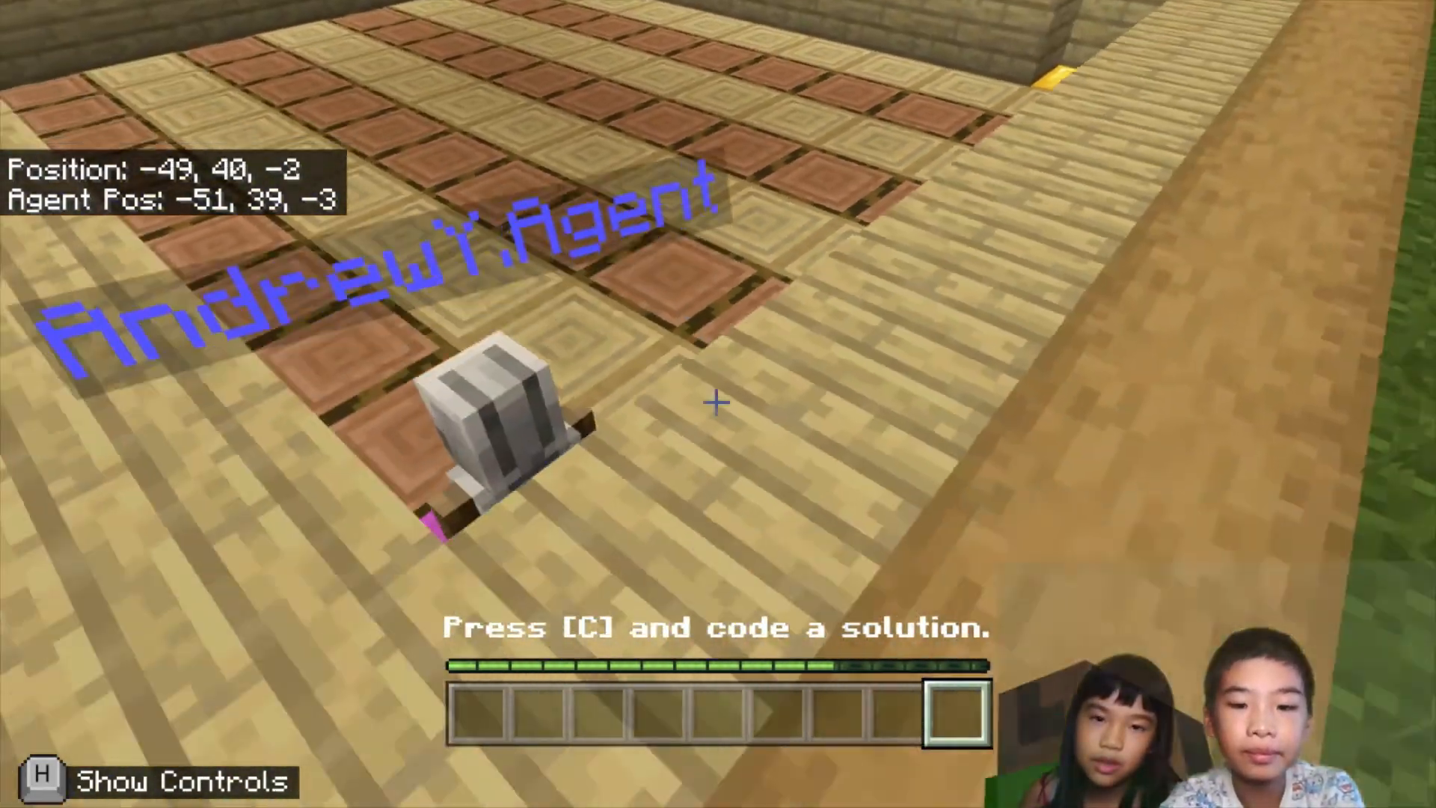
{"action": "key", "text": "c"}
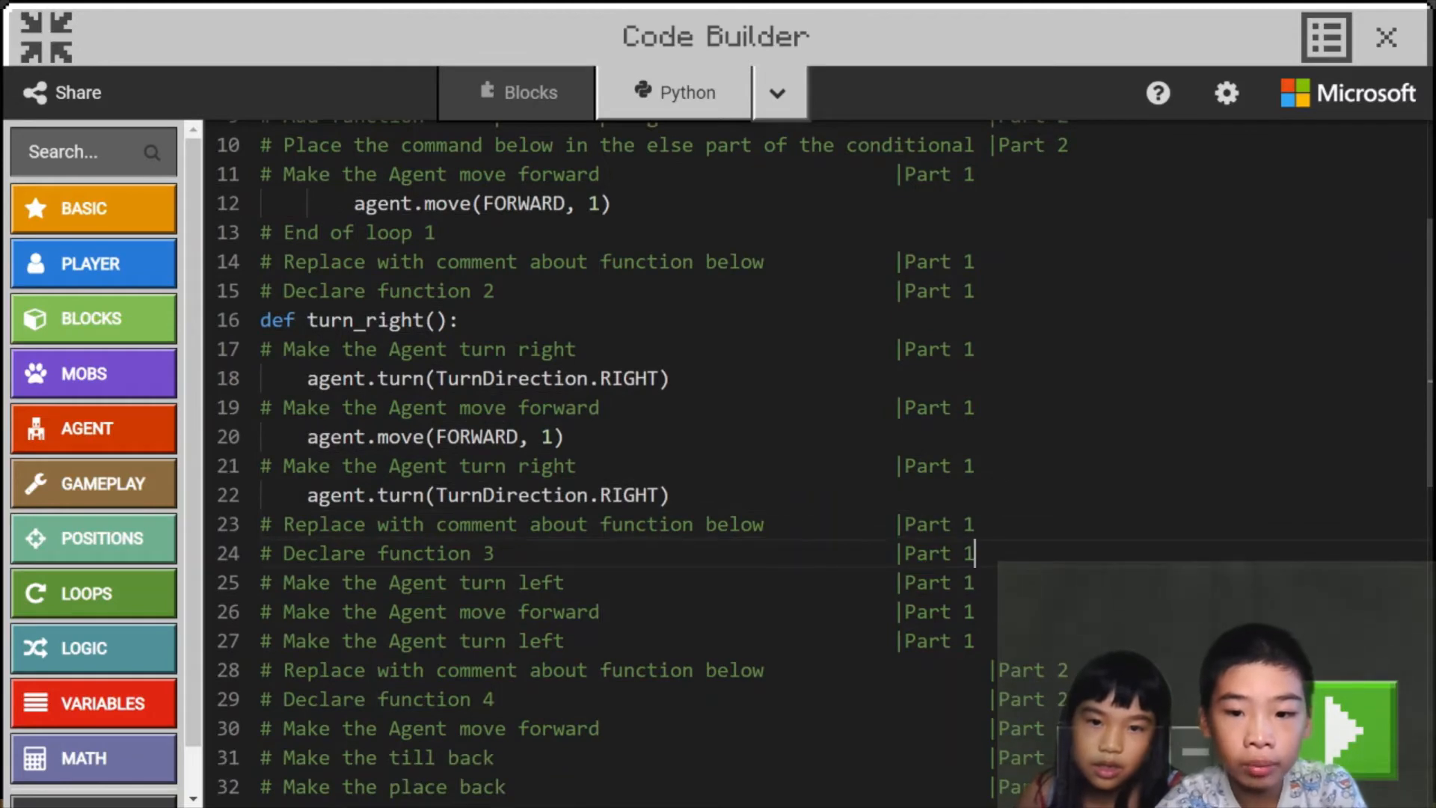
Declare left_turn() and begin its first agent.turn call.
{"action": "type", "text": "def"}
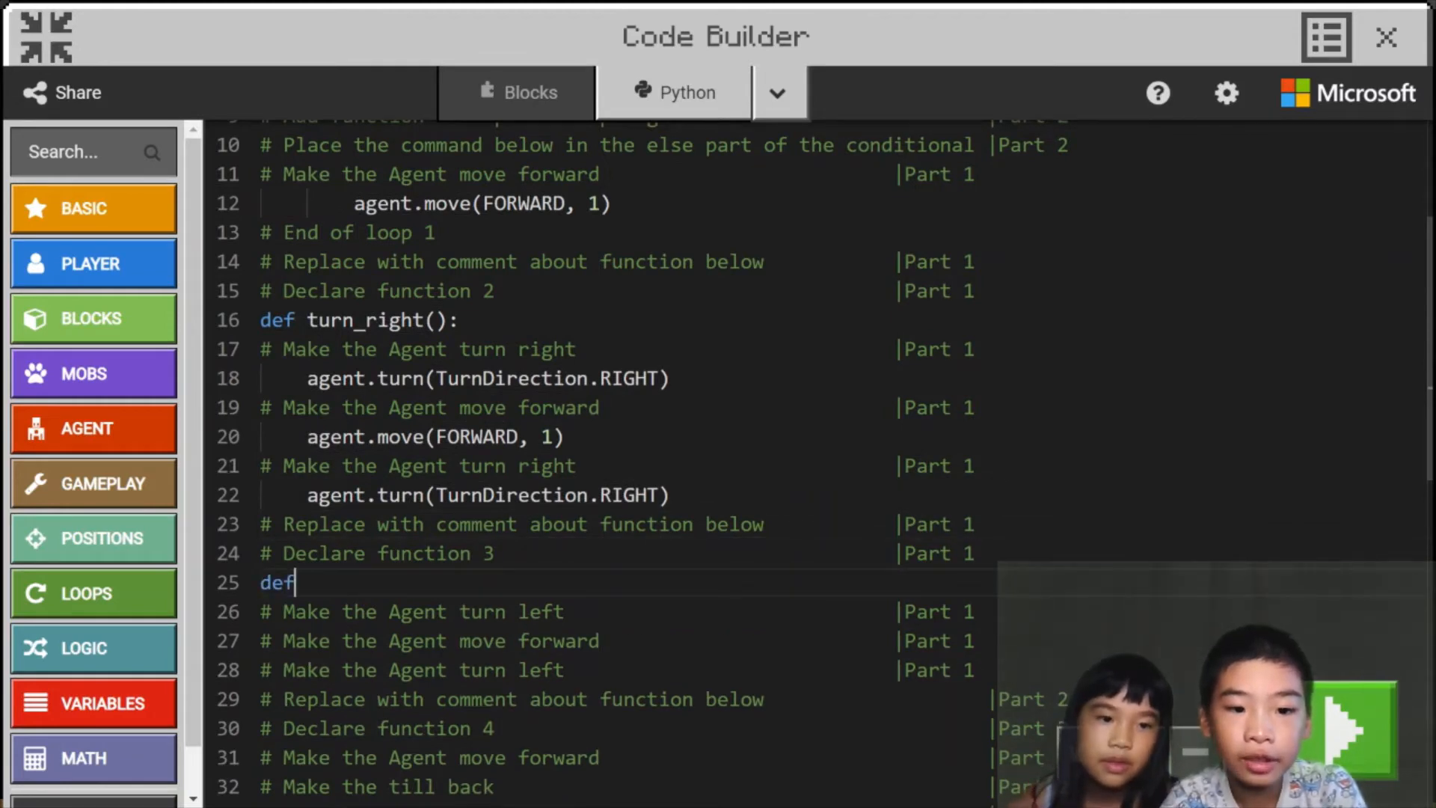
{"action": "type", "text": "left_"}
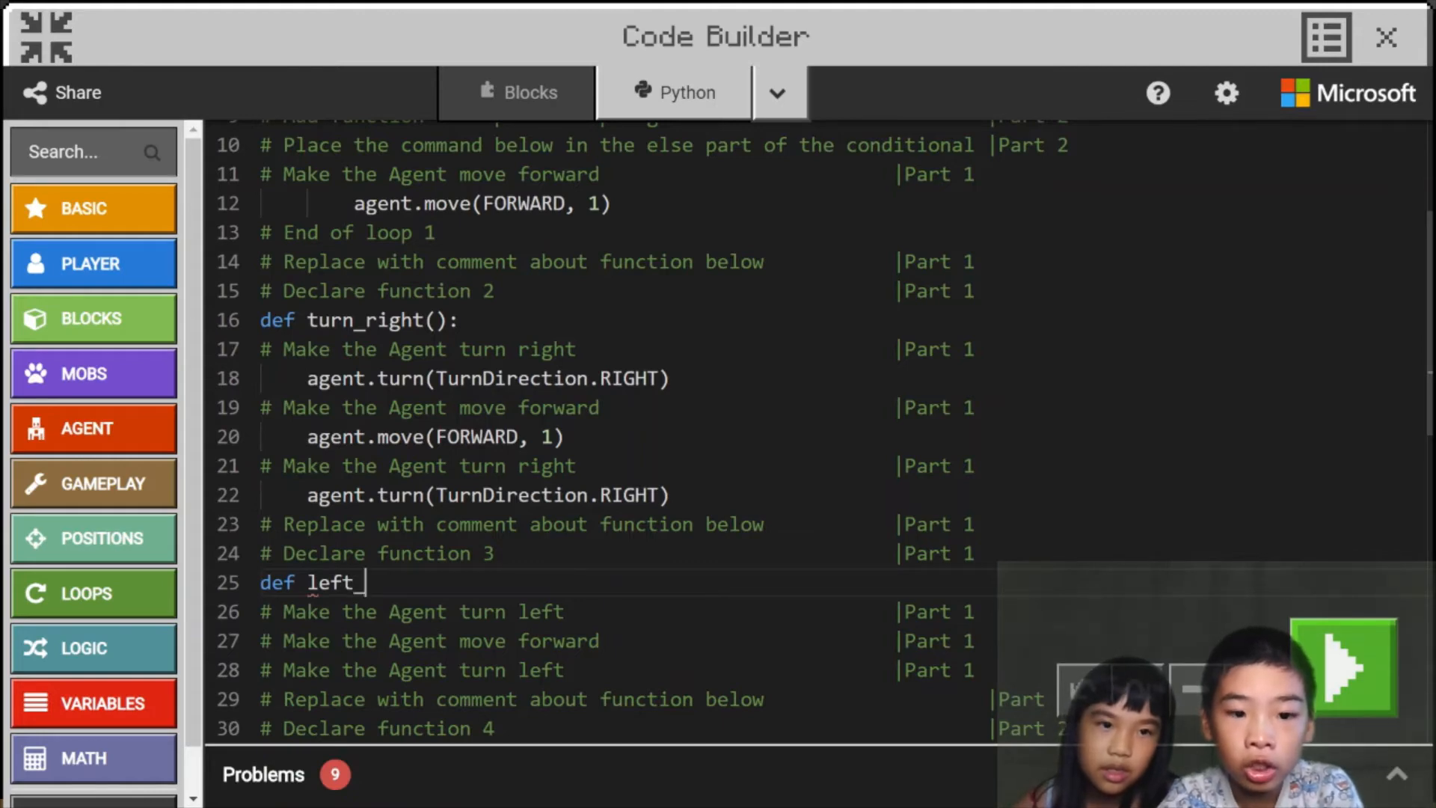
{"action": "type", "text": "turn()"}
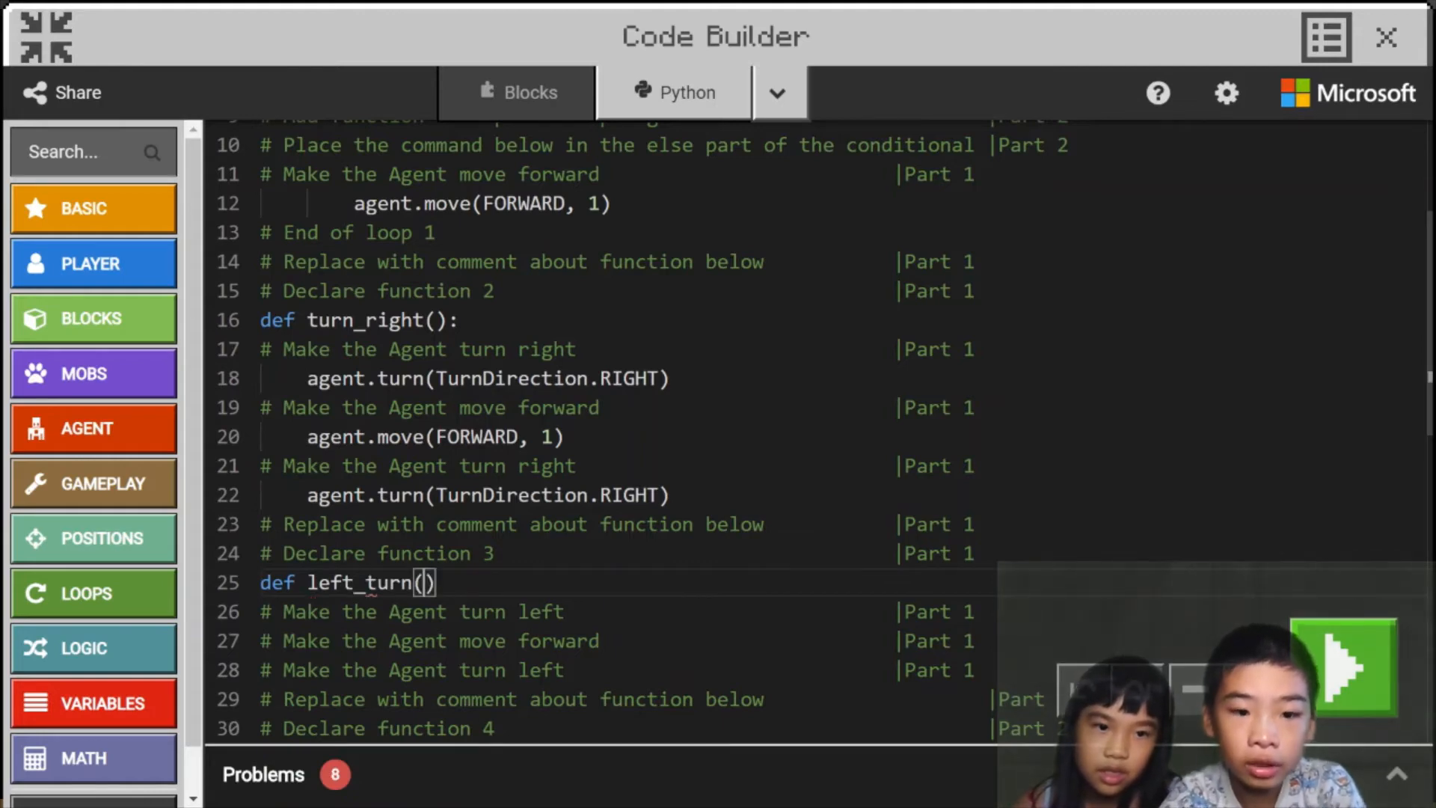
{"action": "type", "text": ":"}
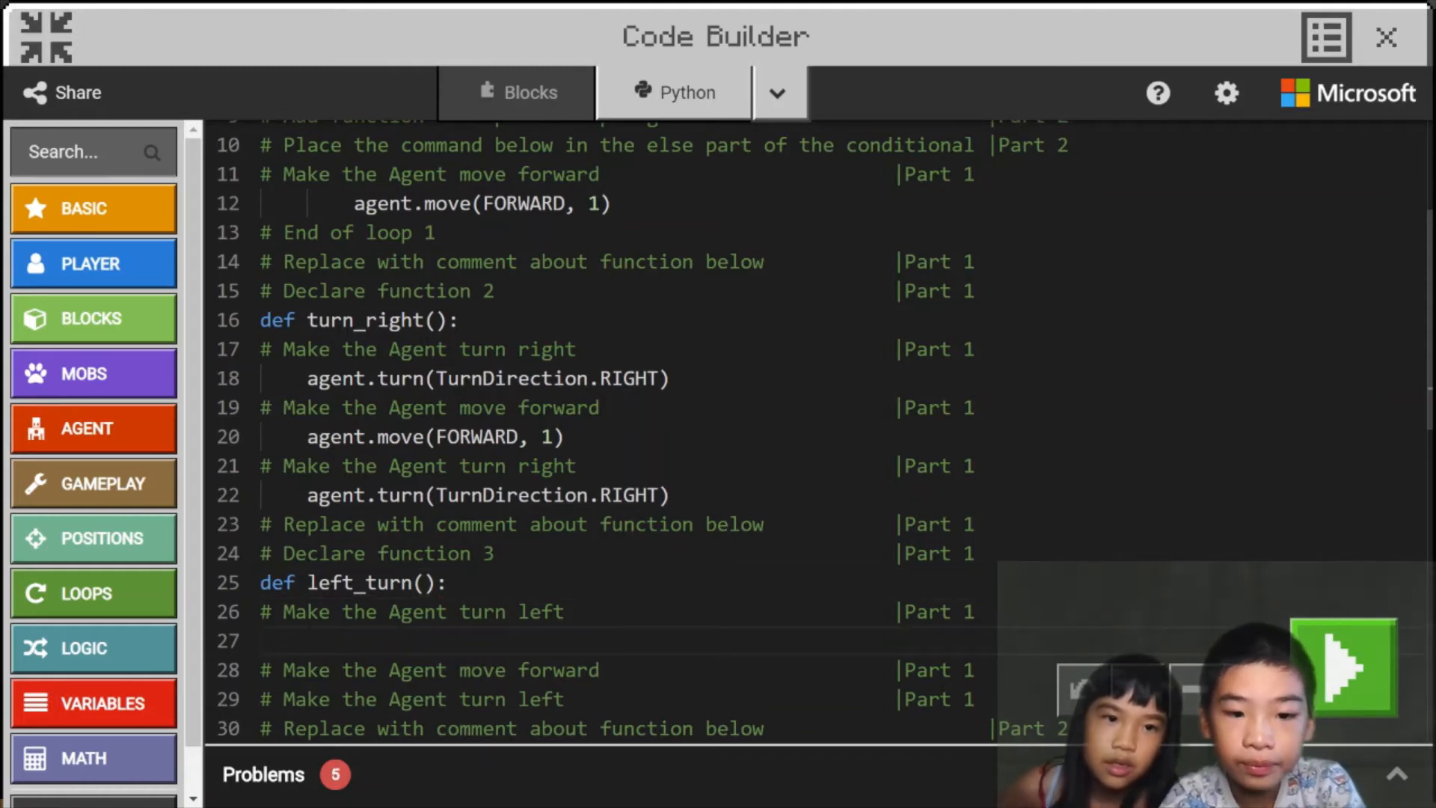
{"action": "type", "text": "agent.turn"}
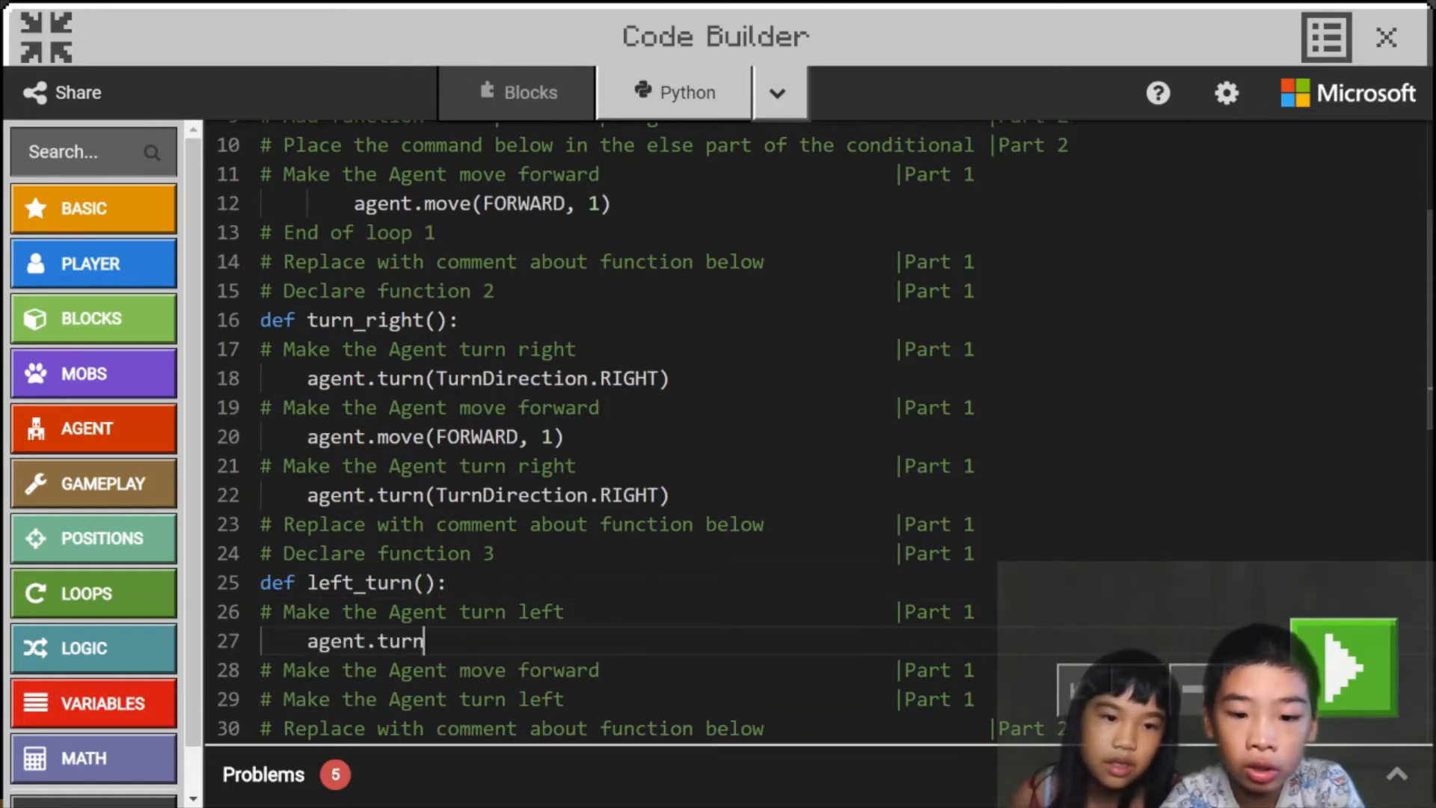
{"action": "type", "text": "(TurnDirection.LEFT"}
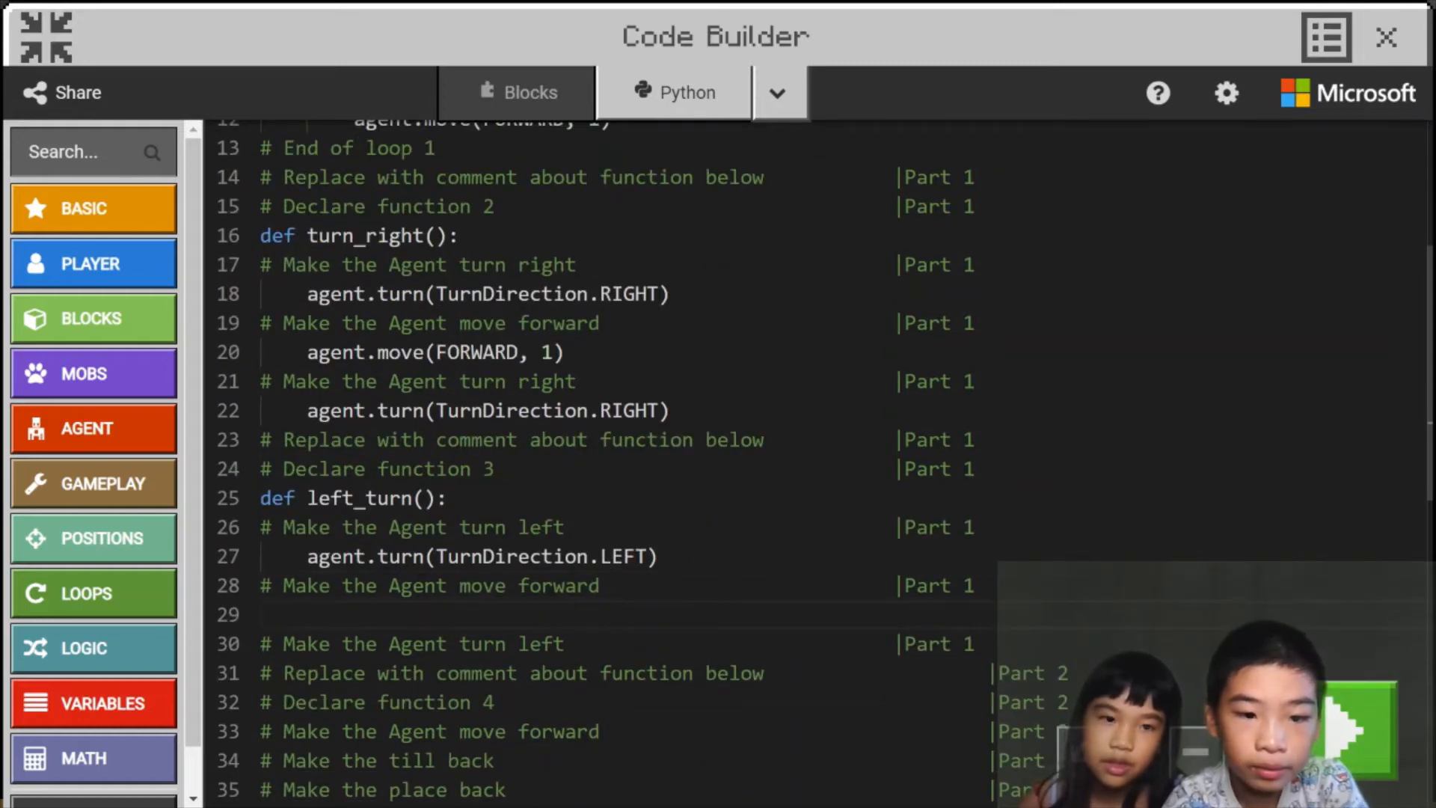
Add agent.move(FORWARD, 1) and agent.turn(TurnDirection.LEFT) to finish left_turn().
{"action": "type", "text": "agent.move()"}
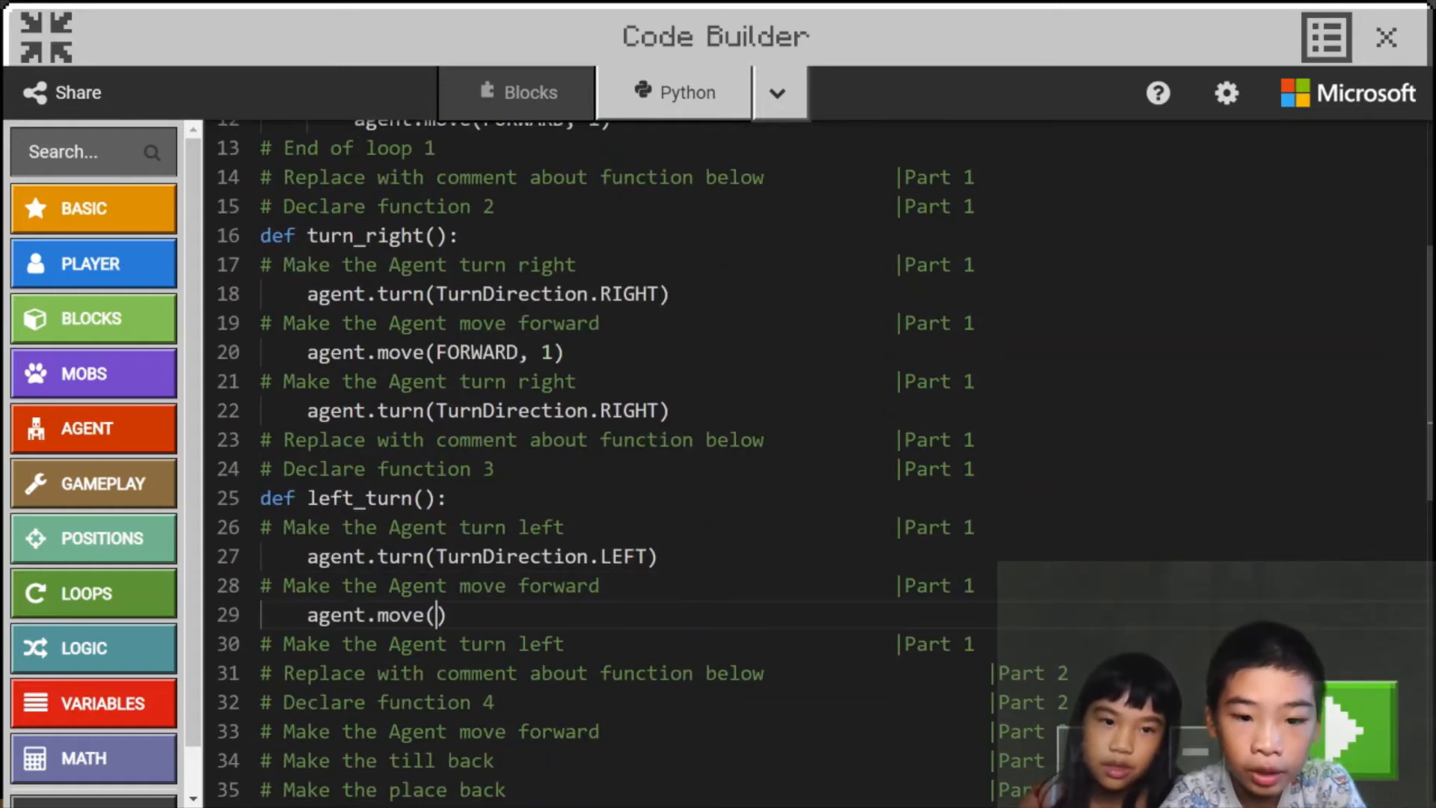
{"action": "type", "text": "FORWARd, 1"}
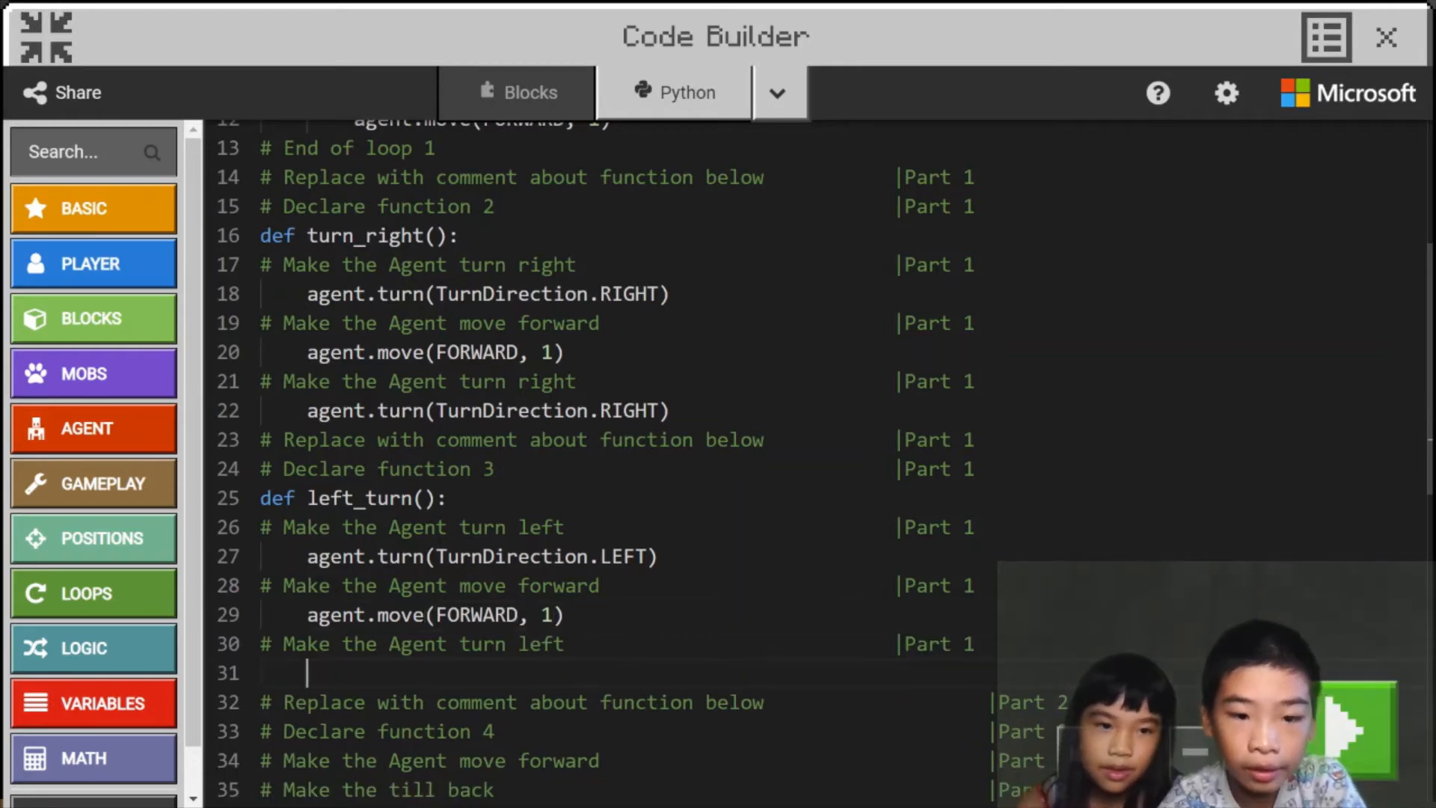
{"action": "type", "text": "agent.tu"}
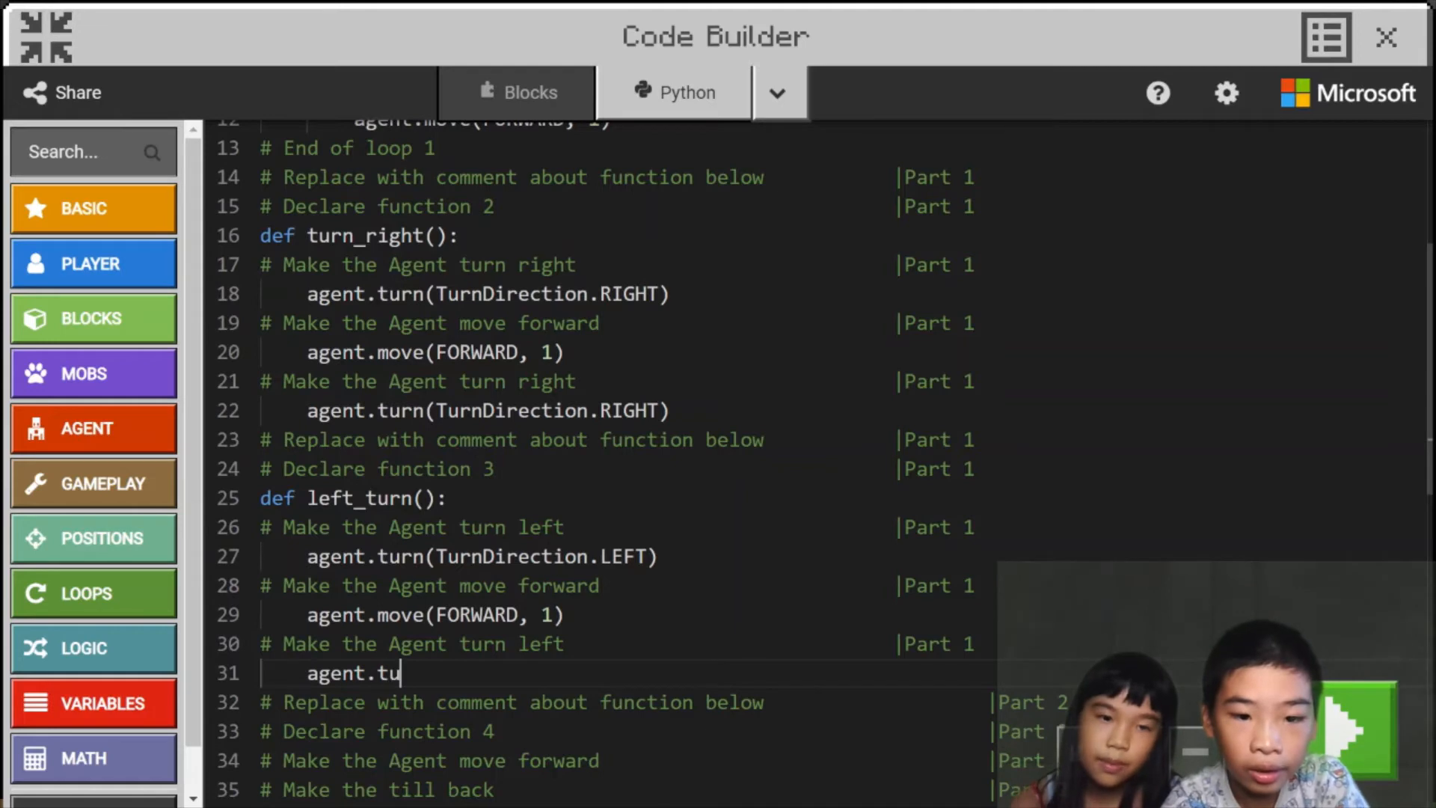
{"action": "type", "text": "rn(T"}
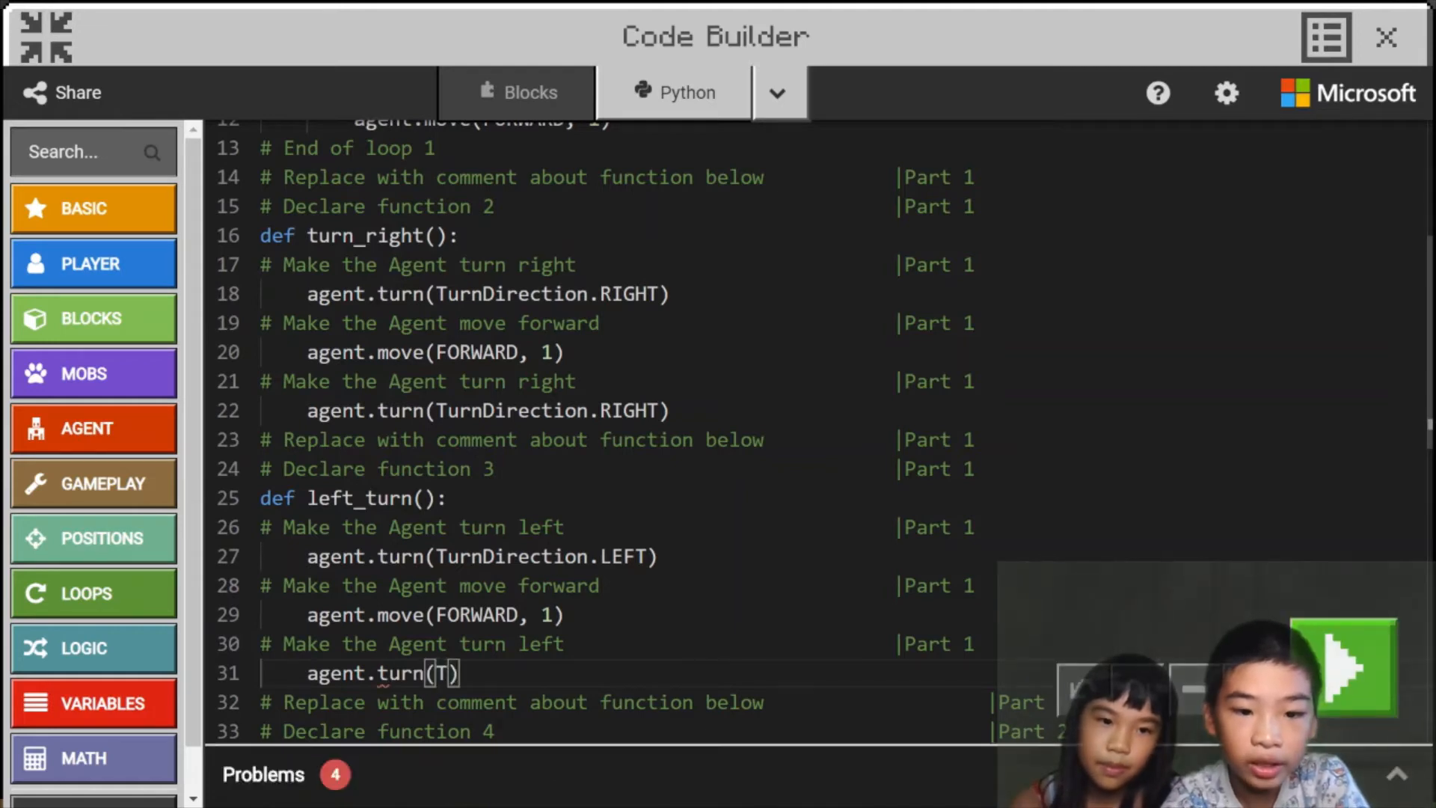
{"action": "type", "text": "urnDI"}
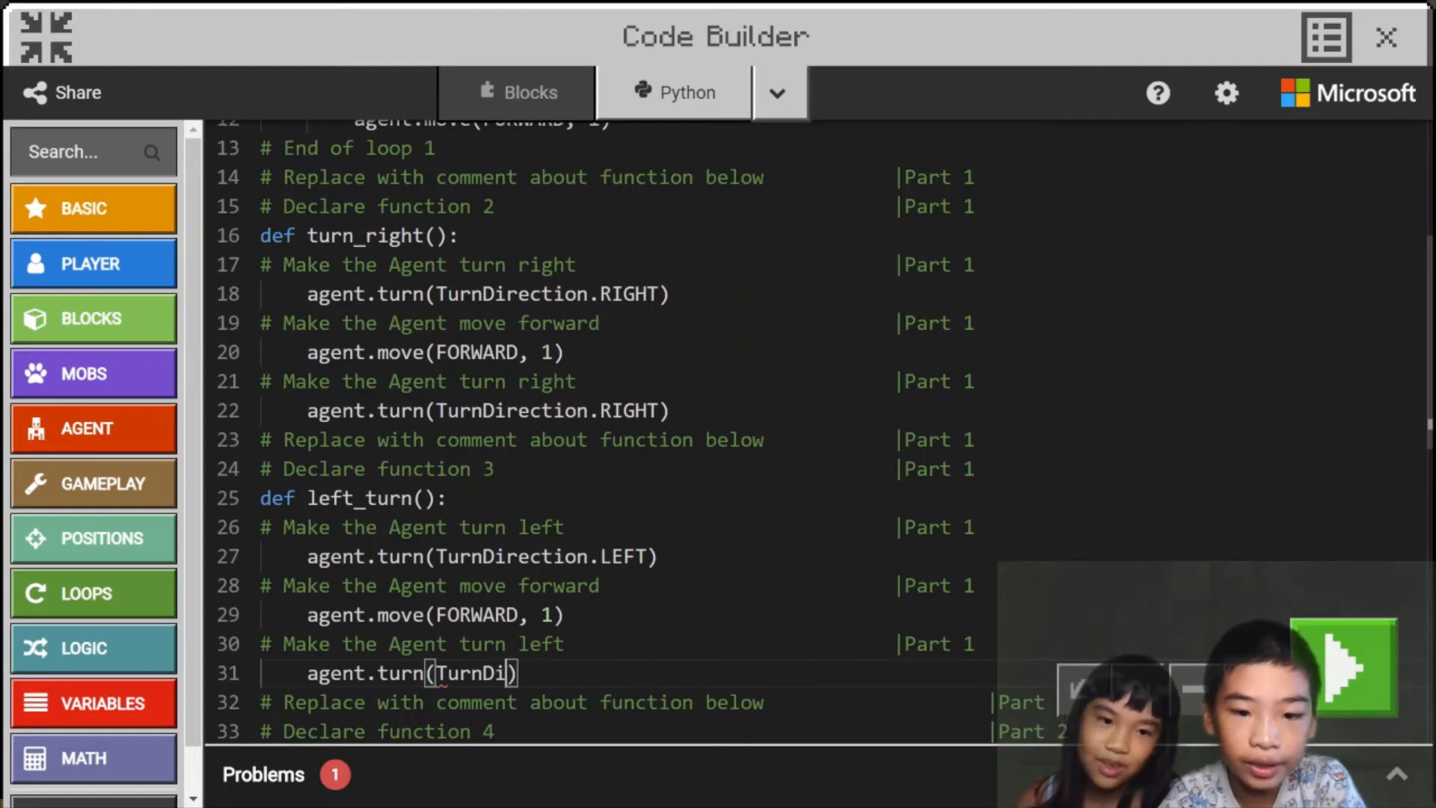
{"action": "type", "text": "rection"}
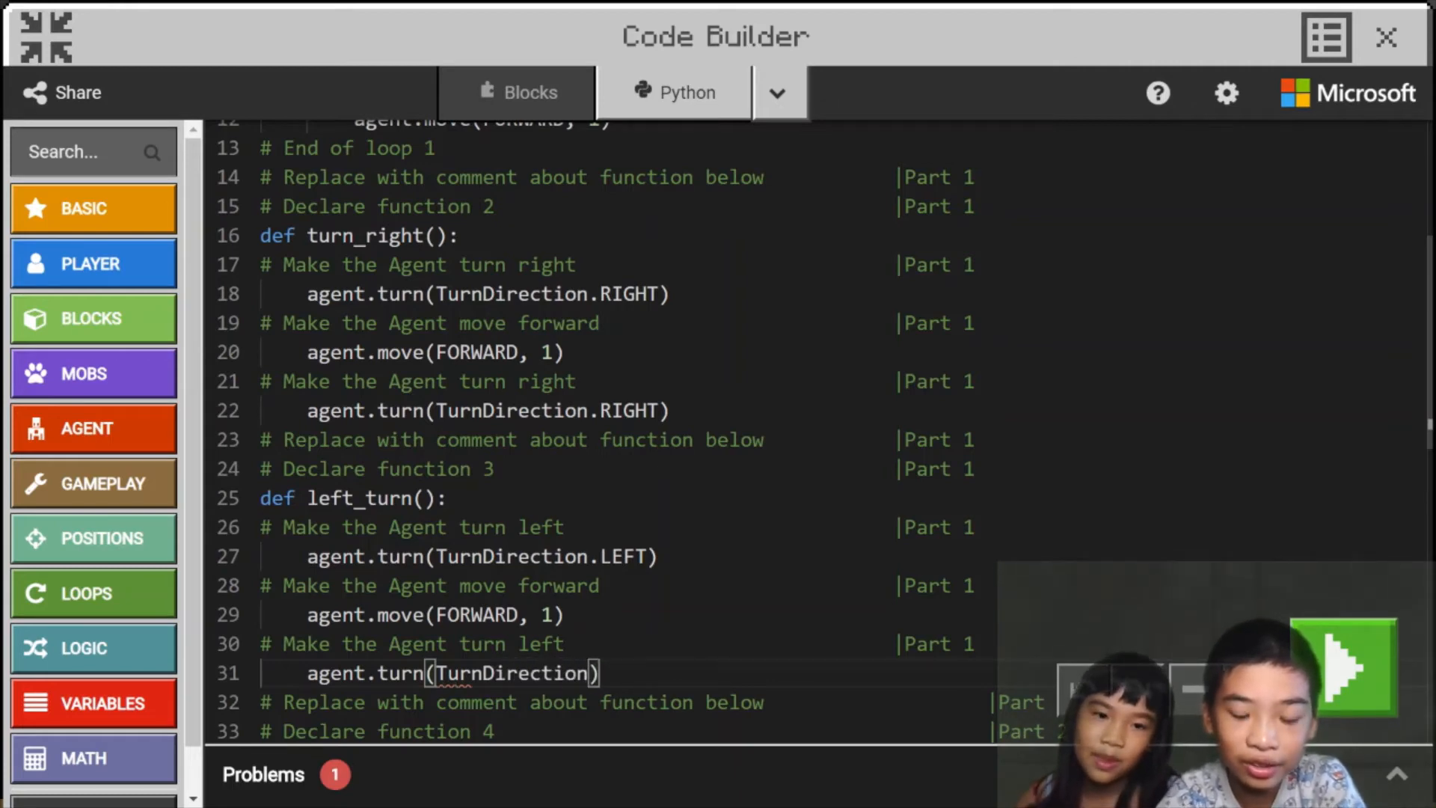
{"action": "type", "text": ".LEFT"}
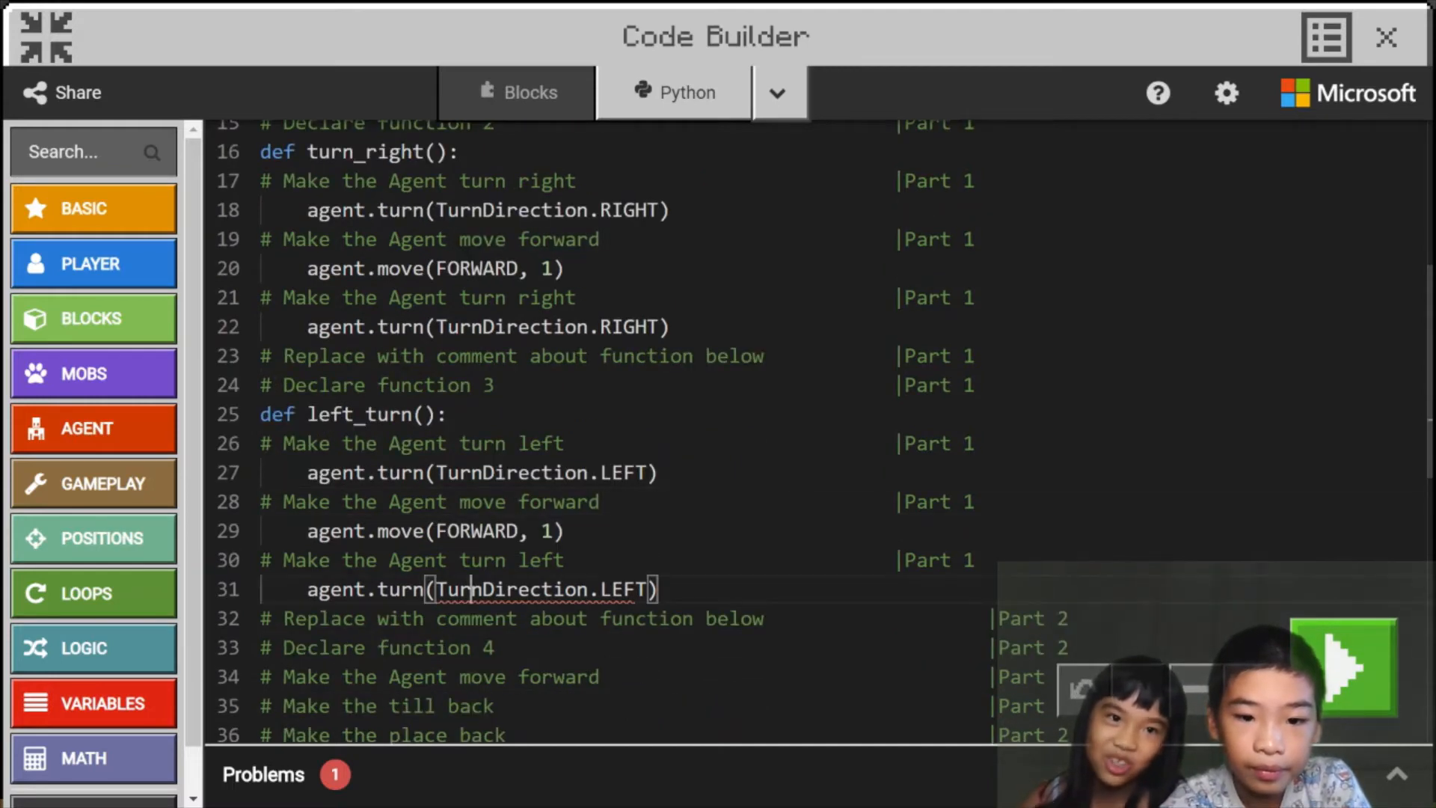
{"action": "scroll", "scroll_direction": "down", "scroll_amount": 3}
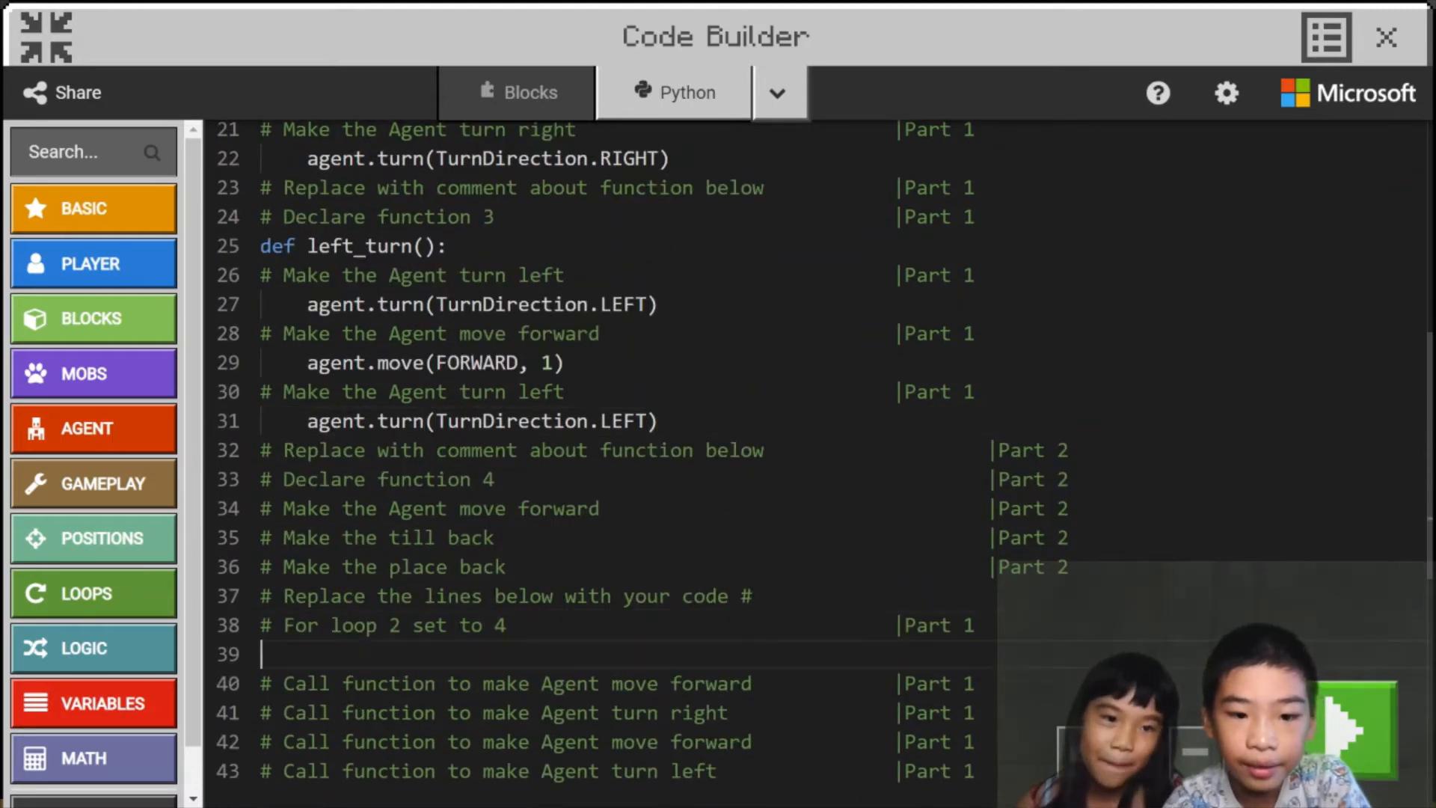
Write the loop header for i in range(4): under the 'For loop 2' comment.
{"action": "type", "text": "for i in"}
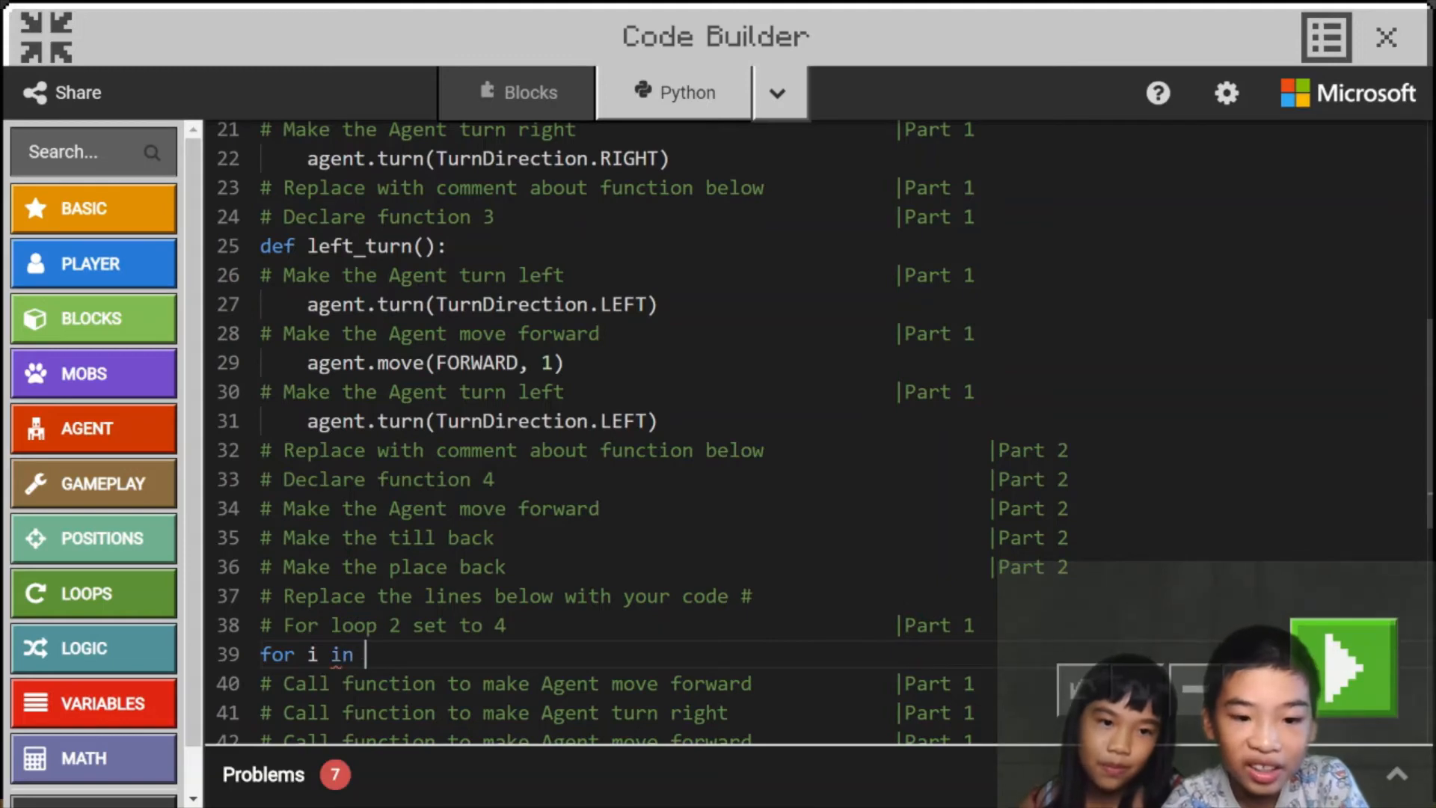
{"action": "type", "text": "range()"}
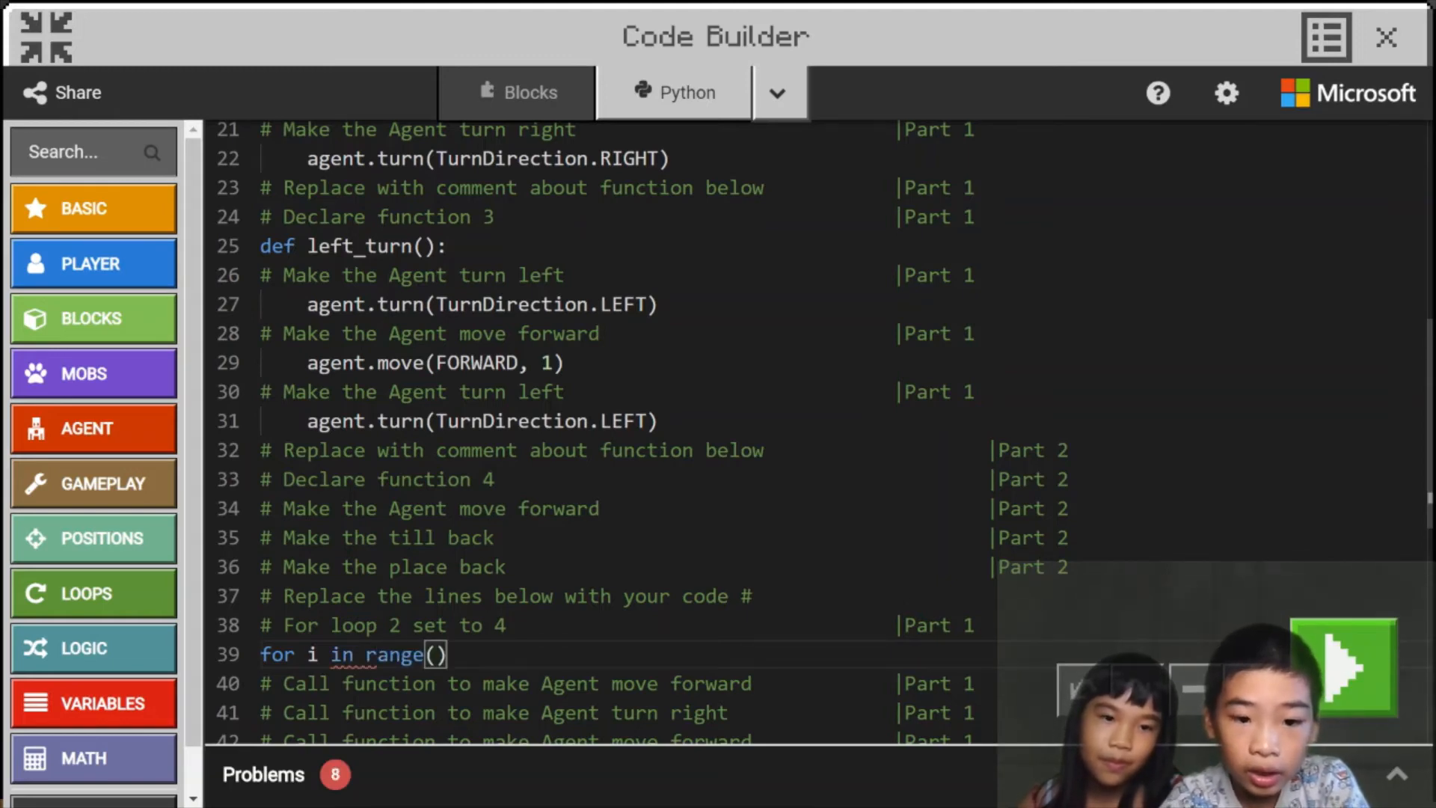
{"action": "type", "text": "4"}
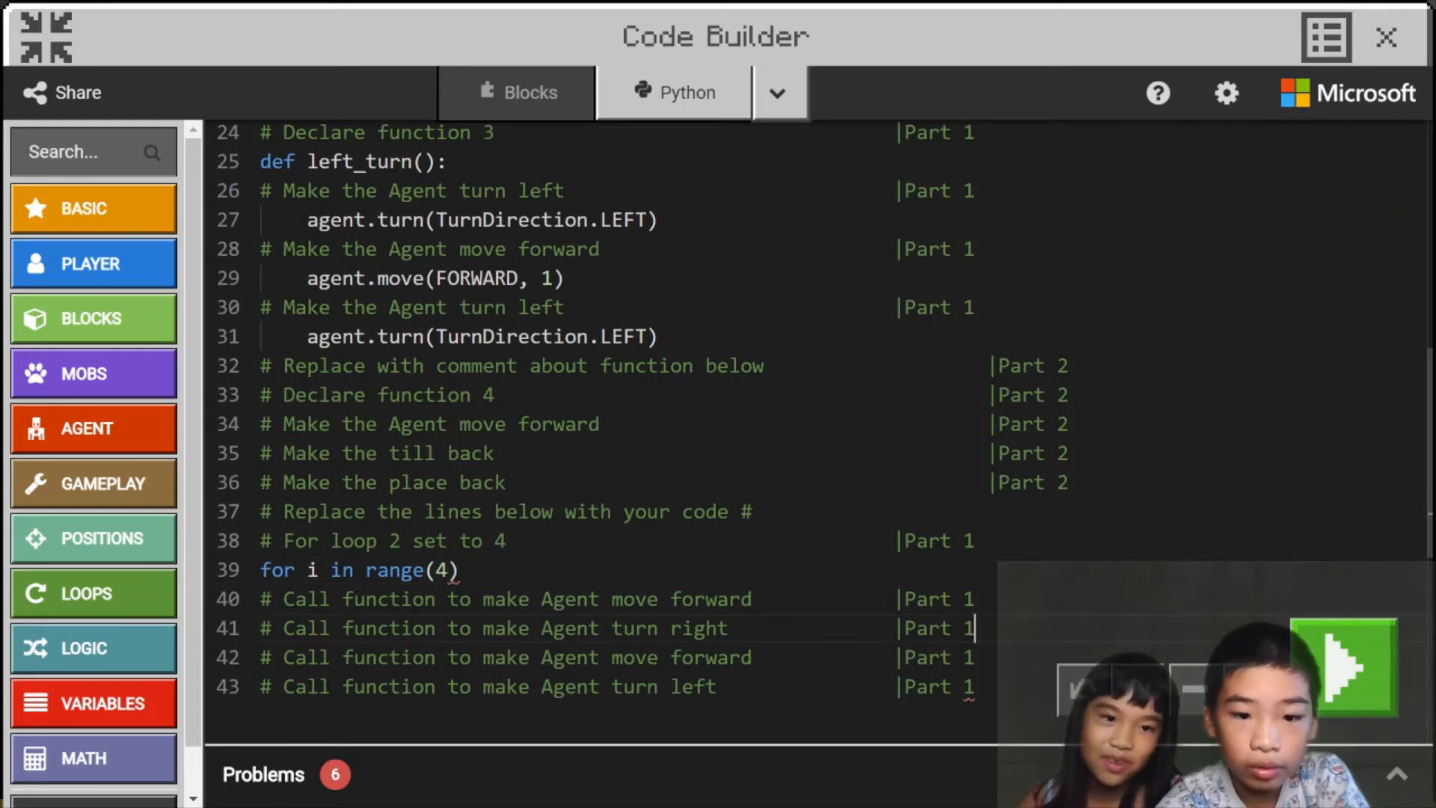
{"action": "type", "text": ":"}
{"action": "type", "text": "move("}
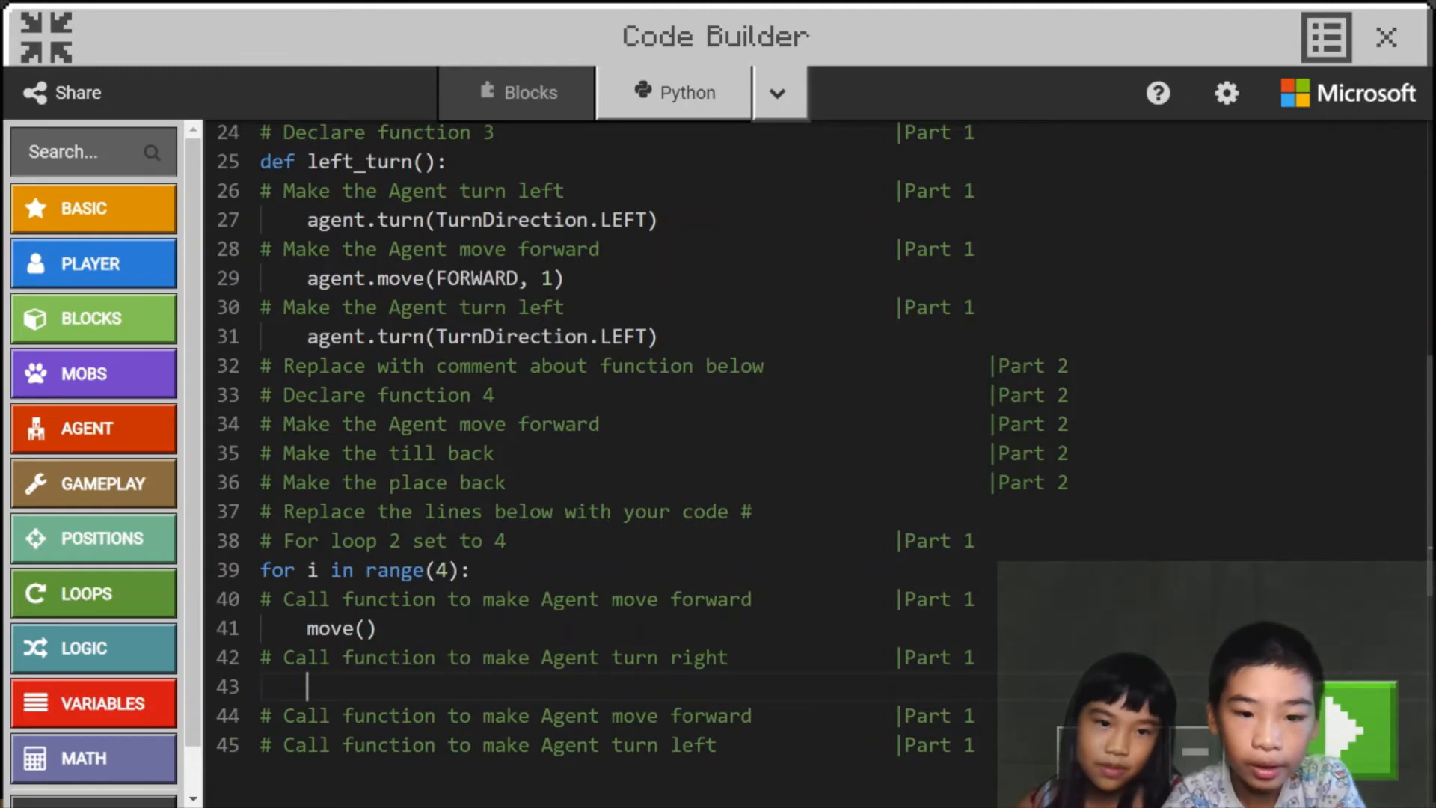
Indent move(), turn_right(), move() and left_turn() calls inside the loop body.
{"action": "type", "text": "turn_right"}
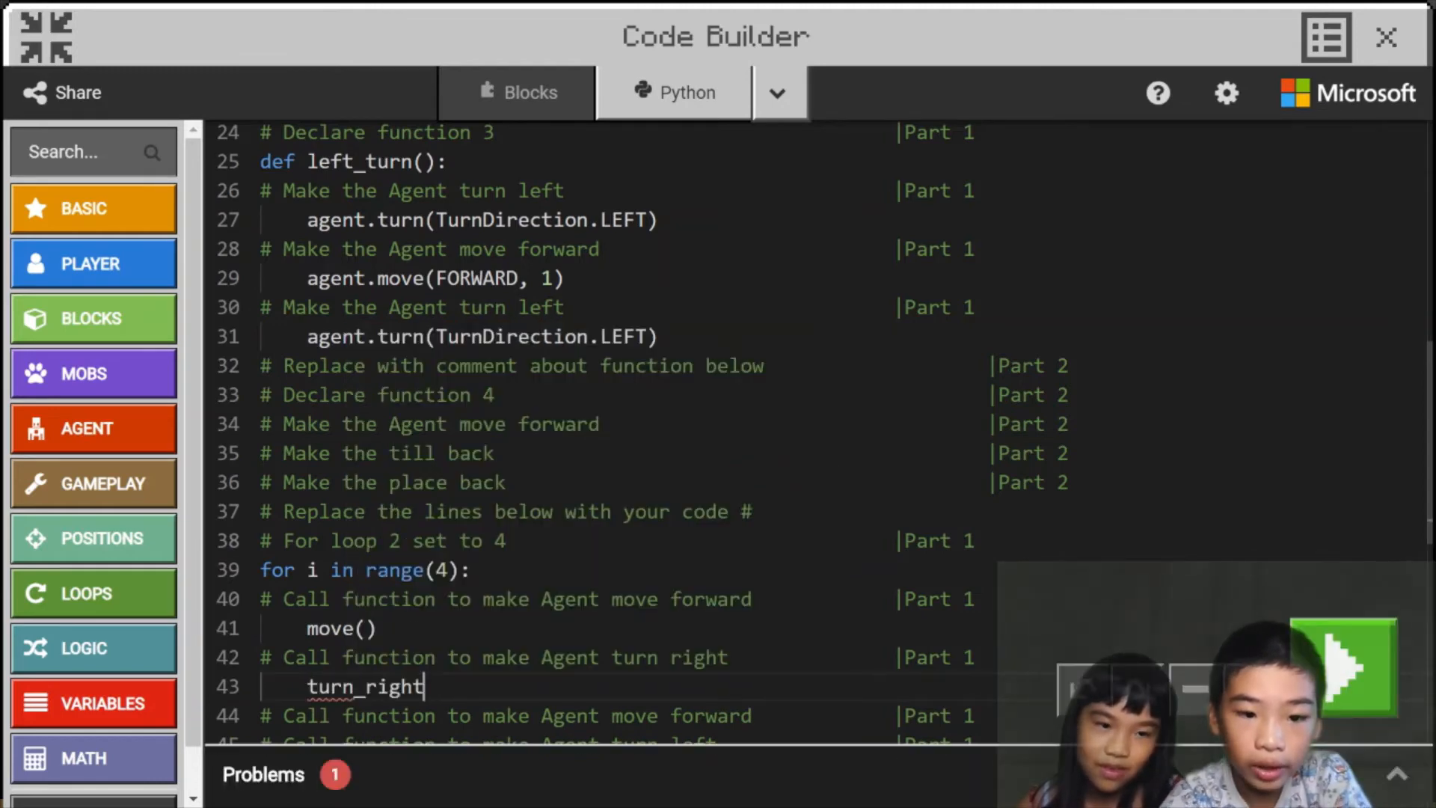
{"action": "type", "text": "()"}
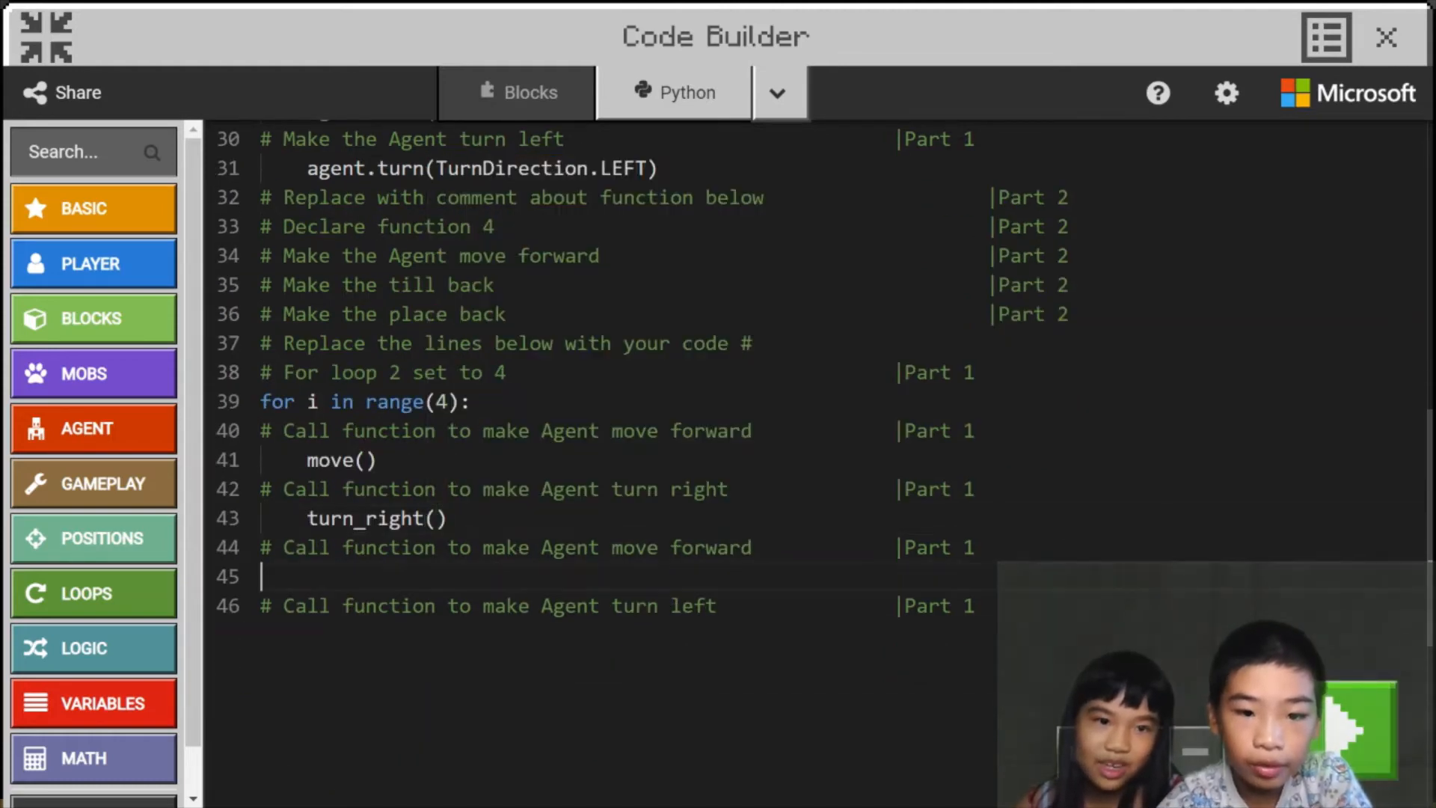
{"action": "type", "text": "mo"}
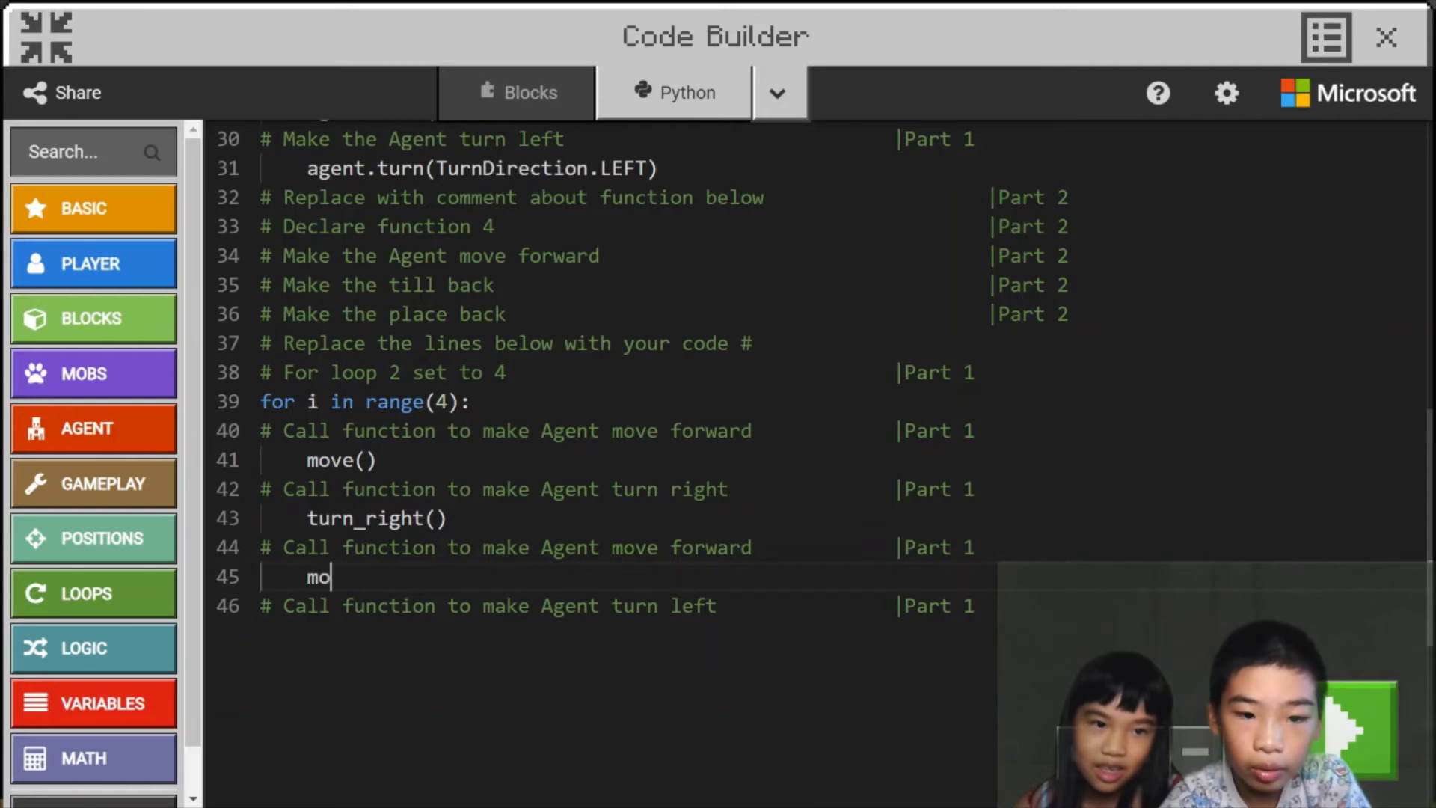
{"action": "type", "text": "ve()"}
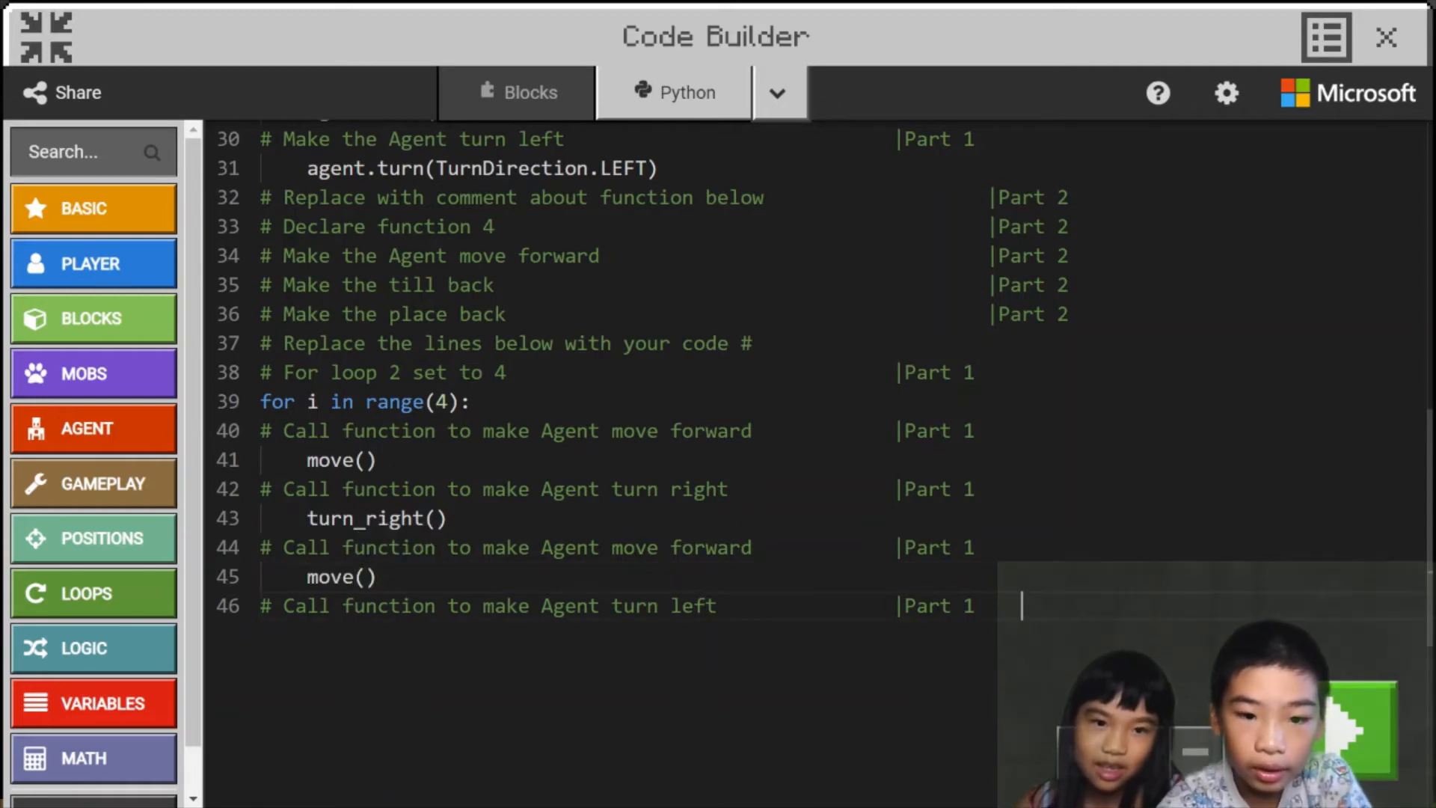
{"action": "type", "text": "l"}
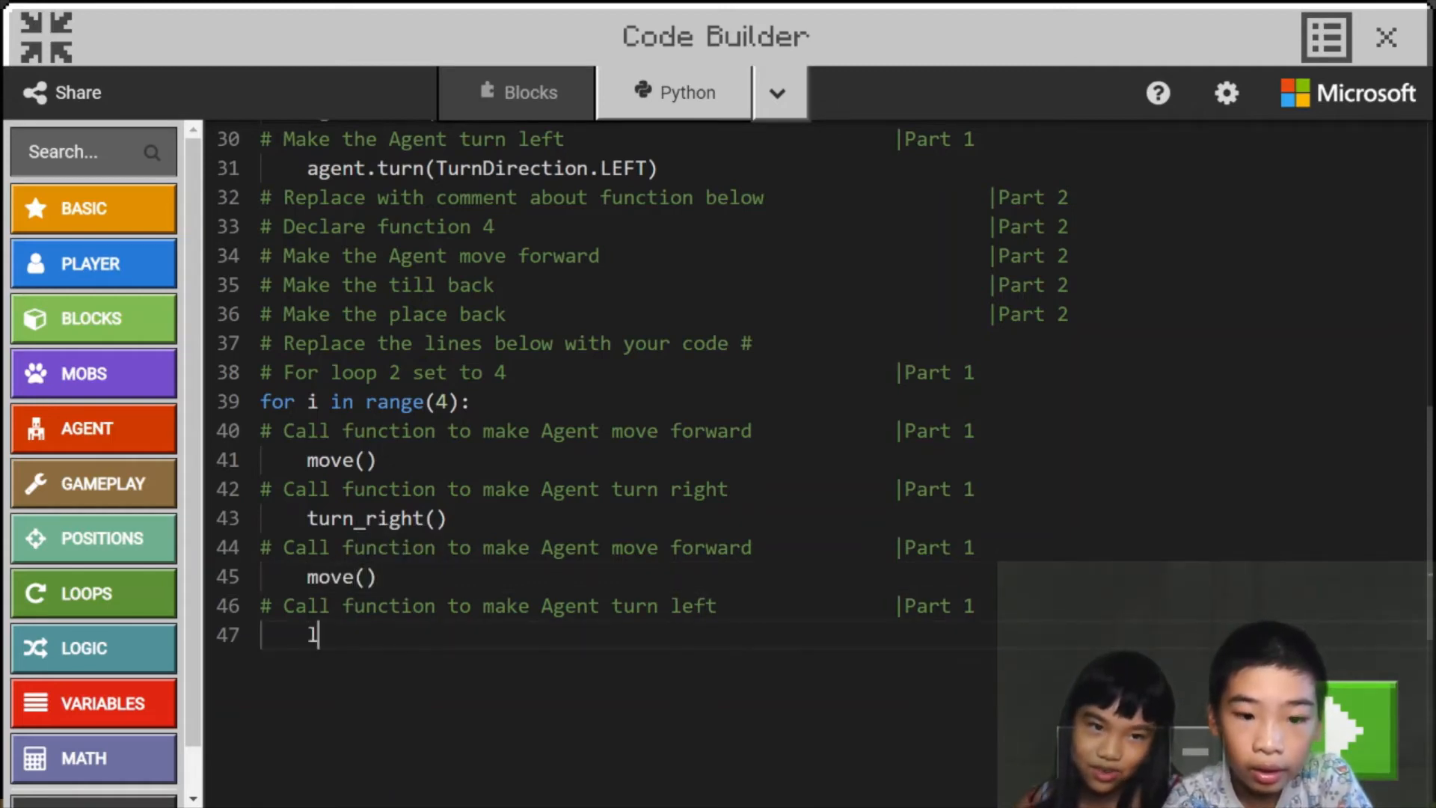
{"action": "type", "text": "eft_turn"}
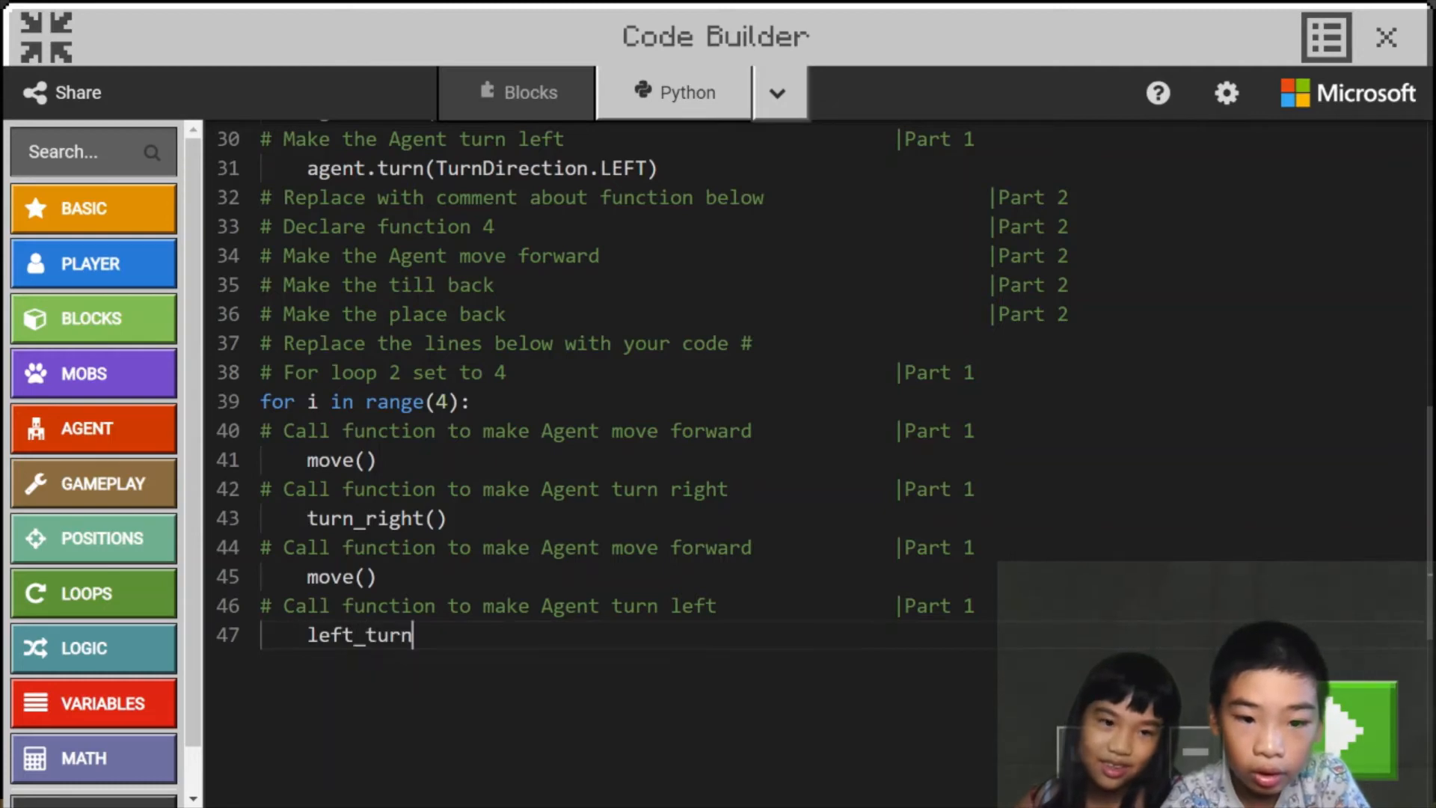
{"action": "type", "text": "()"}
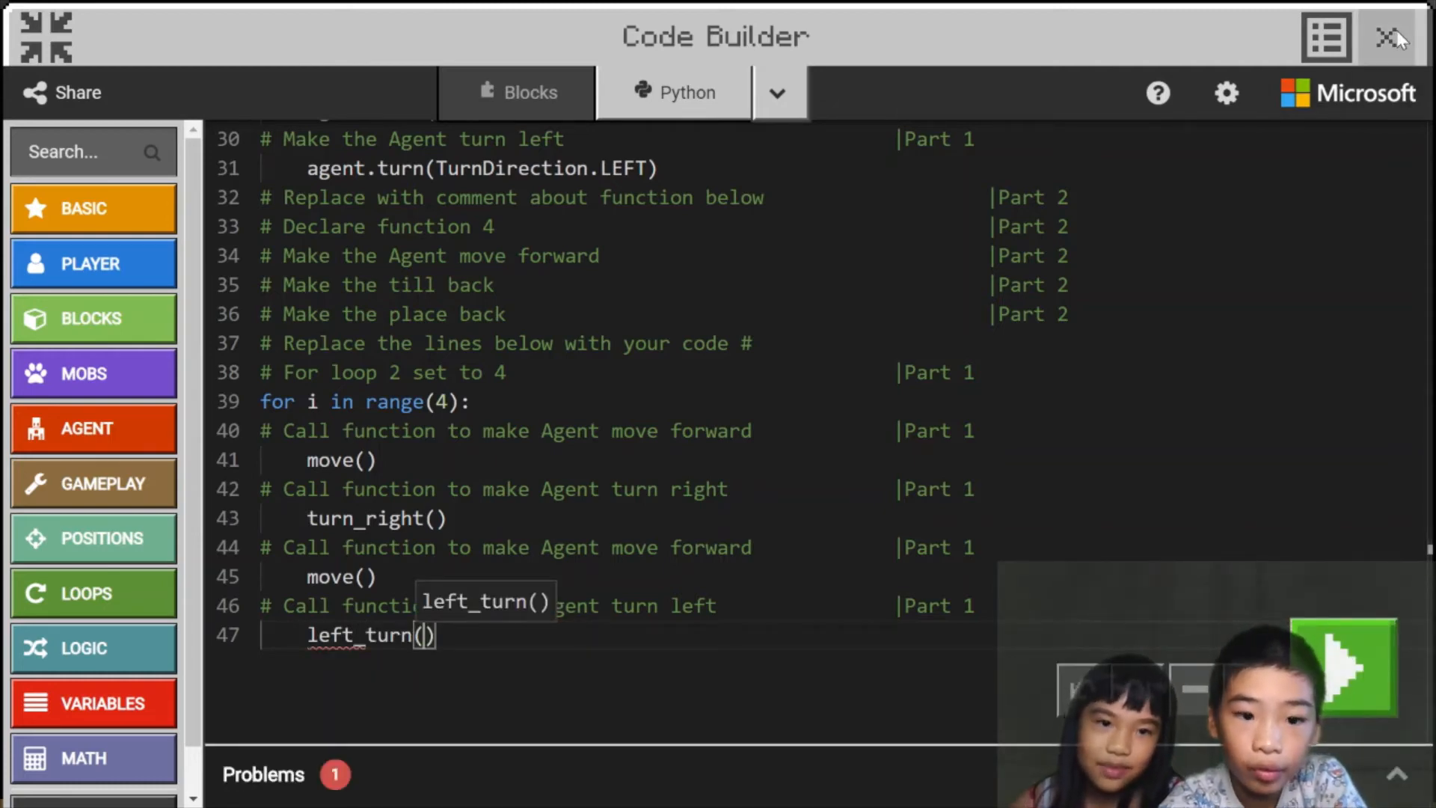
Return to the world, reopen Code Builder with C and run the program on the Agent.
{"action": "left_click", "coordinate": [1393, 36]}
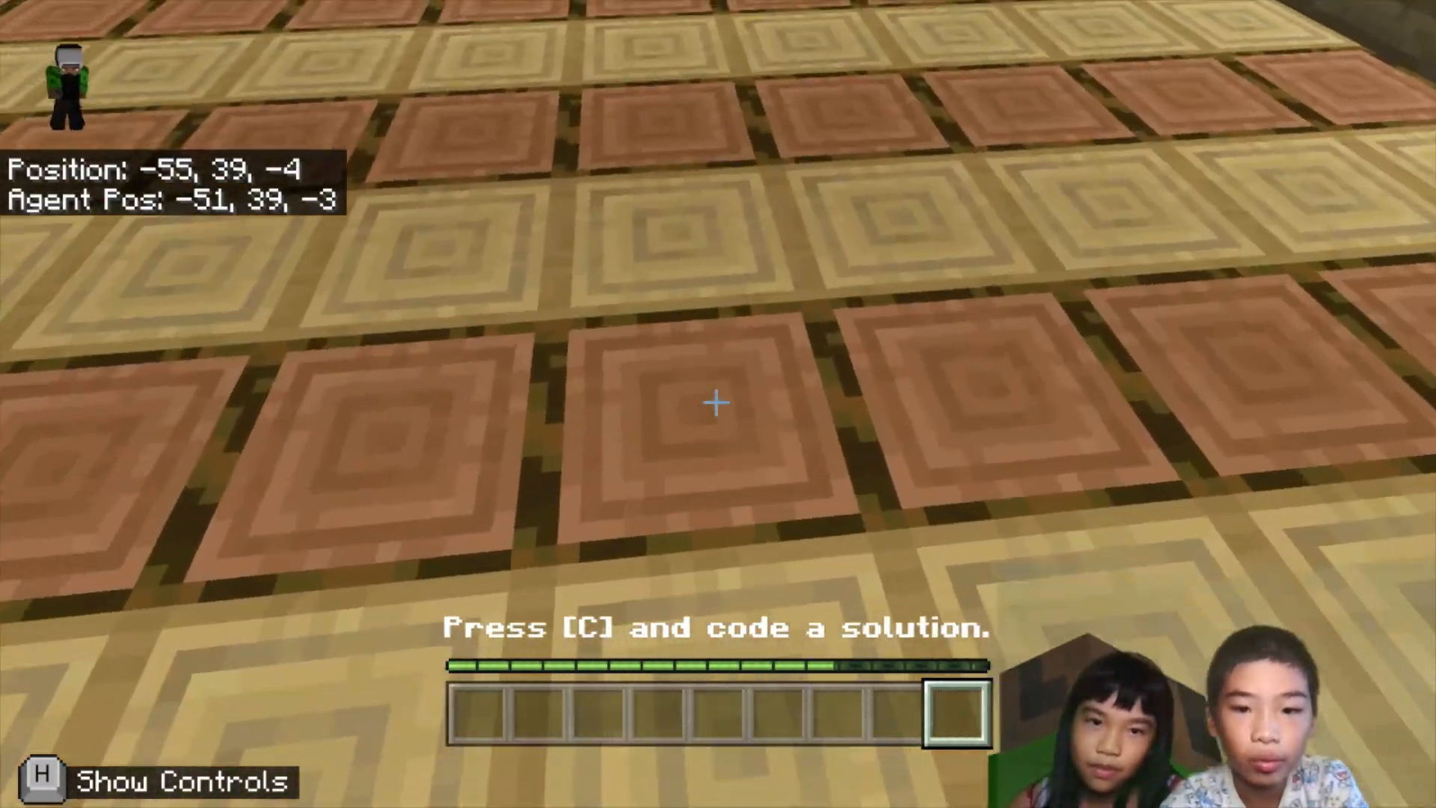
{"action": "key", "text": "w"}
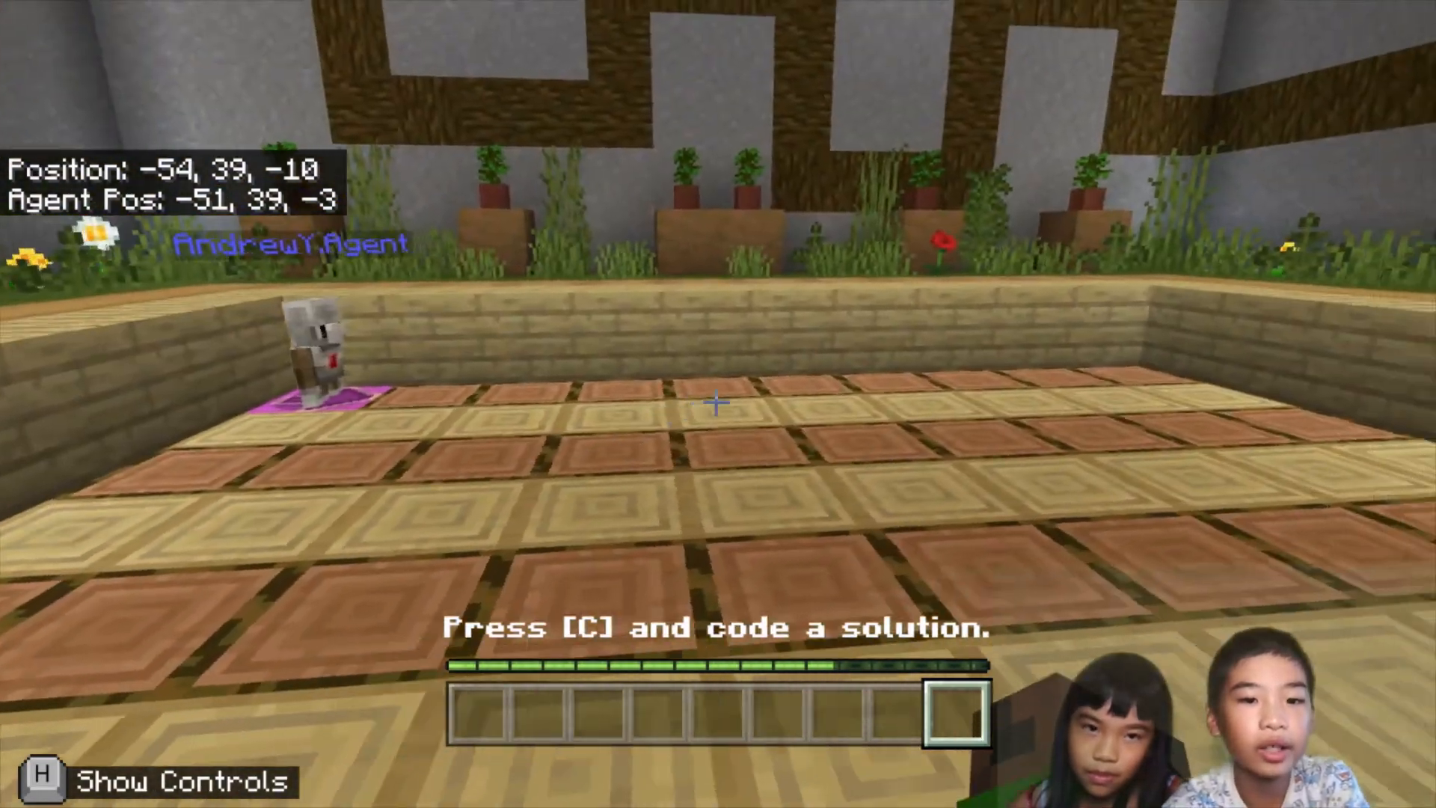
{"action": "key", "text": "c"}
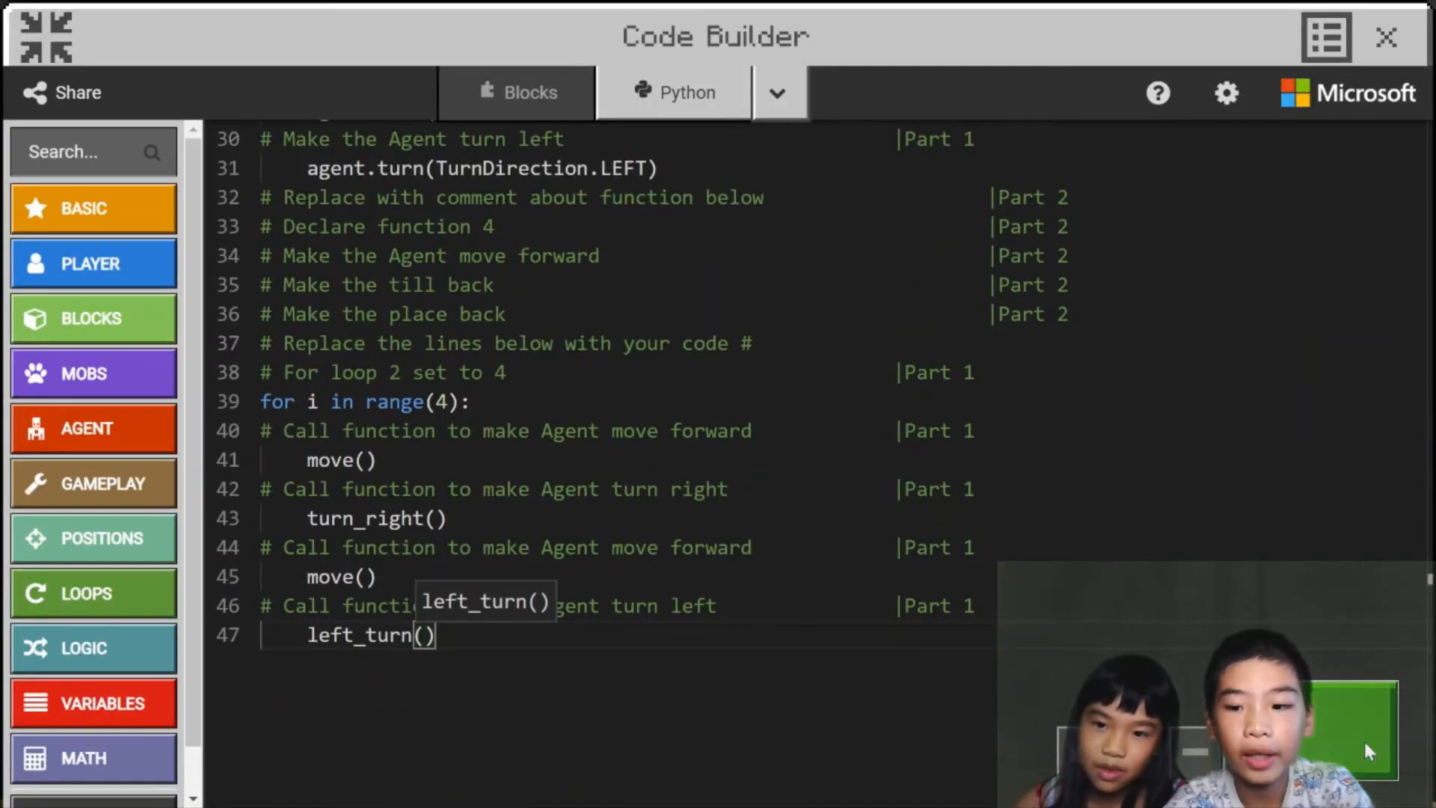
{"action": "left_click", "coordinate": [1385, 36]}
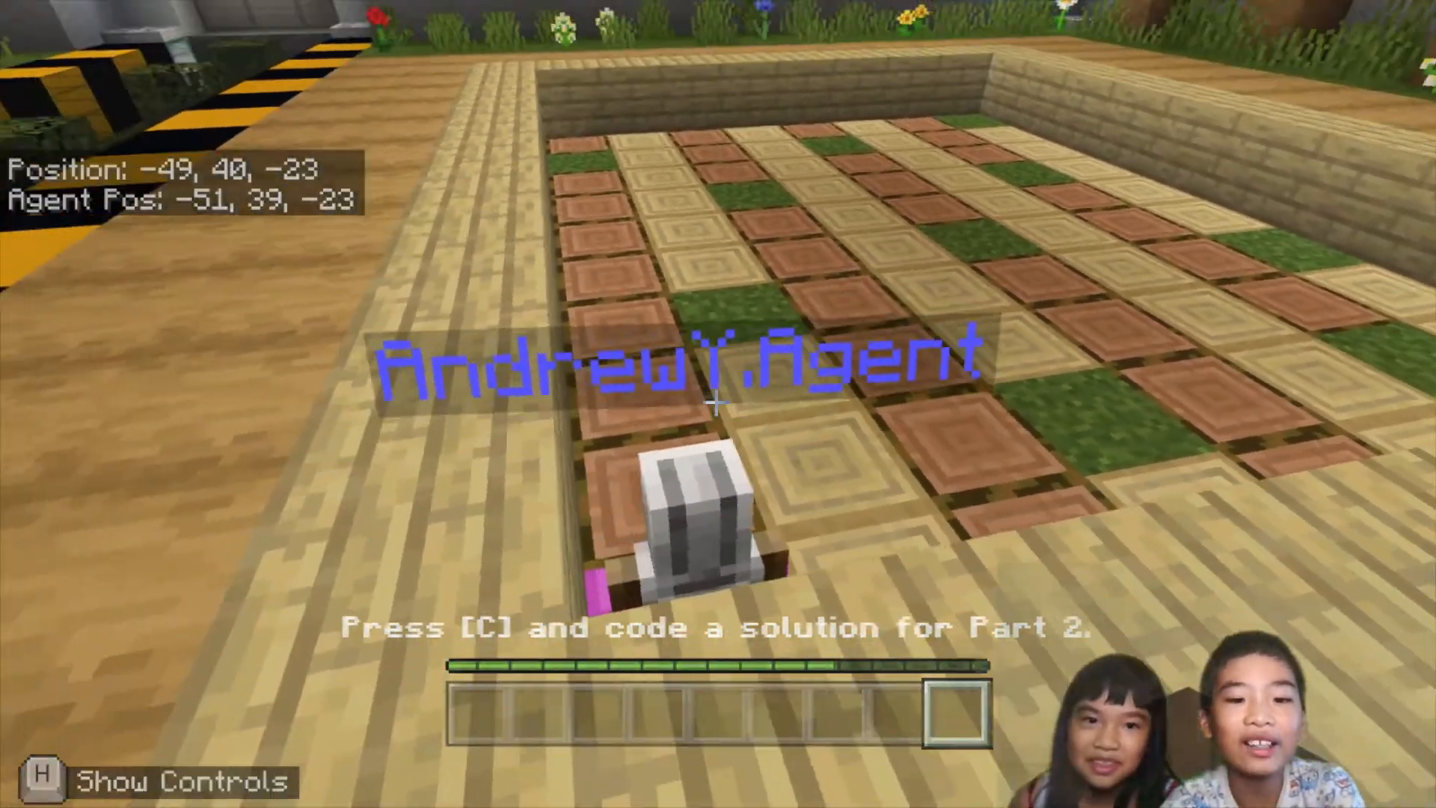
Write if agent.inspect(AgentInspection.BLOCK, DOWN) == GRASS inside move()'s loop.
{"action": "key", "text": "c"}
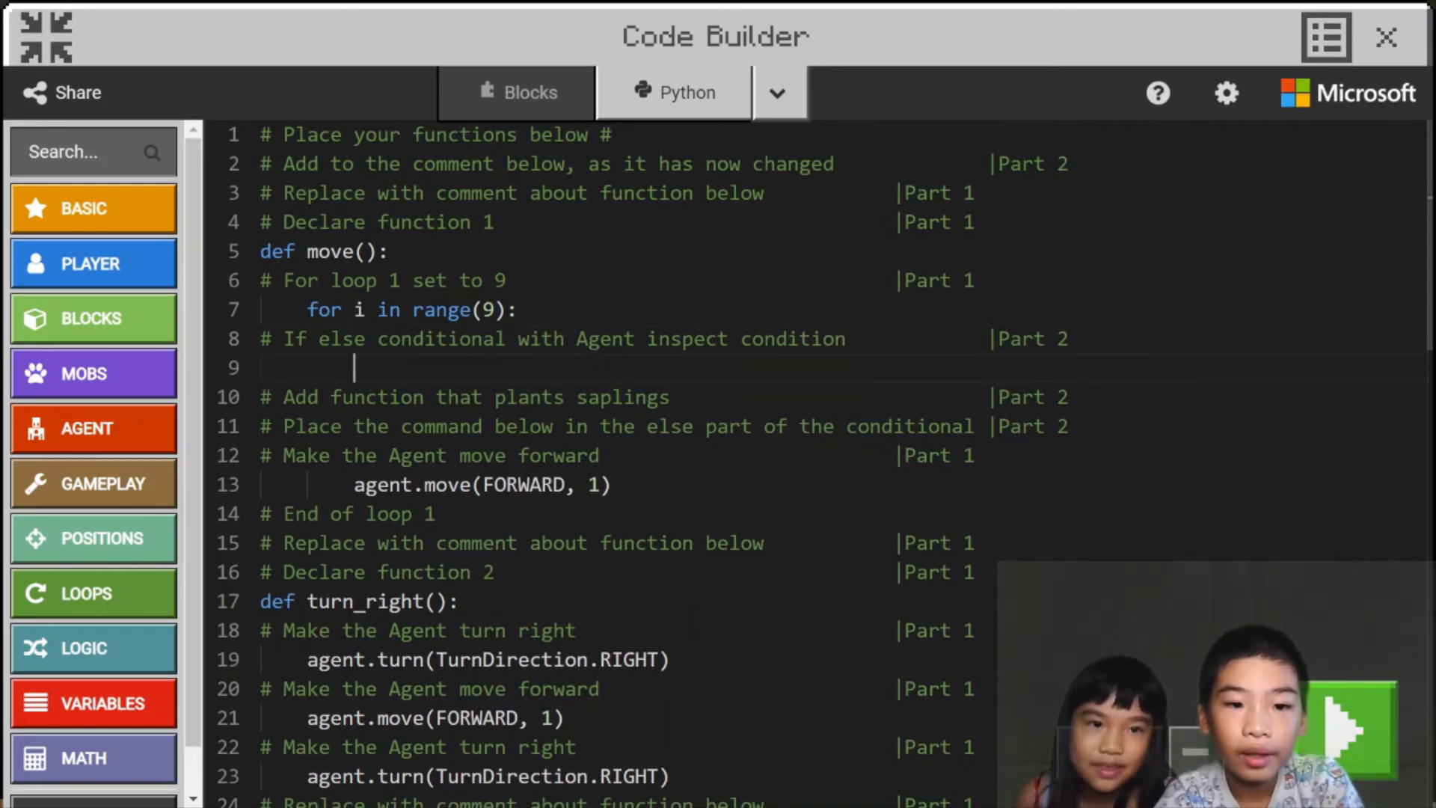
{"action": "type", "text": "if"}
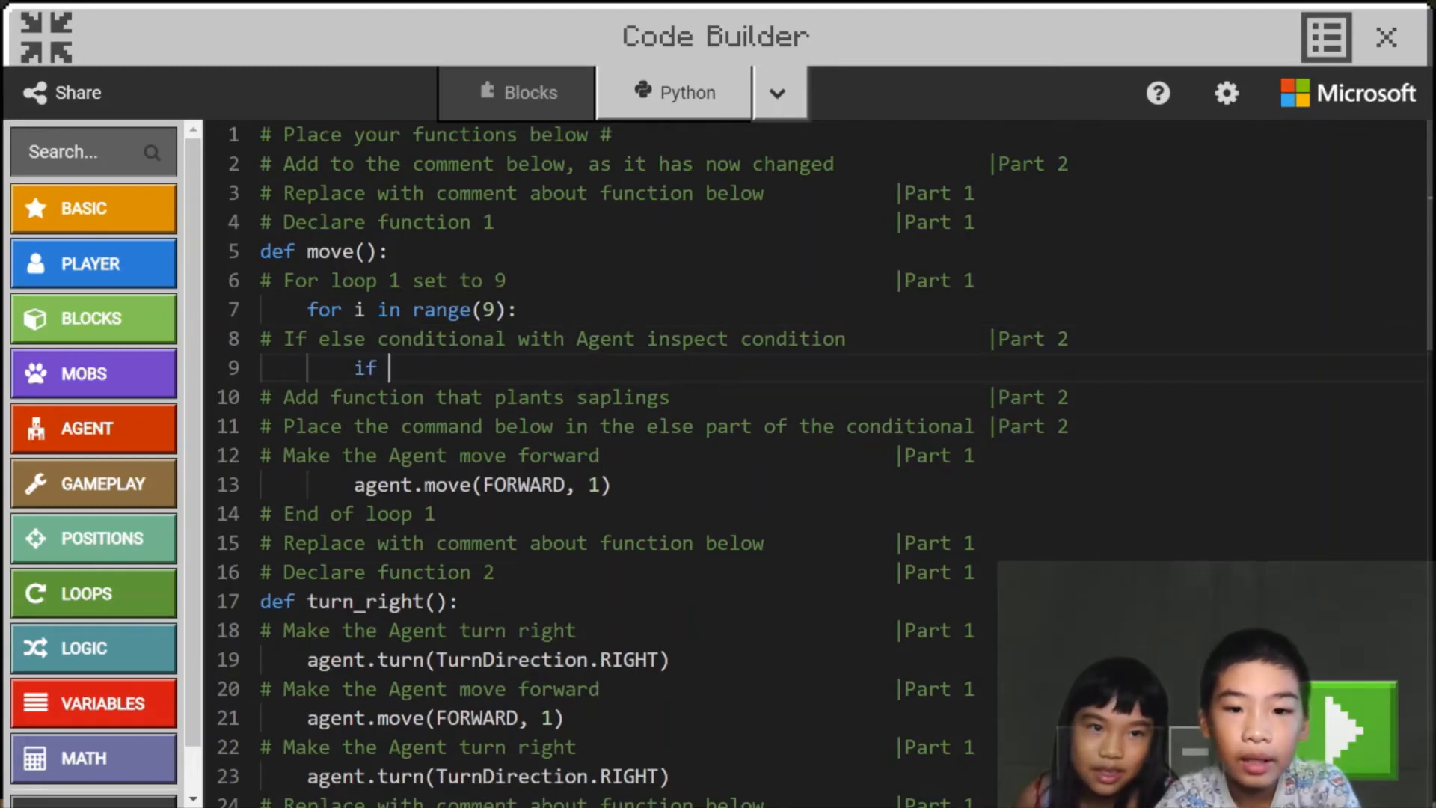
{"action": "type", "text": "agent.inspe"}
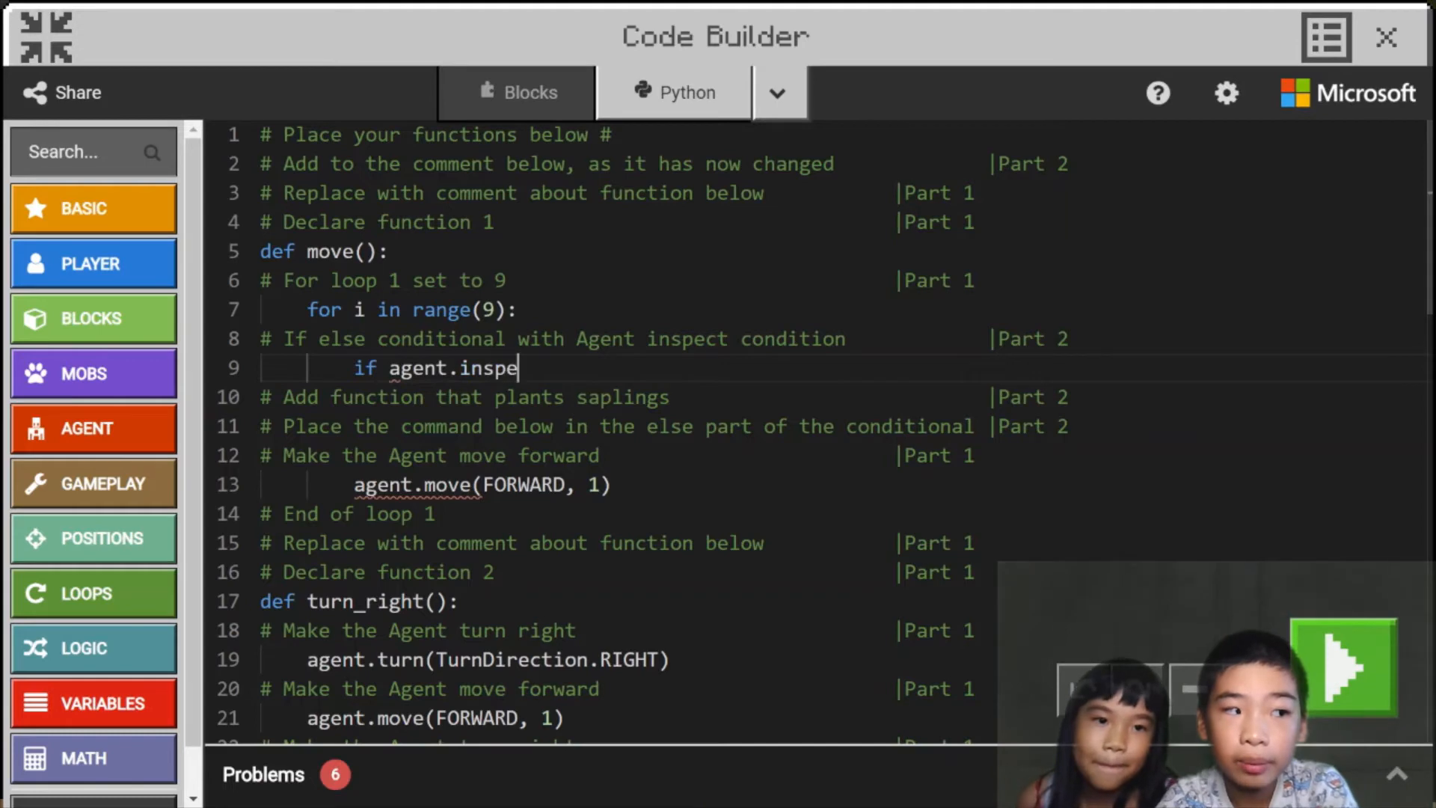
{"action": "type", "text": "ct()"}
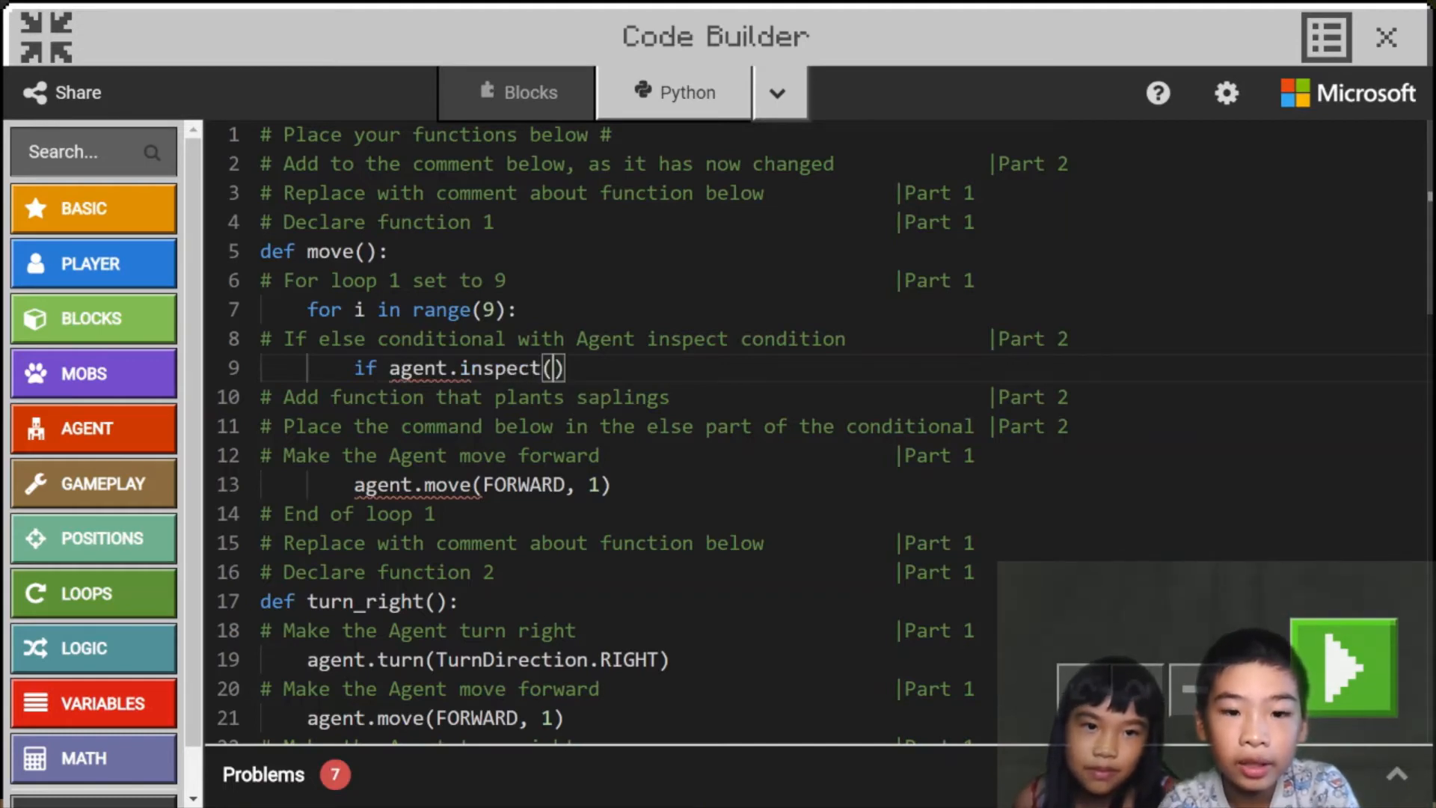
{"action": "type", "text": "Agetn"}
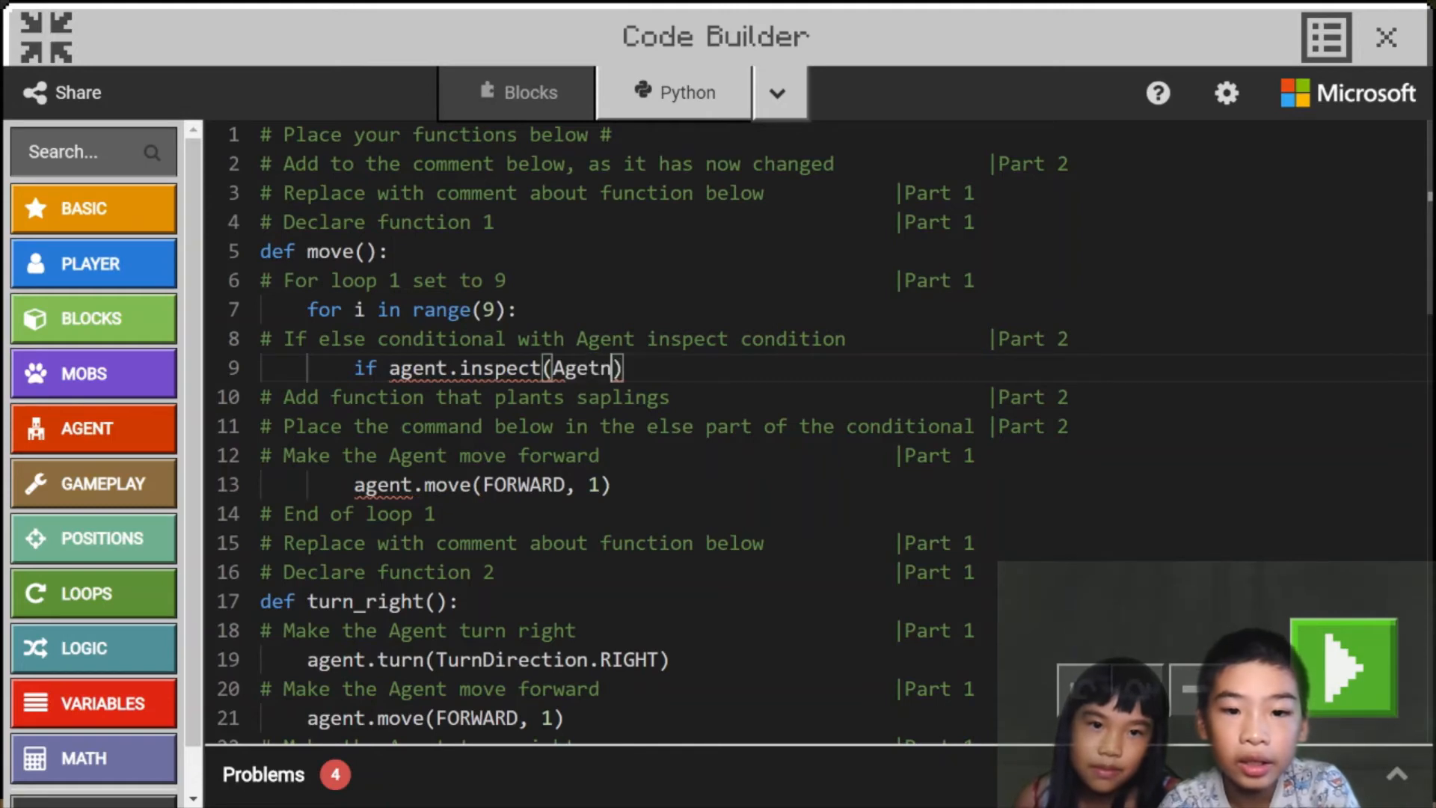
{"action": "type", "text": "AgentIns"}
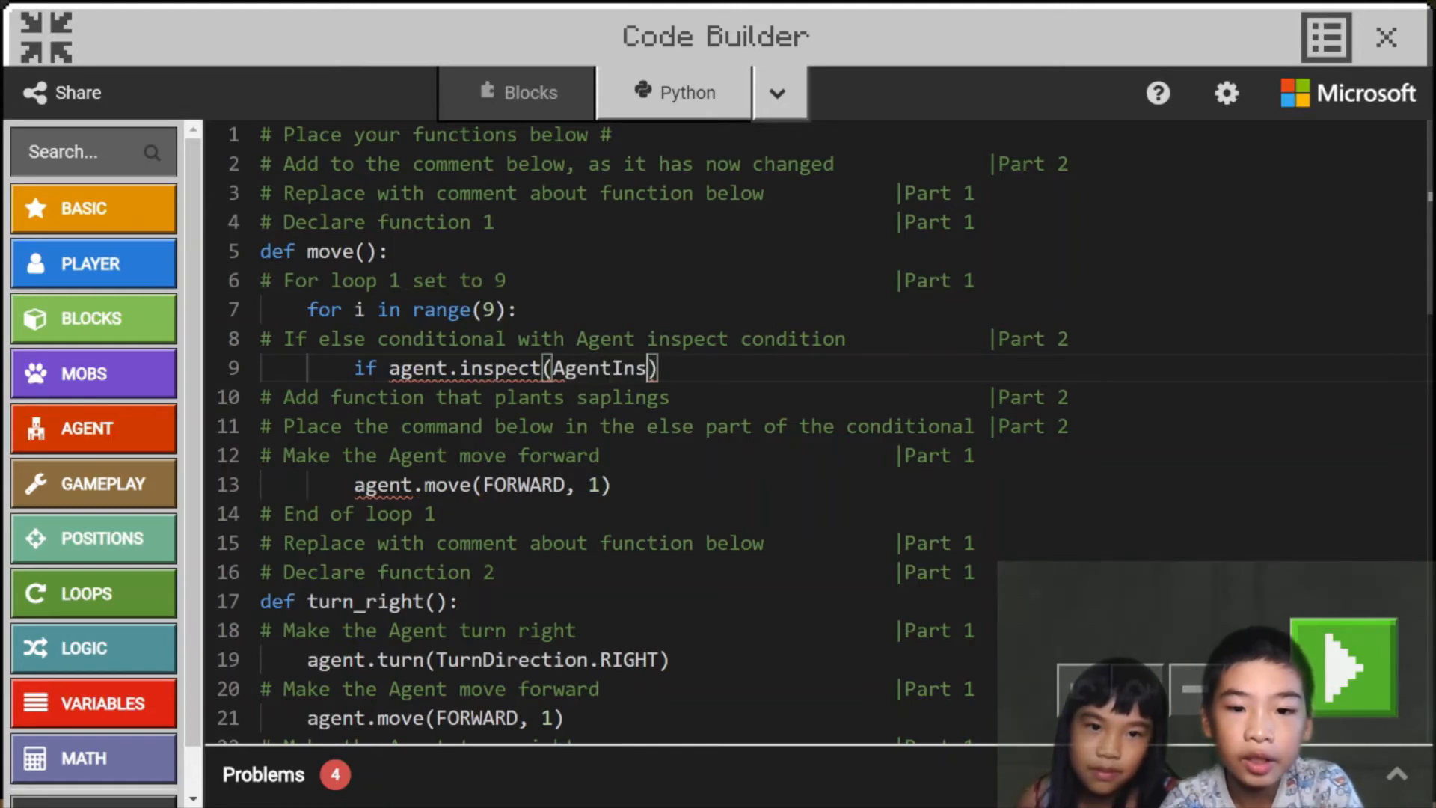
{"action": "type", "text": "pection"}
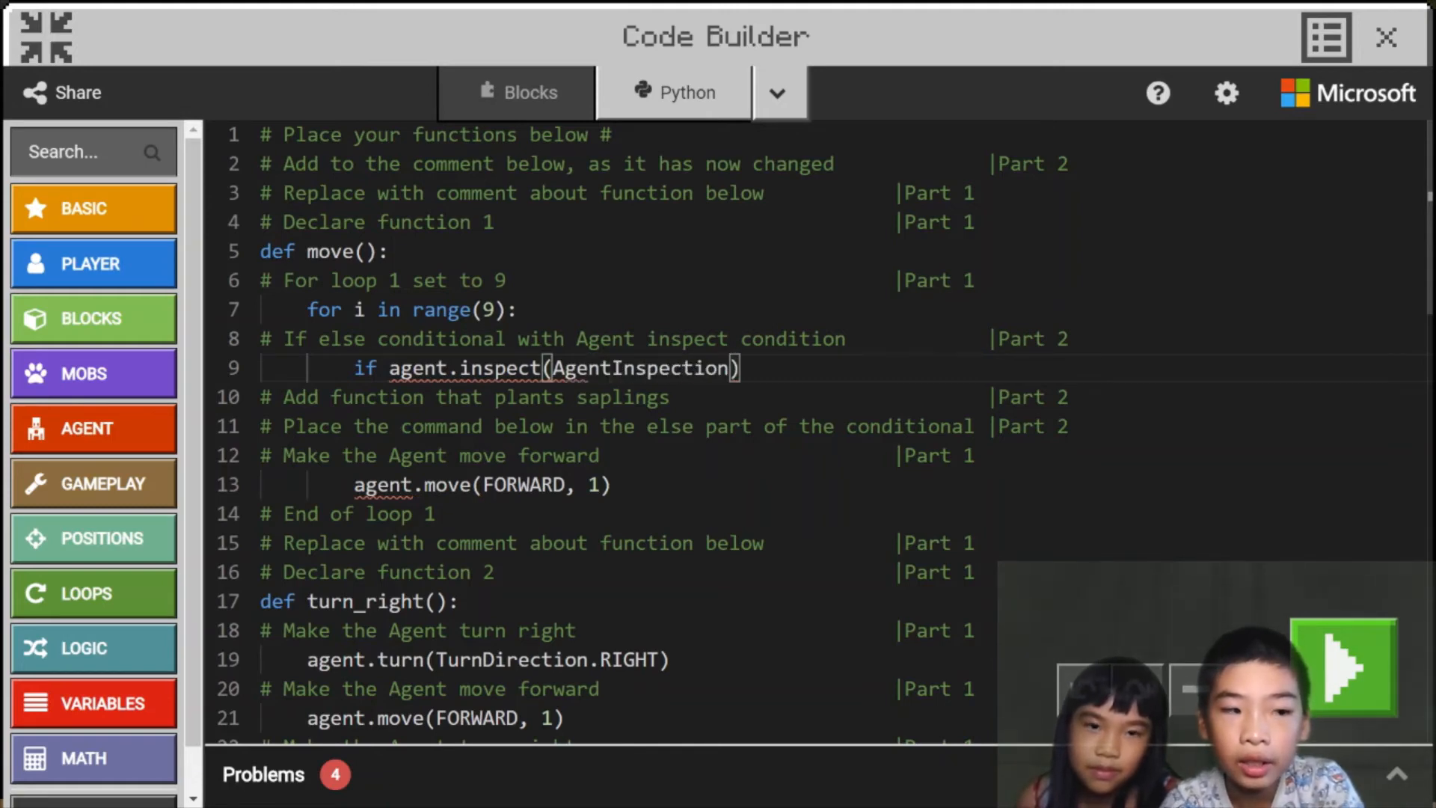
{"action": "type", "text": ".BLO"}
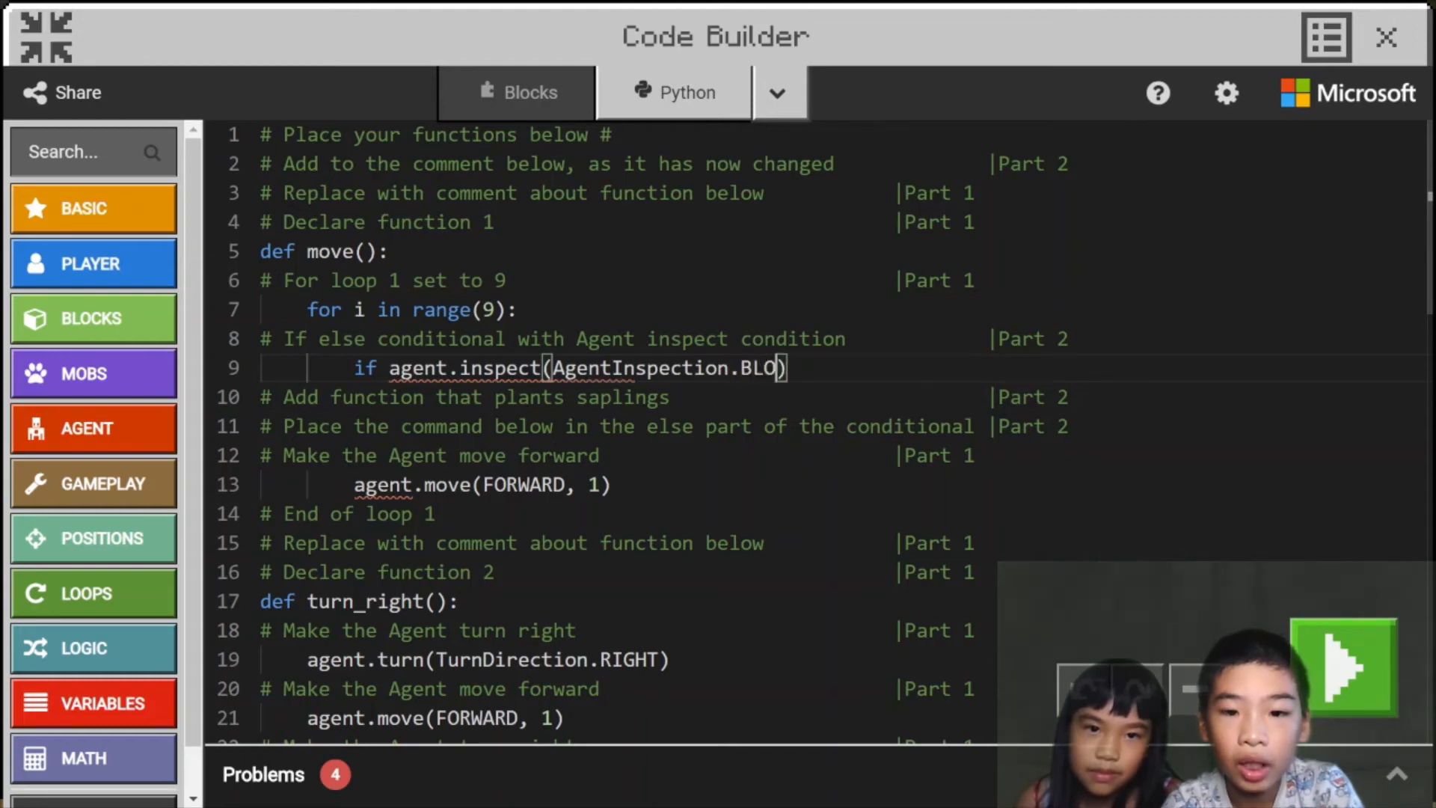
{"action": "type", "text": "CK,"}
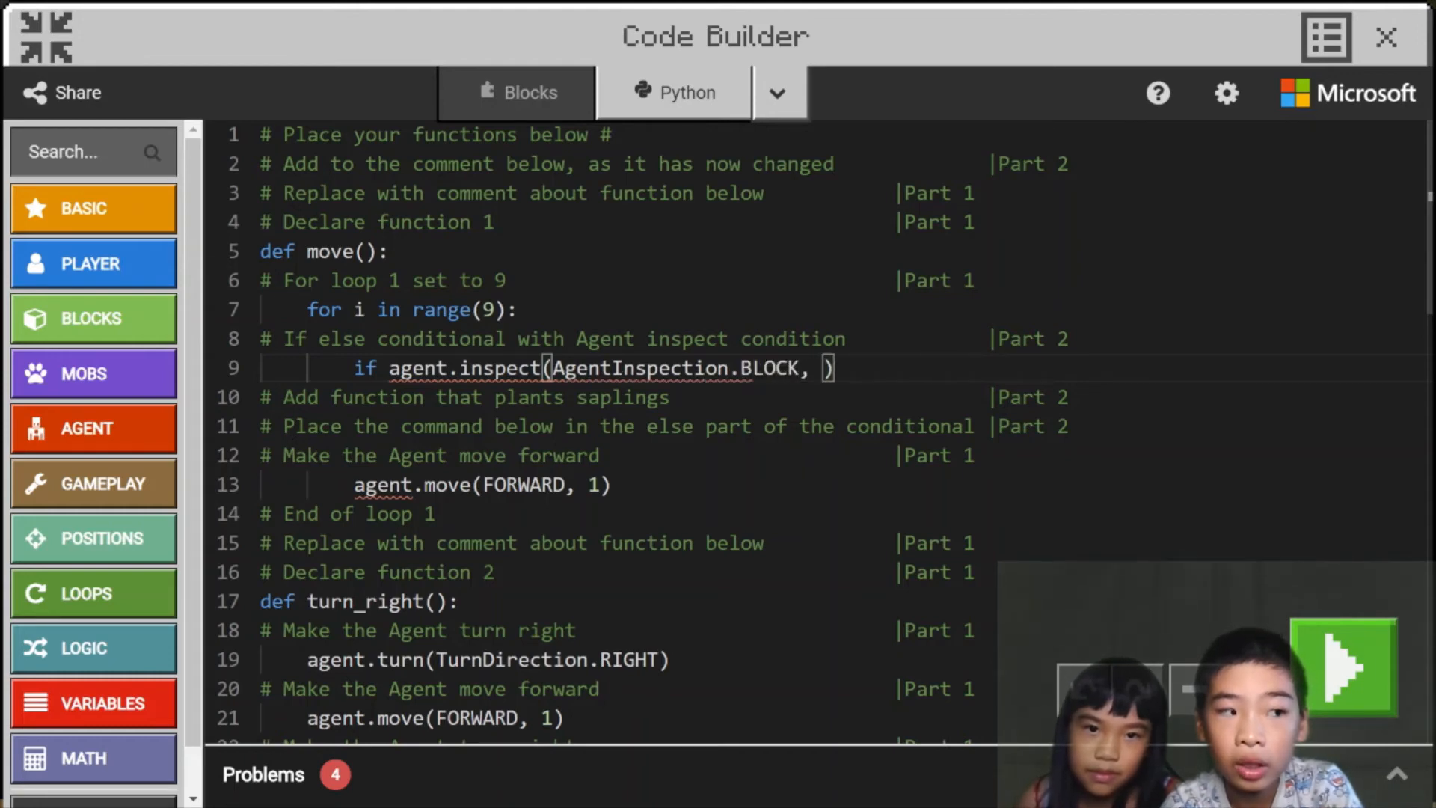
{"action": "type", "text": "DOWN"}
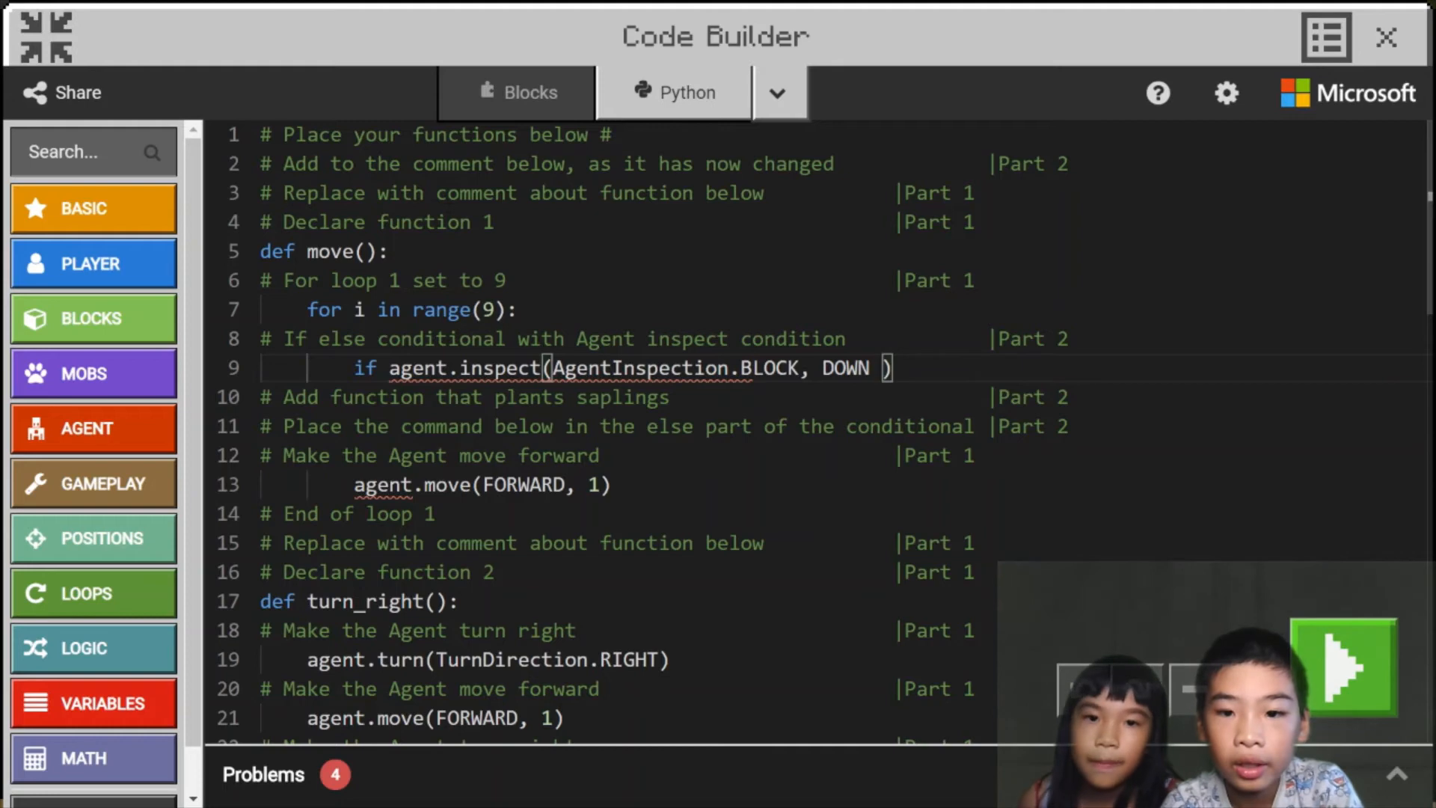
{"action": "type", "text": "=="}
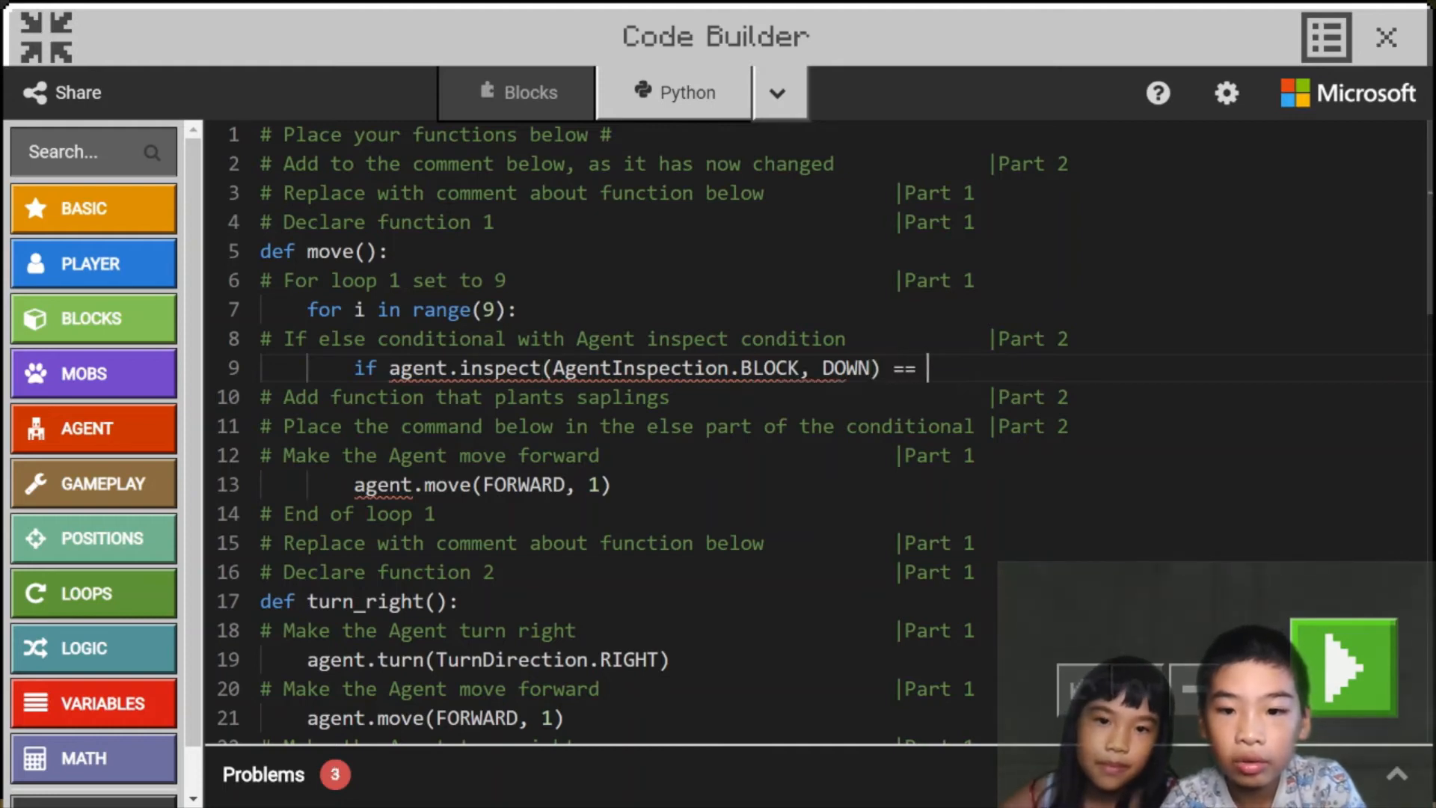
{"action": "type", "text": "G"}
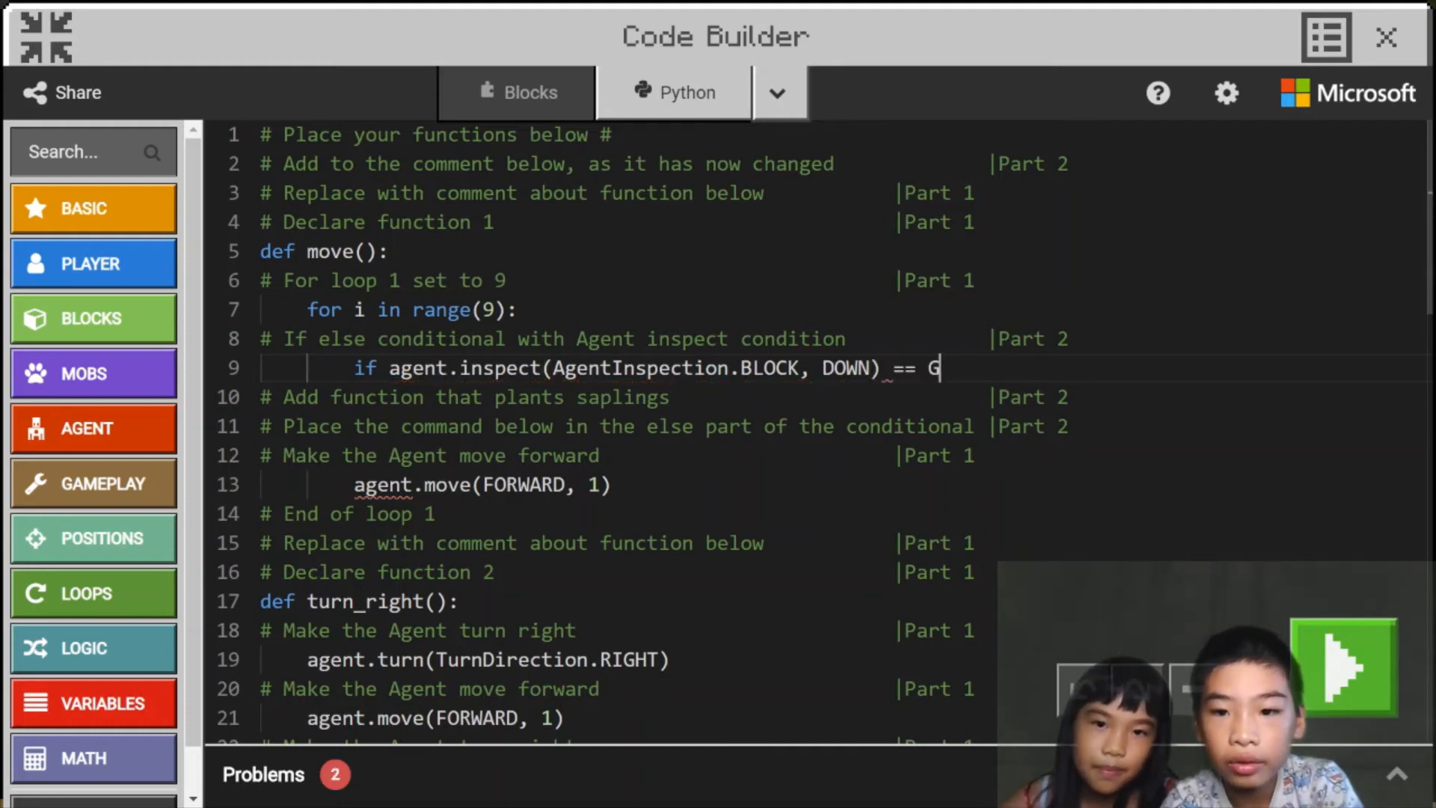
{"action": "type", "text": "RASS"}
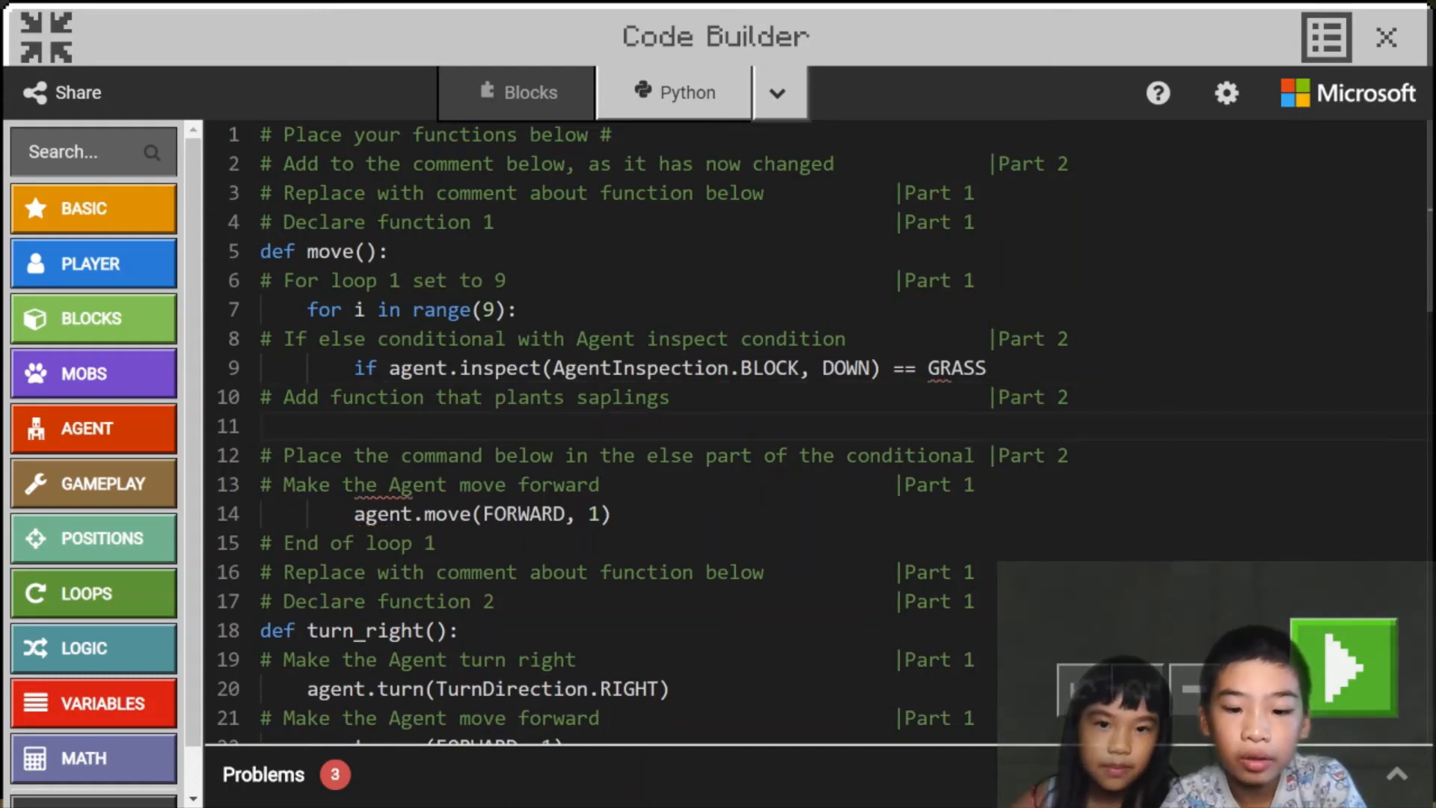
Call plant() under the grass condition.
{"action": "type", "text": "plant"}
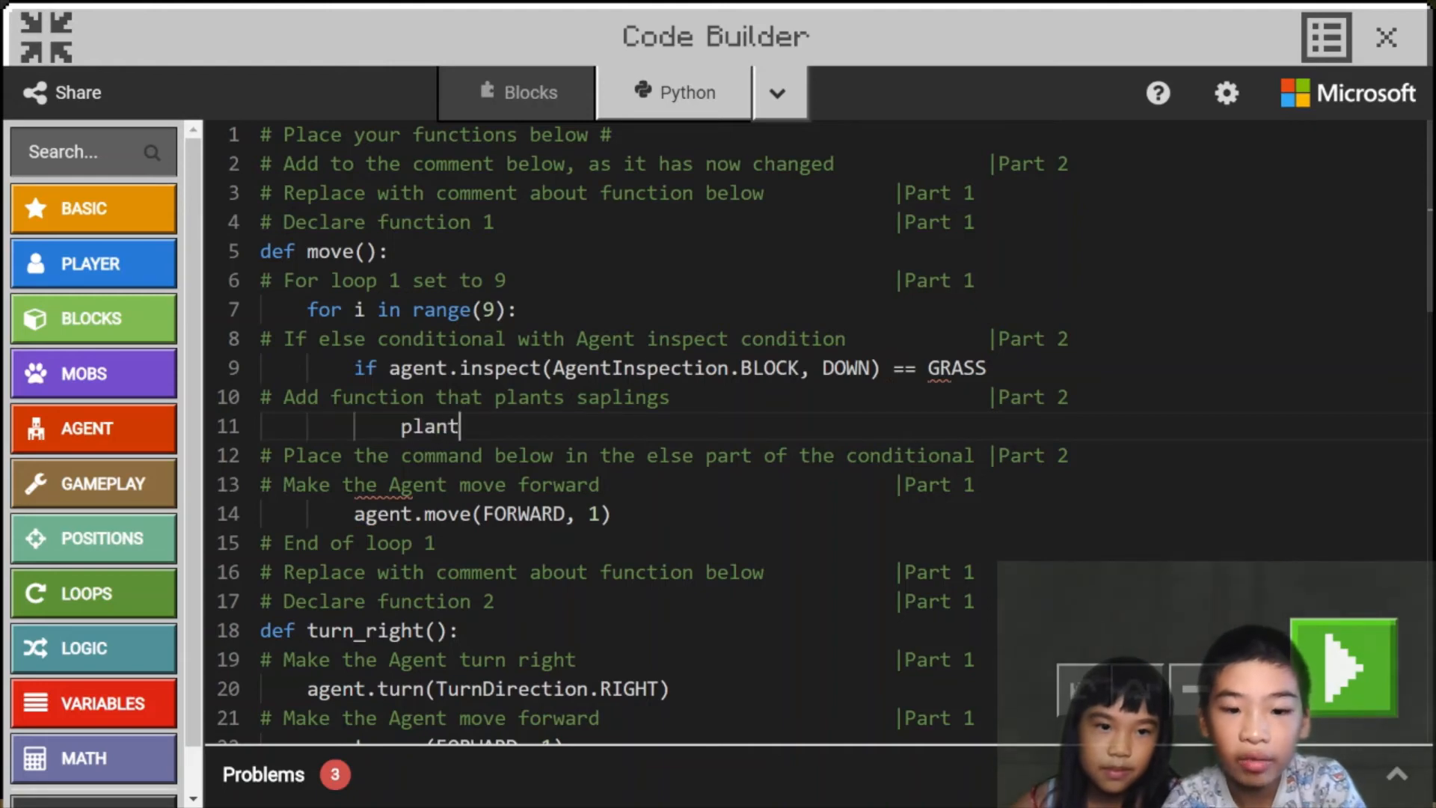
{"action": "type", "text": "()"}
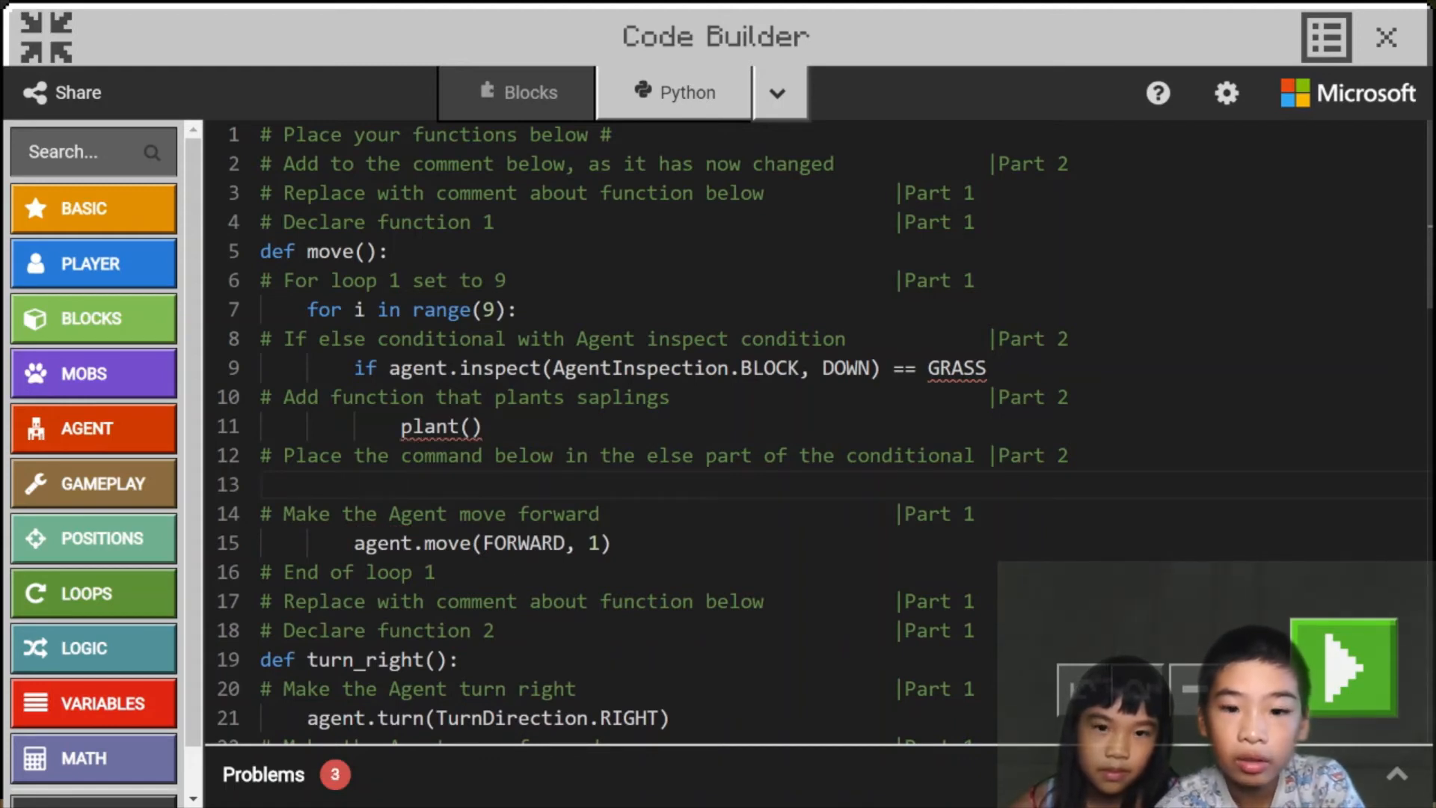
Define def plant(): starting with agent.move(FORWARD, 1).
{"action": "scroll", "scroll_direction": "down", "scroll_amount": 3}
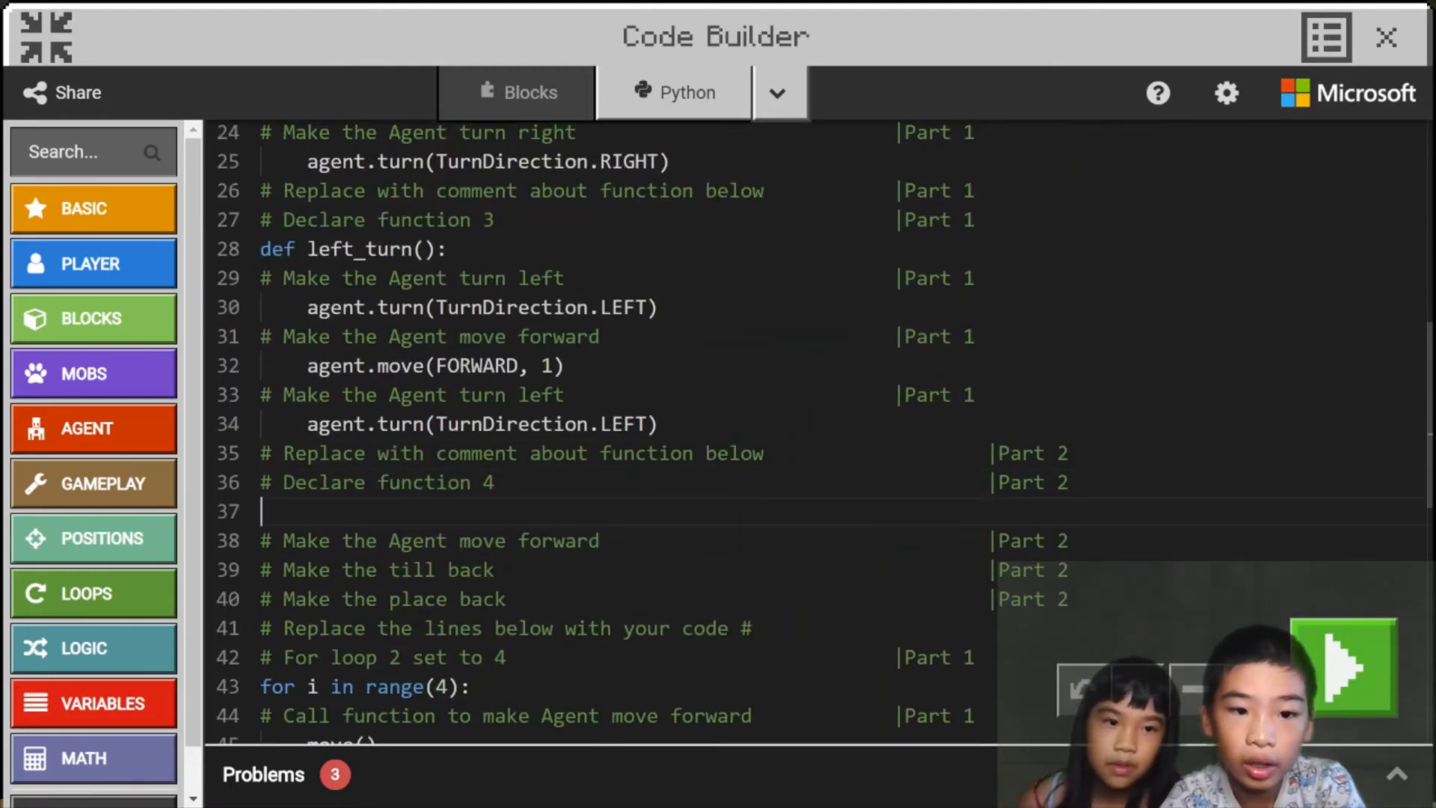
{"action": "type", "text": "def plant"}
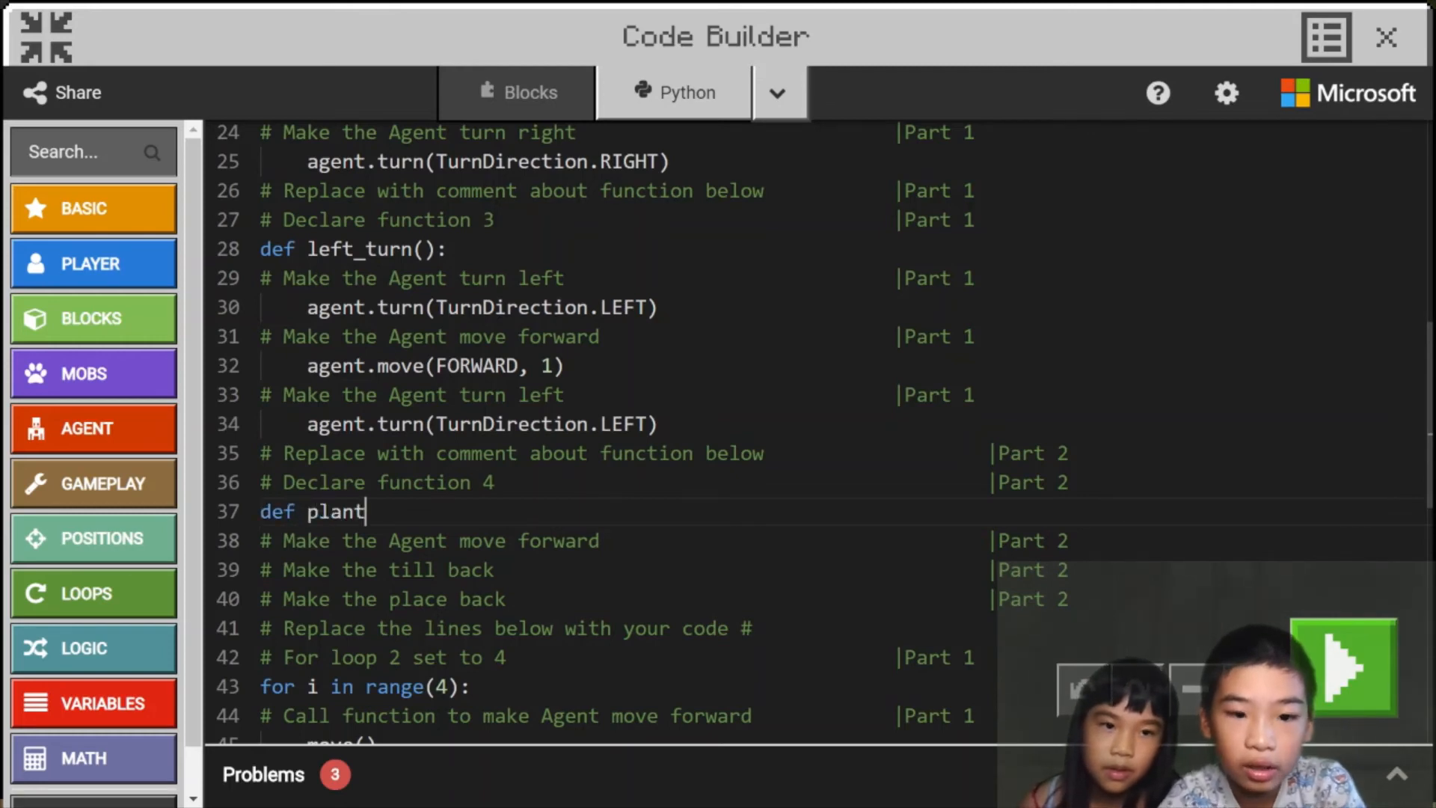
{"action": "type", "text": "():"}
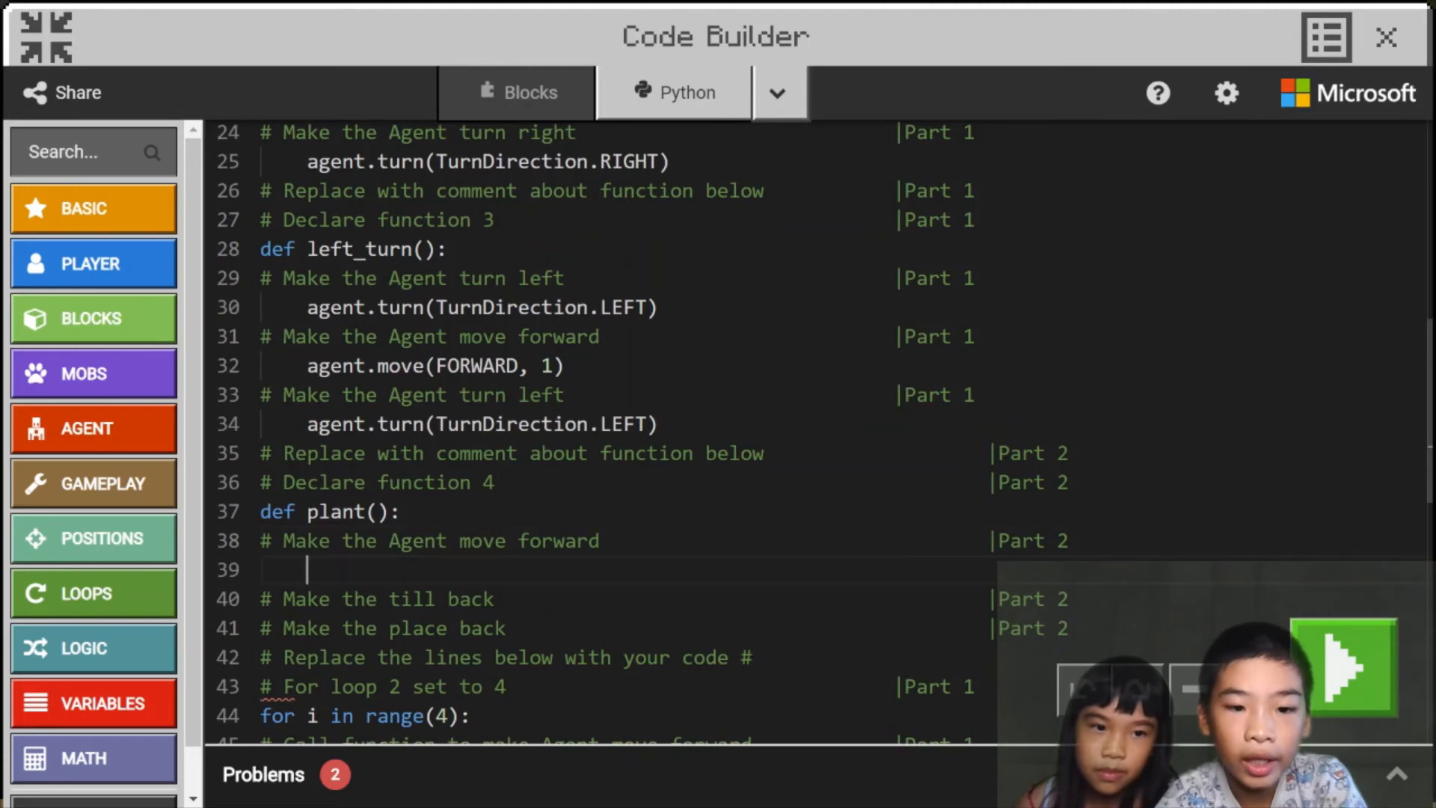
{"action": "type", "text": "agent.m"}
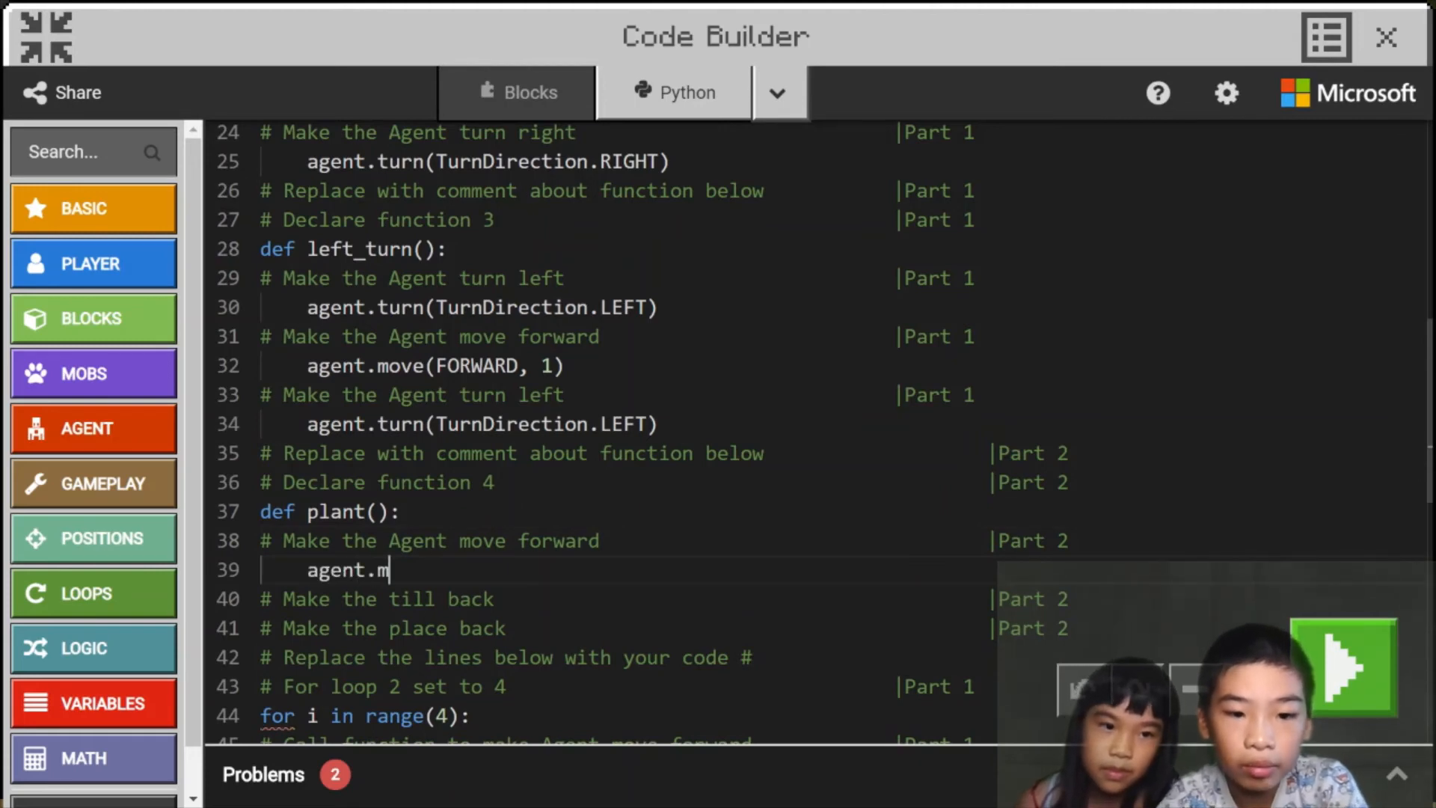
{"action": "type", "text": "ove(FORWARD, 1"}
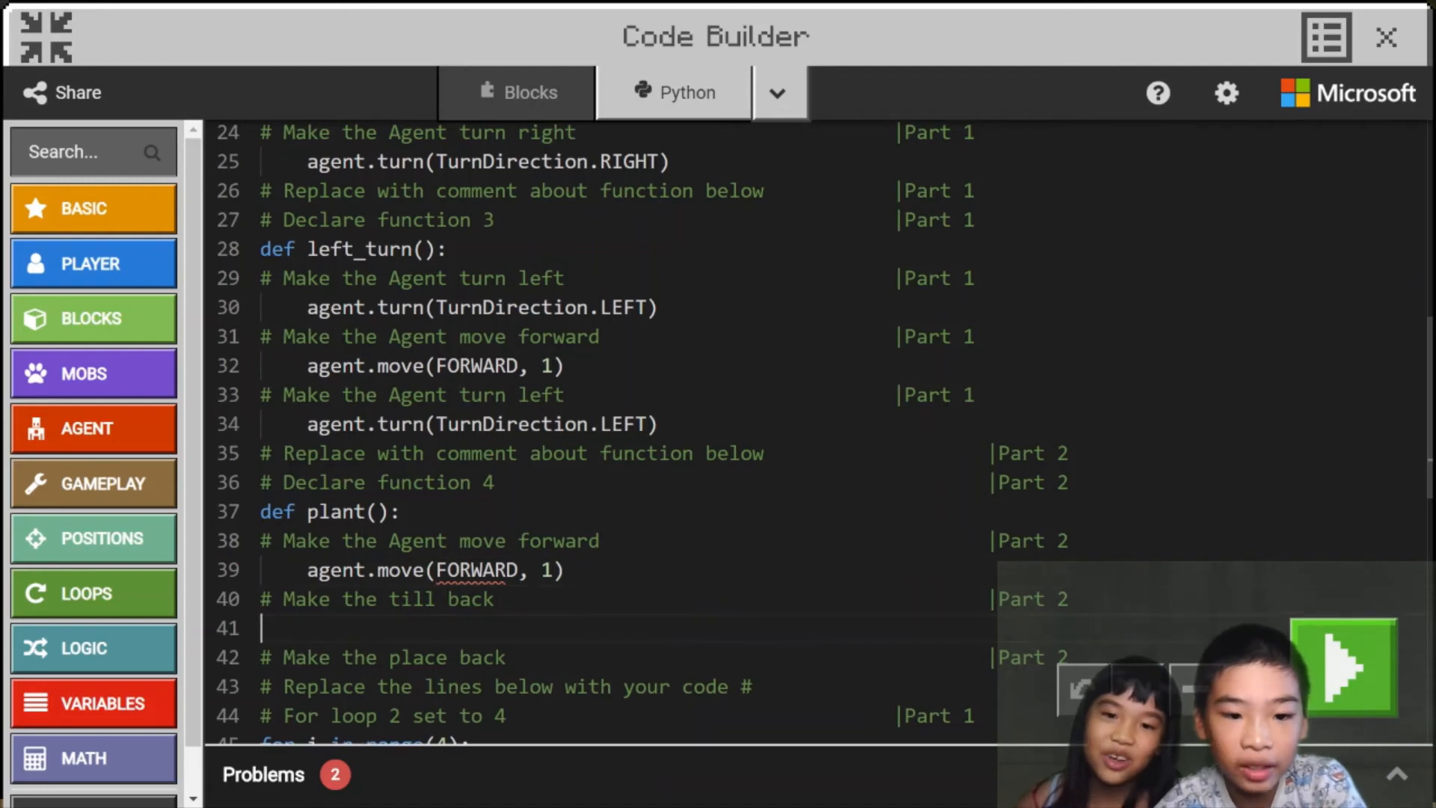
Add agent.till(BACK) and agent.place(BACK) to plant(), then attempt a run.
{"action": "type", "text": "a"}
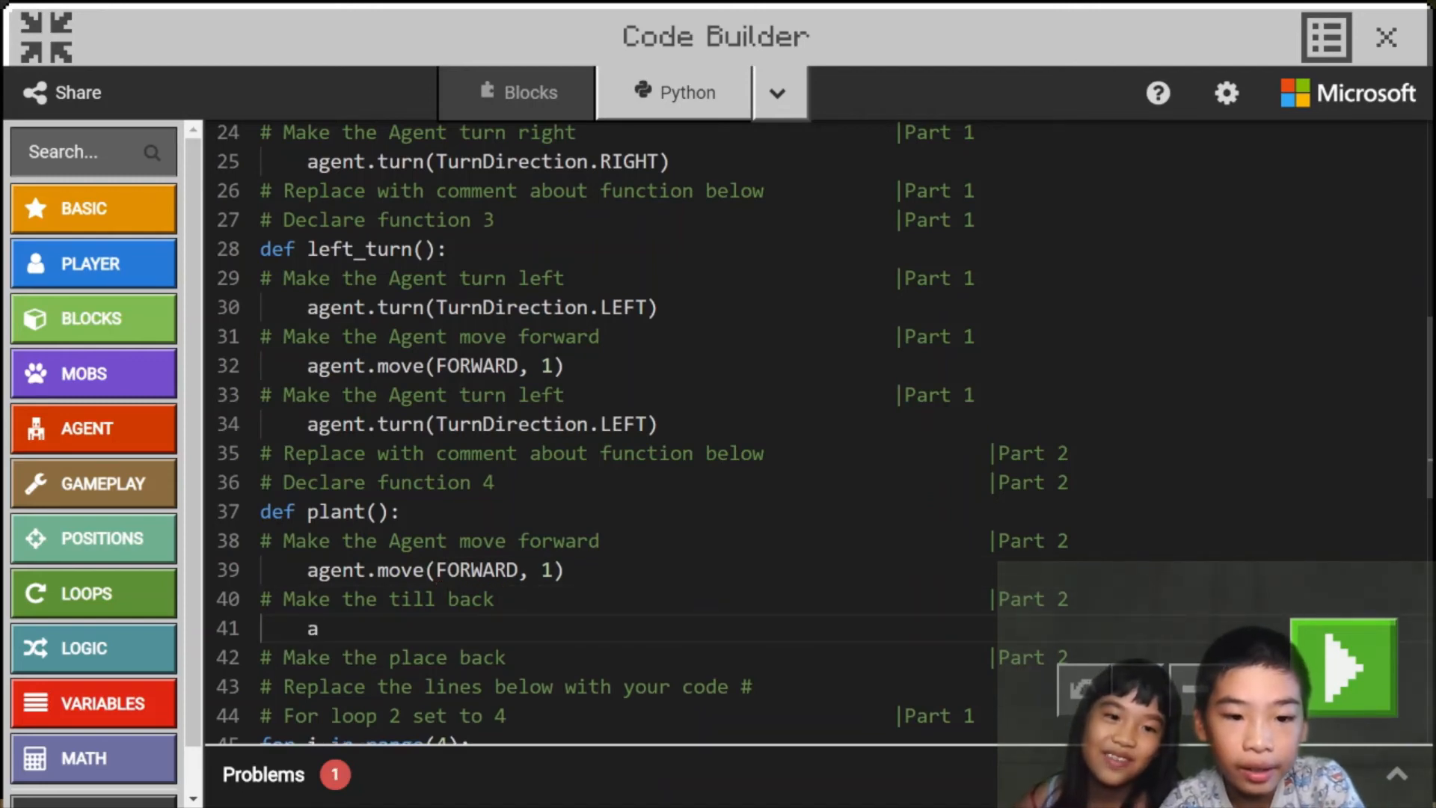
{"action": "type", "text": "gent.ti"}
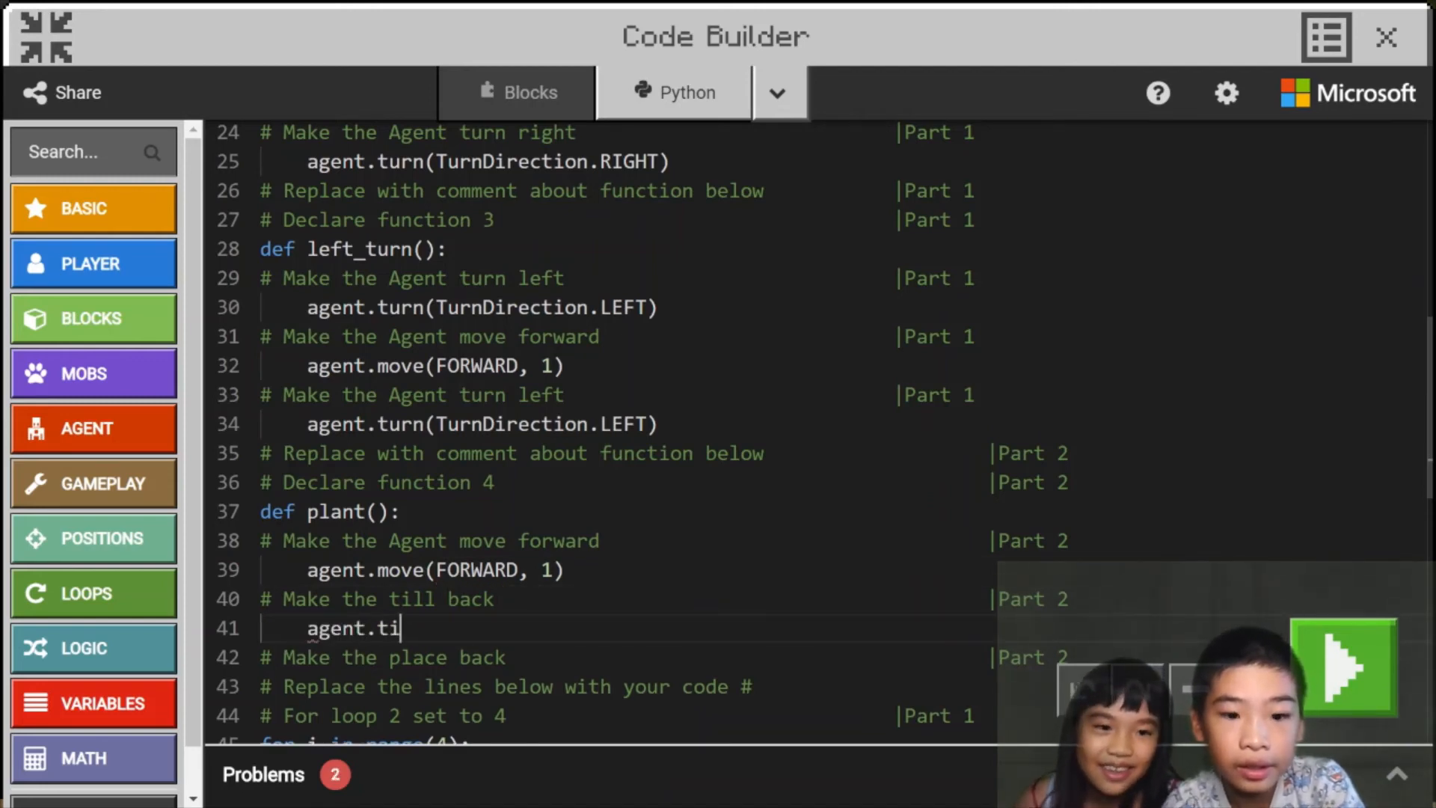
{"action": "type", "text": "ll()"}
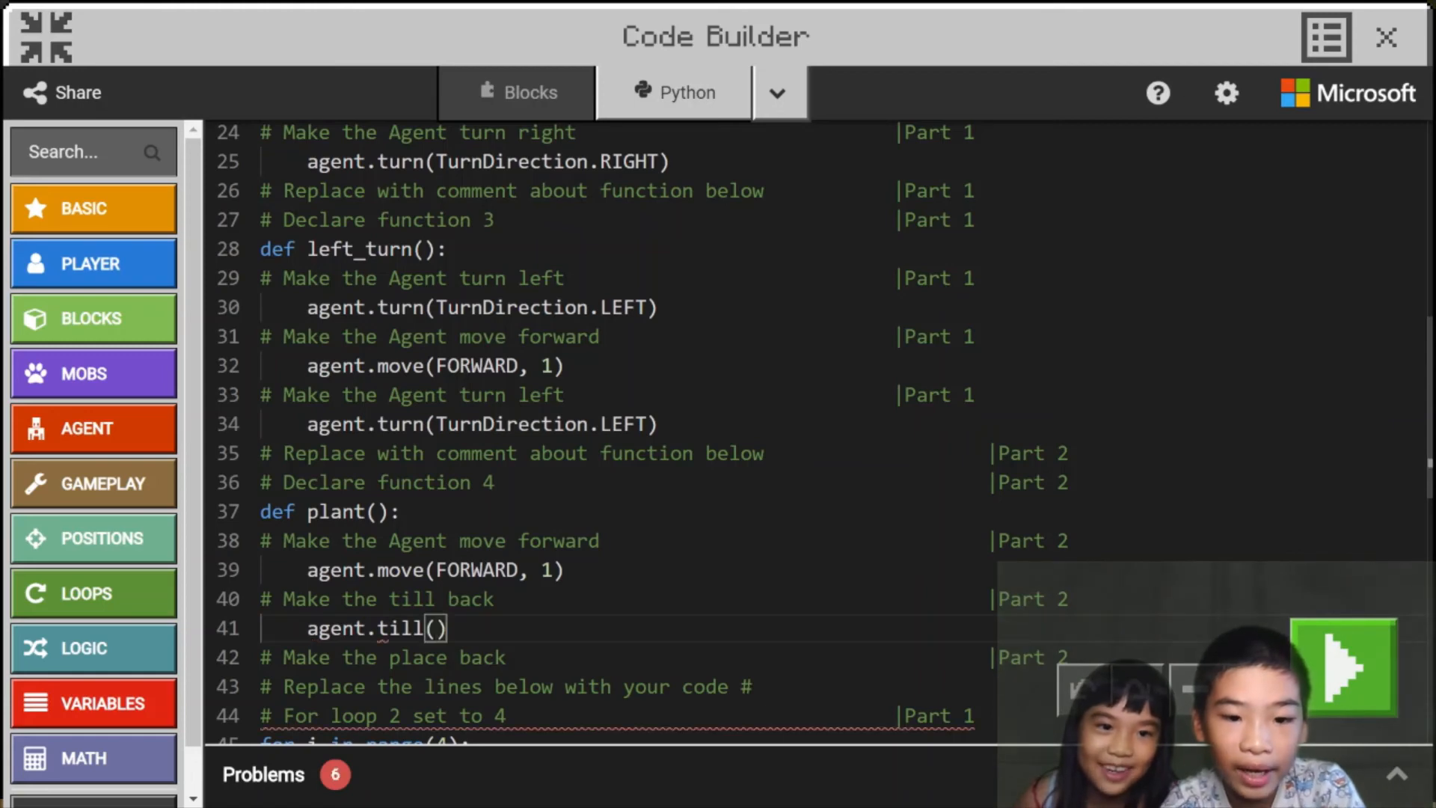
{"action": "type", "text": "BACK"}
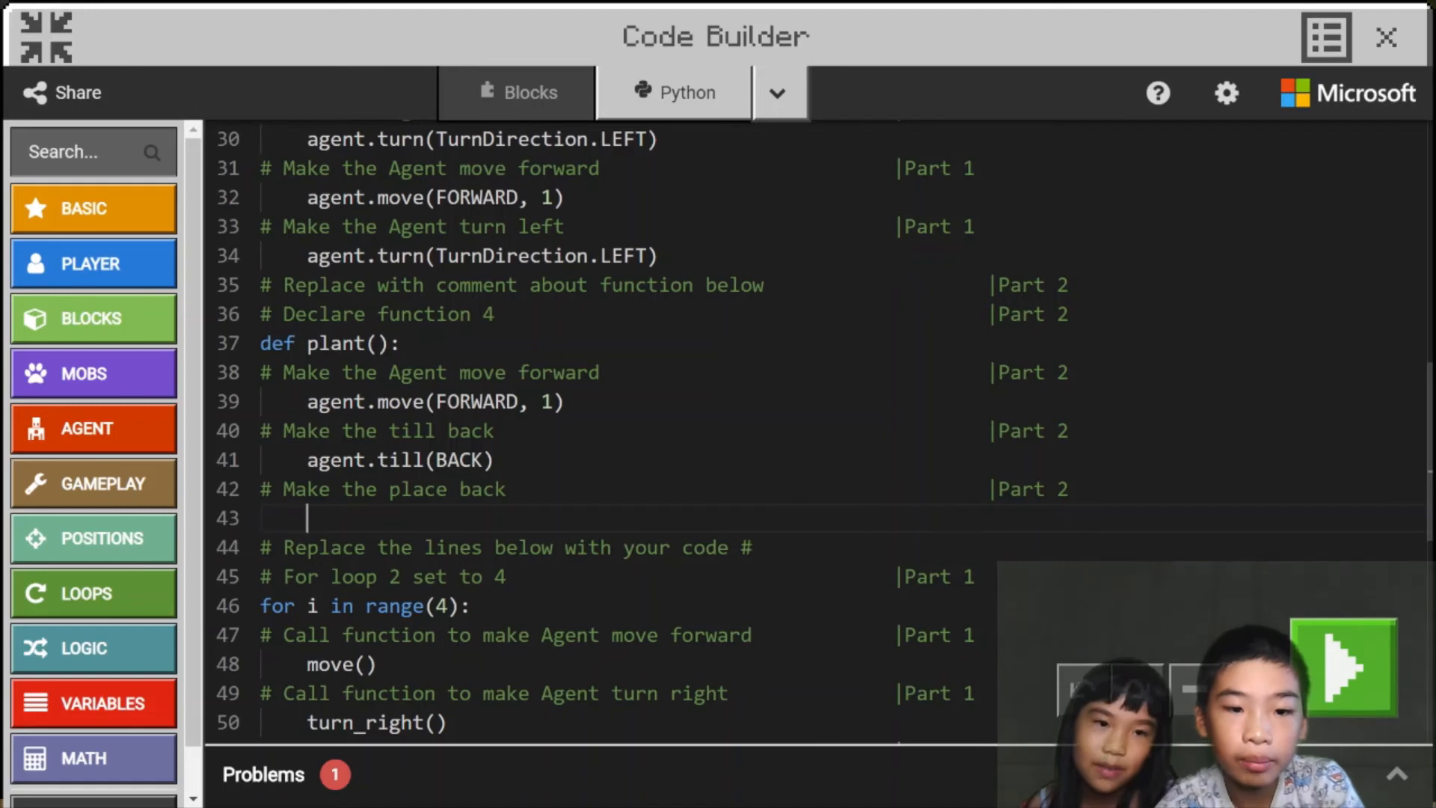
{"action": "type", "text": "agent.place(BACK"}
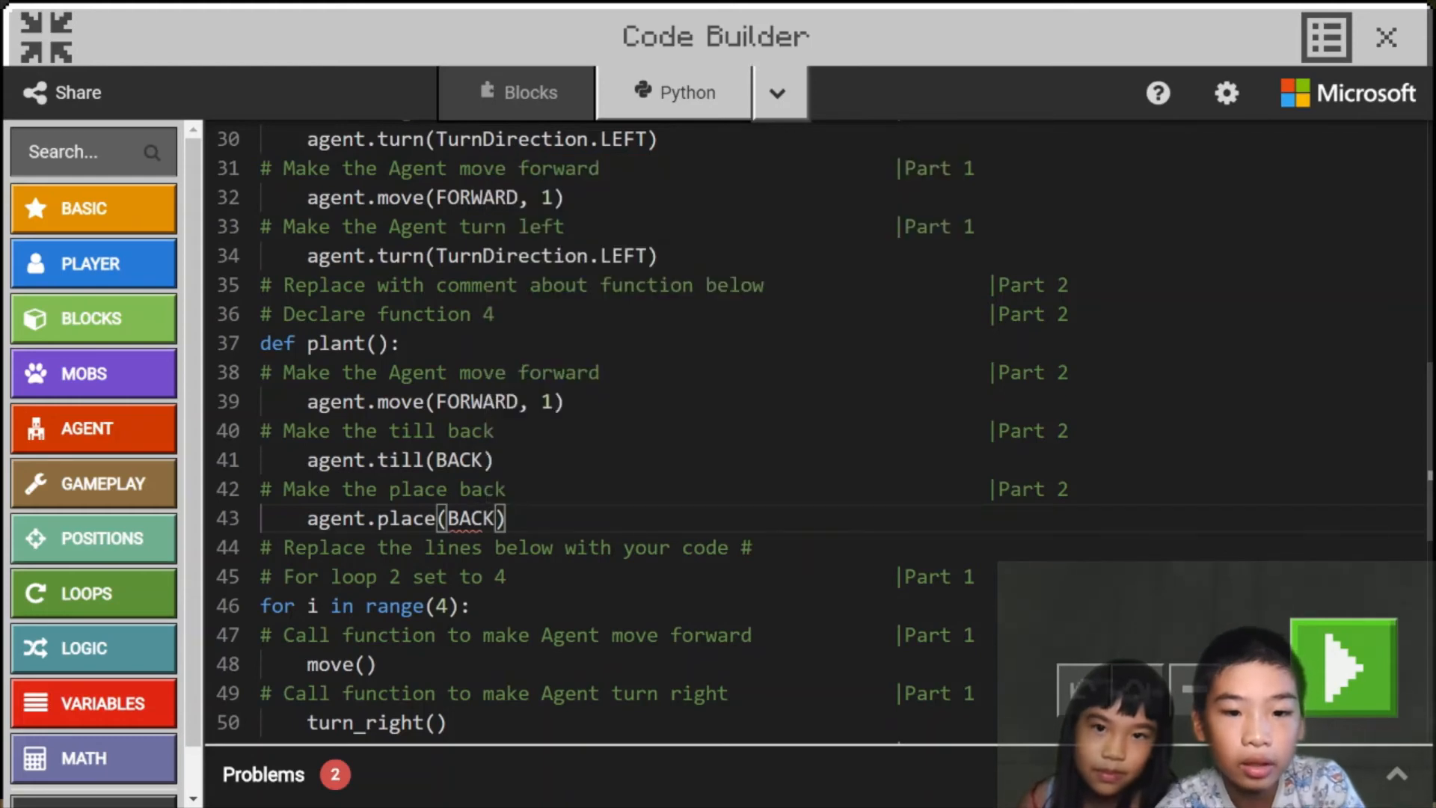
{"action": "scroll", "scroll_direction": "down", "scroll_amount": 3}
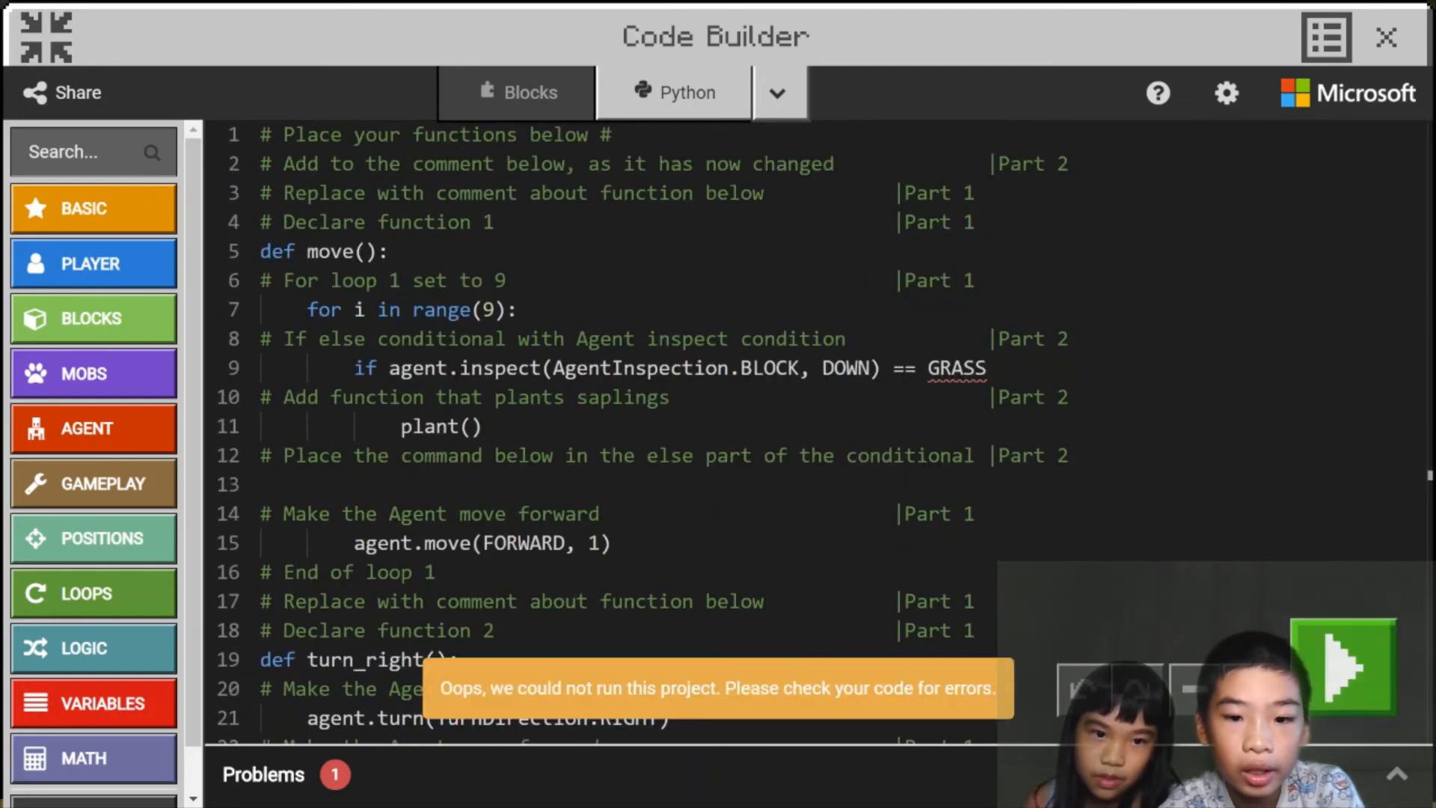
Add the missing colon after == GRASS, run the code and view the Agent's empty inventory.
{"action": "type", "text": ":"}
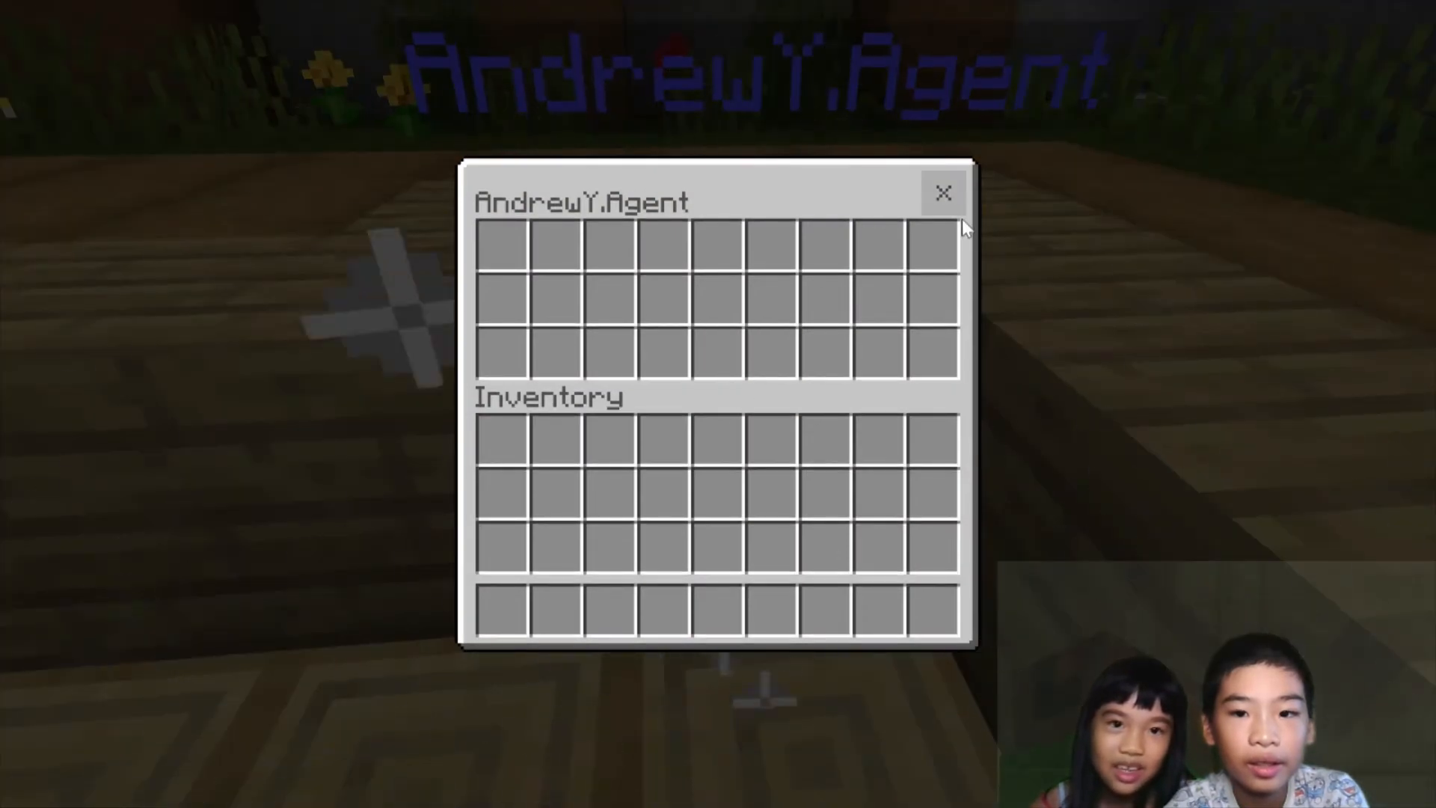
Close the Agent inventory and walk forward to the CEO character.
{"action": "left_click", "coordinate": [944, 194]}
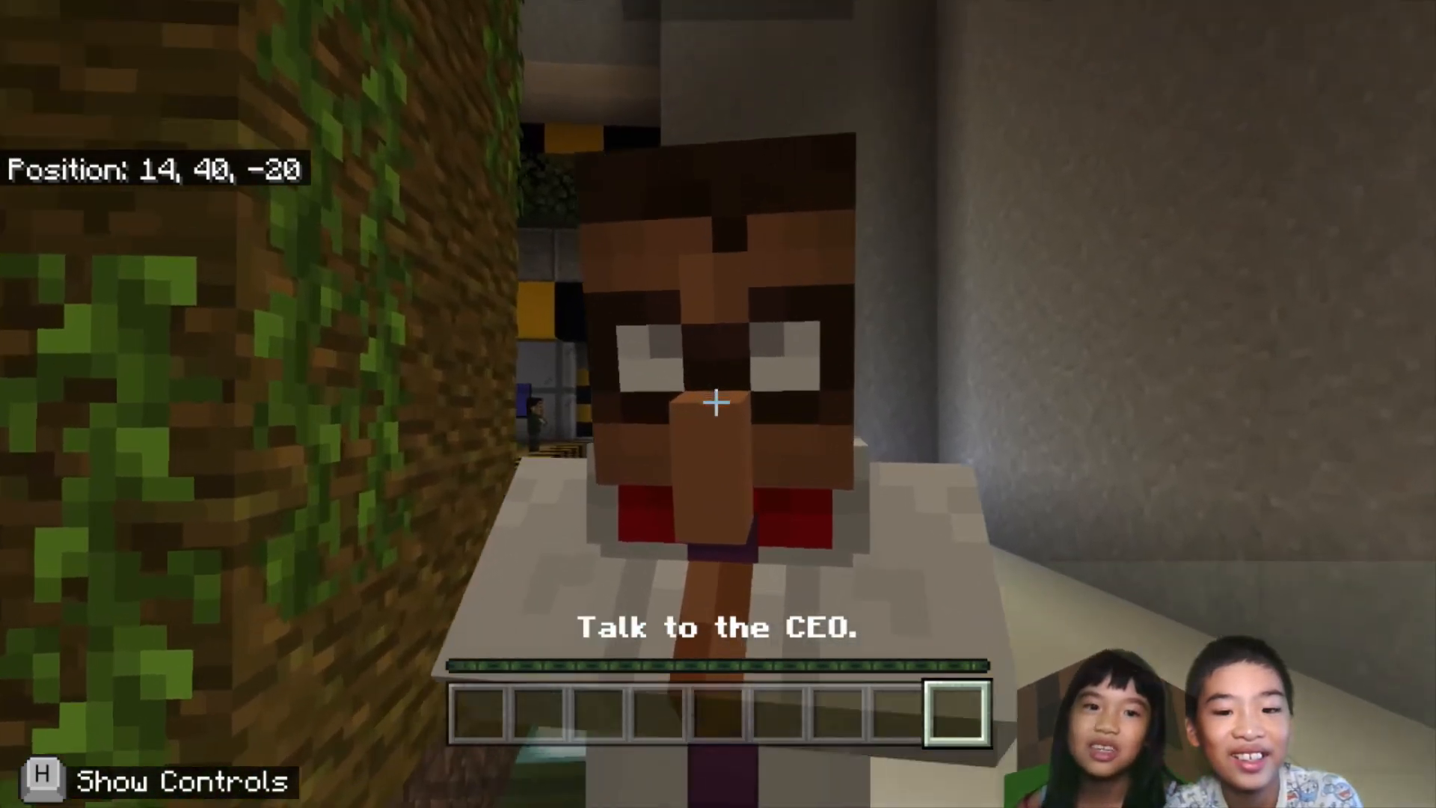
{"action": "key", "text": "w"}
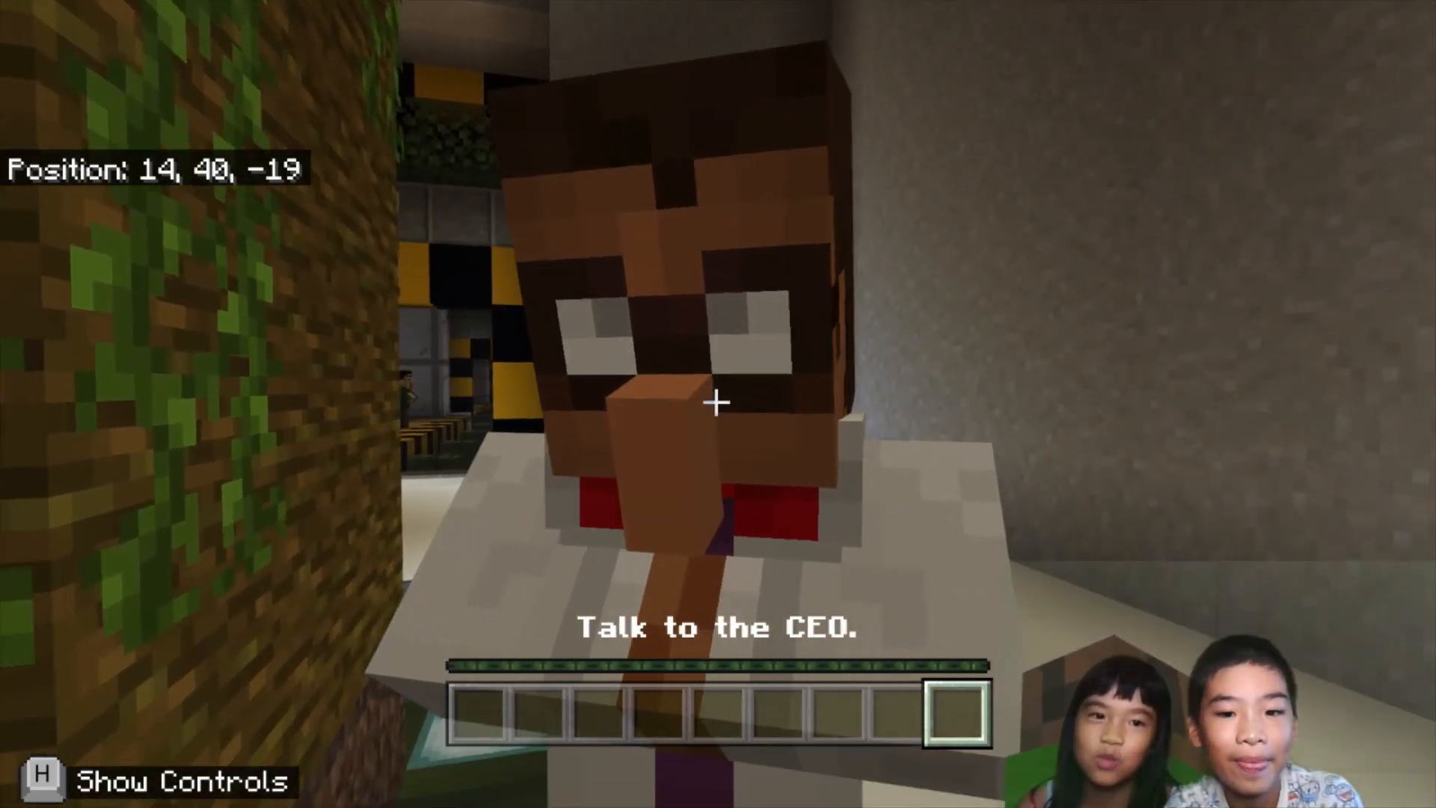